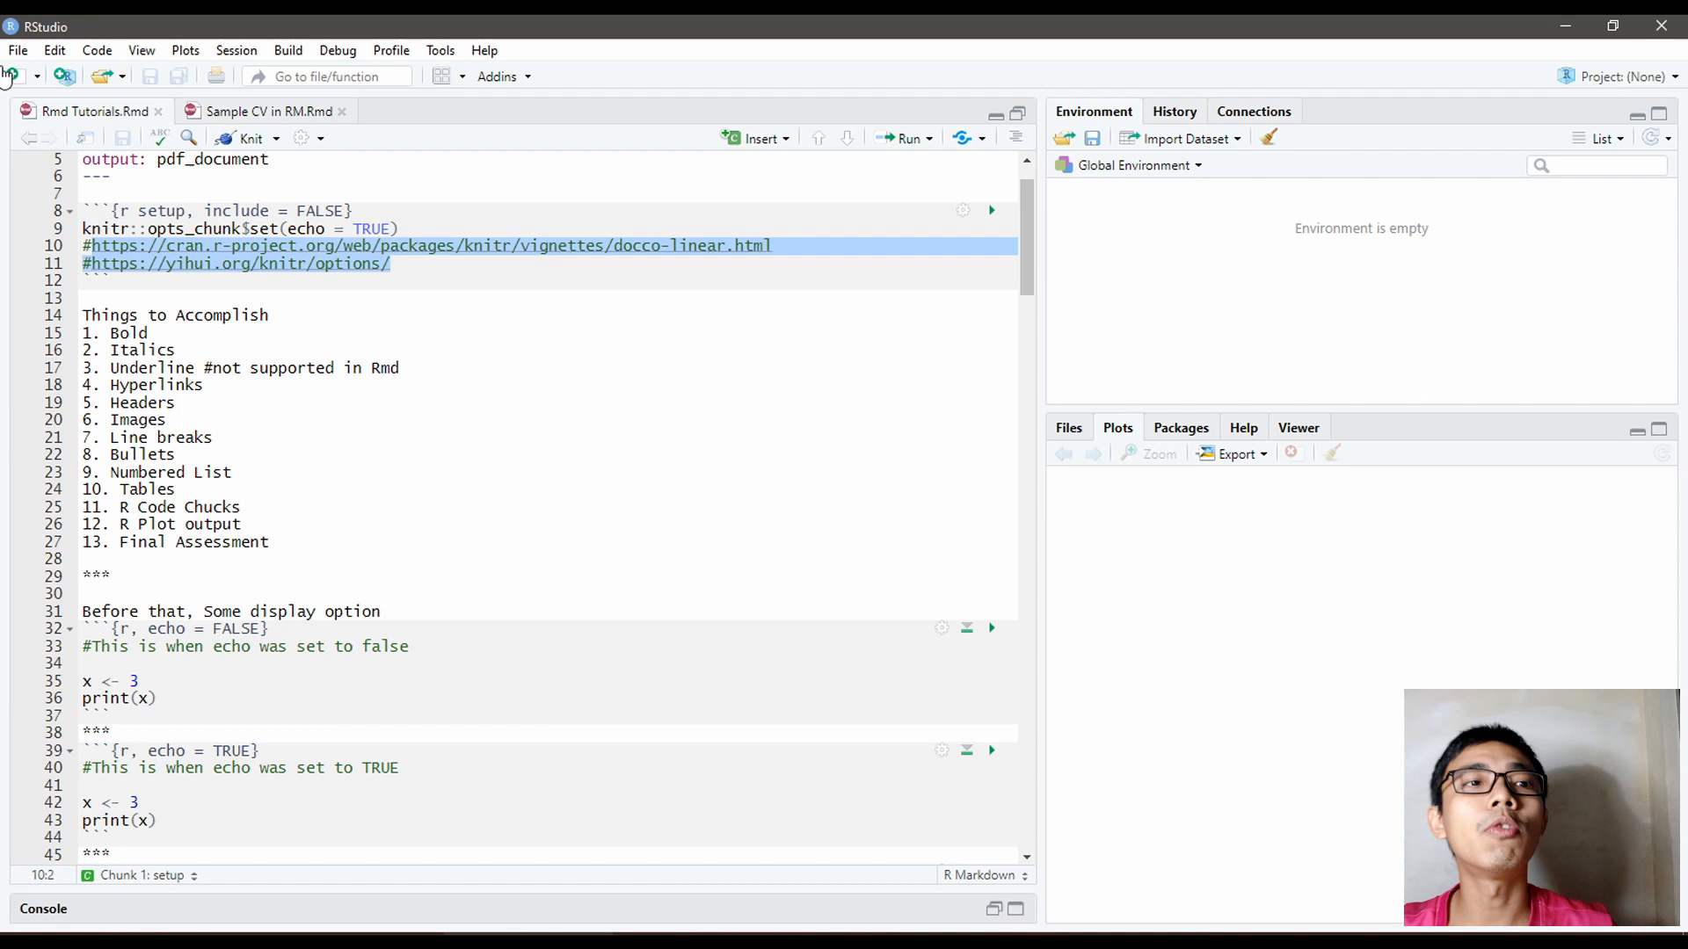
Step: Explore the New R Markdown dialog's PDF and Word output options, then cancel without creating
left_click(11, 76)
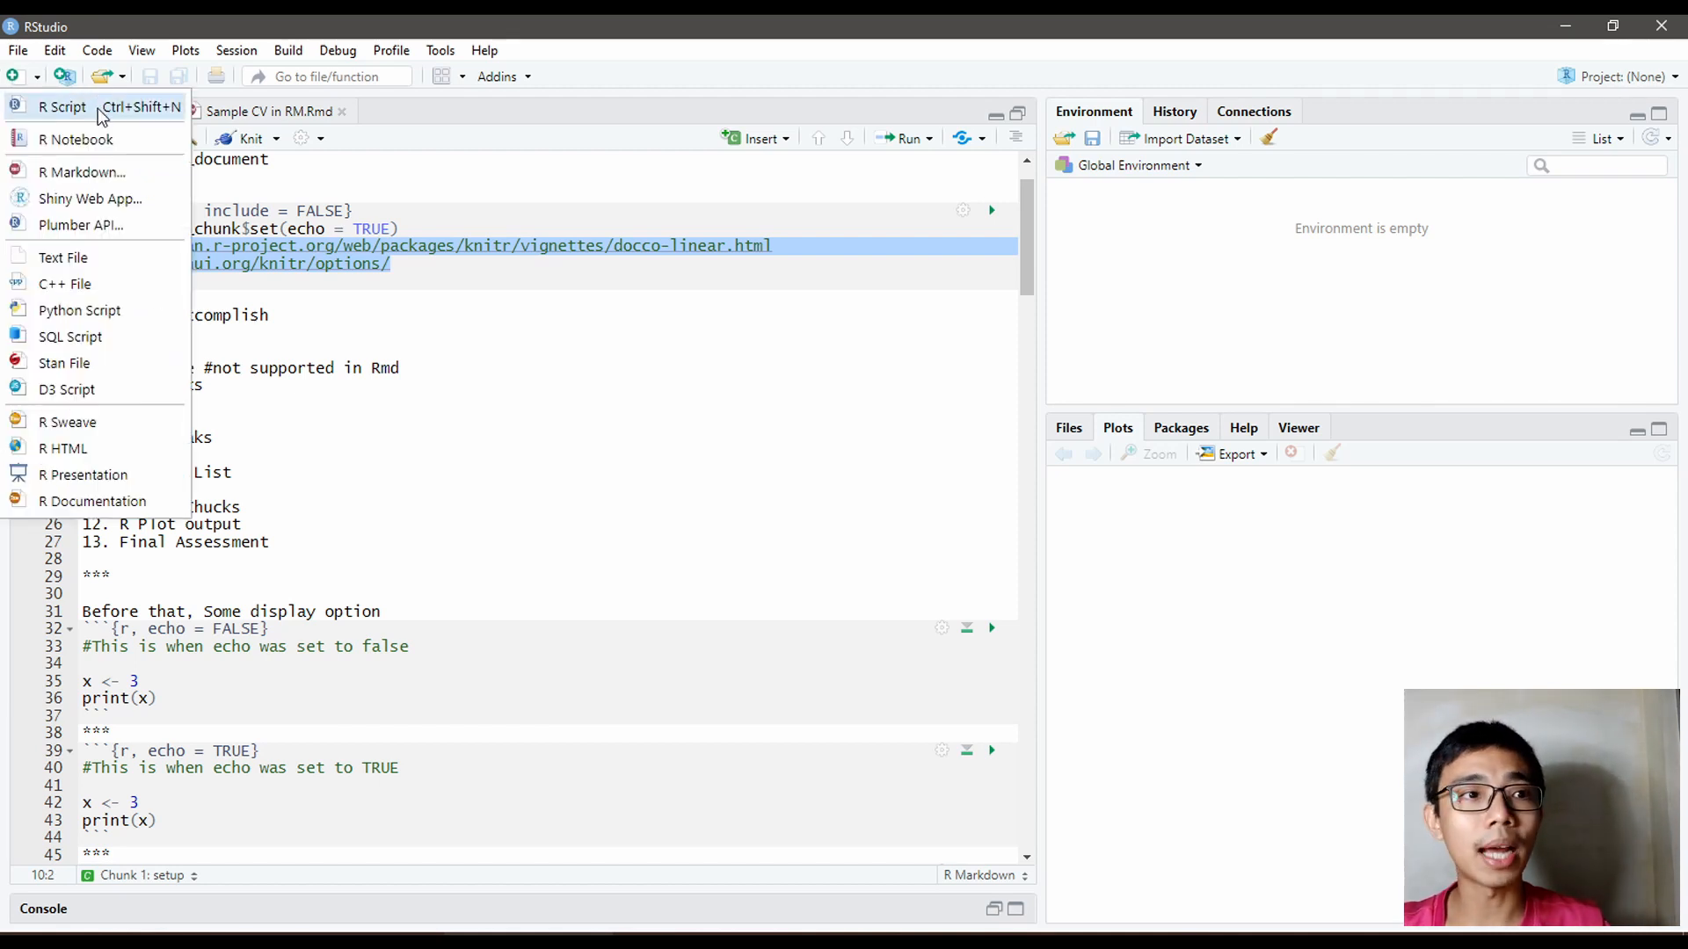
mouse_move(76, 139)
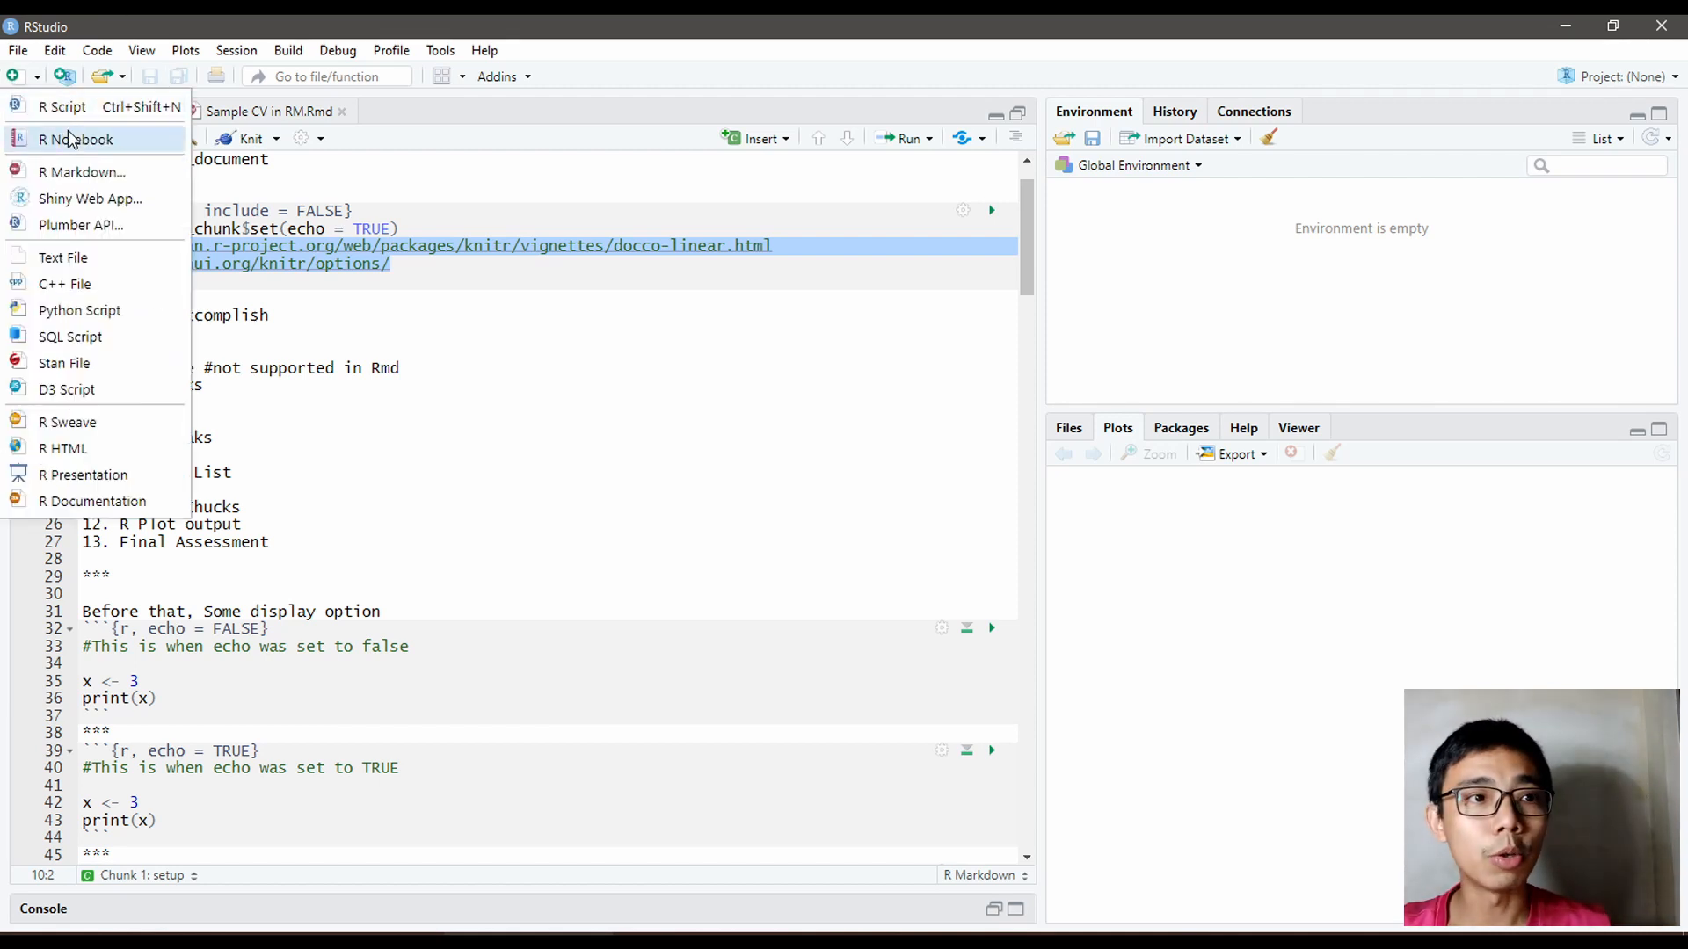
left_click(82, 172)
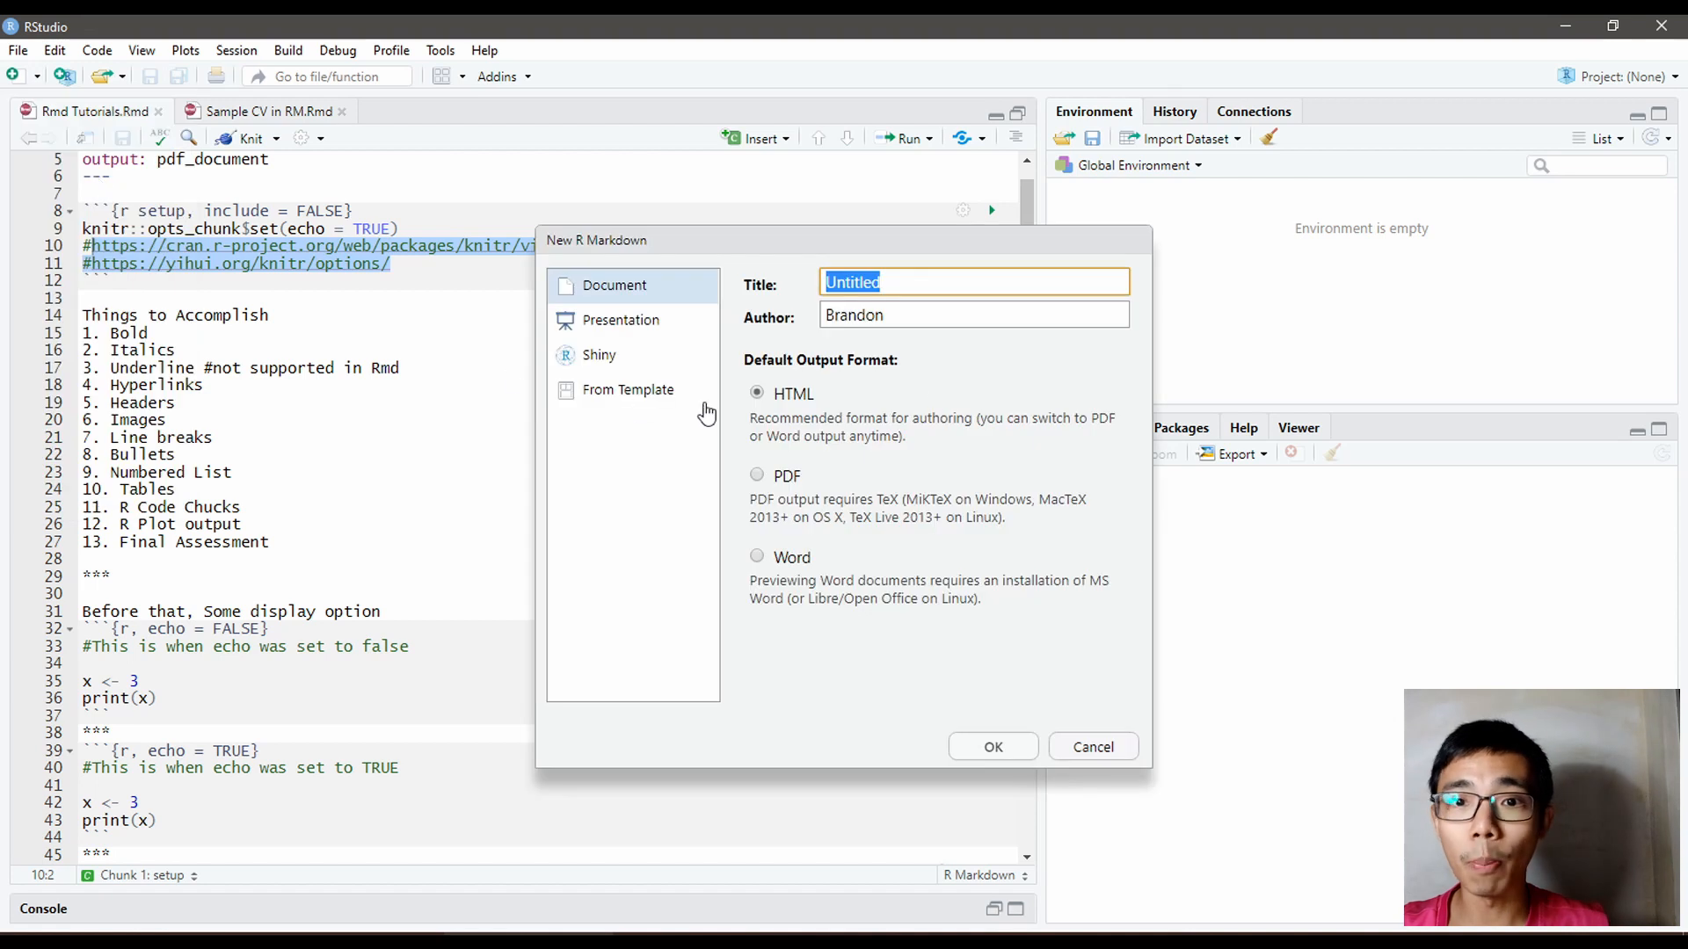
mouse_move(791, 340)
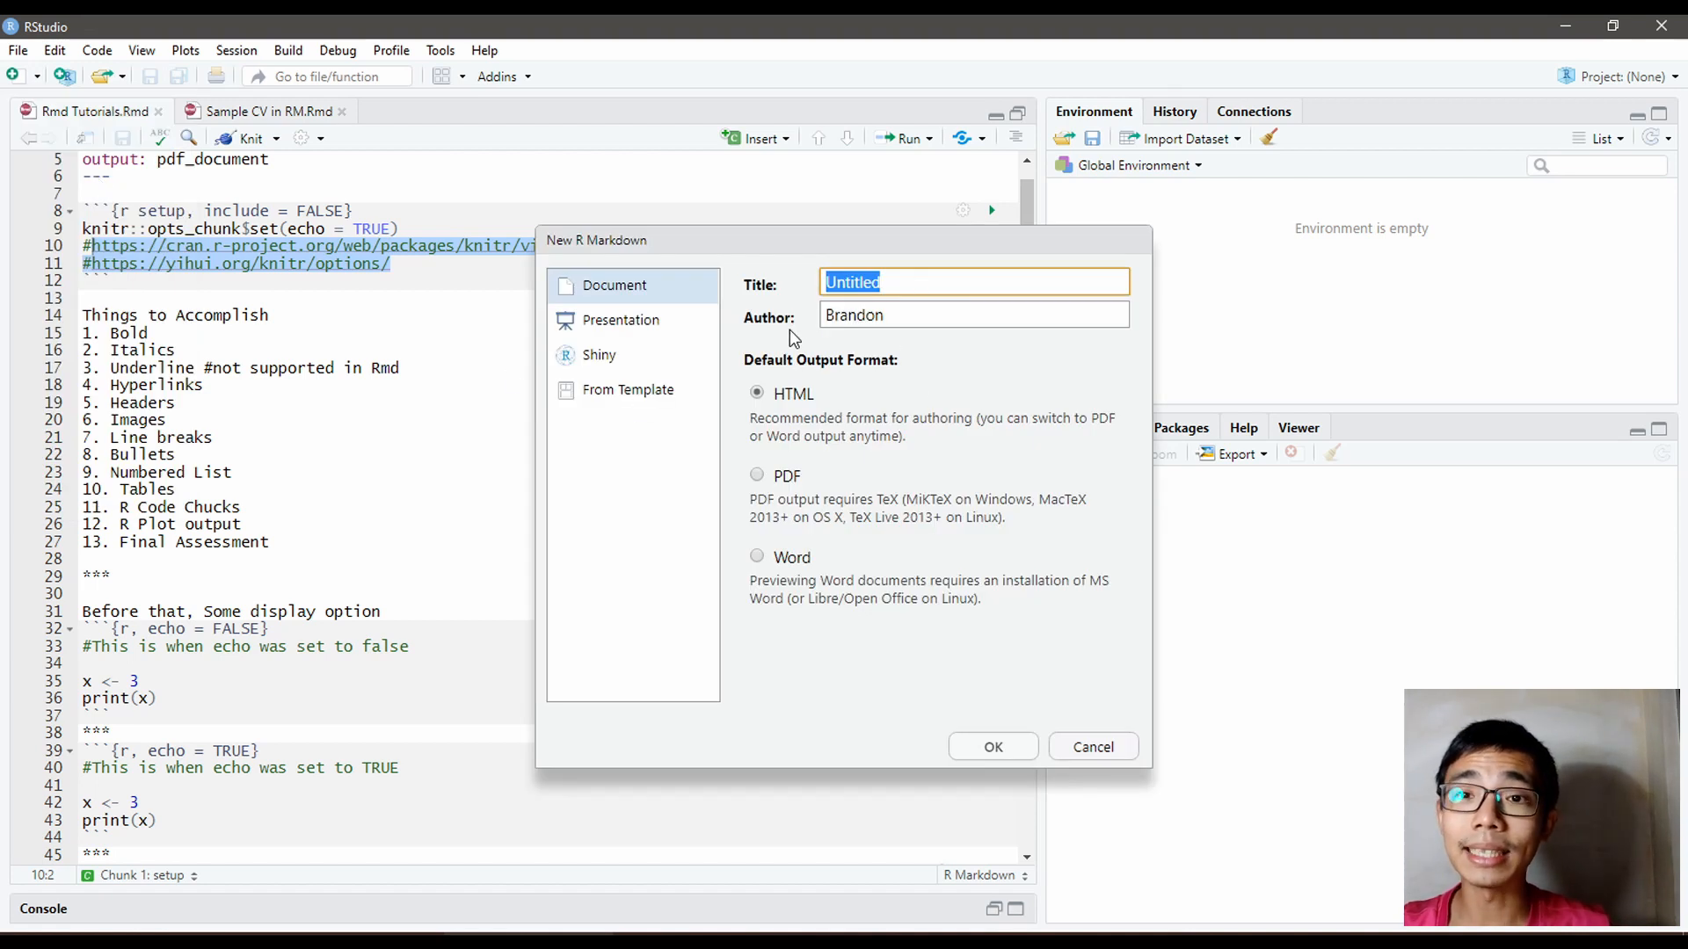
mouse_move(844, 369)
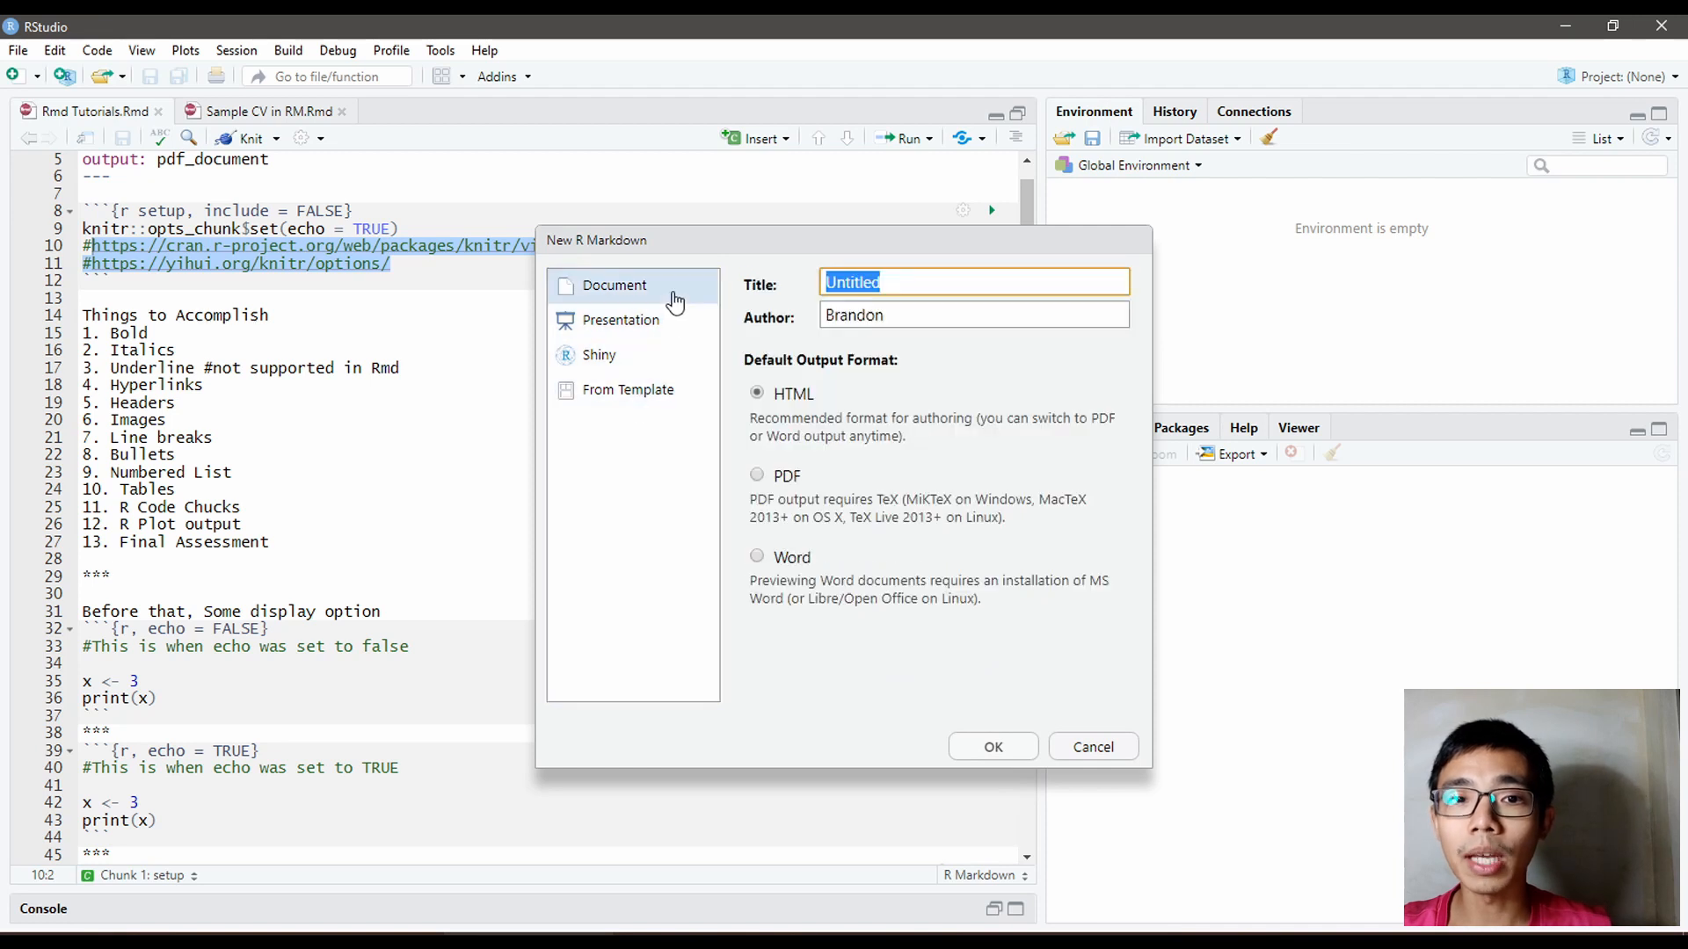
left_click(757, 475)
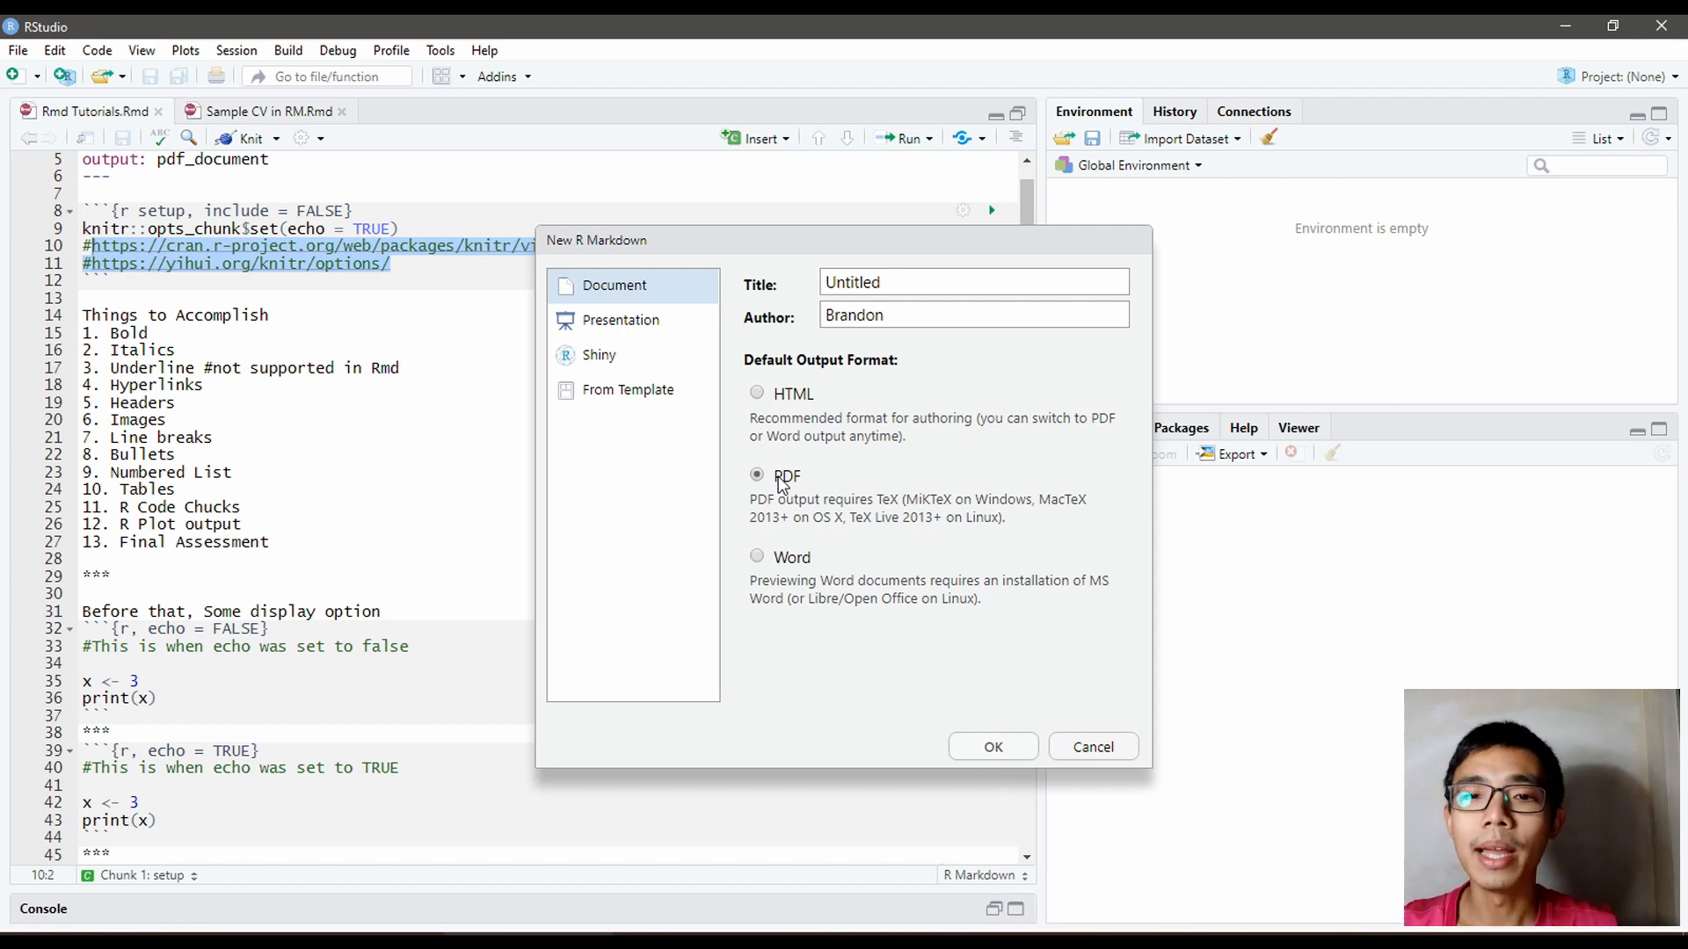
left_click(756, 556)
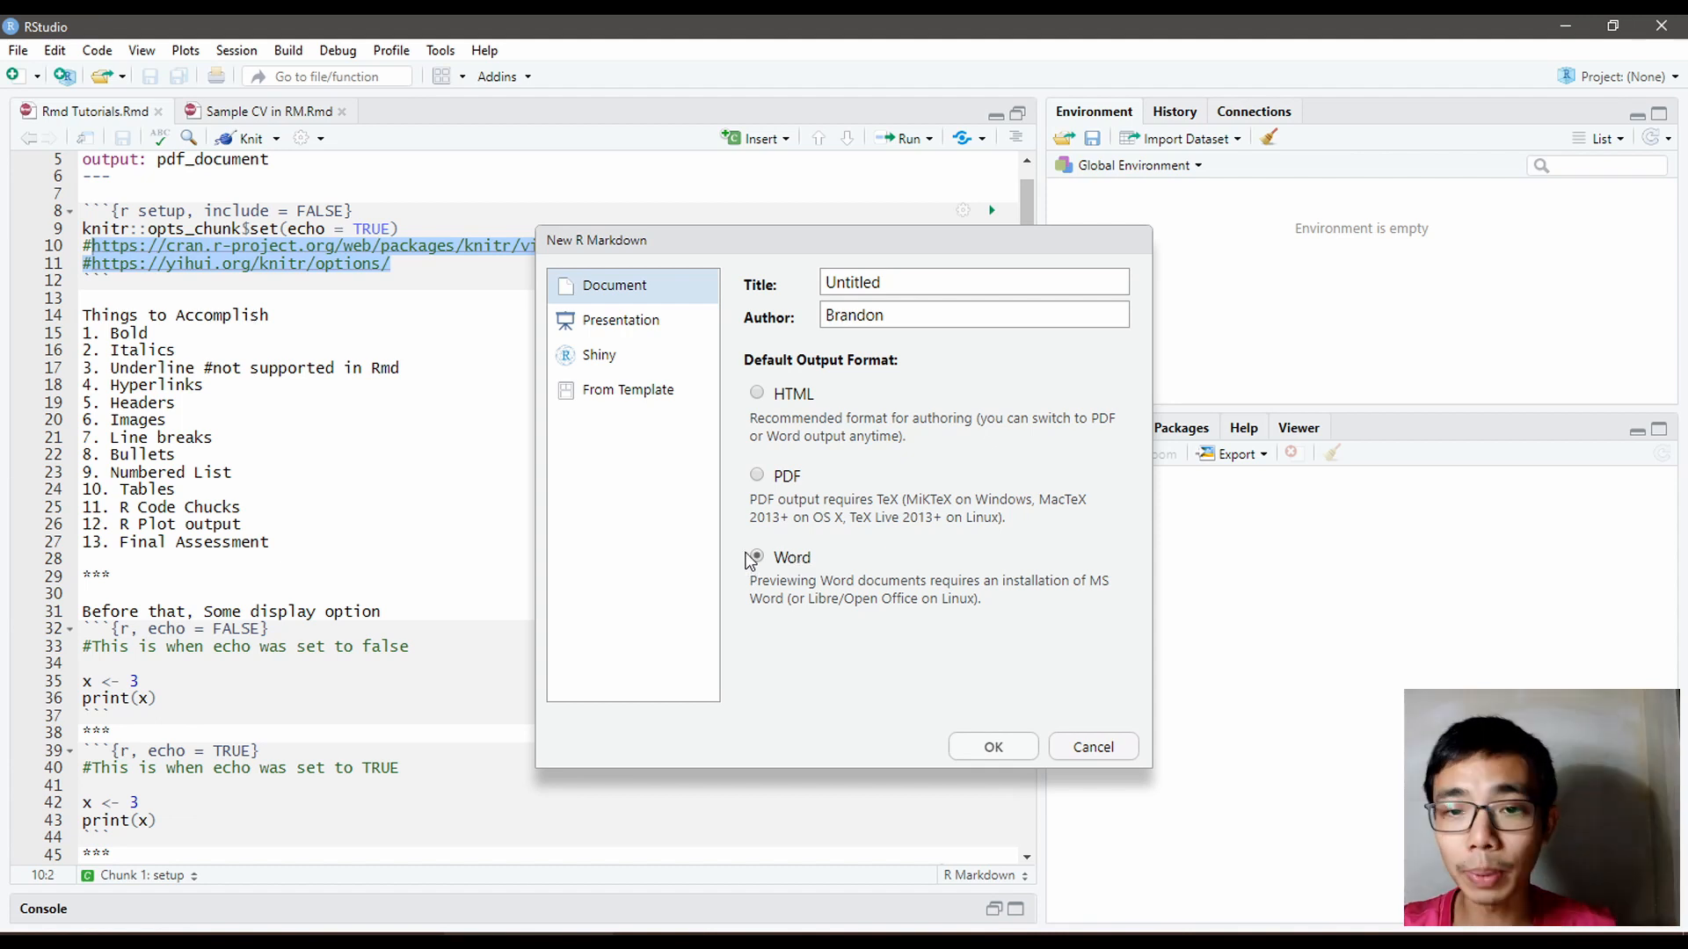
left_click(757, 476)
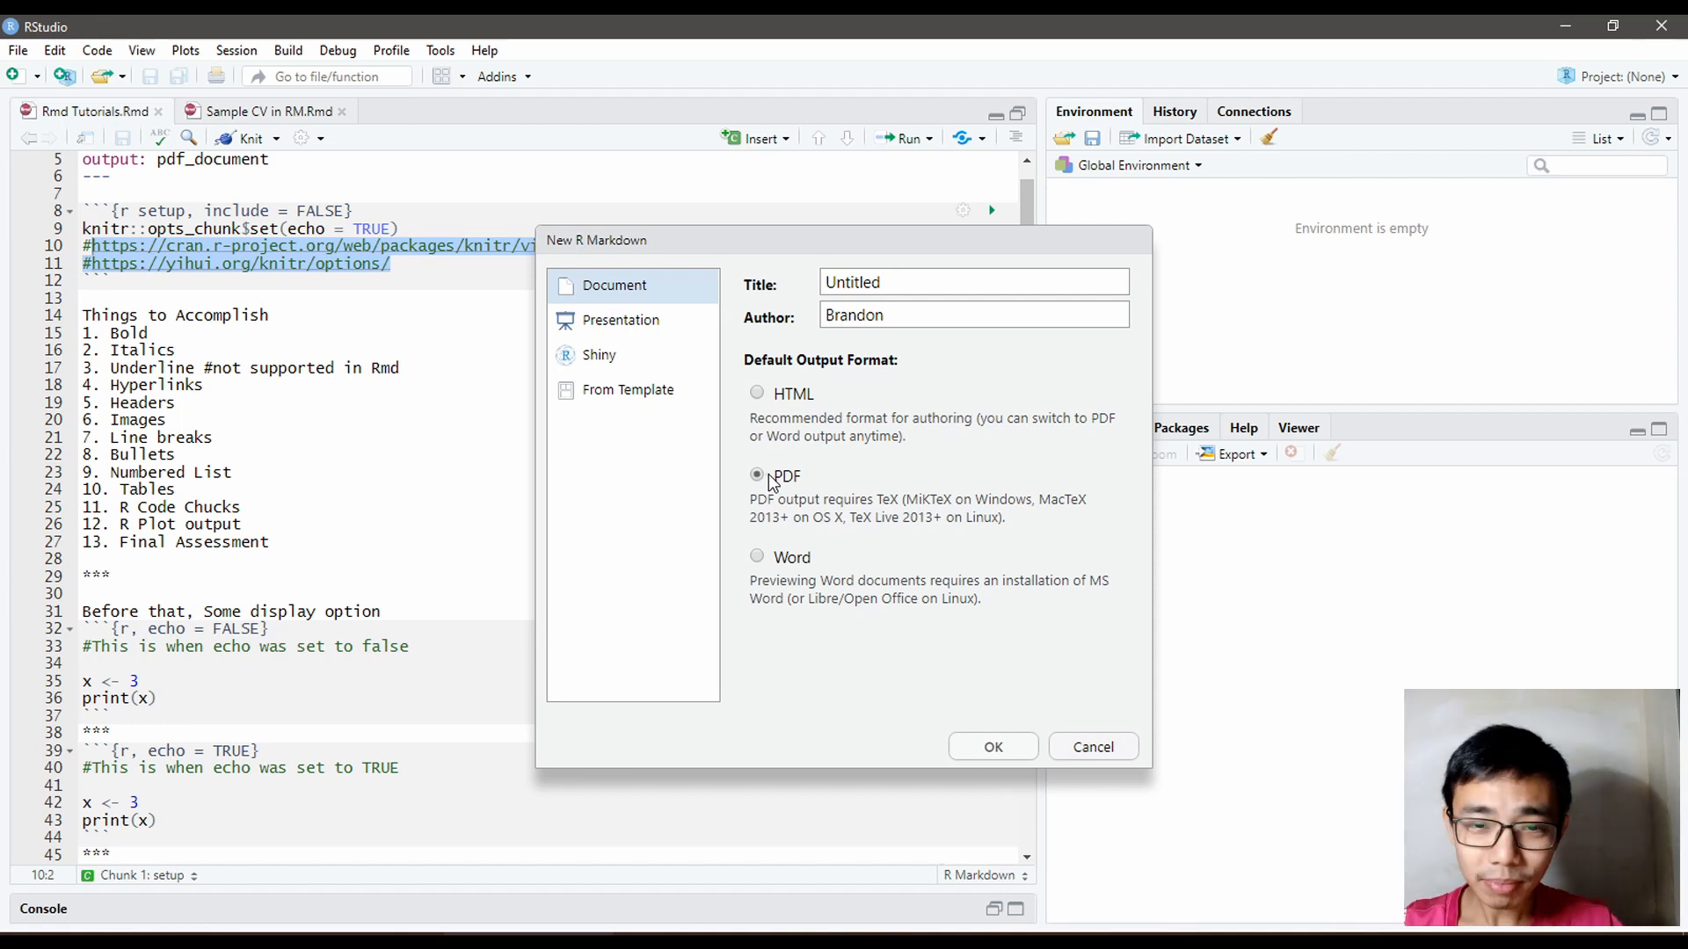
mouse_move(848, 481)
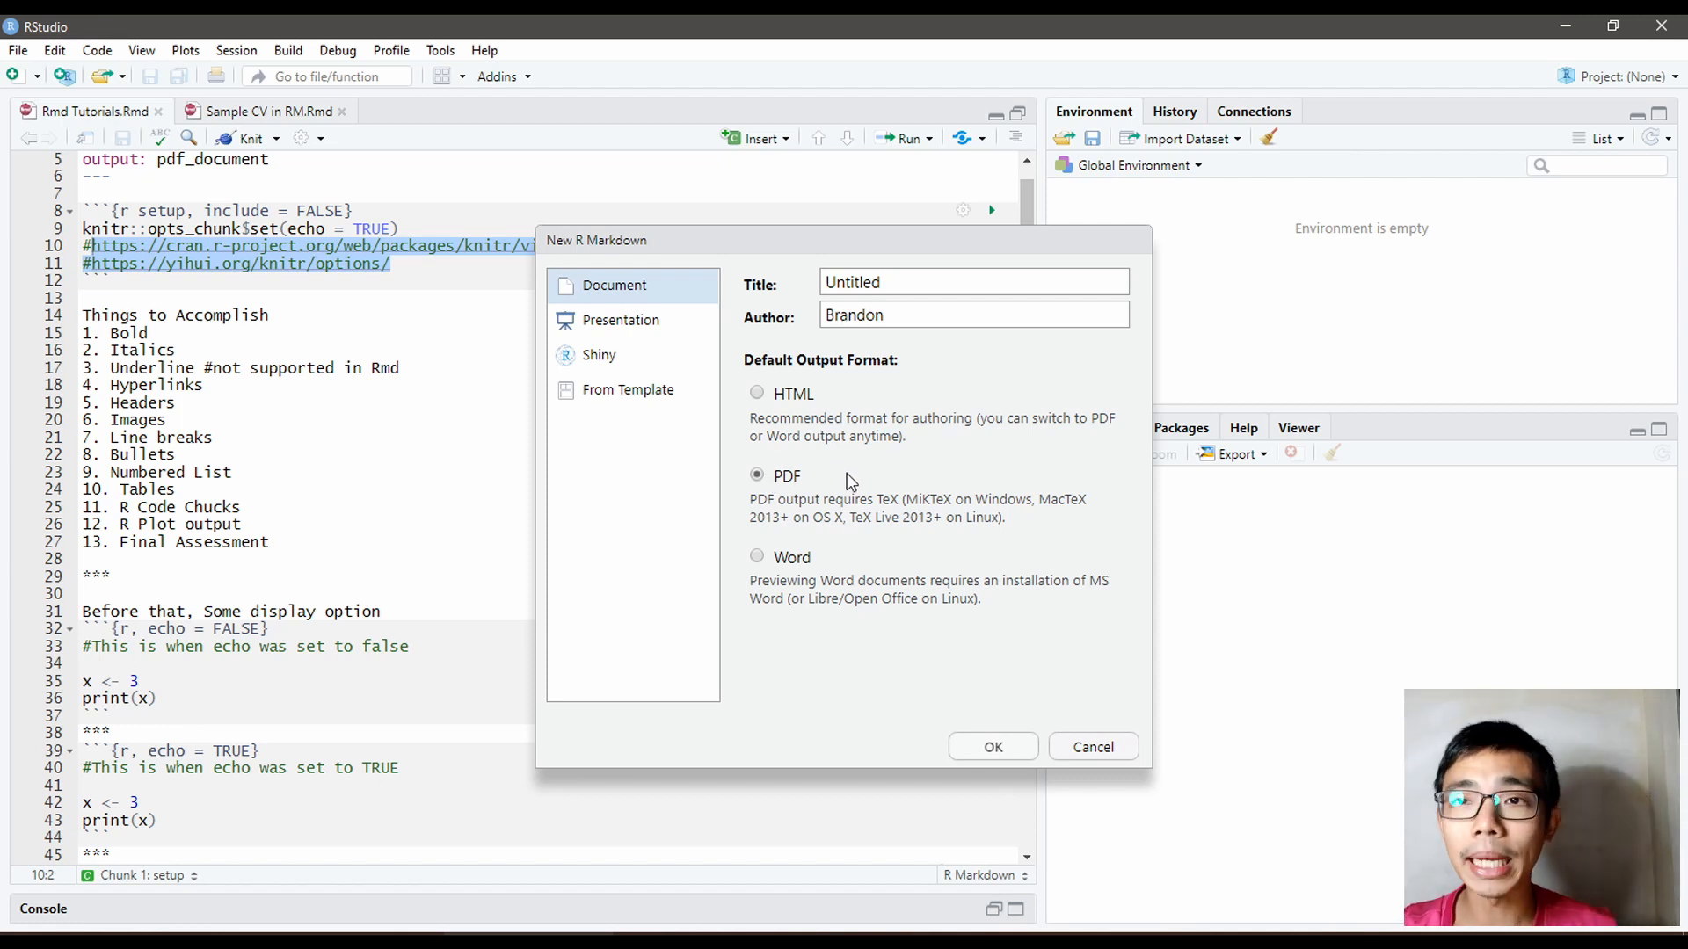
left_click(991, 746)
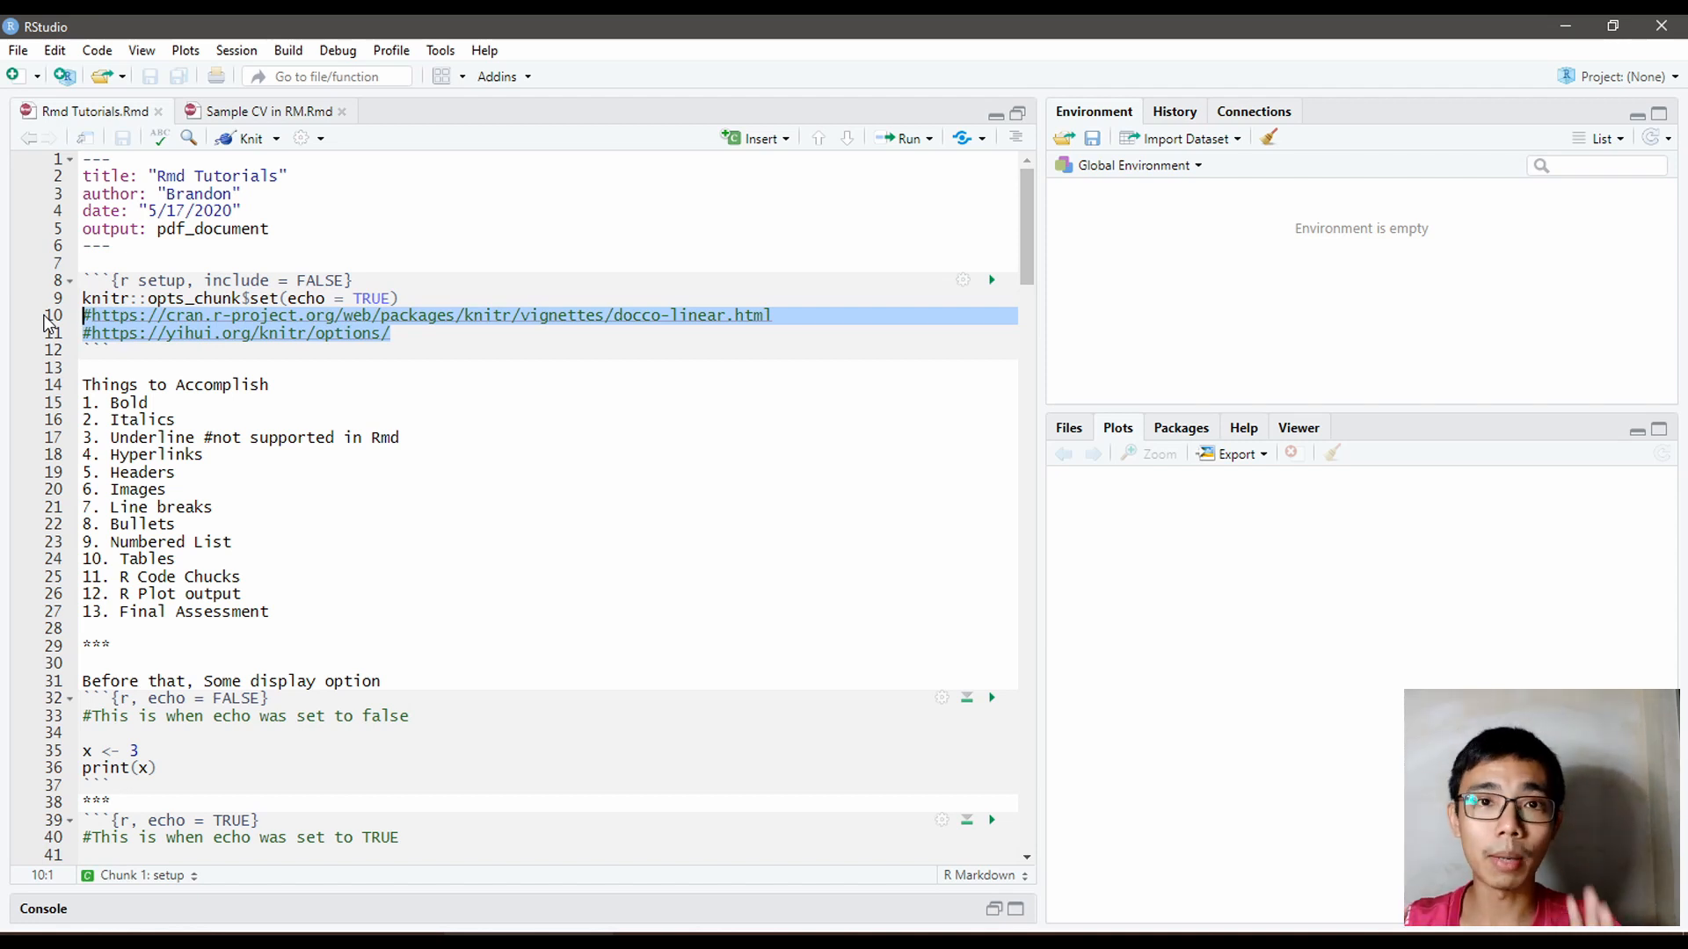
Step: Scroll the source and highlight the numbered list of tutorial topics
scroll("down", 3)
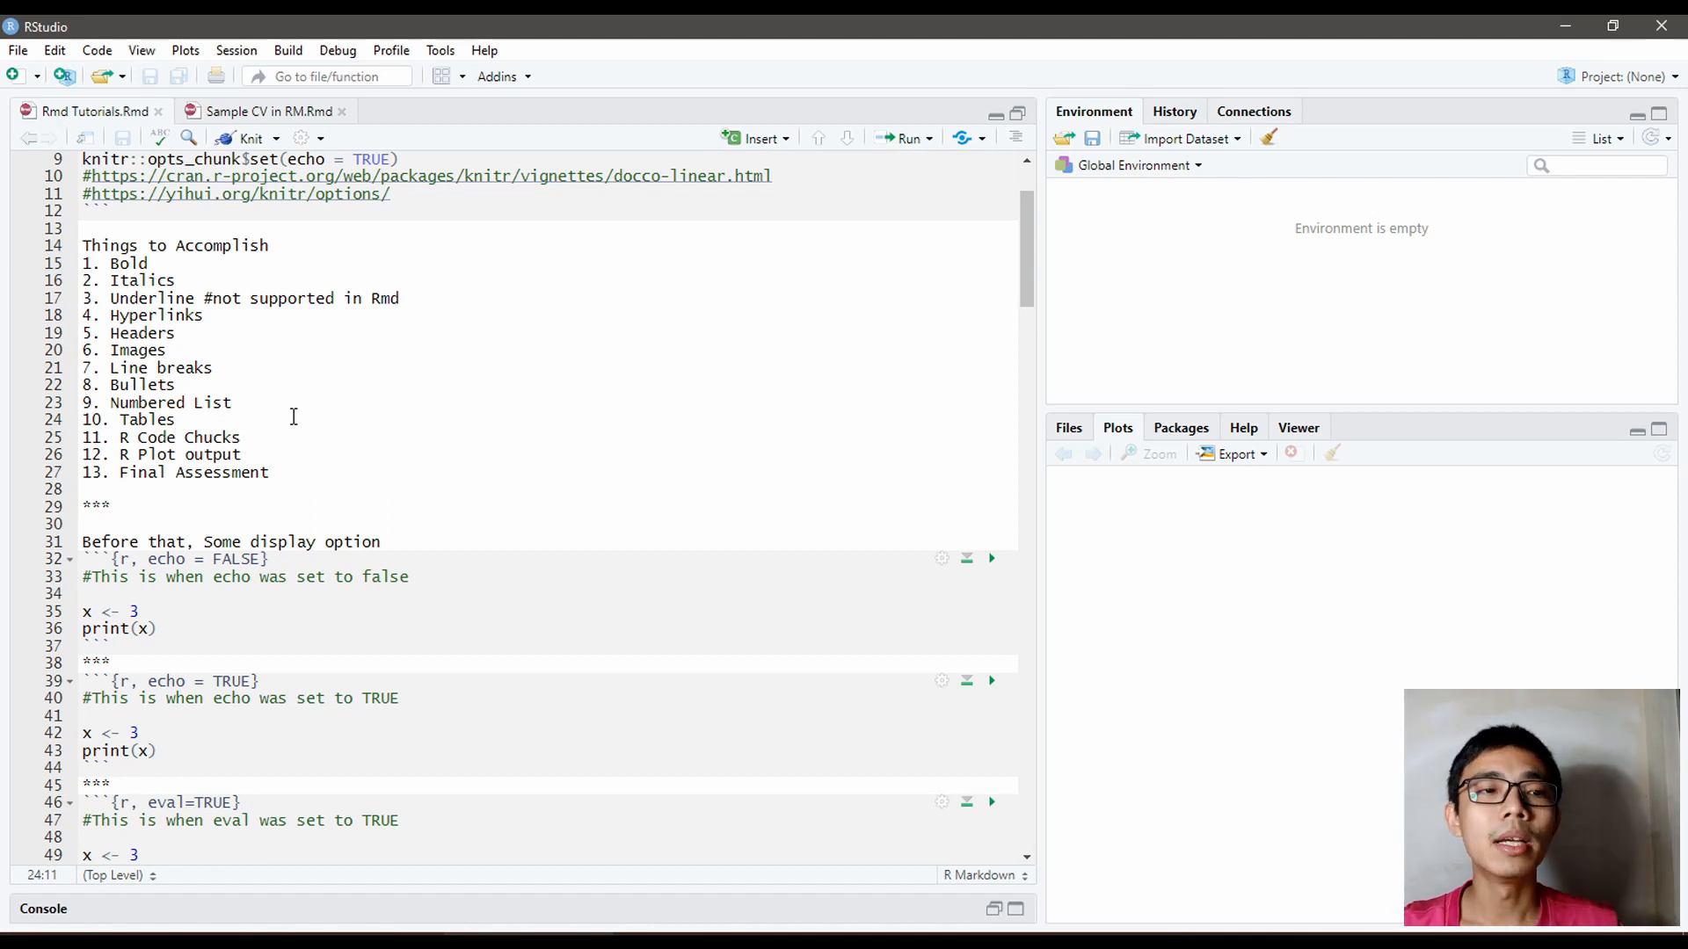
left_click_drag(84, 264, 274, 473)
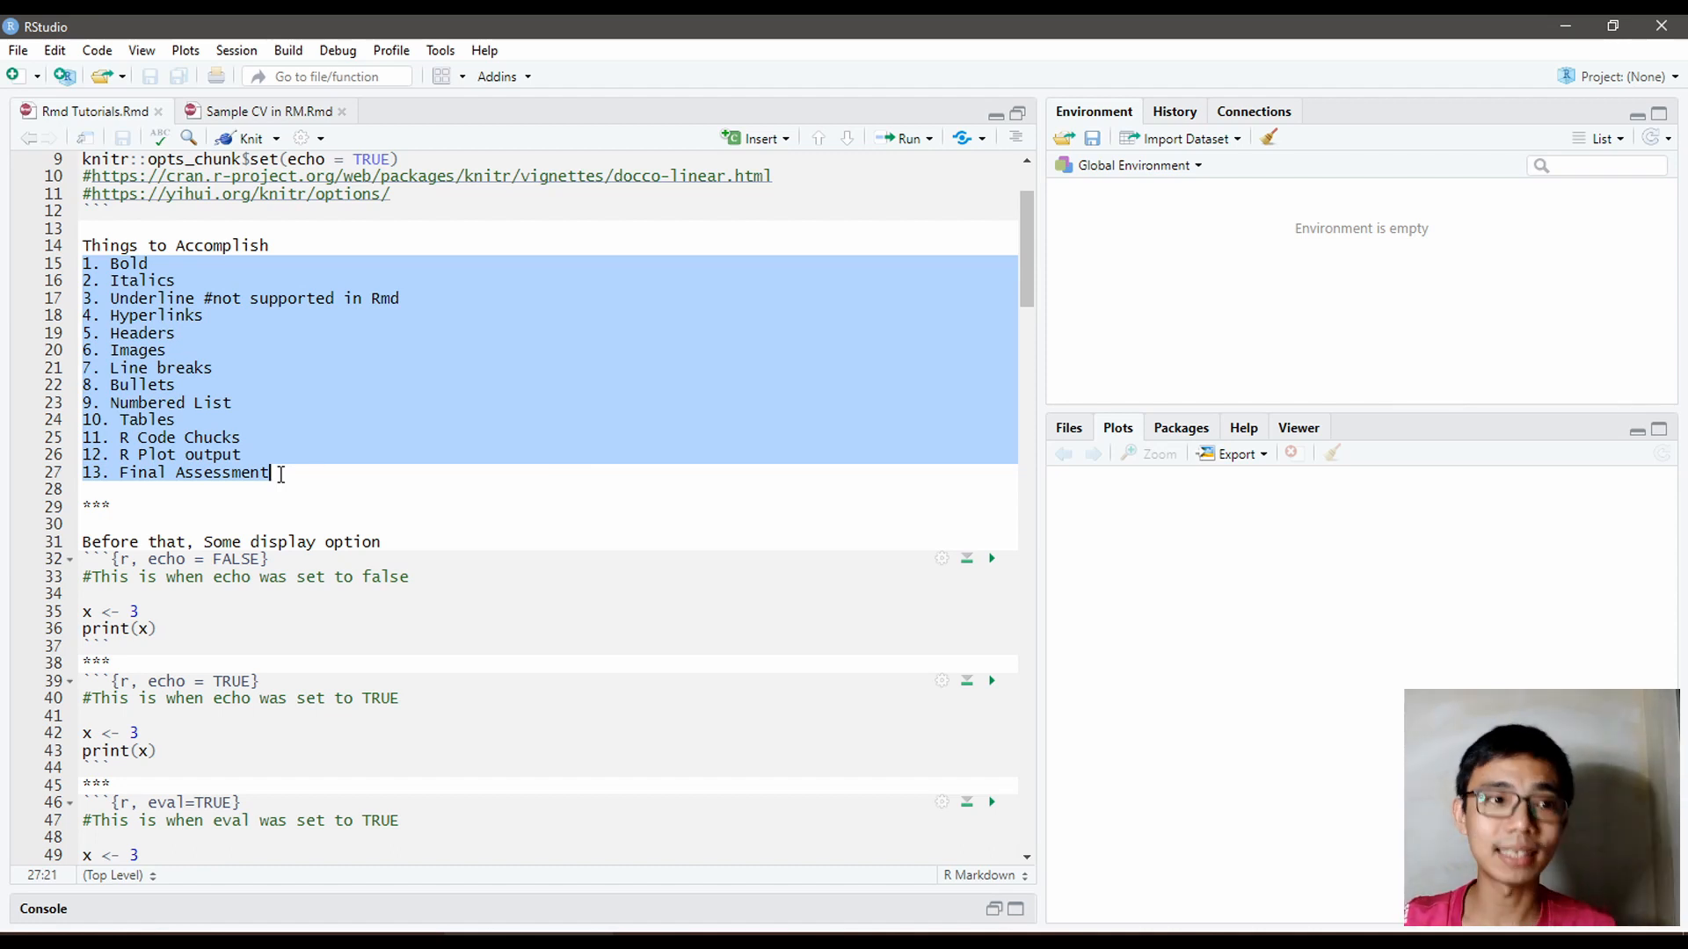
left_click(152, 264)
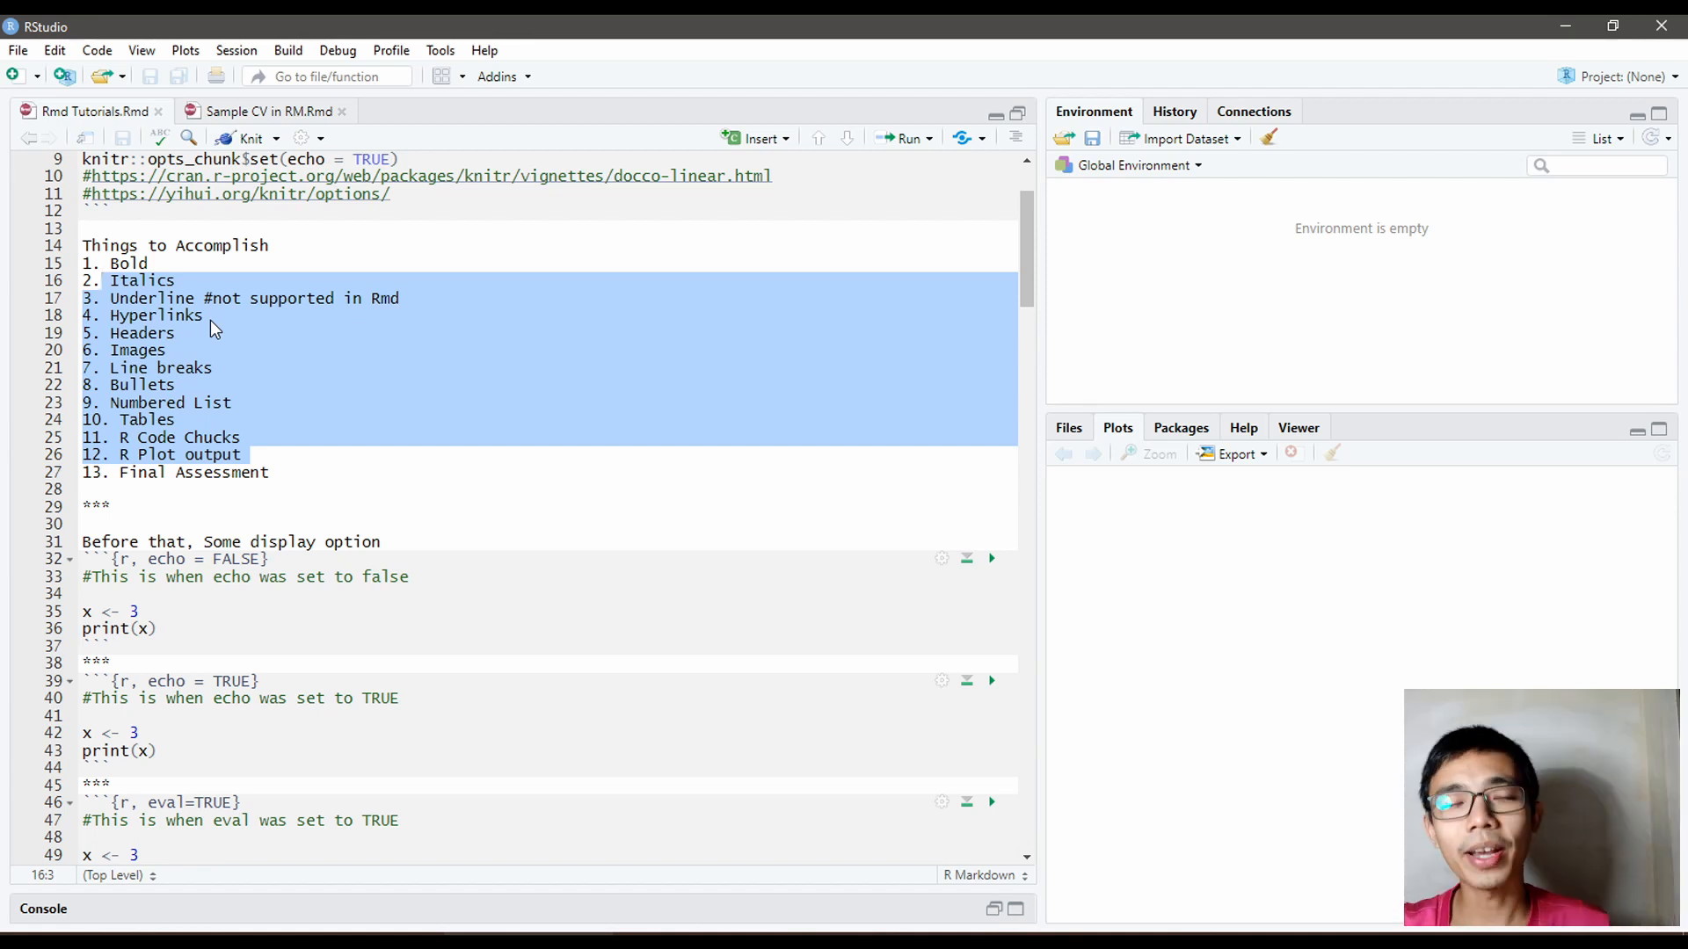
scroll("down", 3)
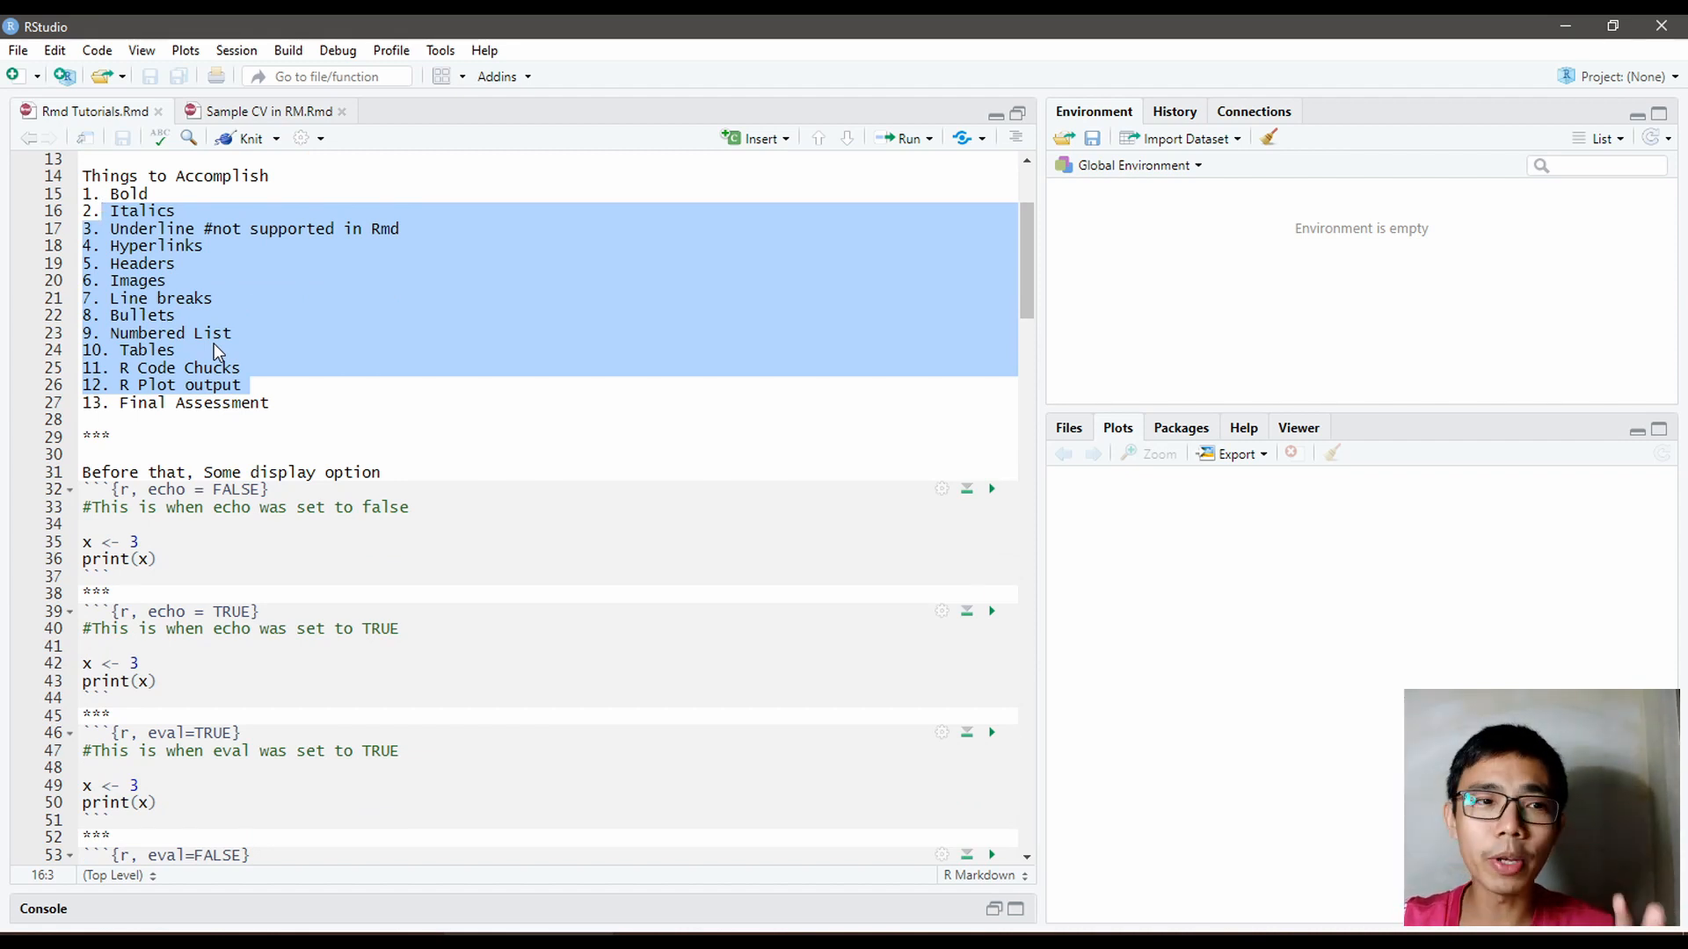
scroll("down", 3)
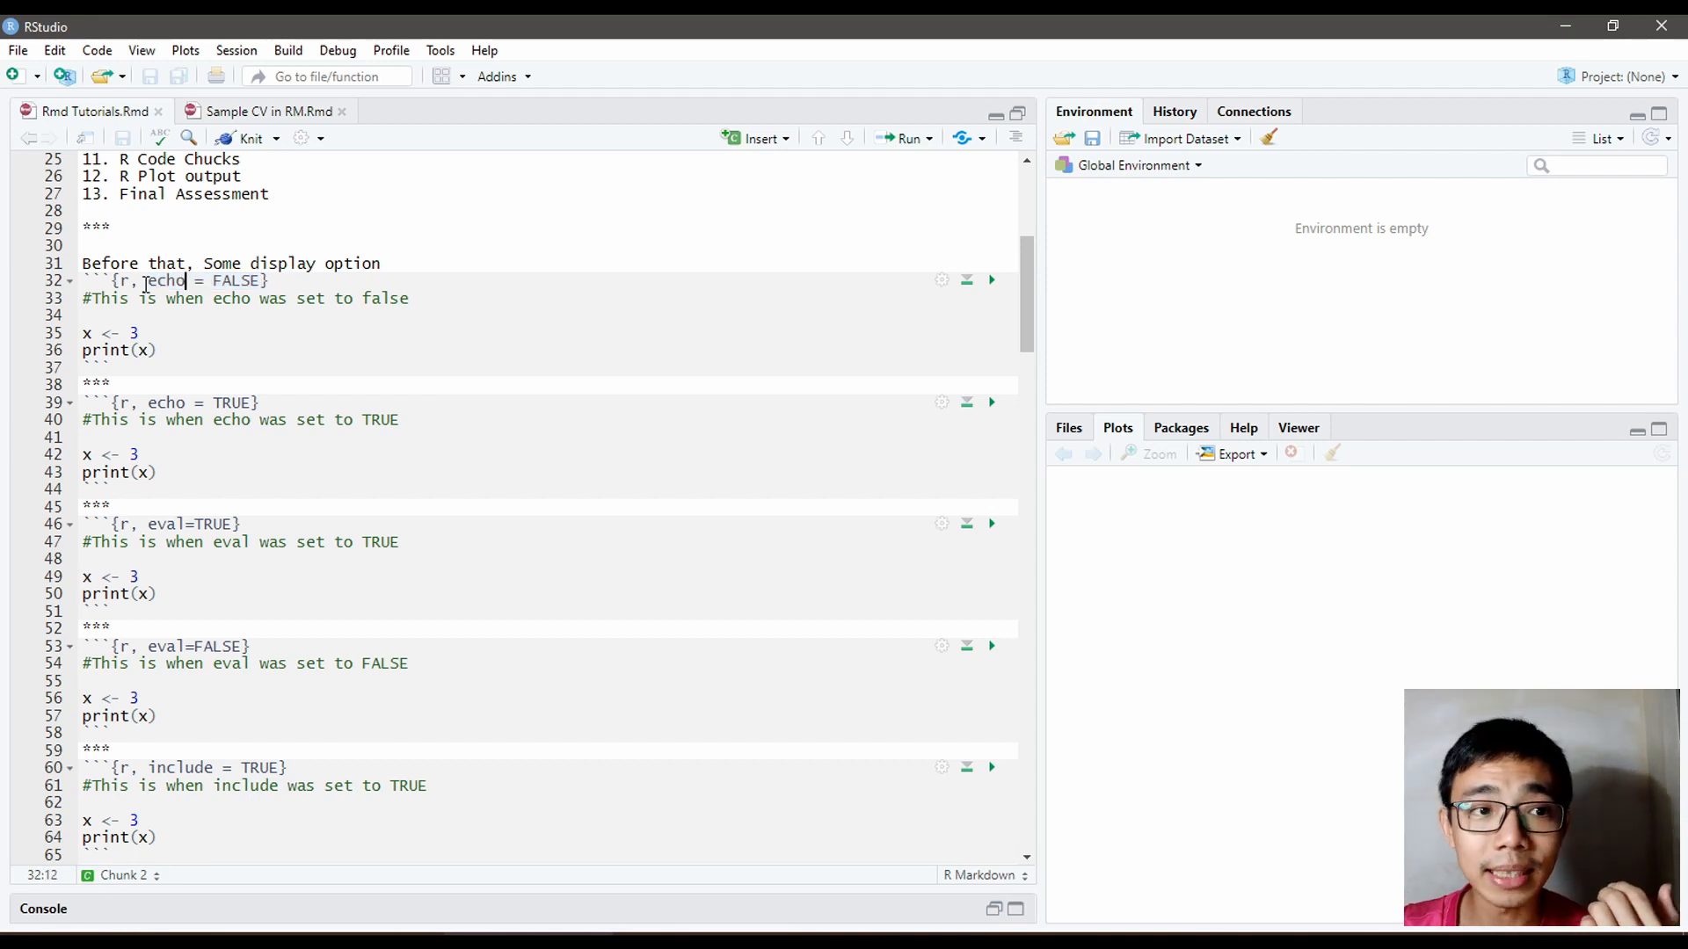
Step: Check the echo = TRUE and include = FALSE chunk headers, then knit to PDF
double_click(163, 281)
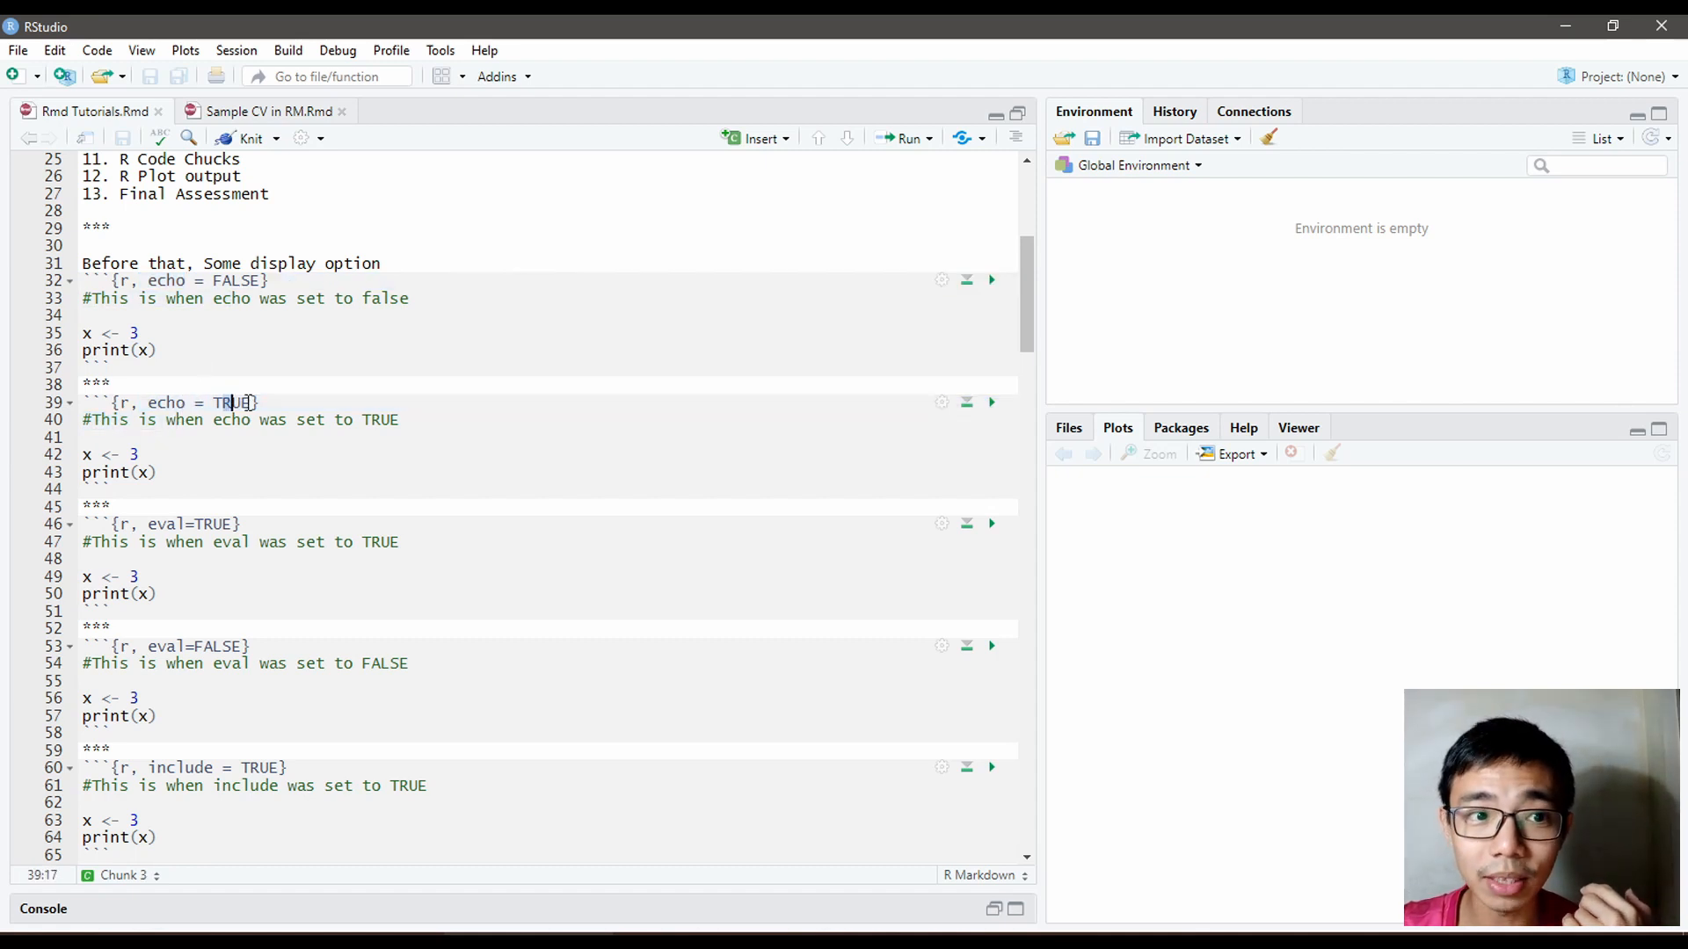
double_click(190, 524)
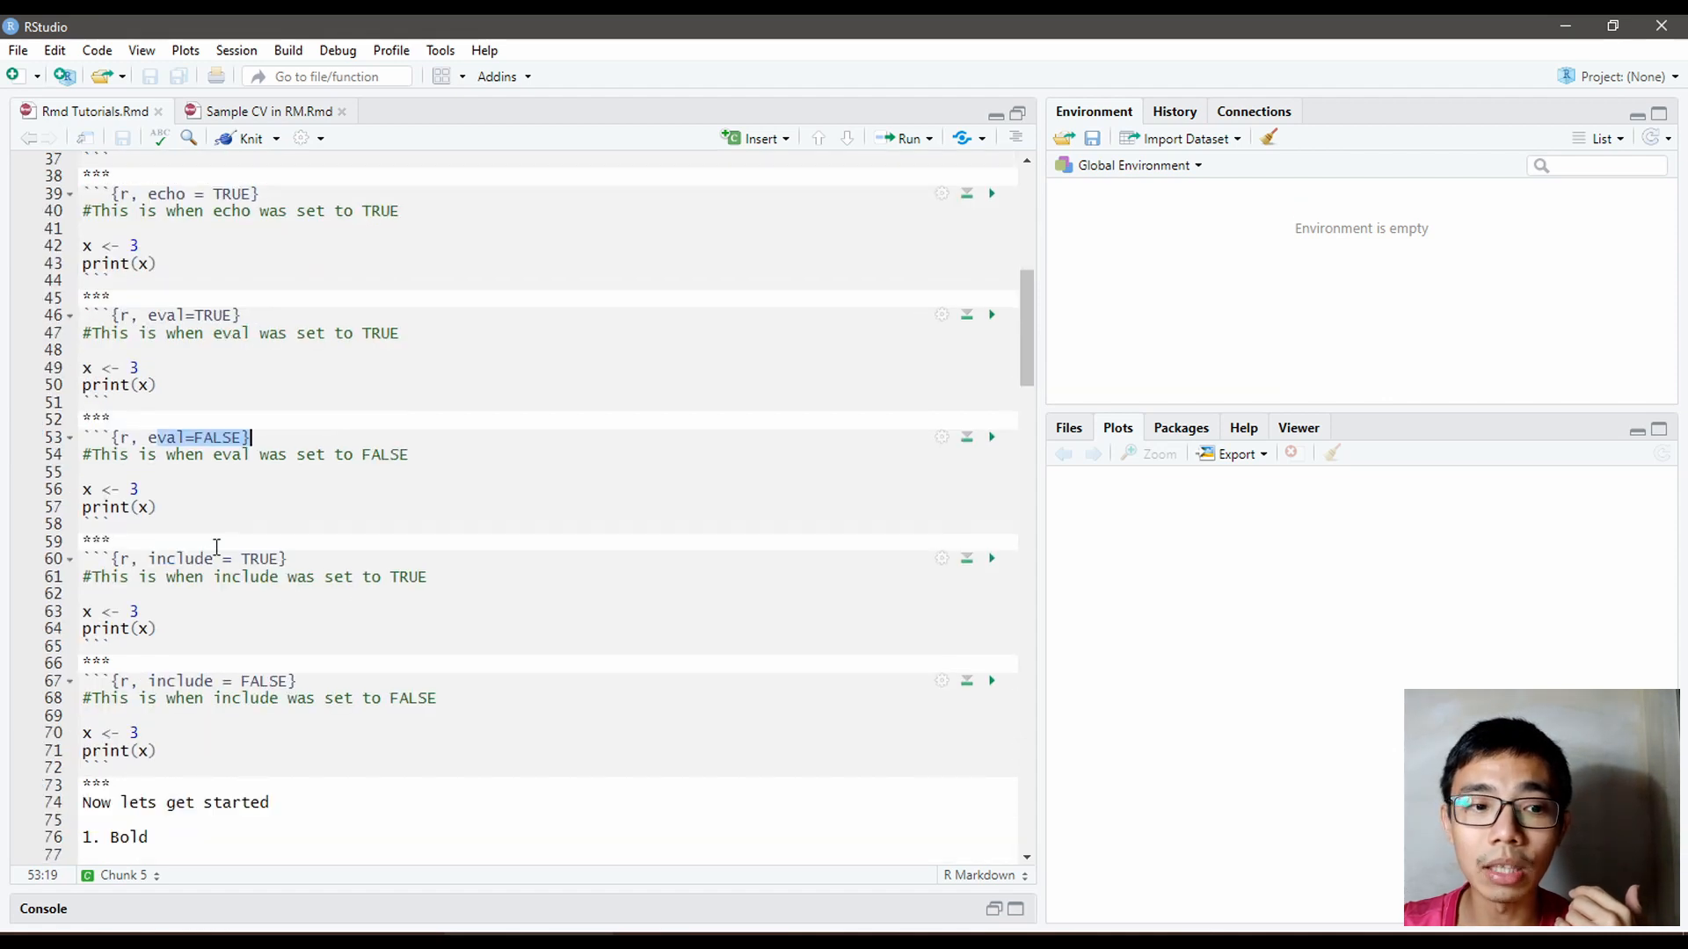
left_click(298, 681)
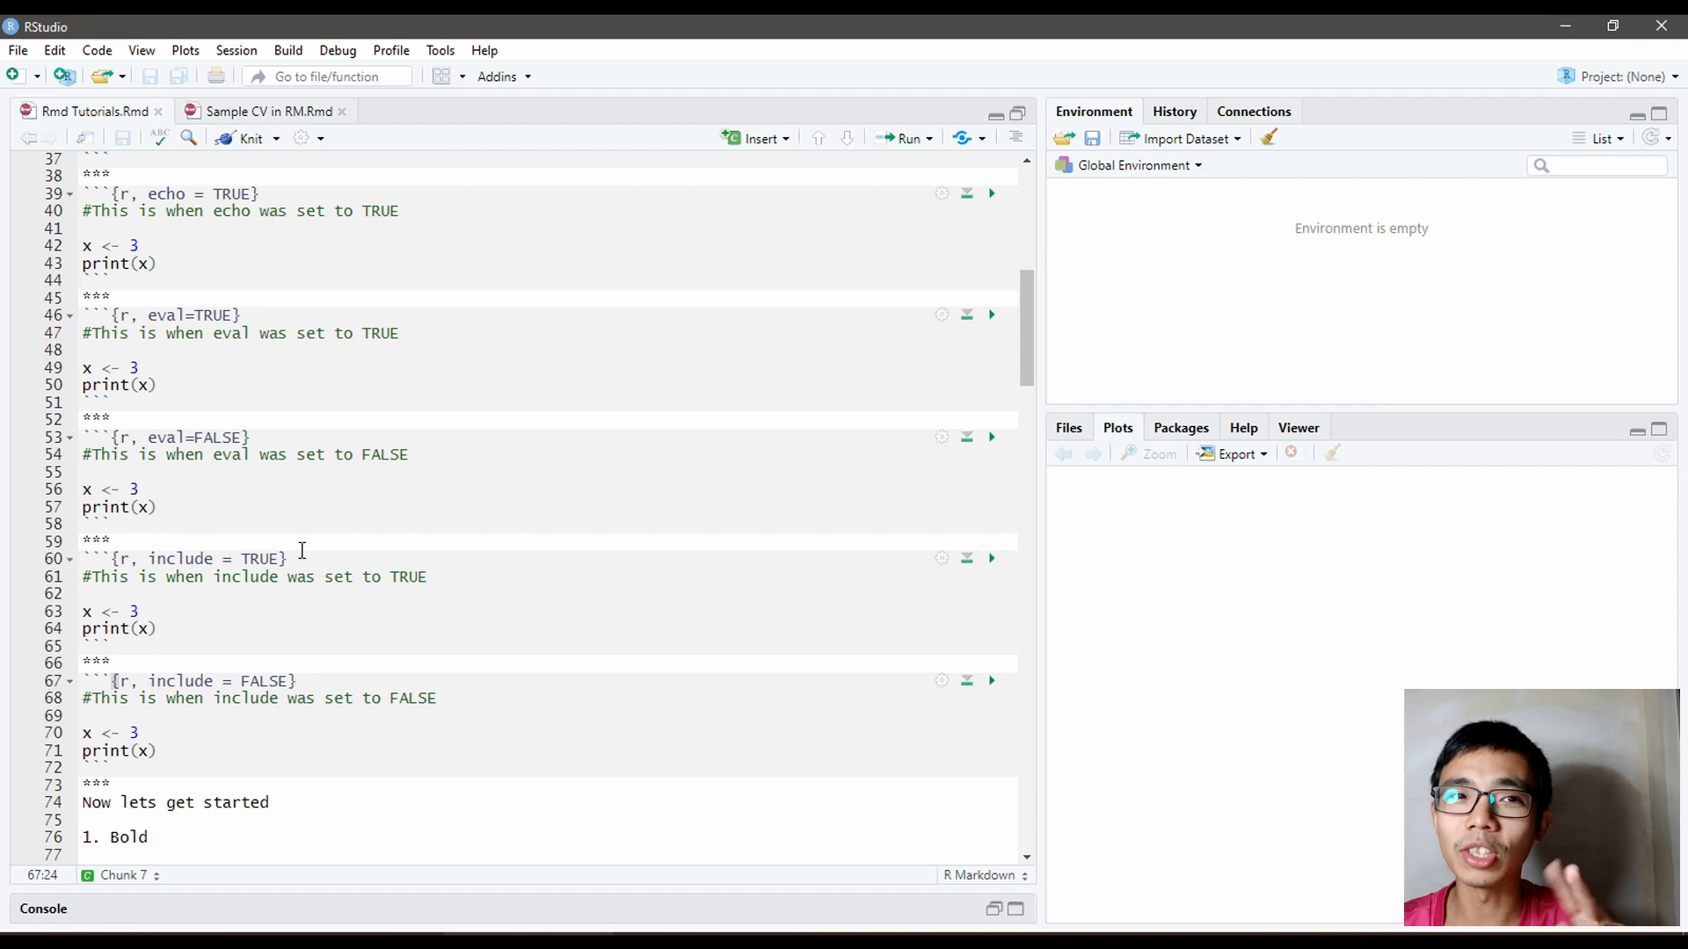
mouse_move(312, 506)
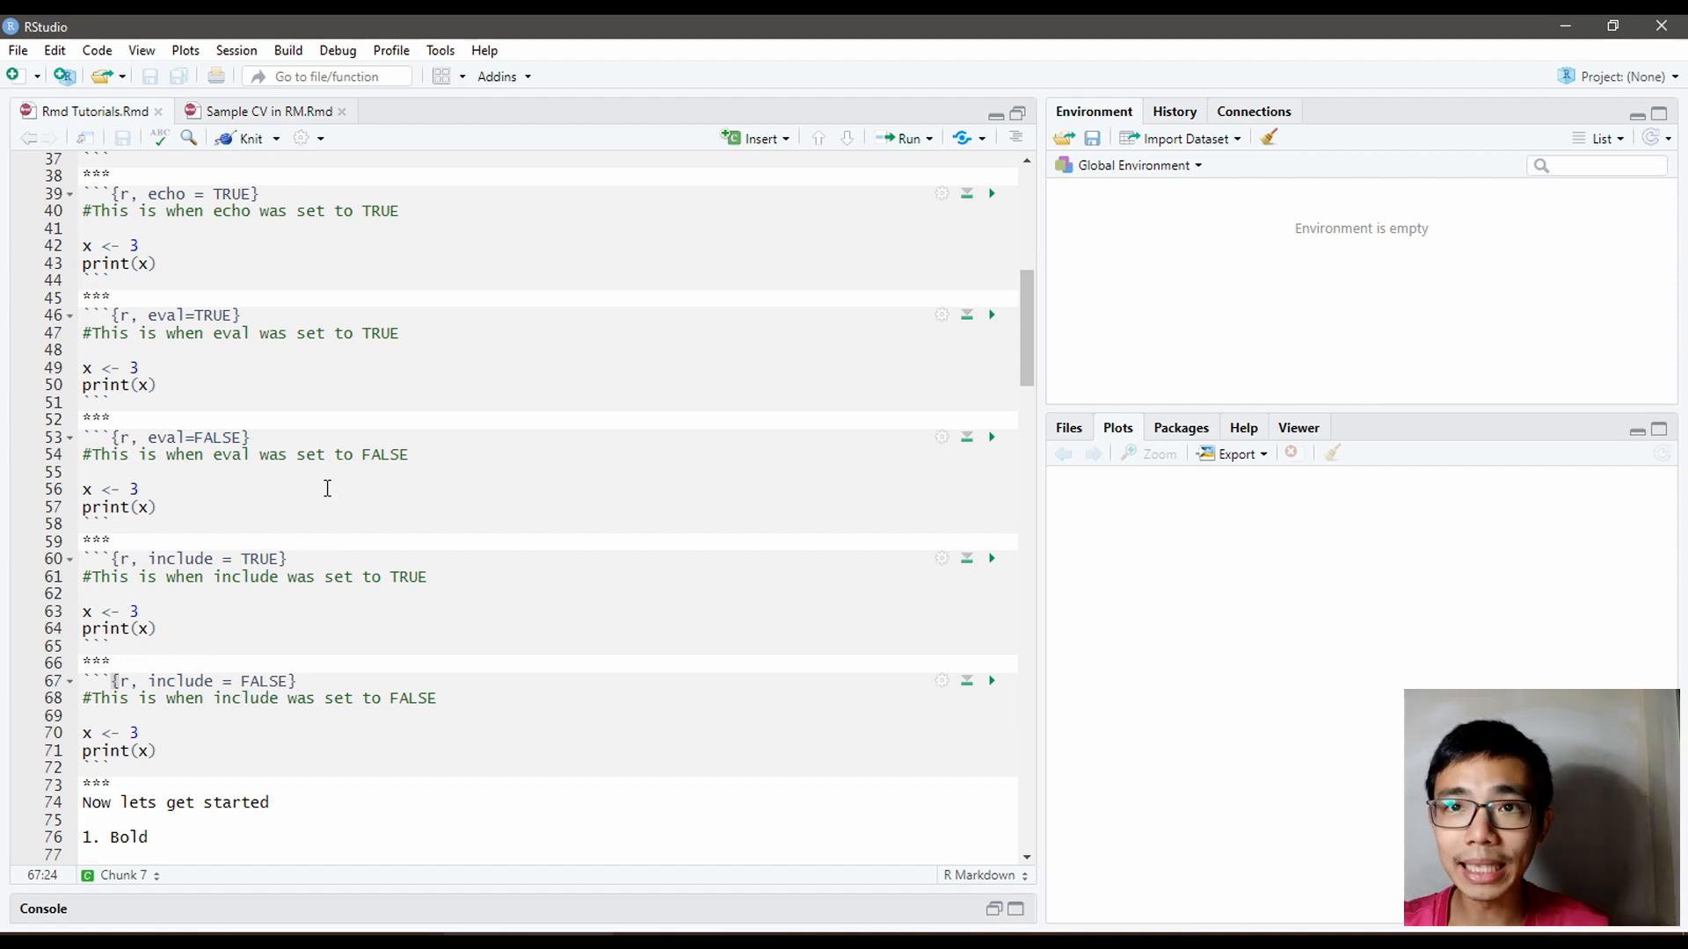
mouse_move(442, 368)
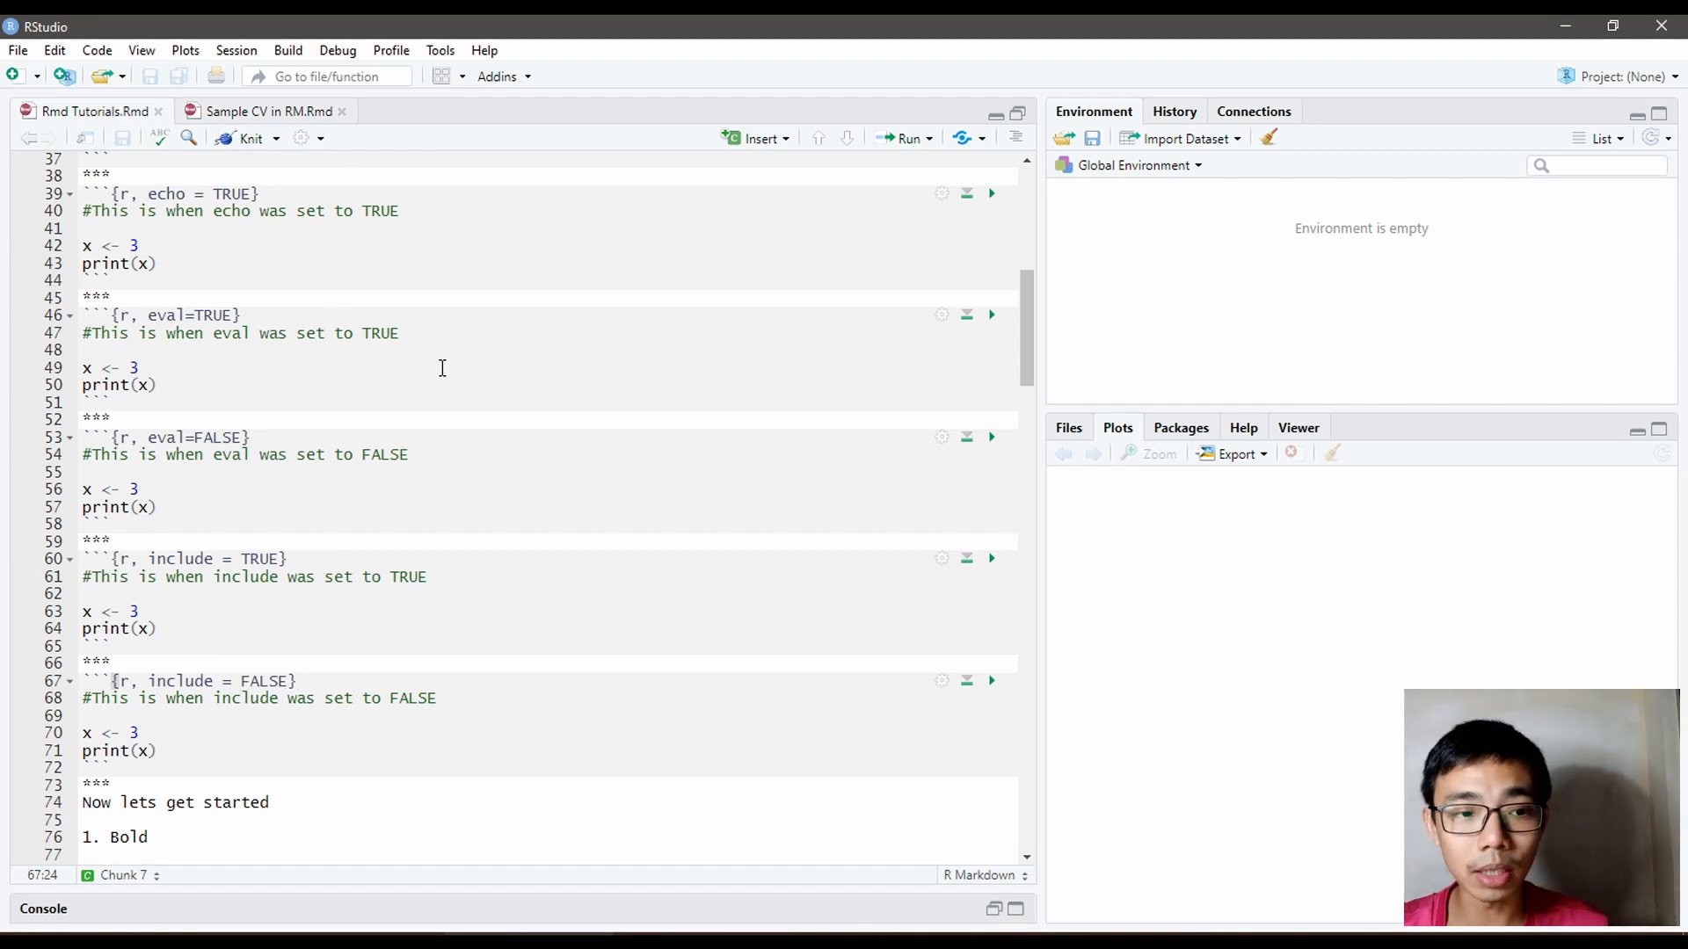
mouse_move(249, 138)
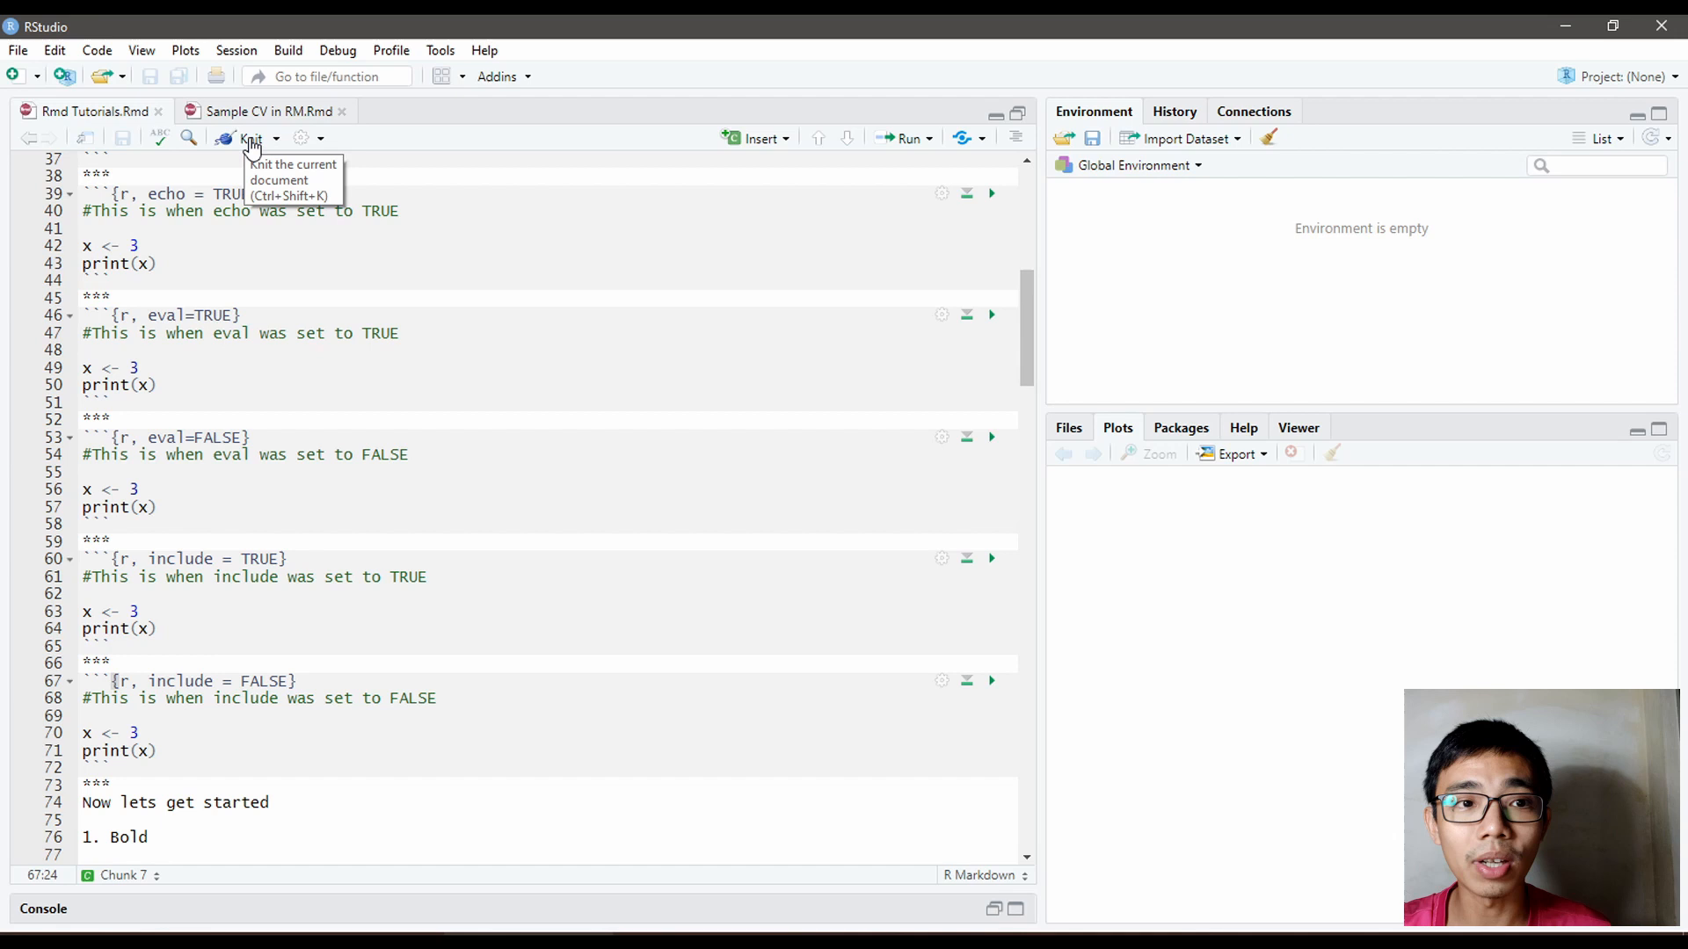
mouse_move(570, 414)
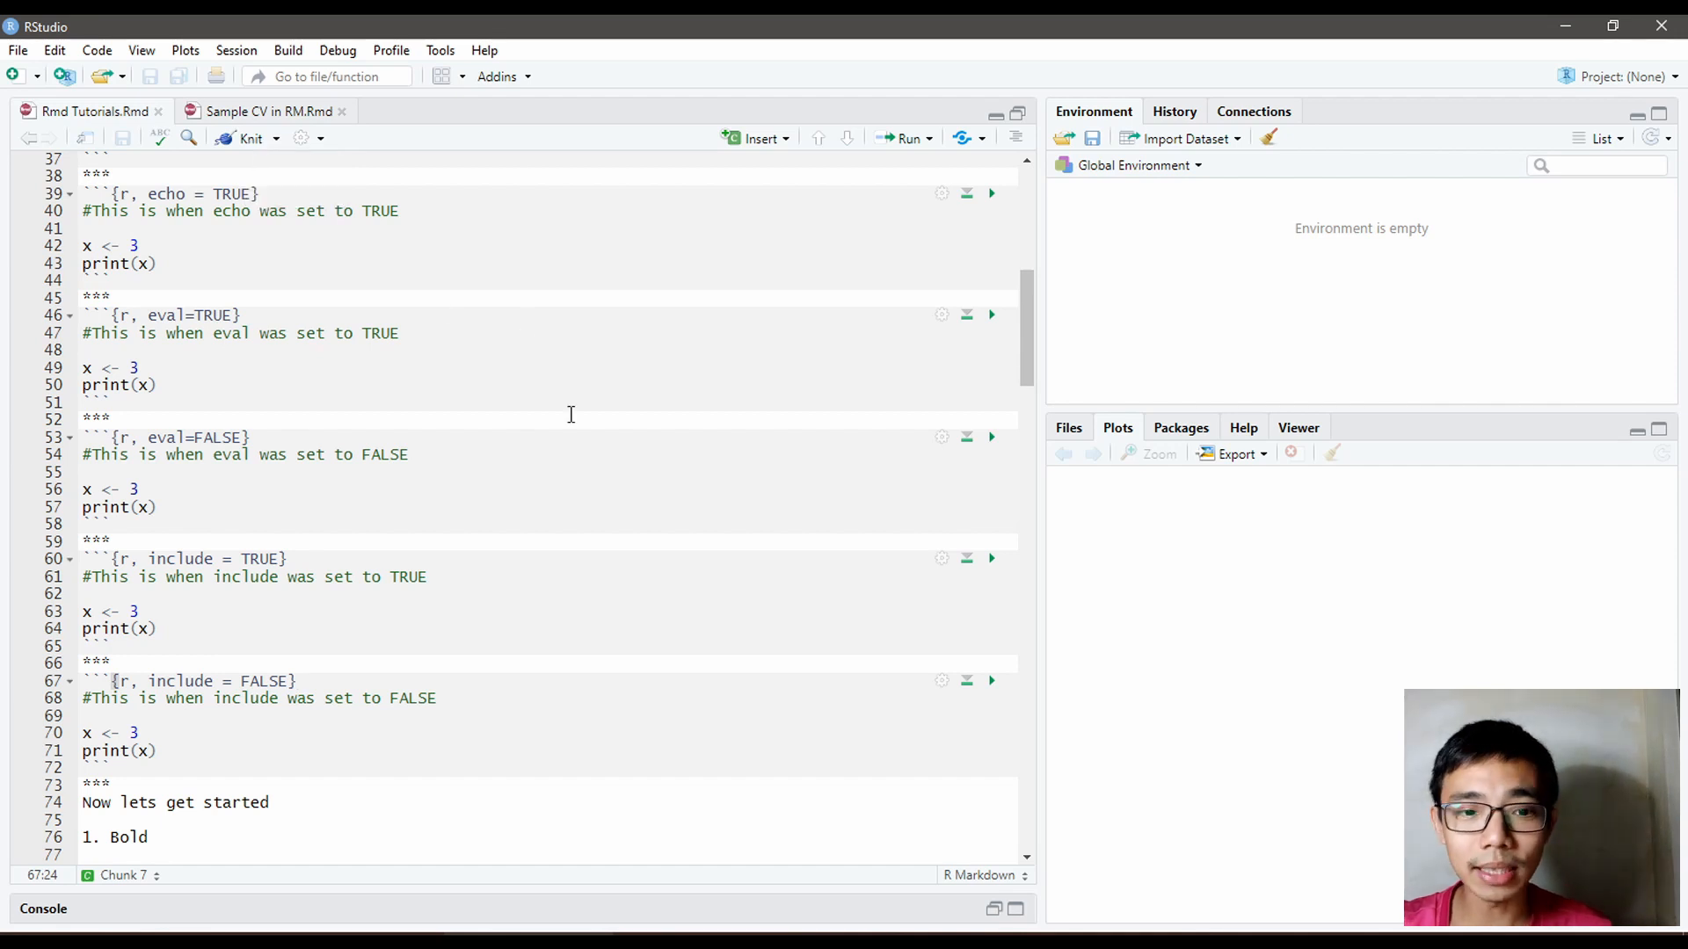
left_click(250, 138)
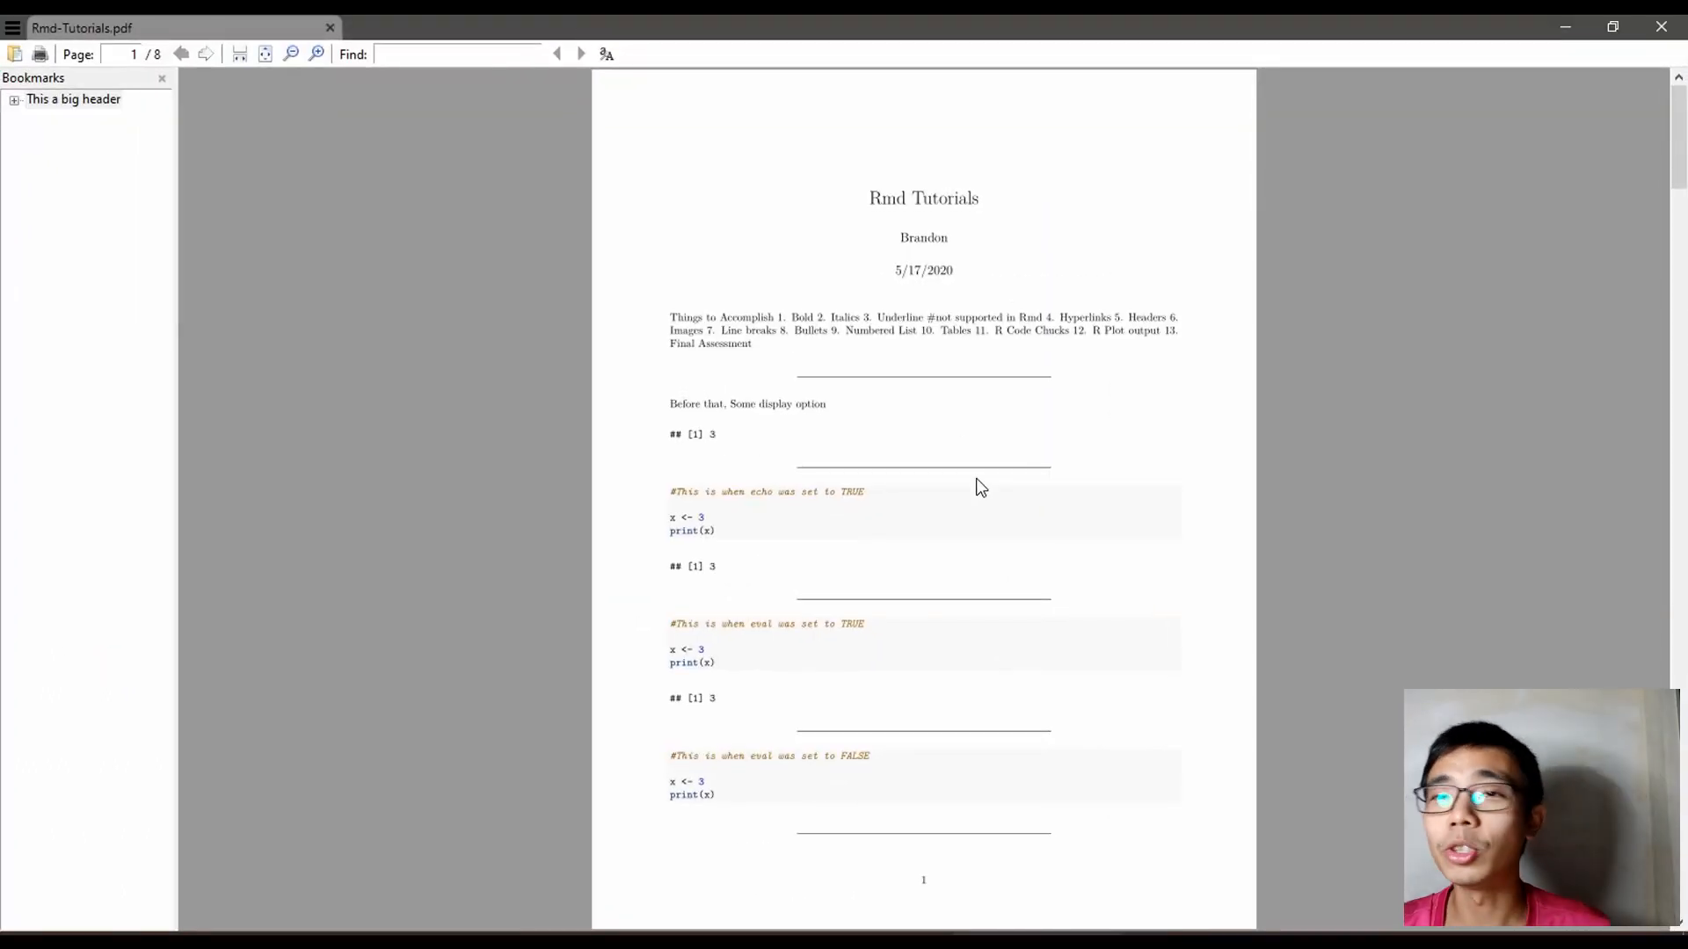
left_click(316, 54)
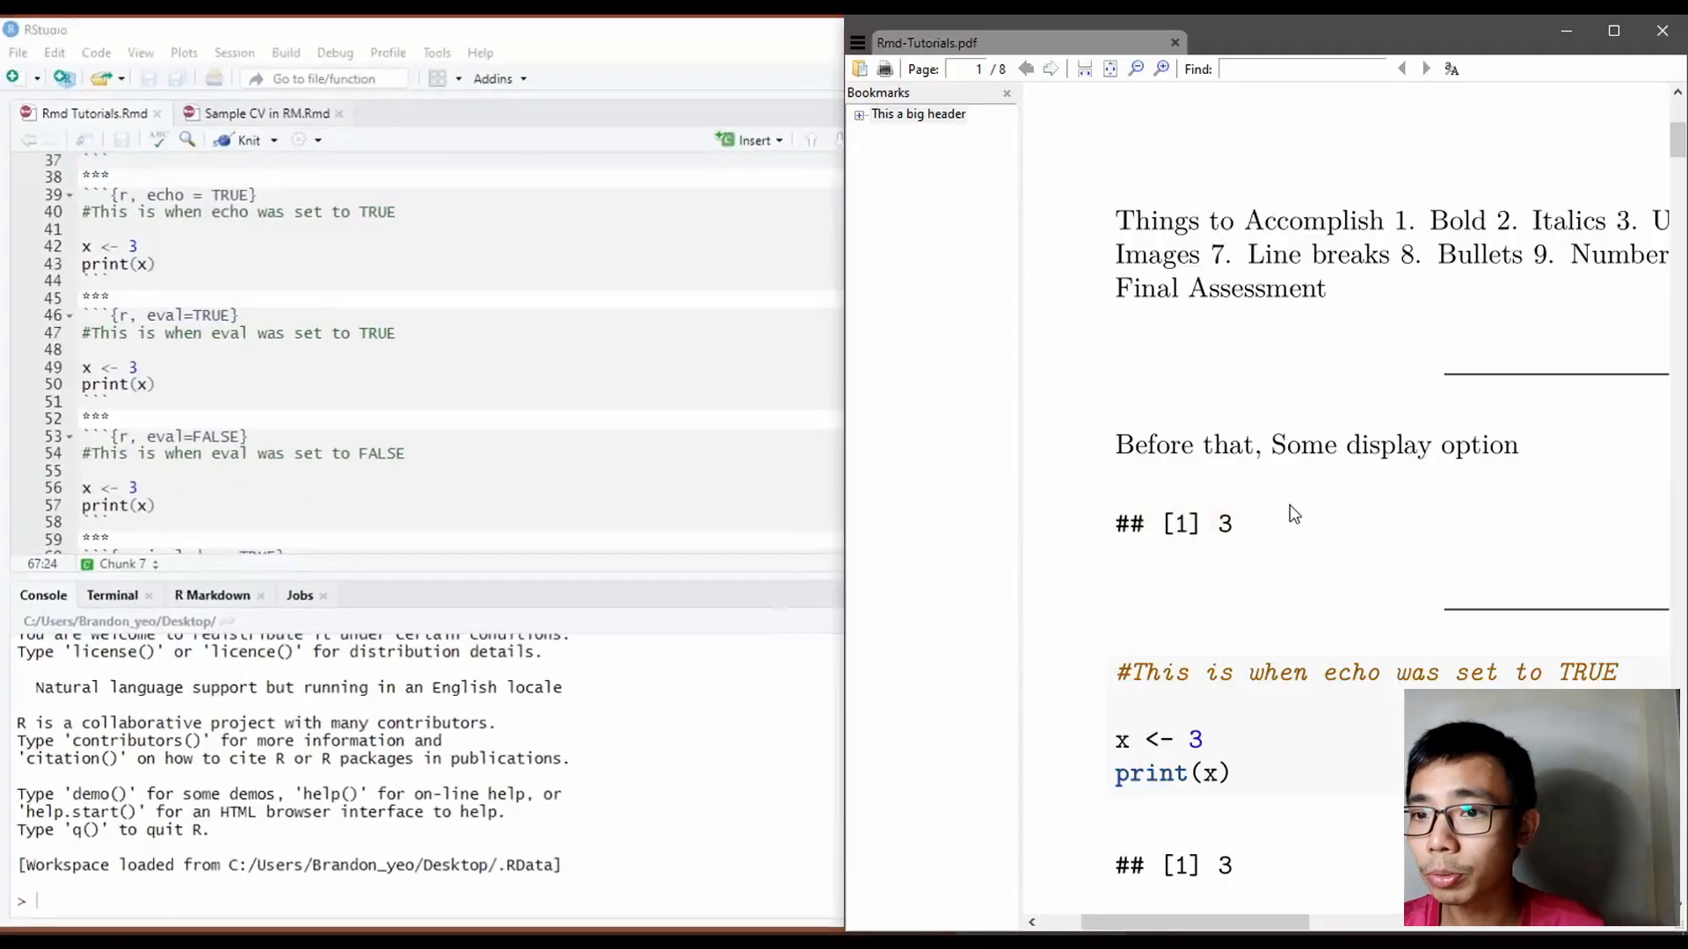
Step: Scroll the PDF to page 2's include = TRUE output, comparing against the source
scroll("down", 3)
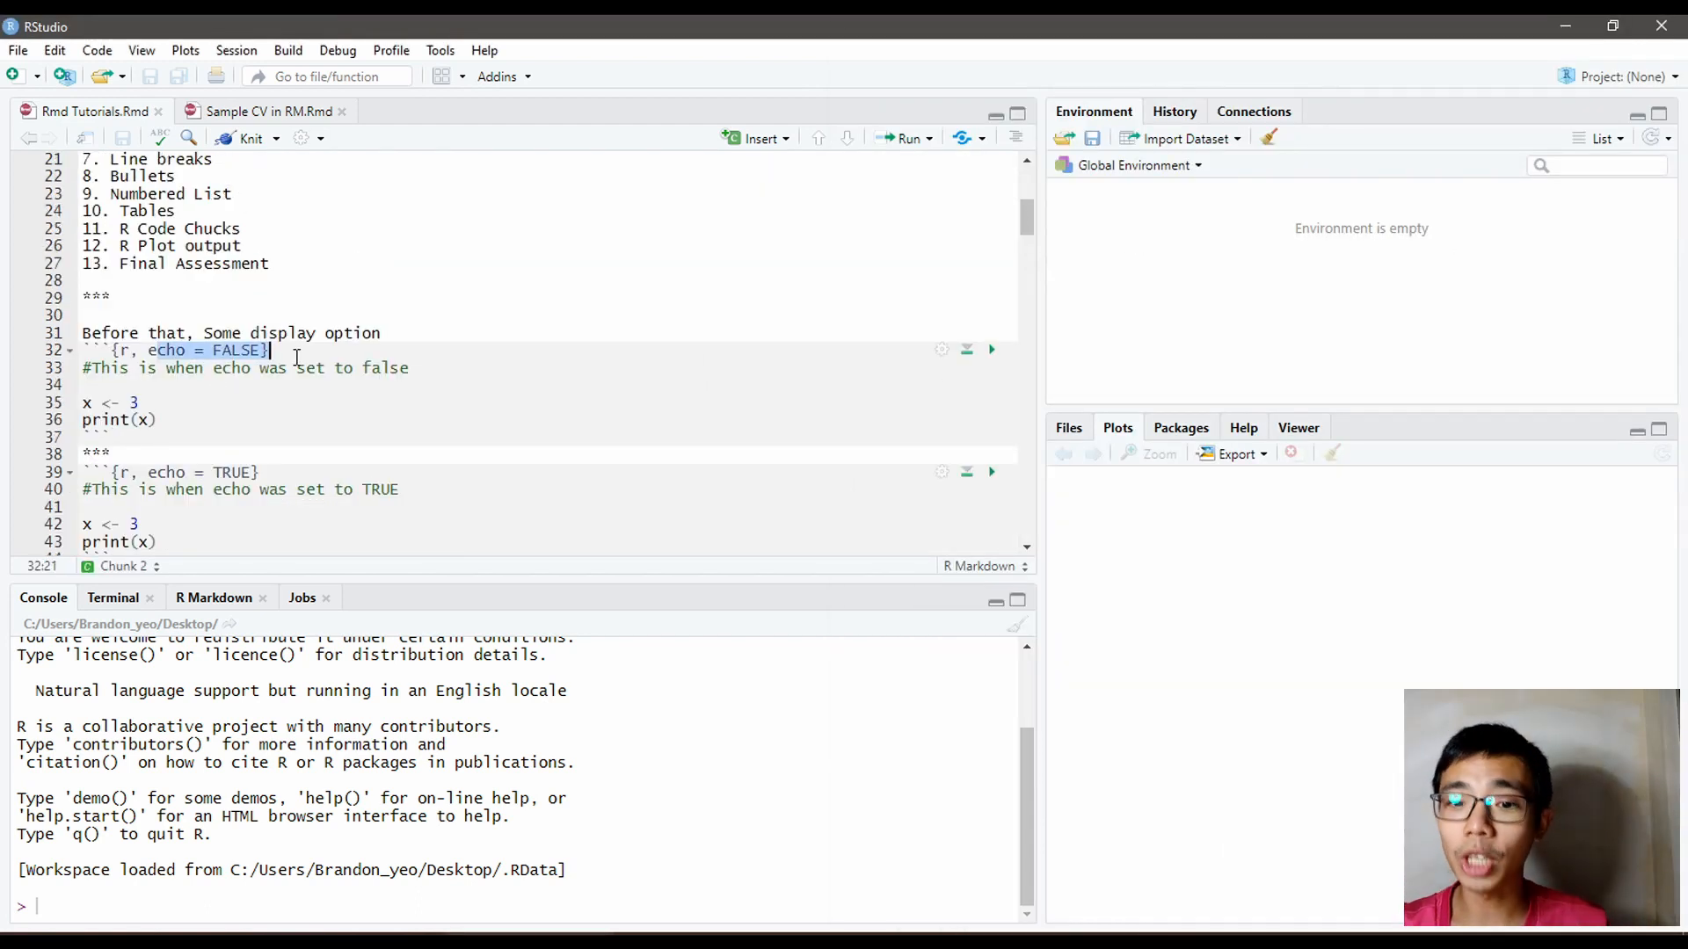
left_click(245, 138)
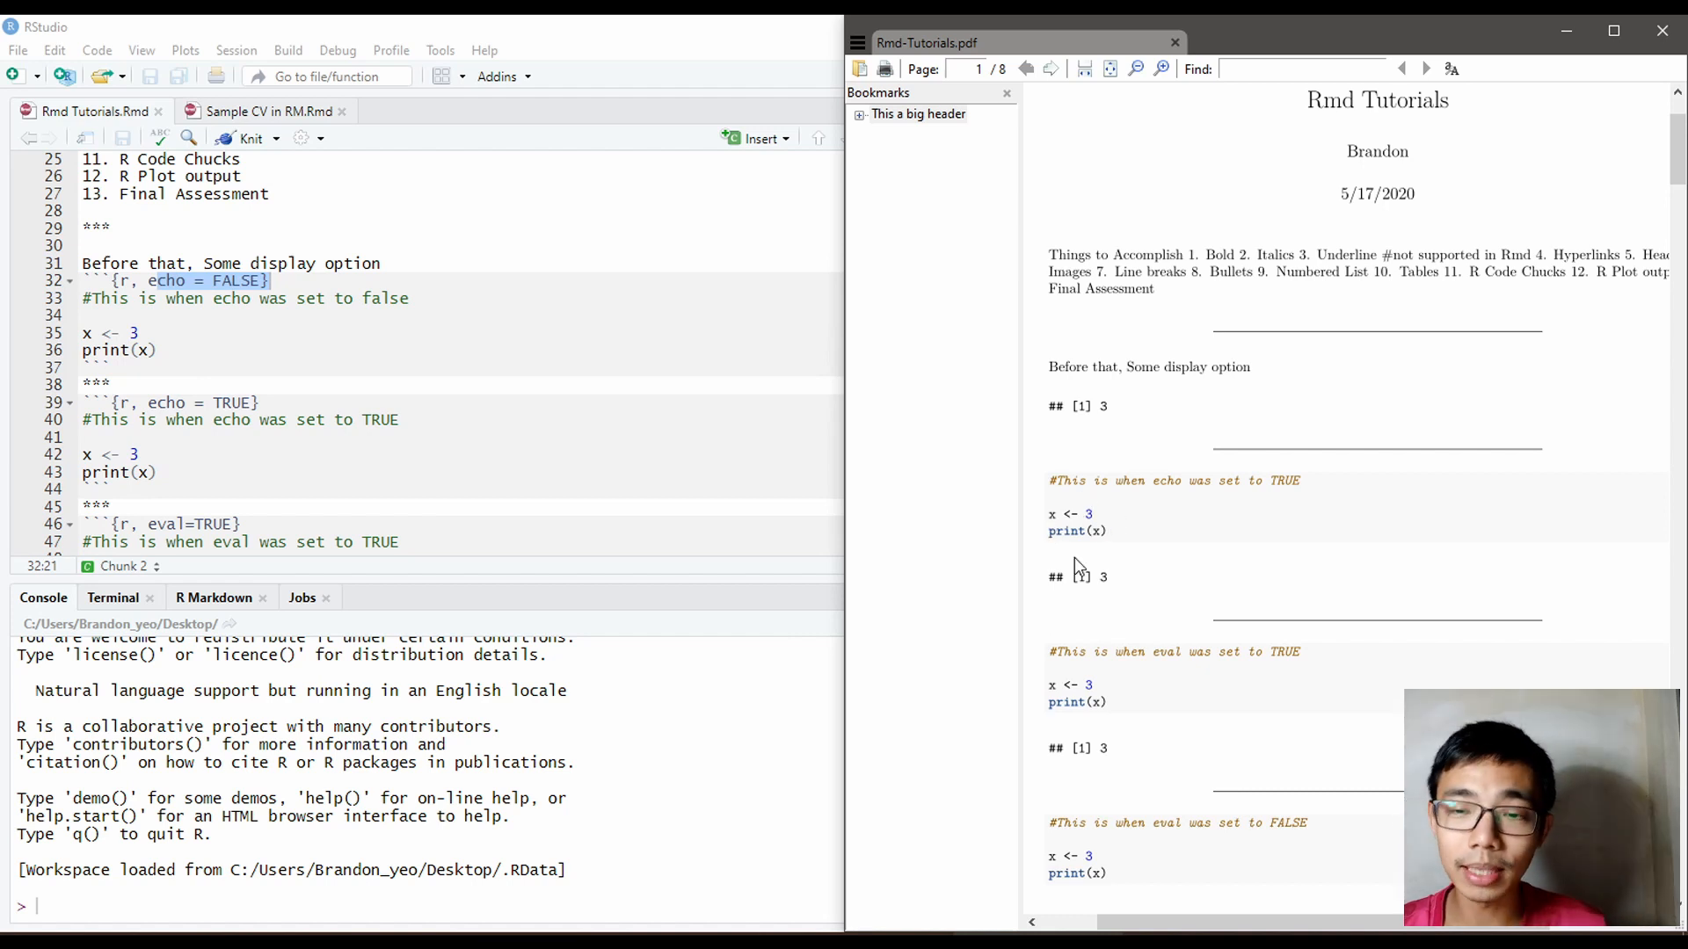
mouse_move(1087, 581)
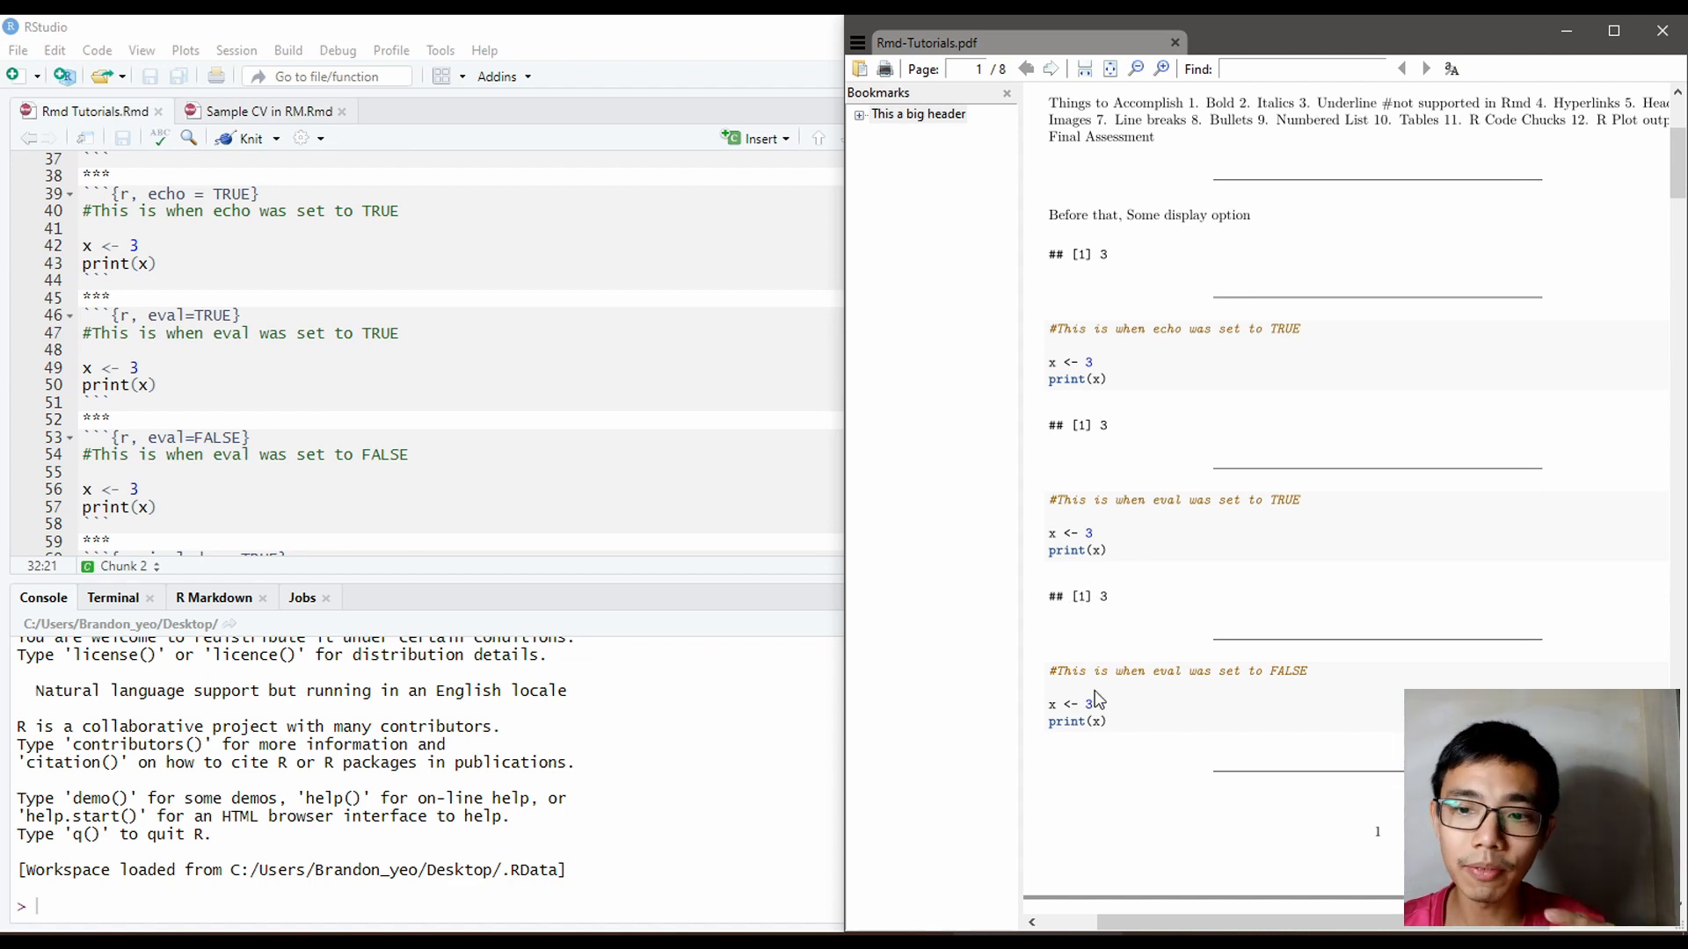
mouse_move(1210, 641)
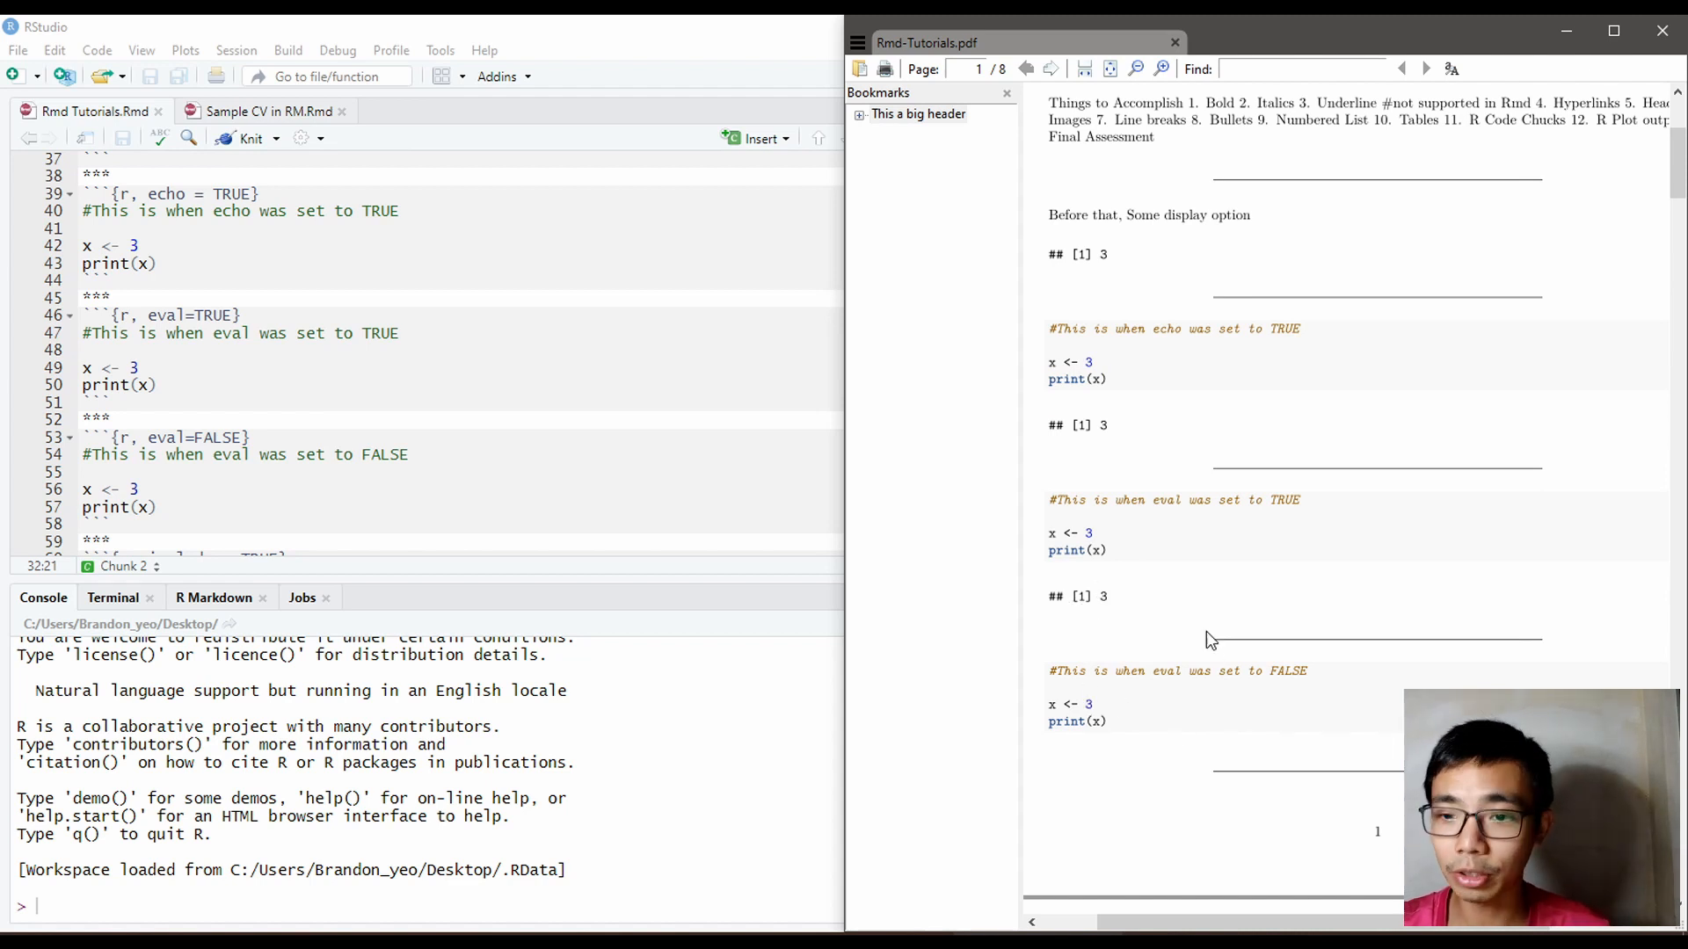
scroll("down", 3)
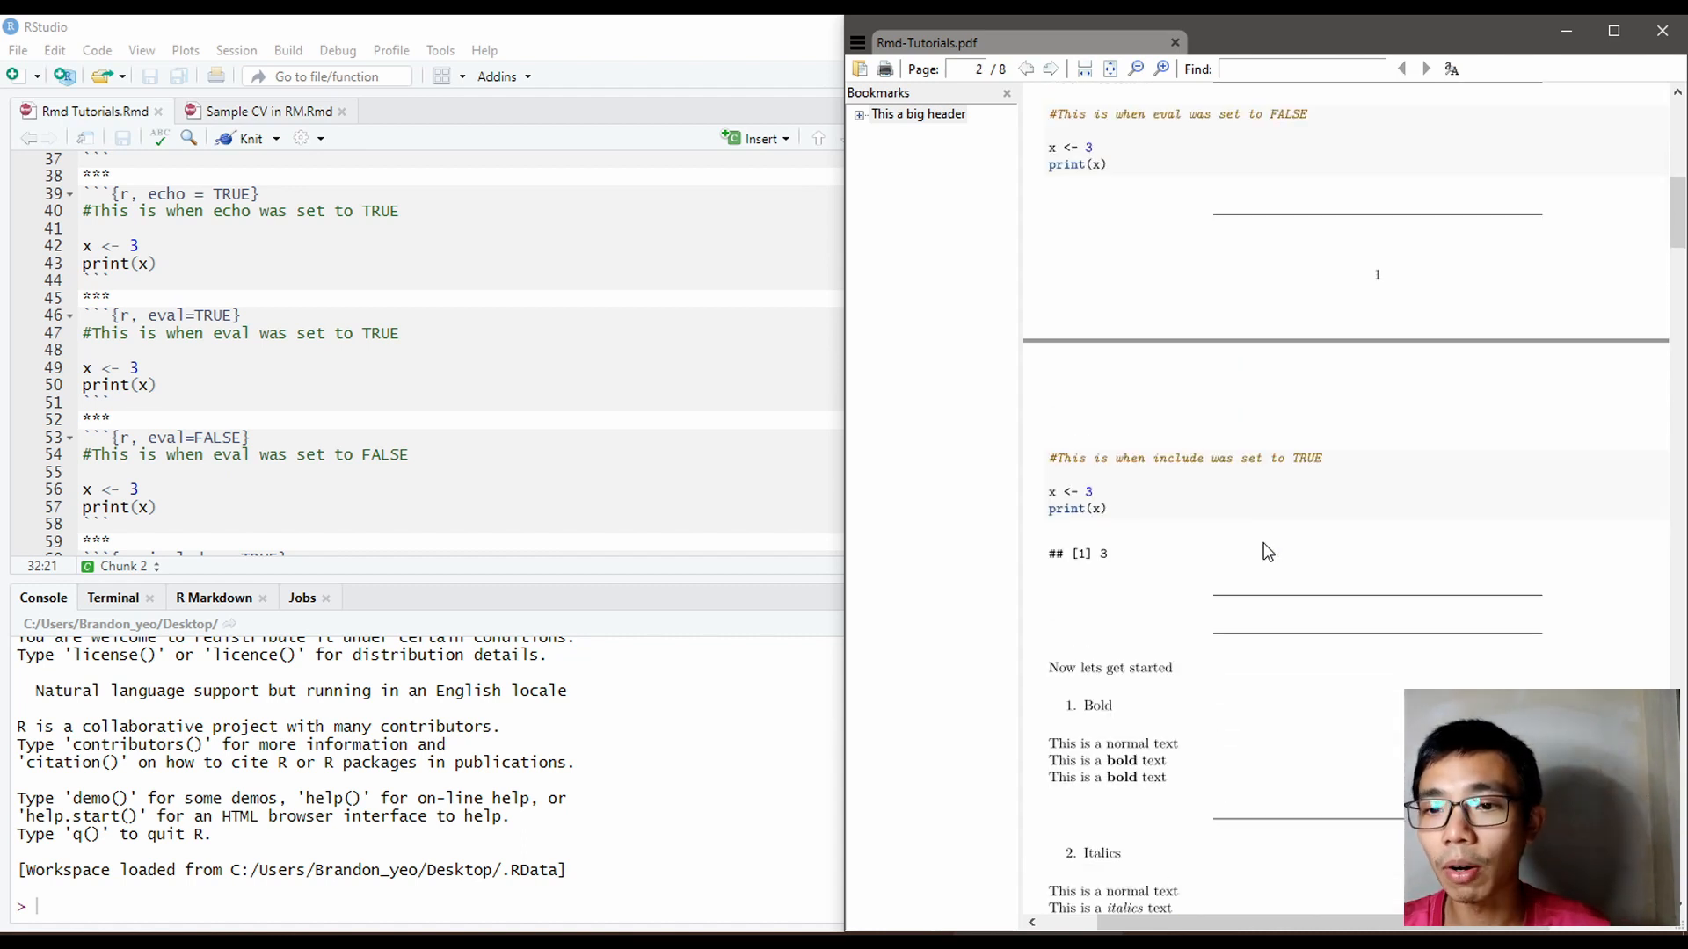
scroll("down", 3)
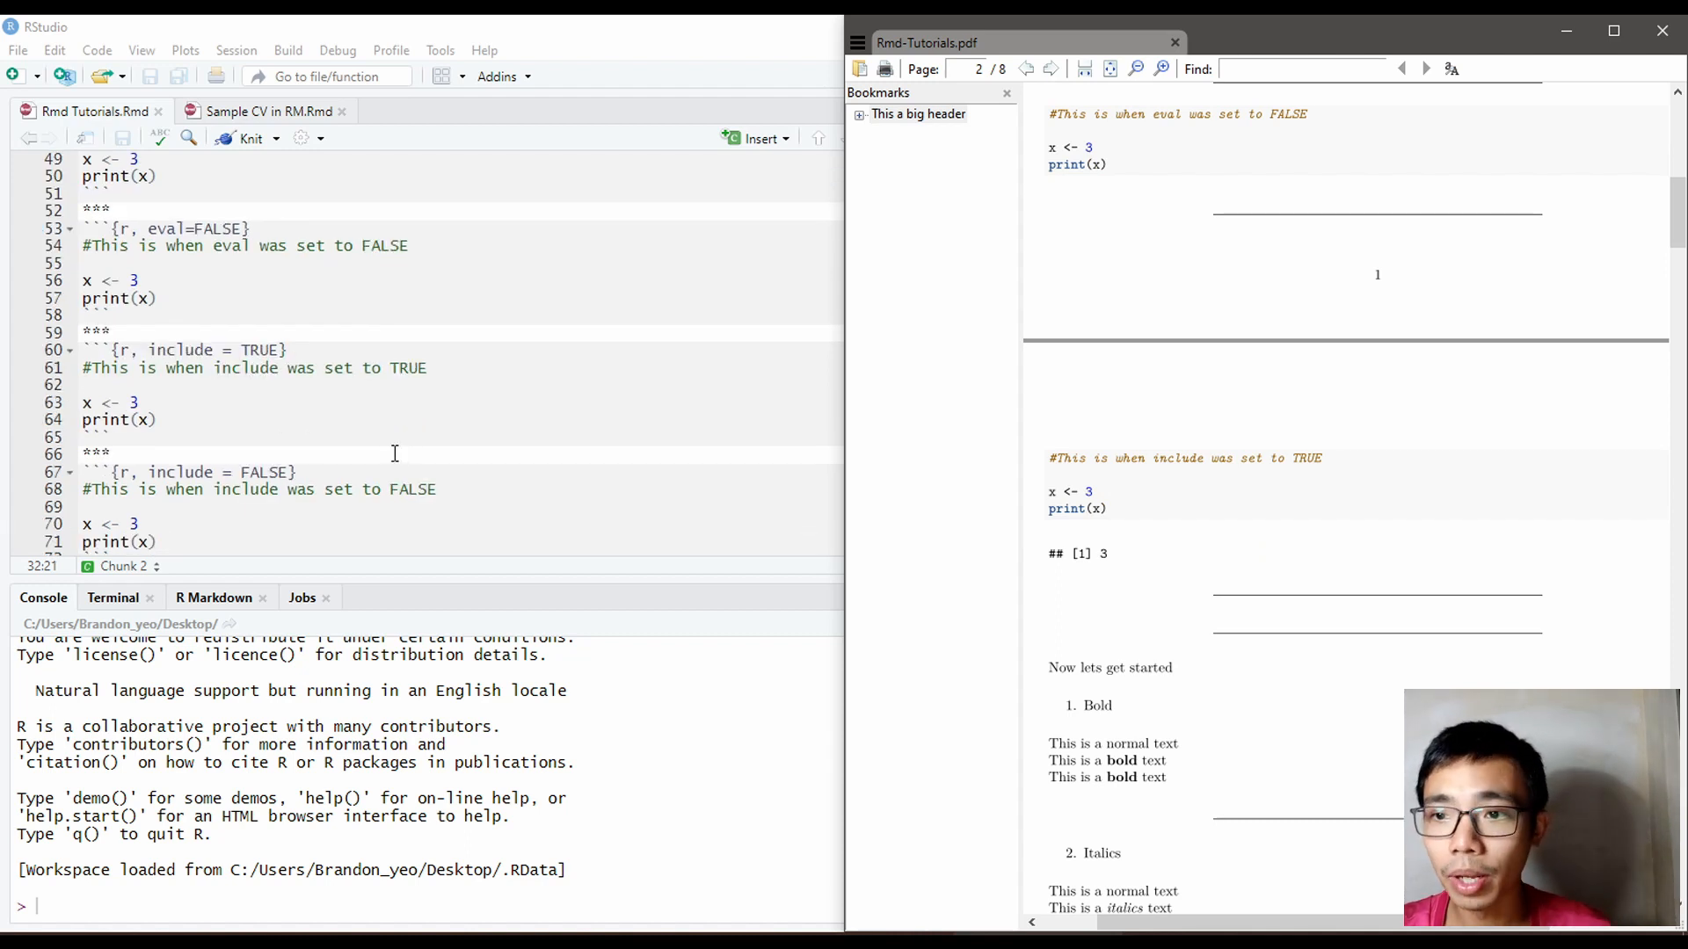
mouse_move(231, 450)
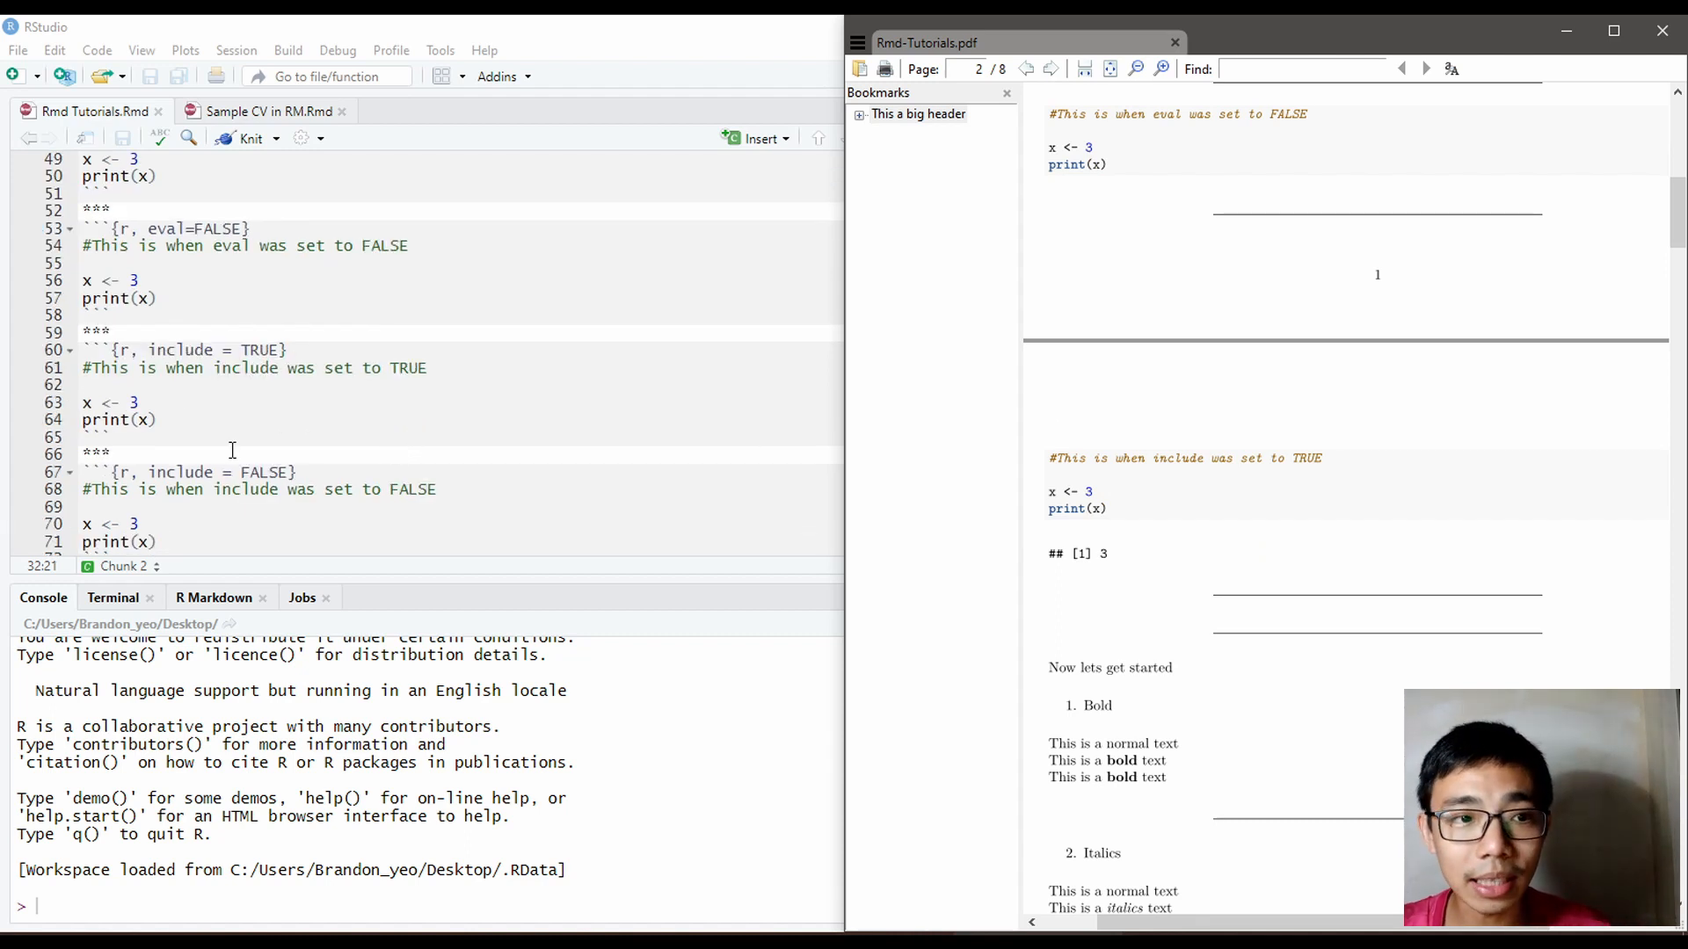
mouse_move(1041, 479)
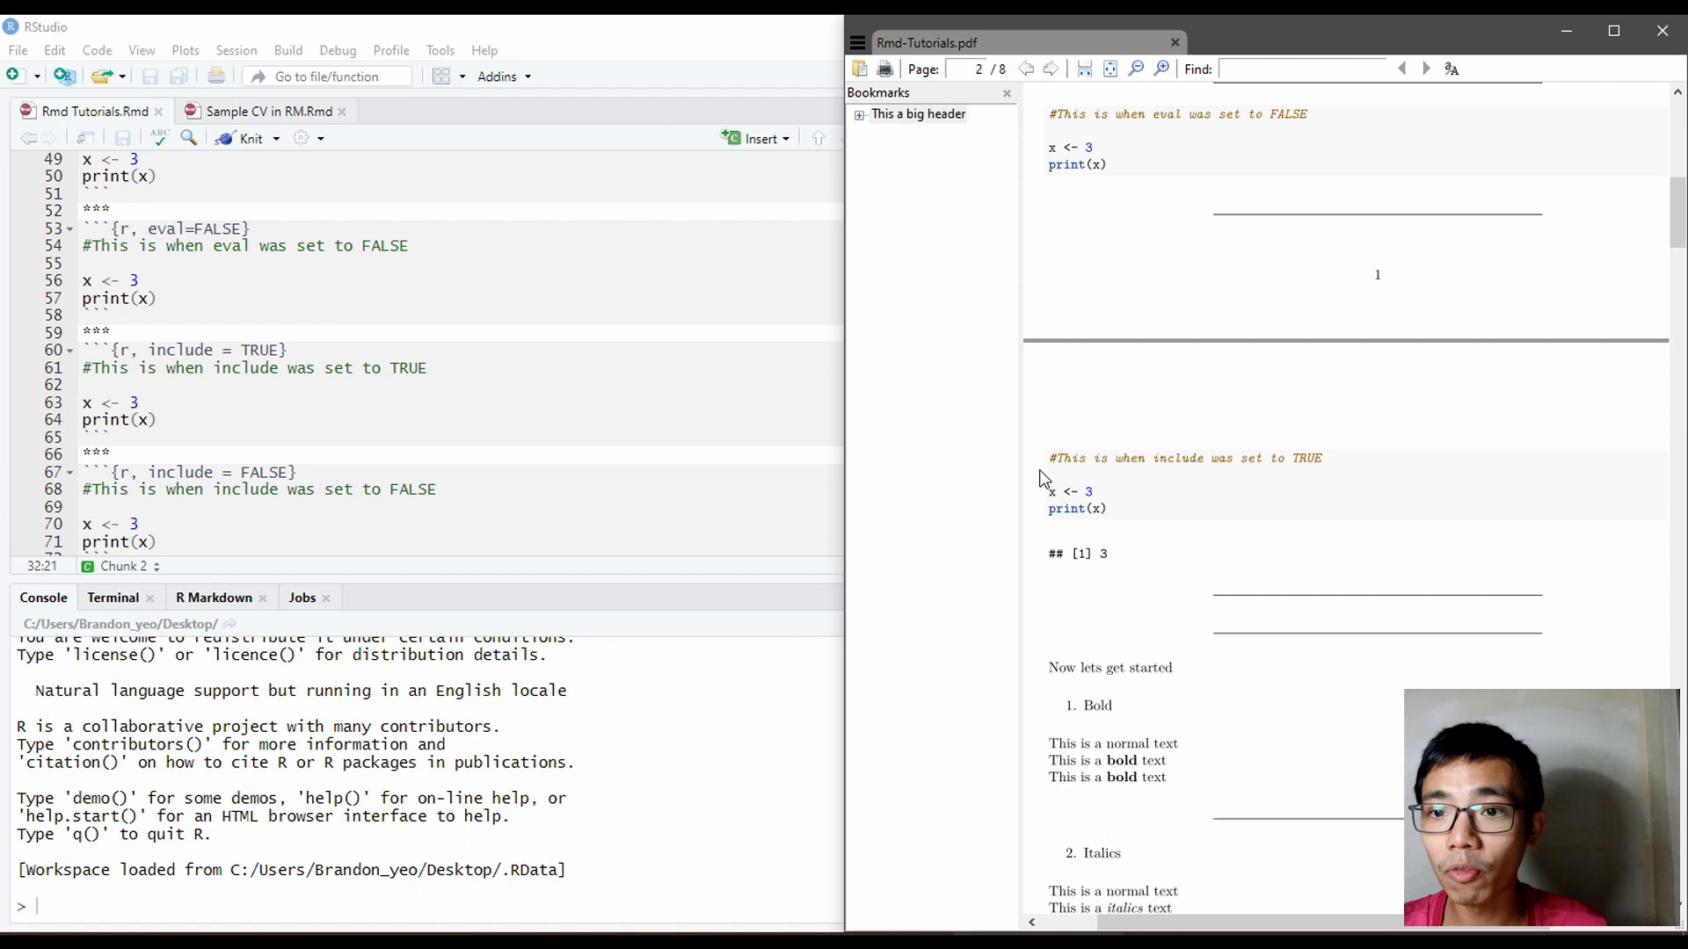
mouse_move(1103, 551)
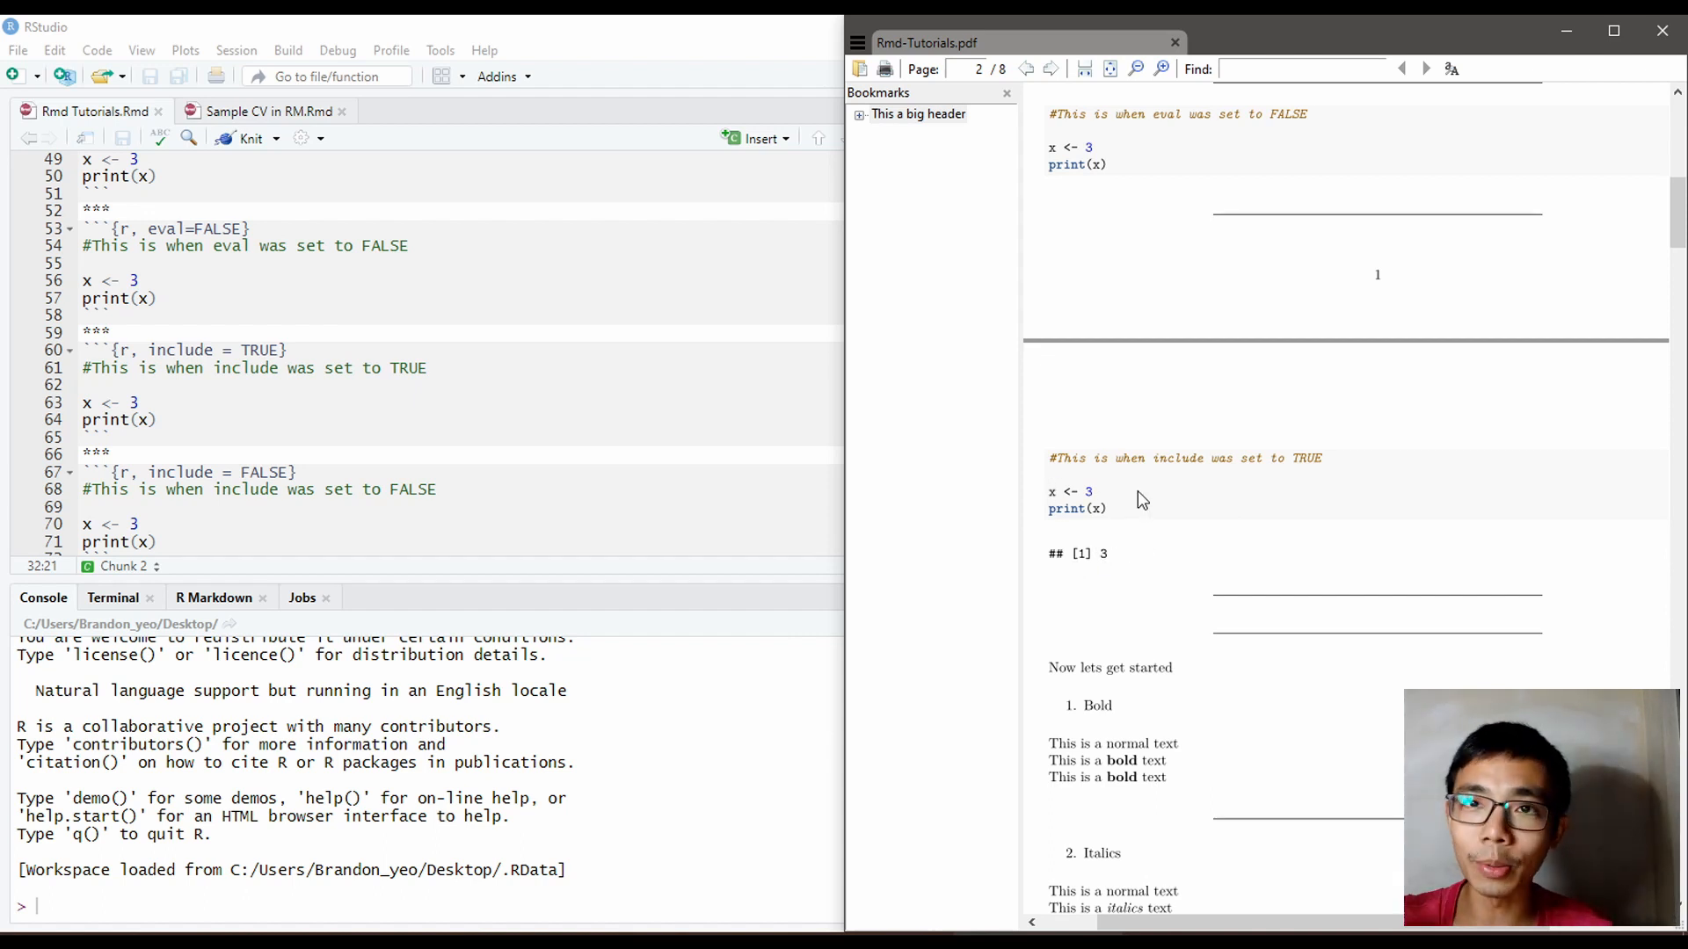
scroll("down", 3)
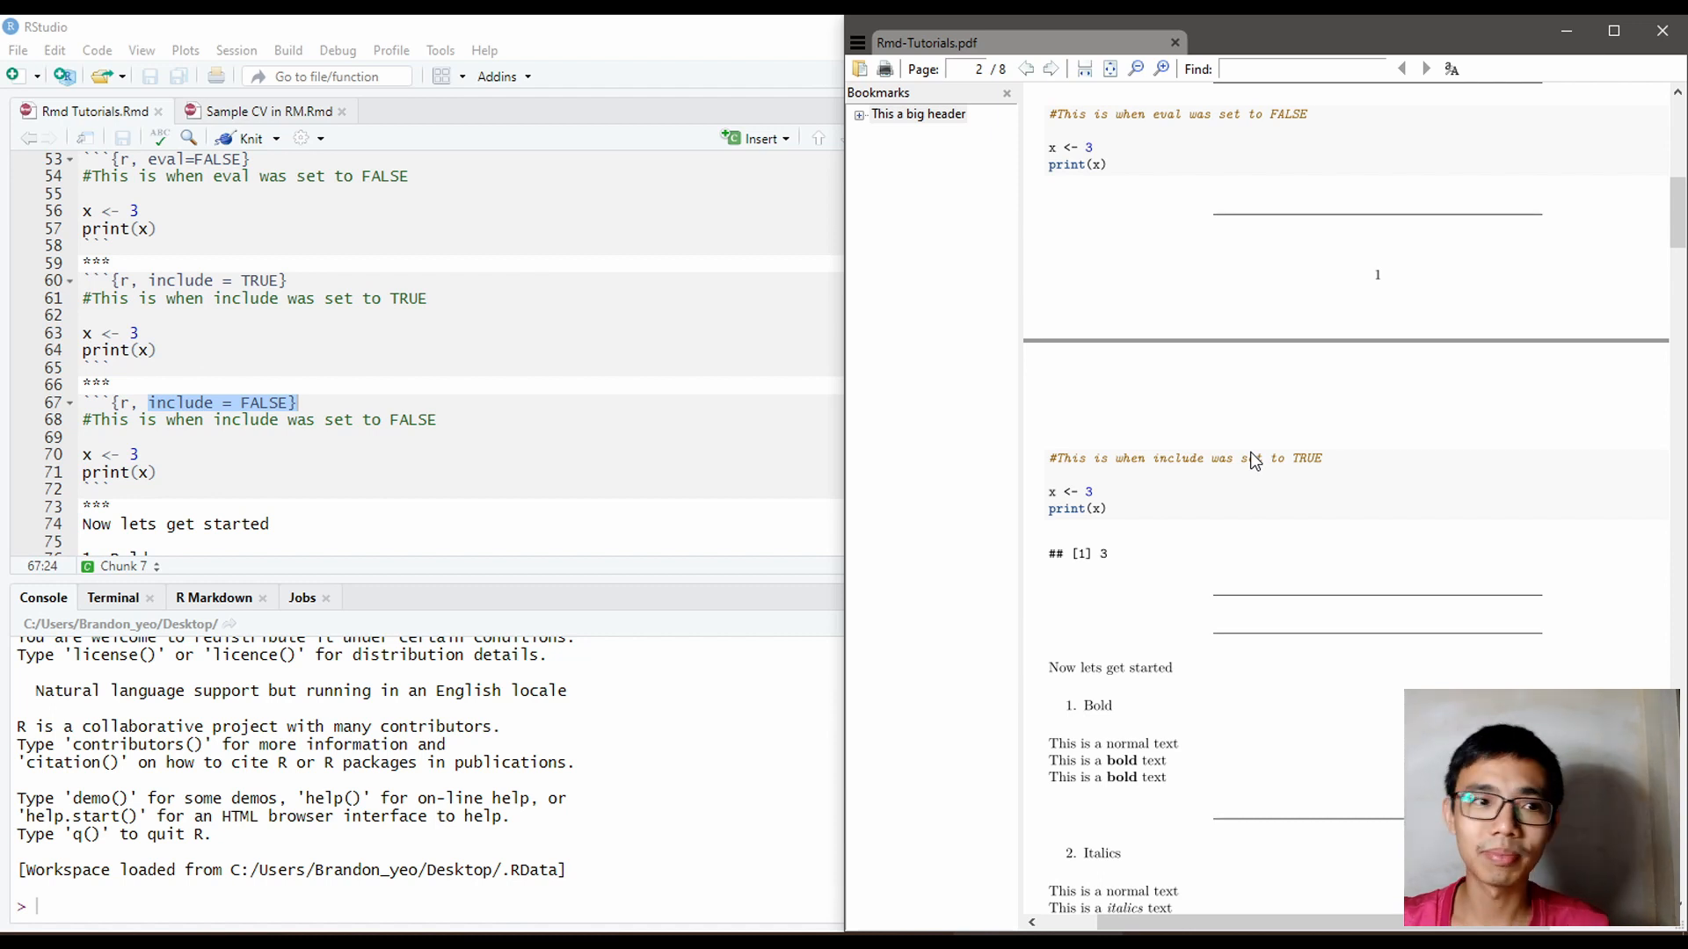
mouse_move(8, 202)
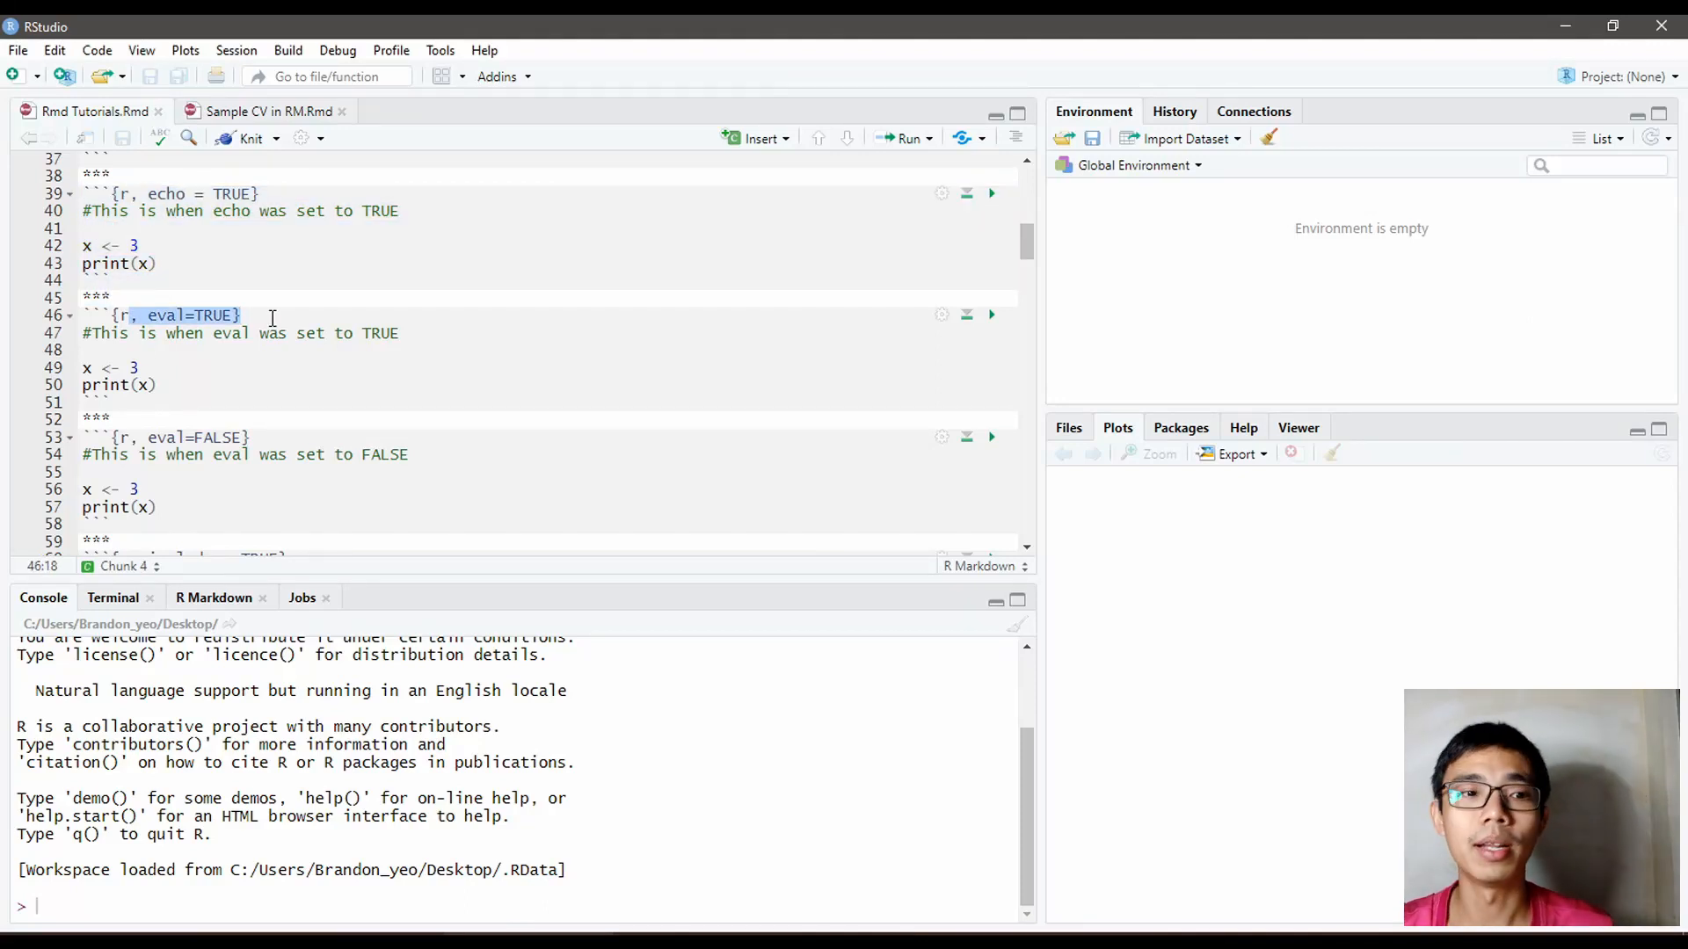
scroll("down", 3)
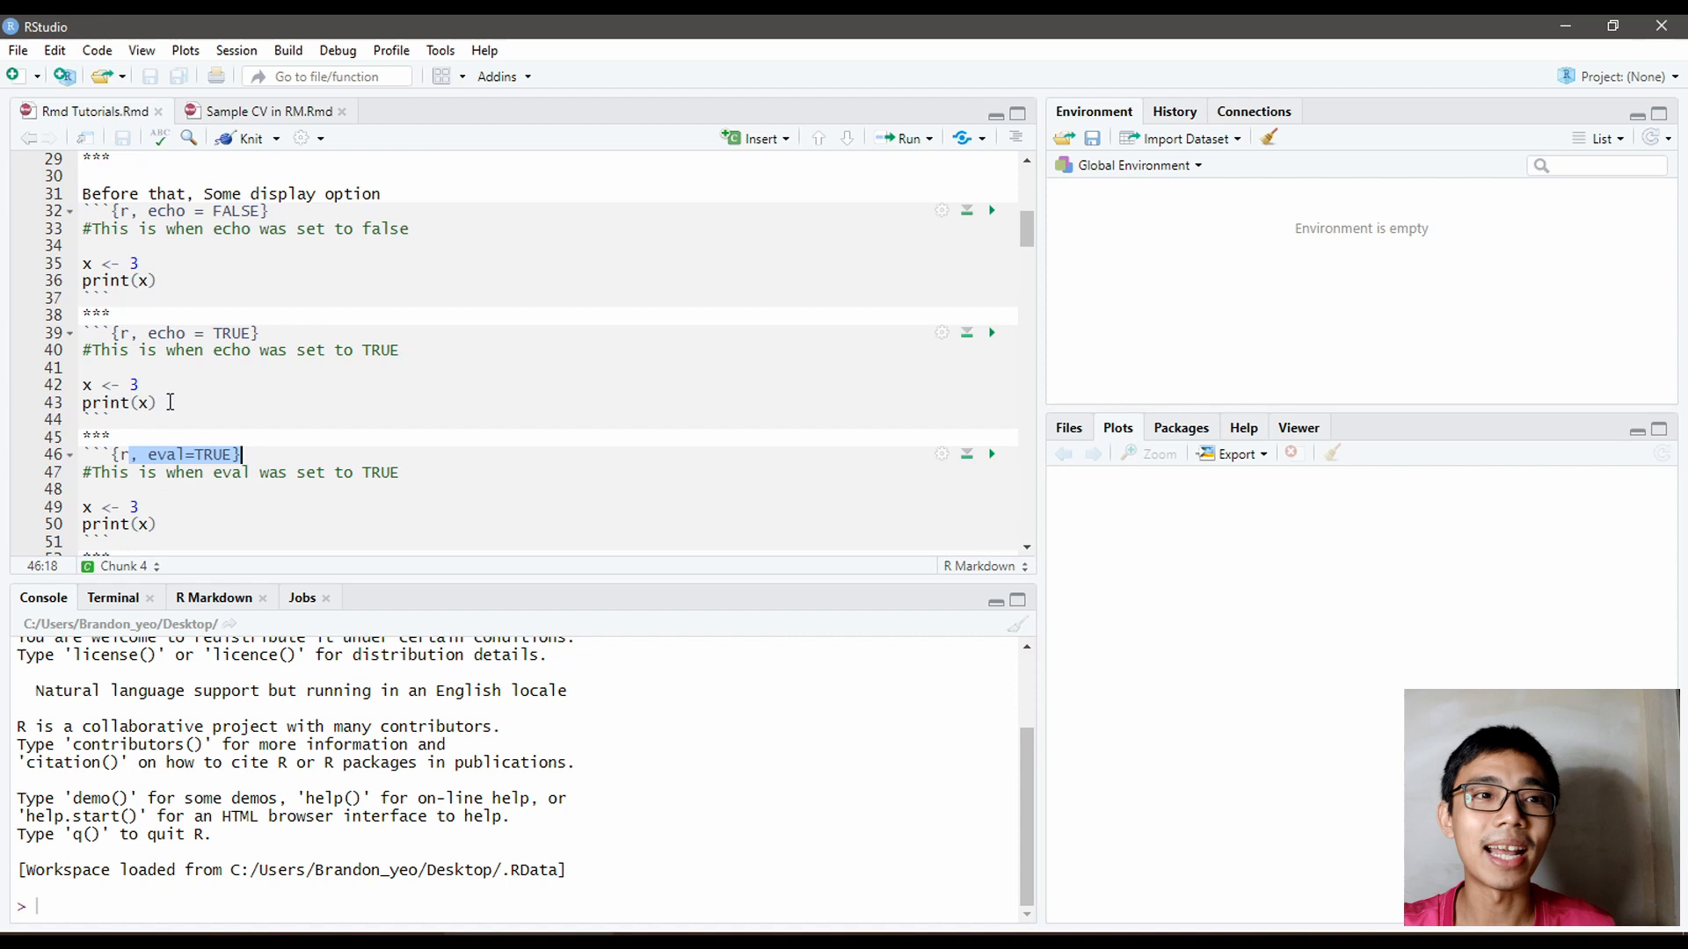
scroll("down", 3)
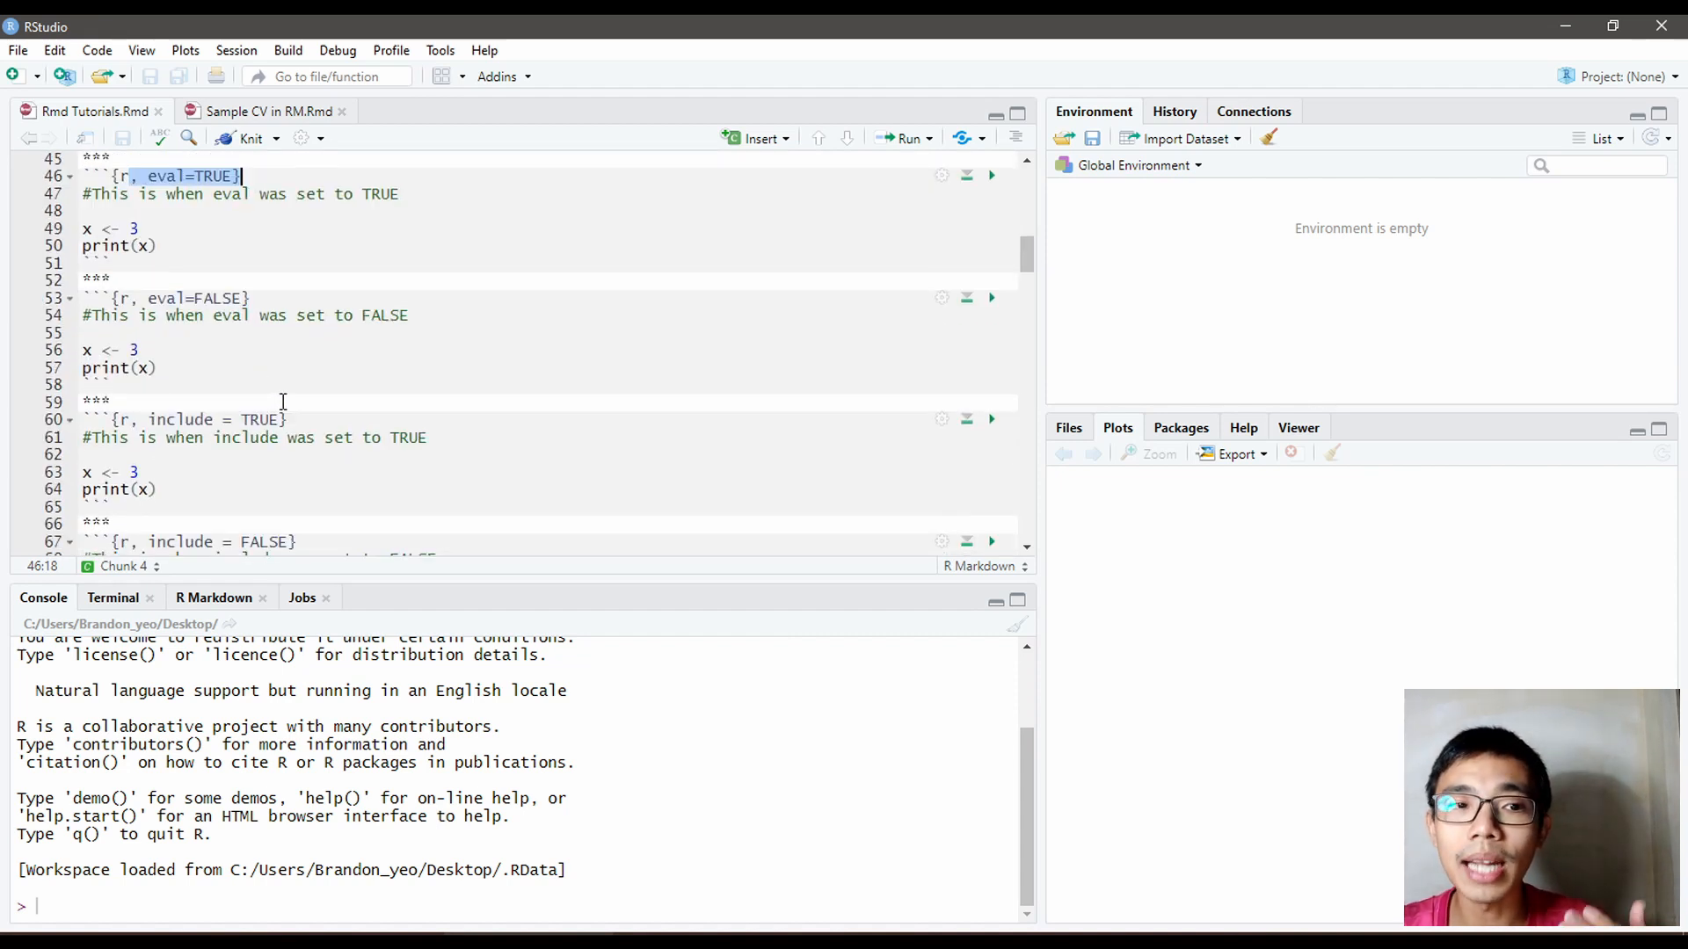
scroll("down", 3)
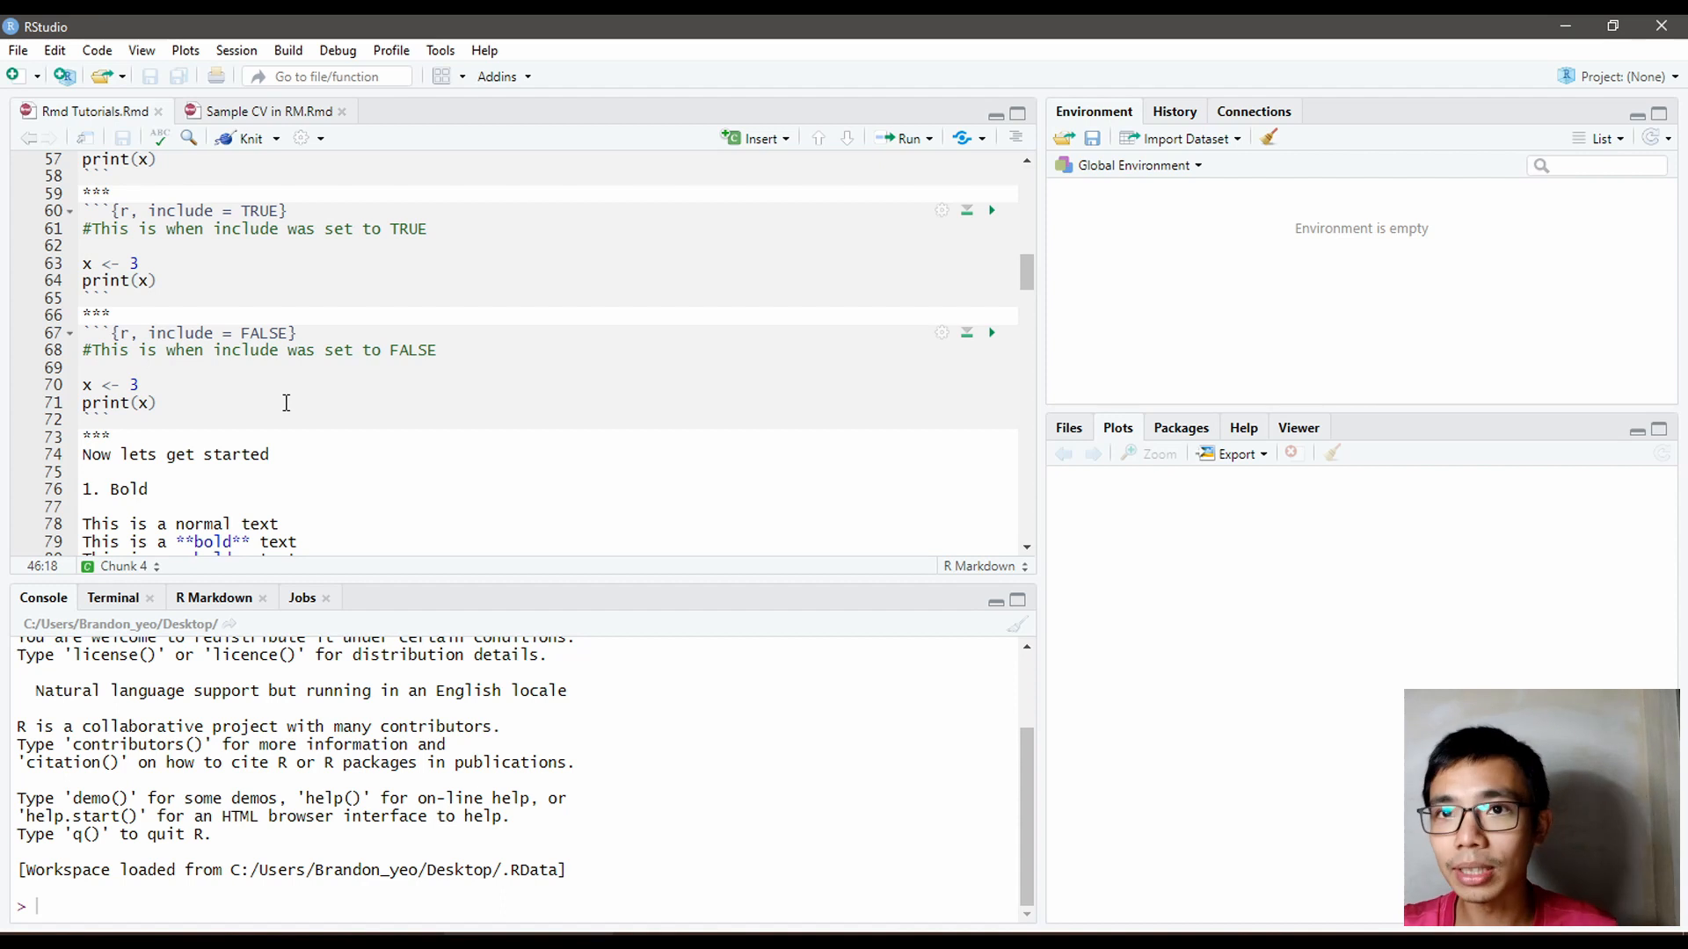
scroll("down", 3)
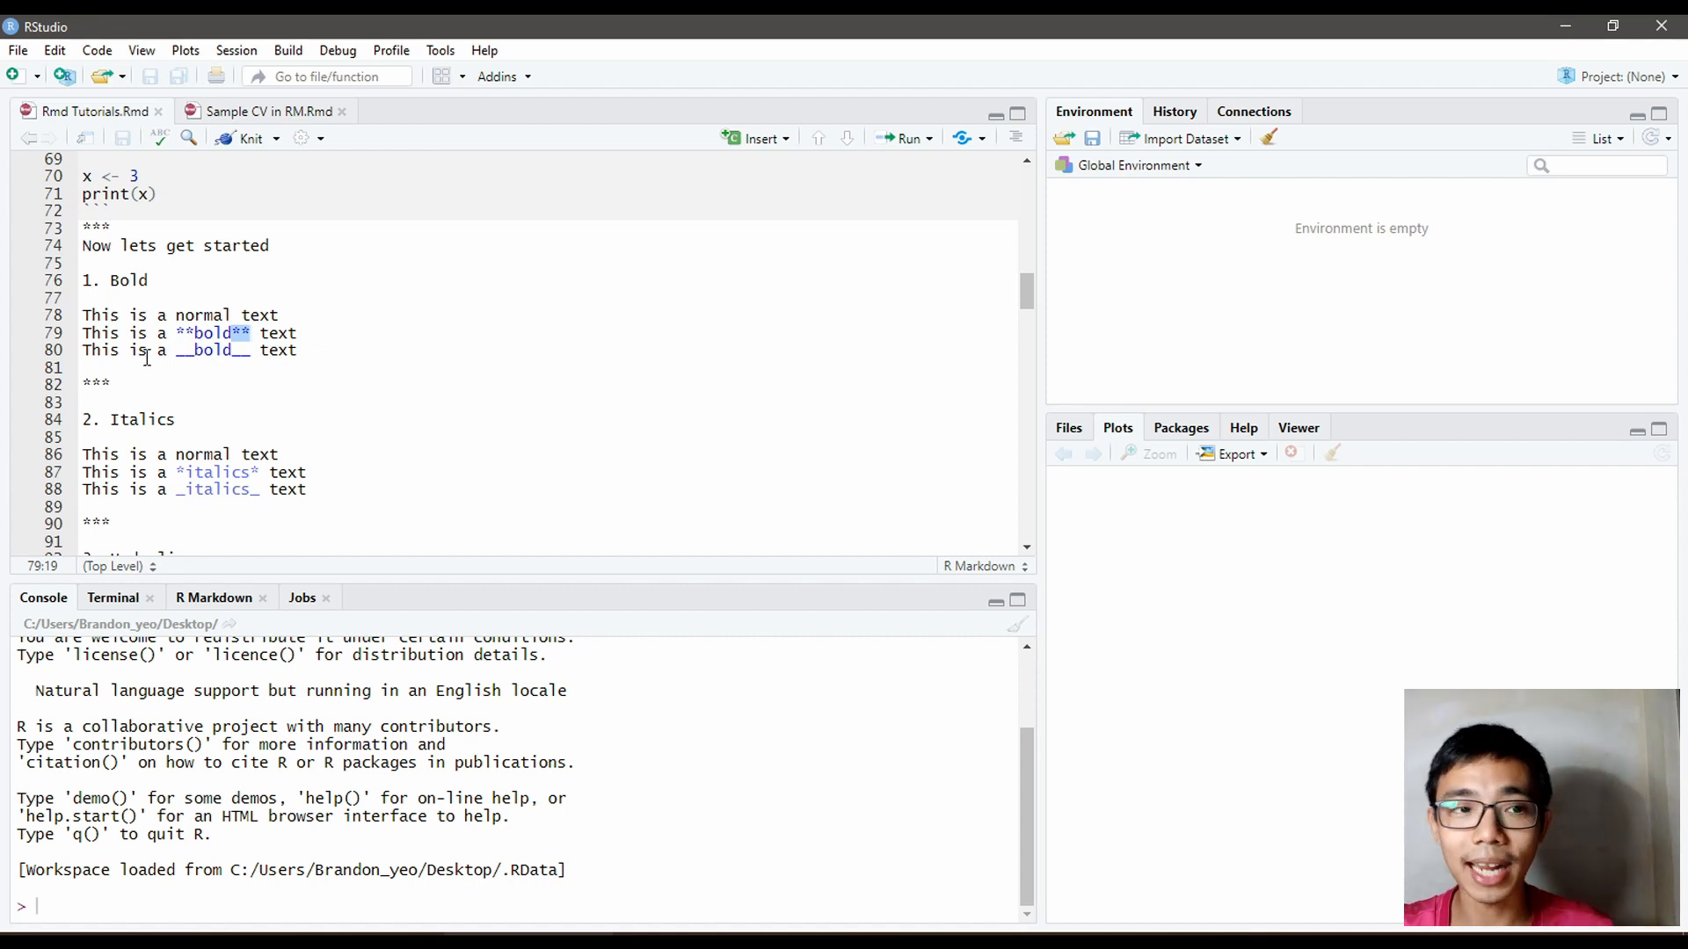
double_click(210, 350)
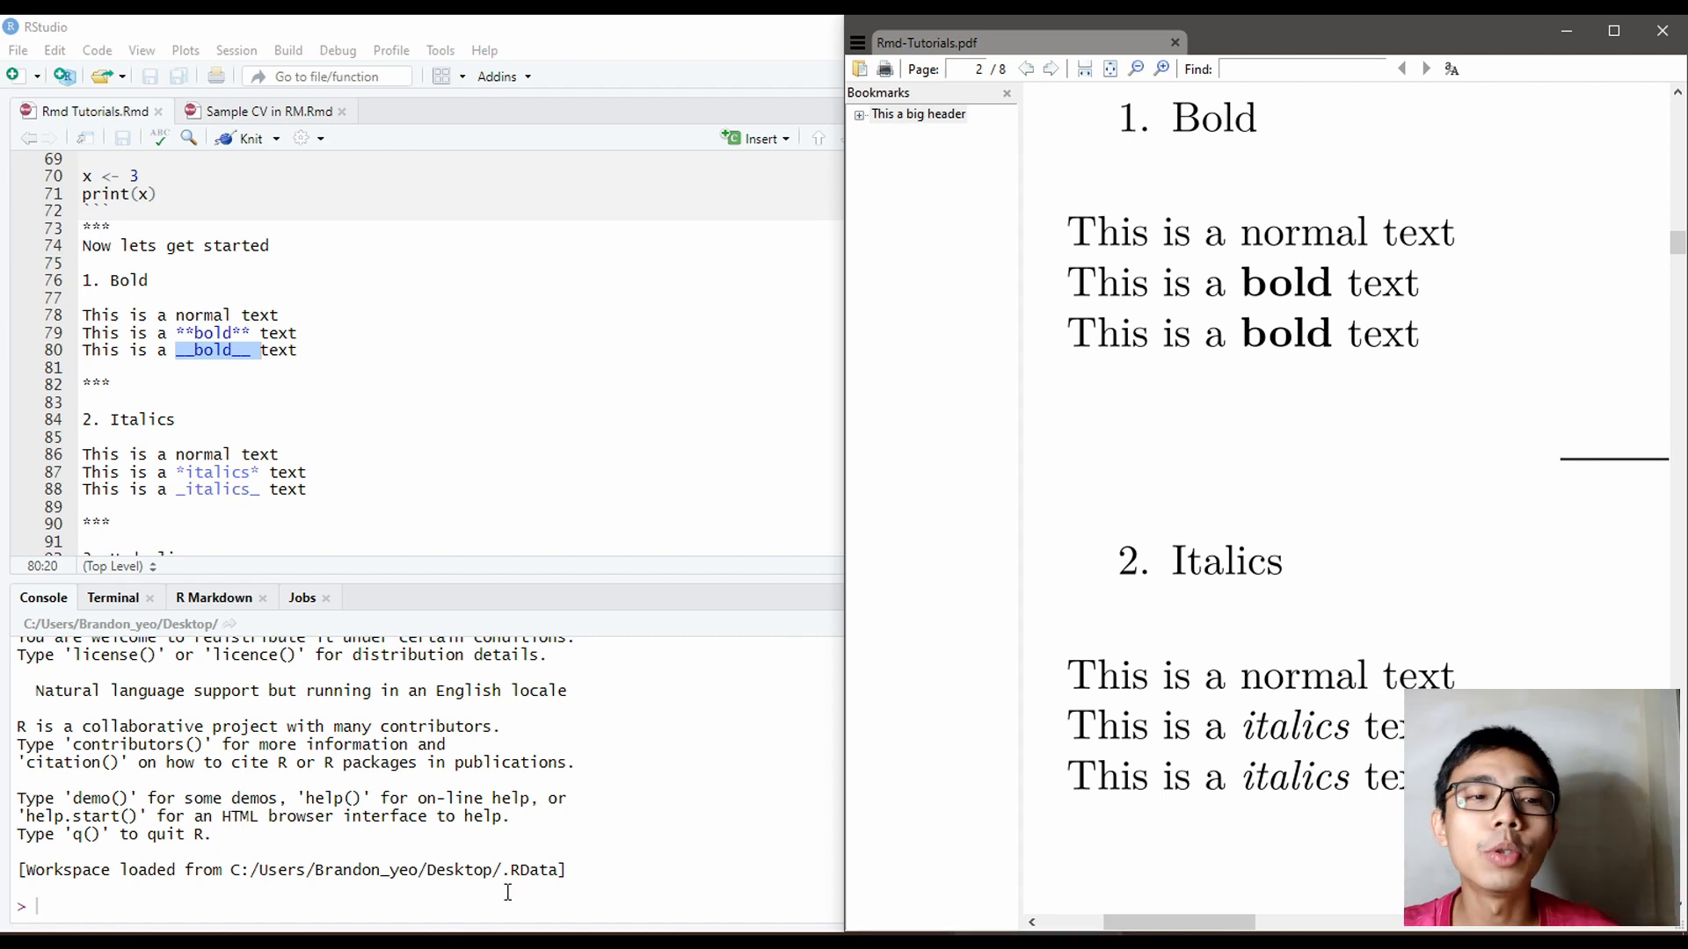
scroll("down", 3)
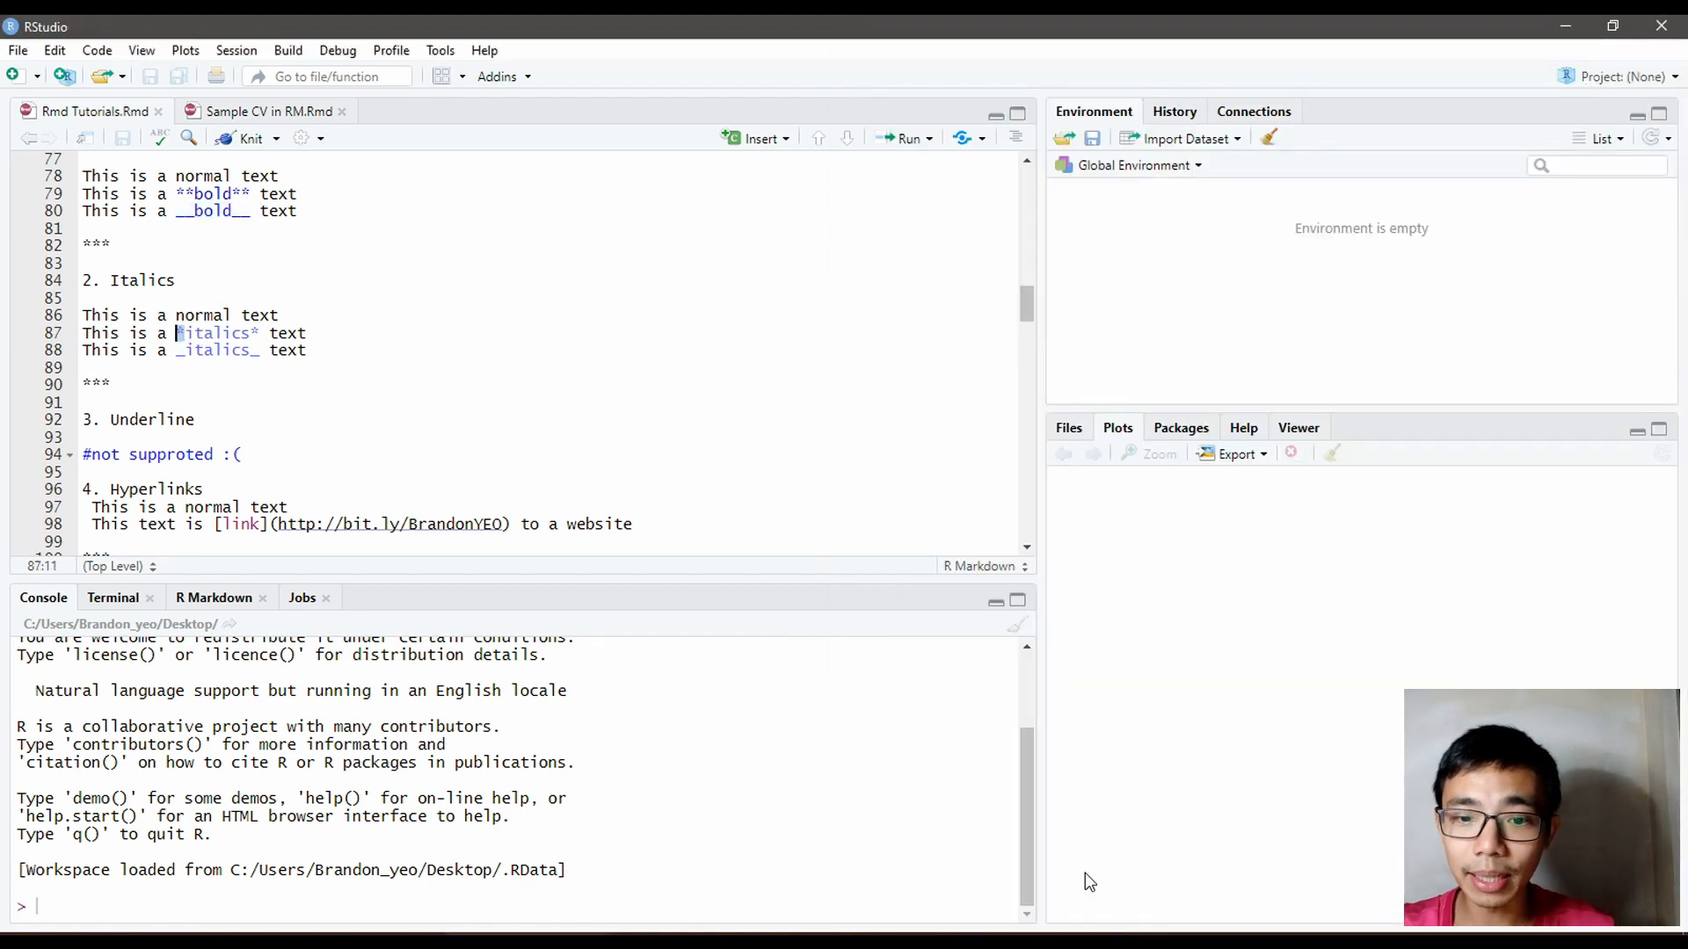
Step: Select 'link' on line 98 and click the link text in the PDF preview
left_click(245, 138)
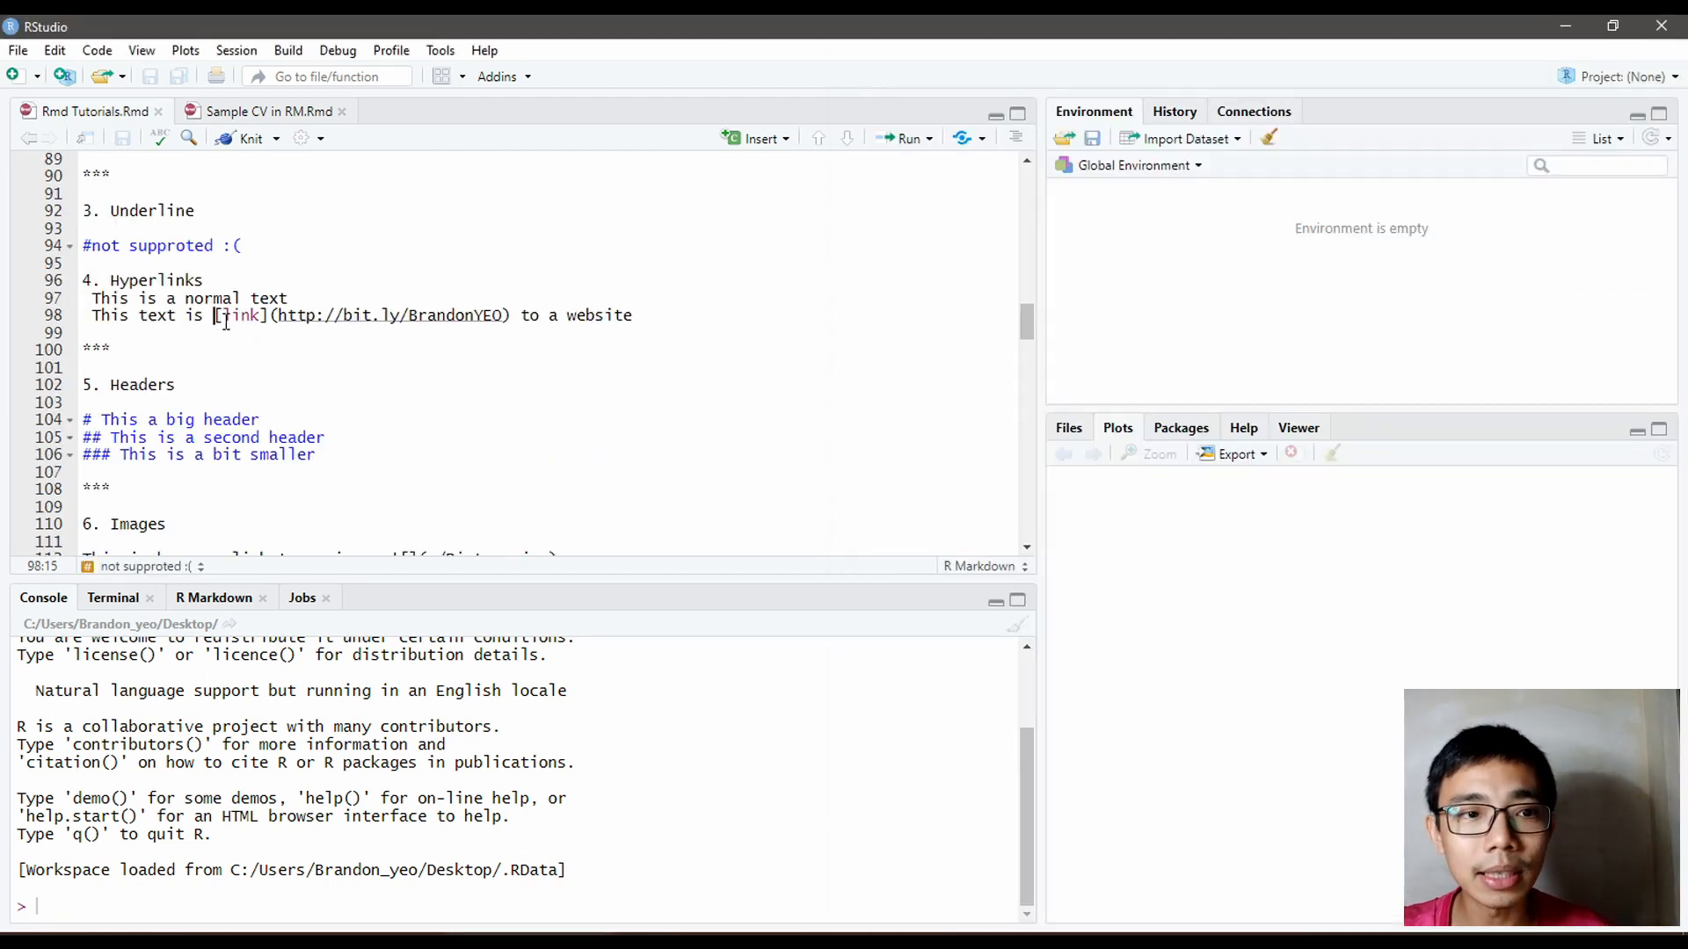
left_click_drag(216, 315, 646, 315)
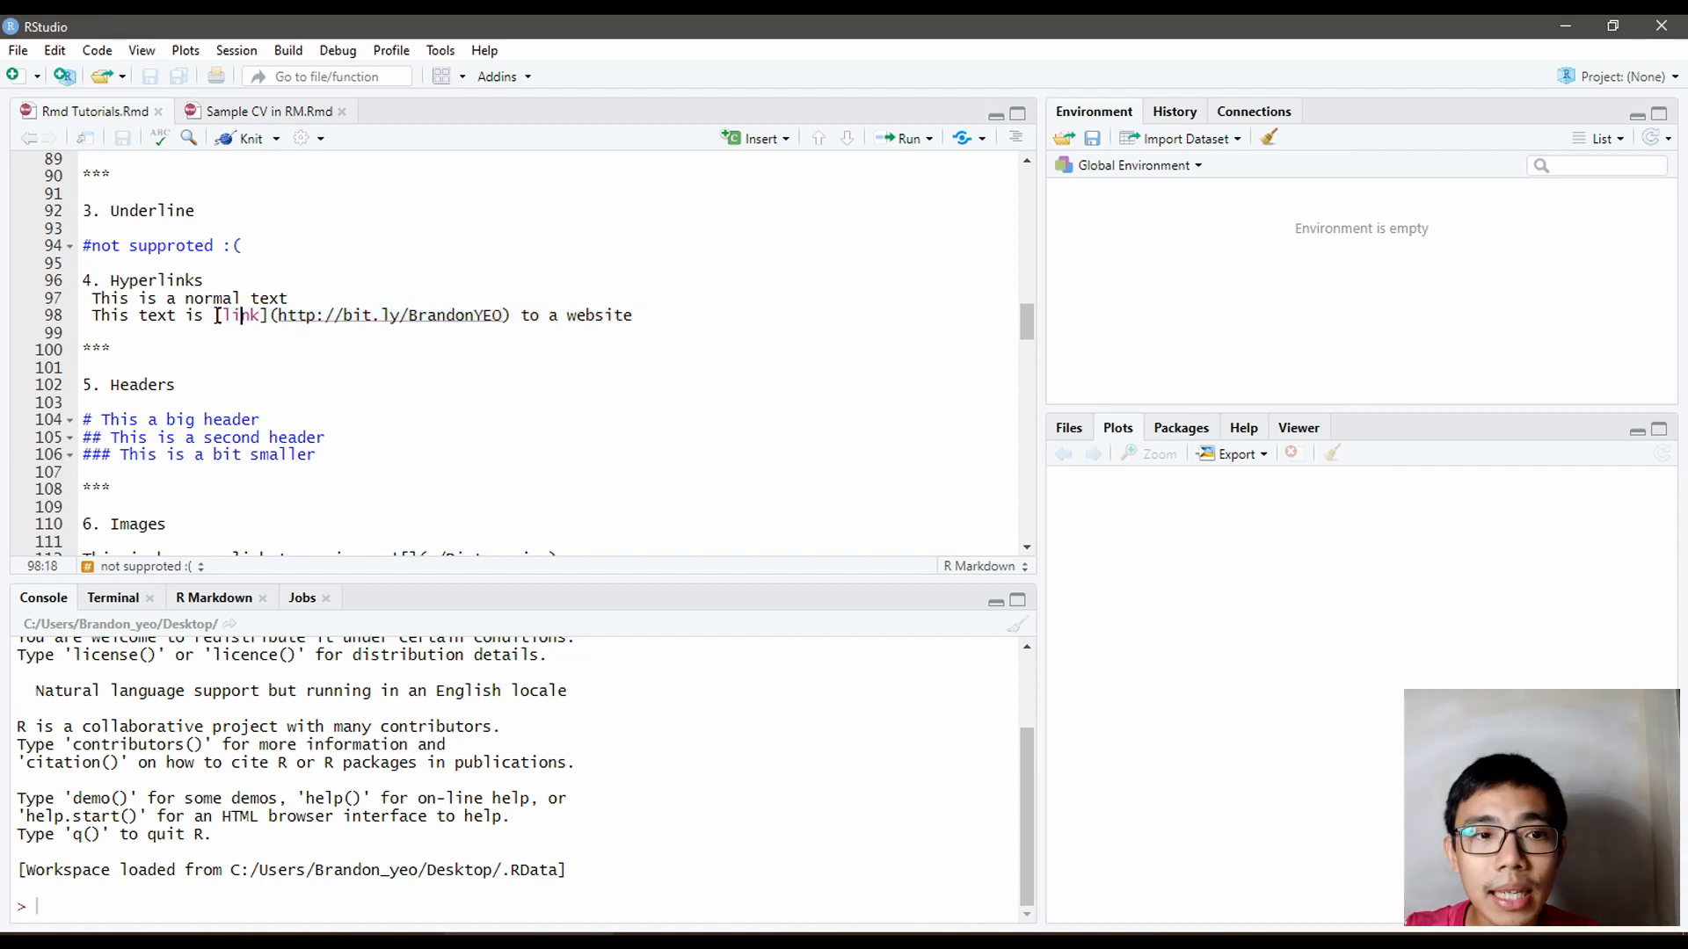
double_click(240, 315)
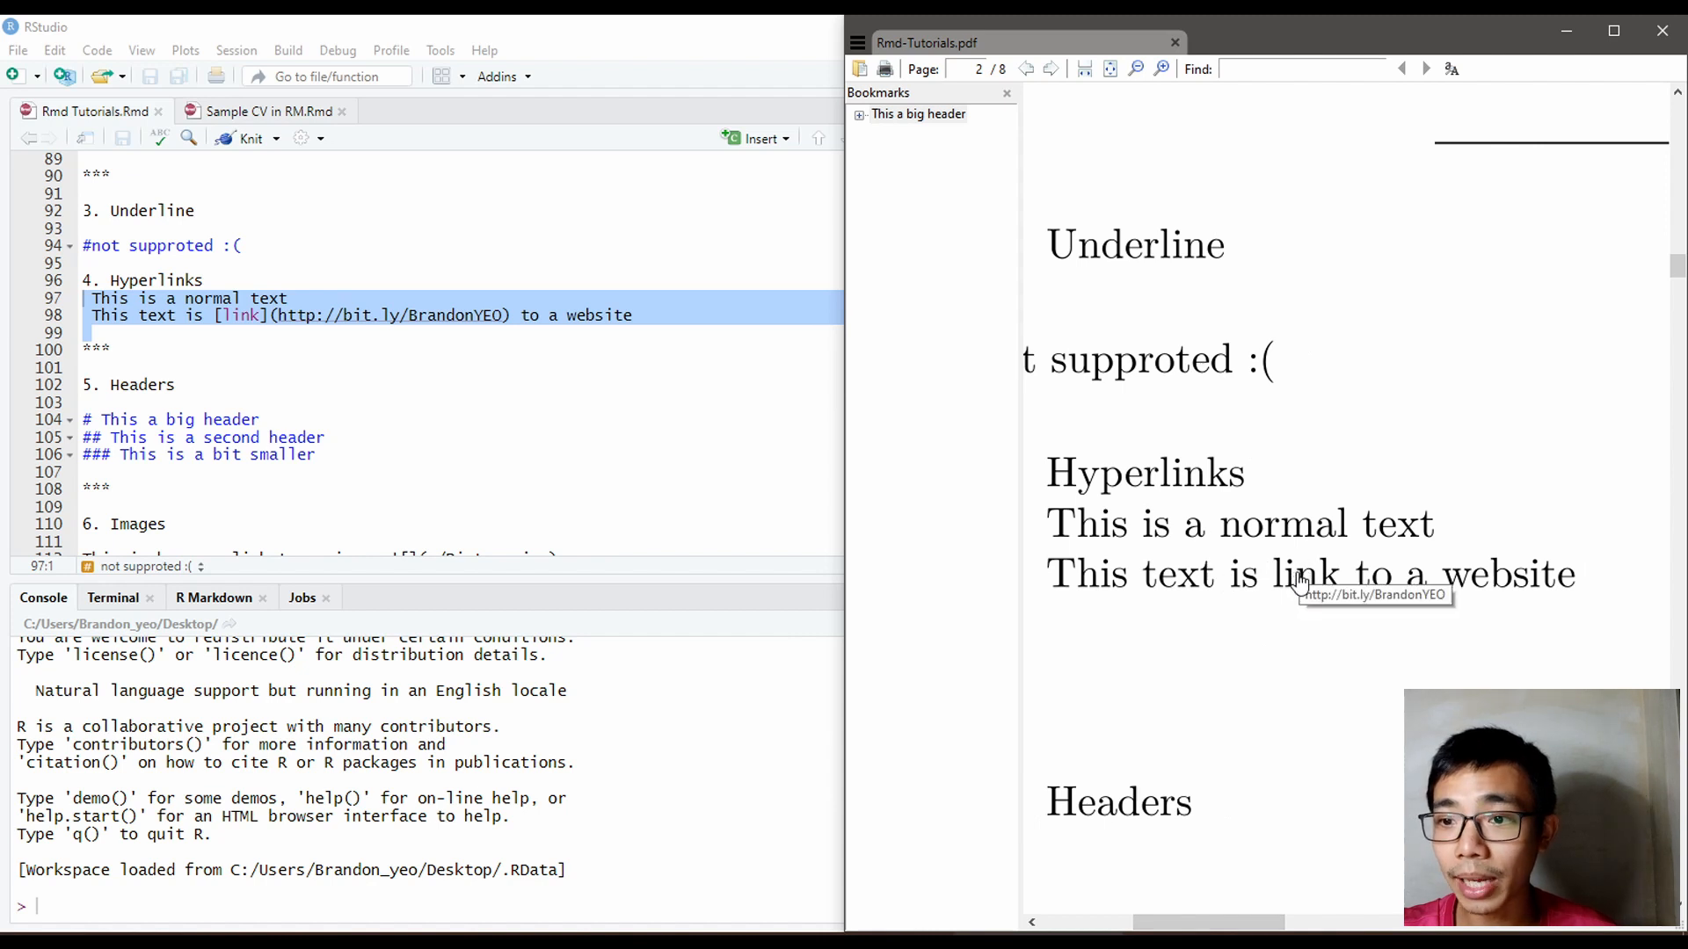
left_click(1309, 572)
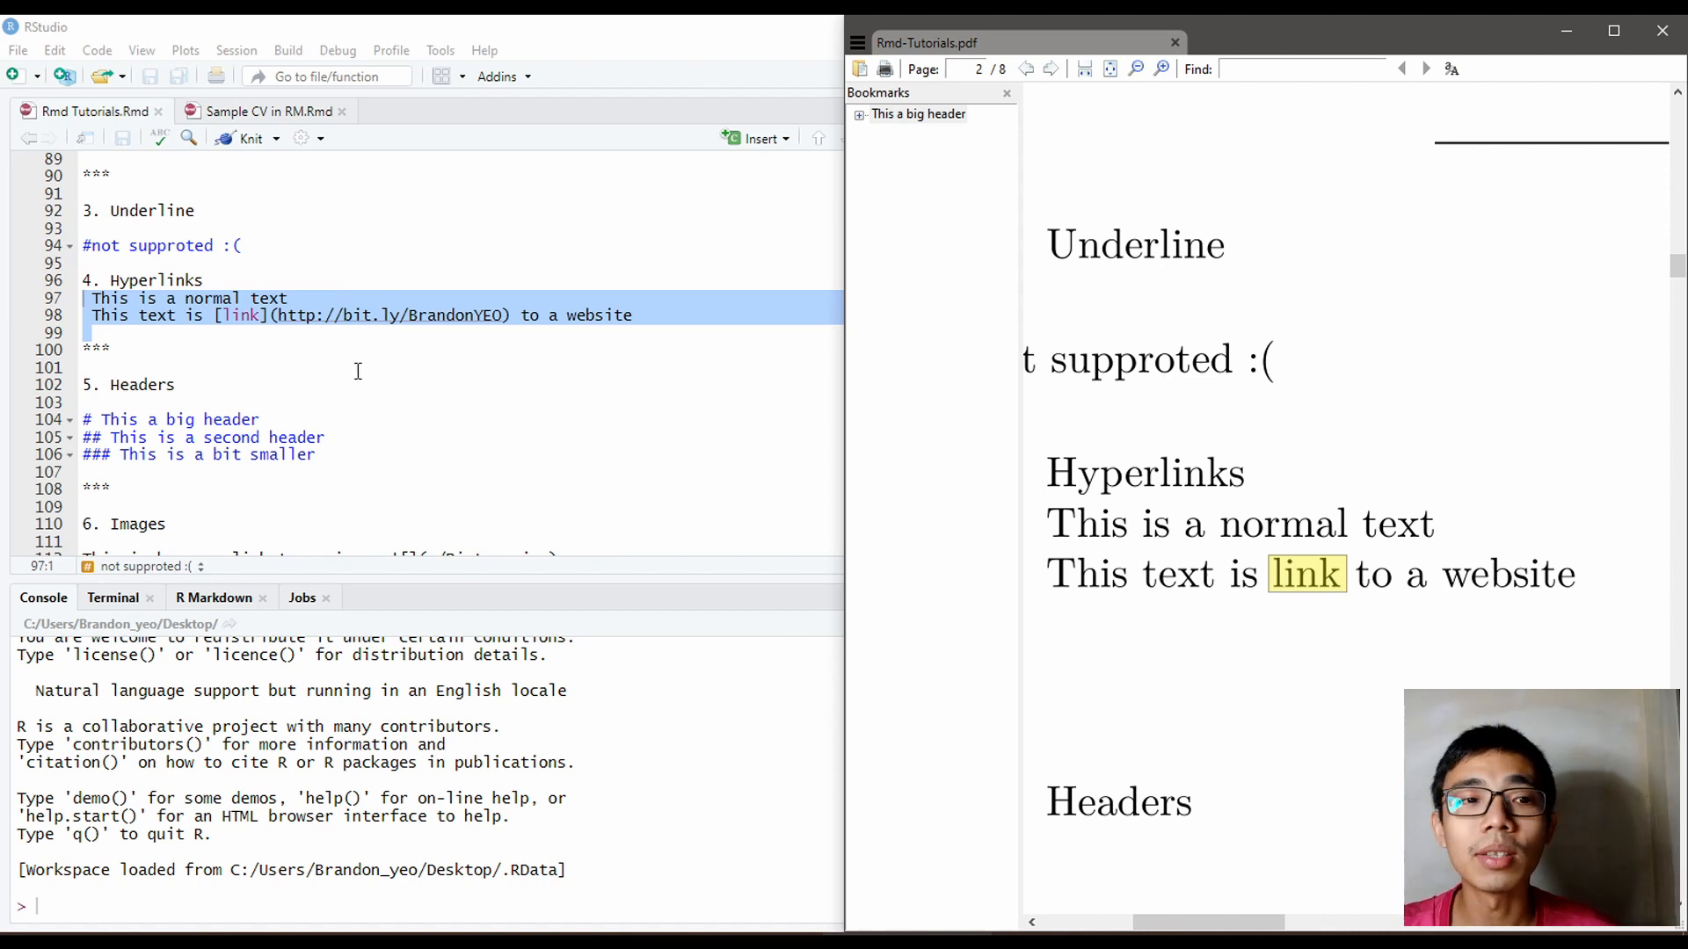
mouse_move(438, 322)
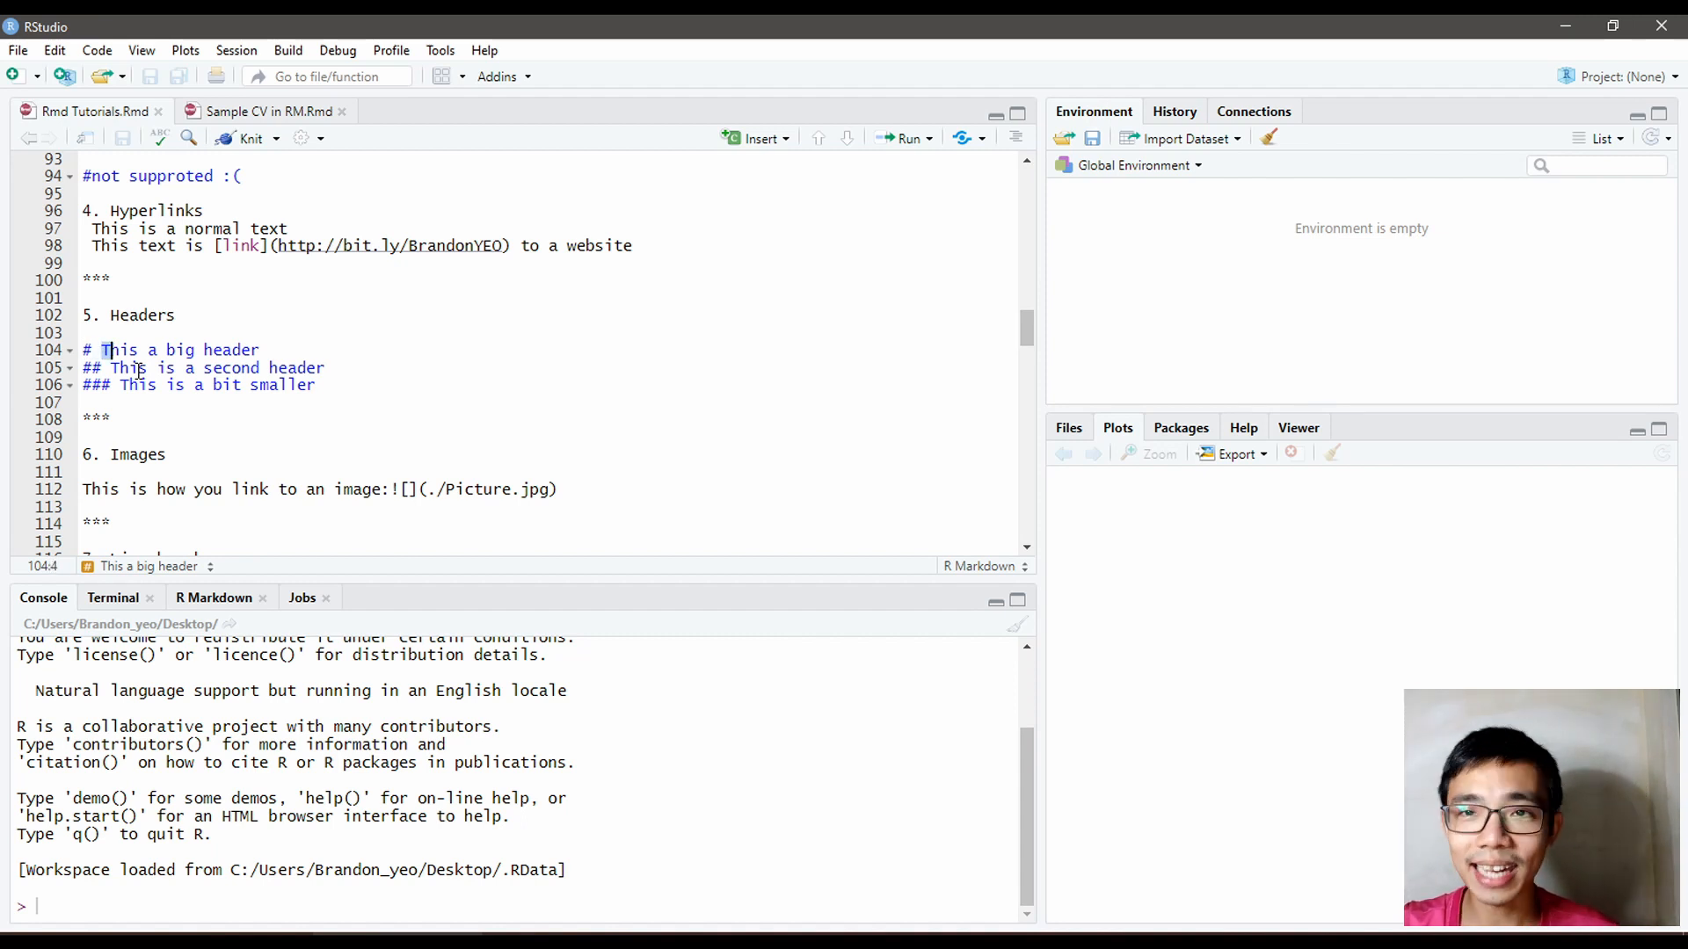
Step: Click into header lines 104–106 and scroll the PDF from Headers to Images
key("Backspace")
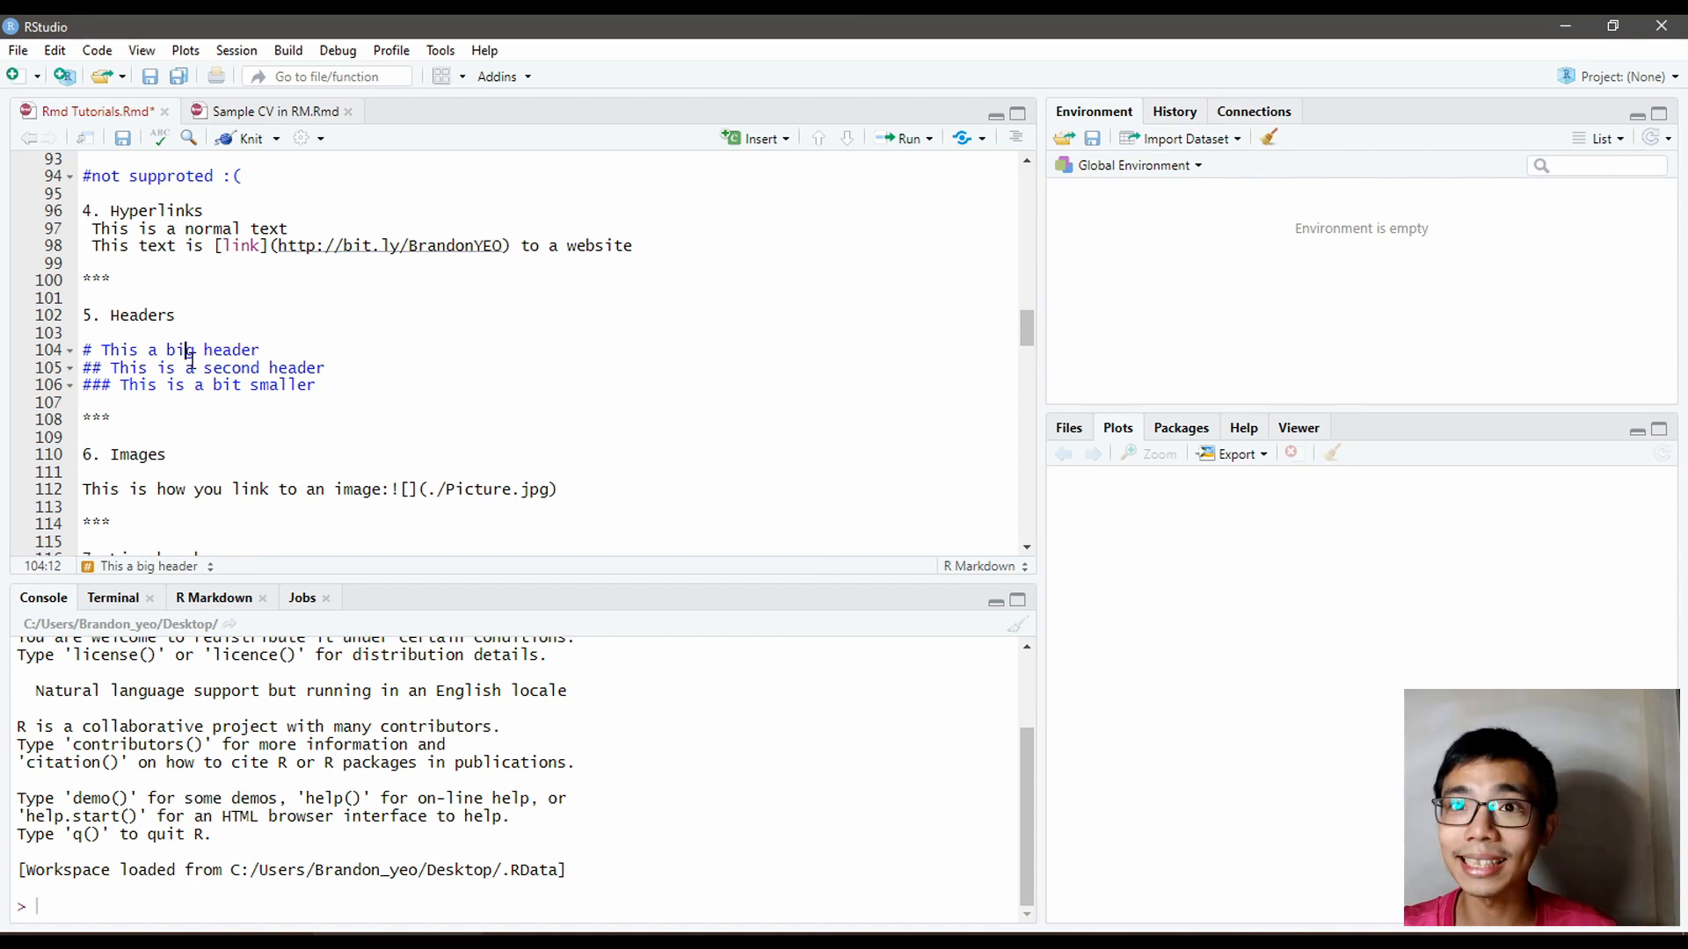
left_click(100, 367)
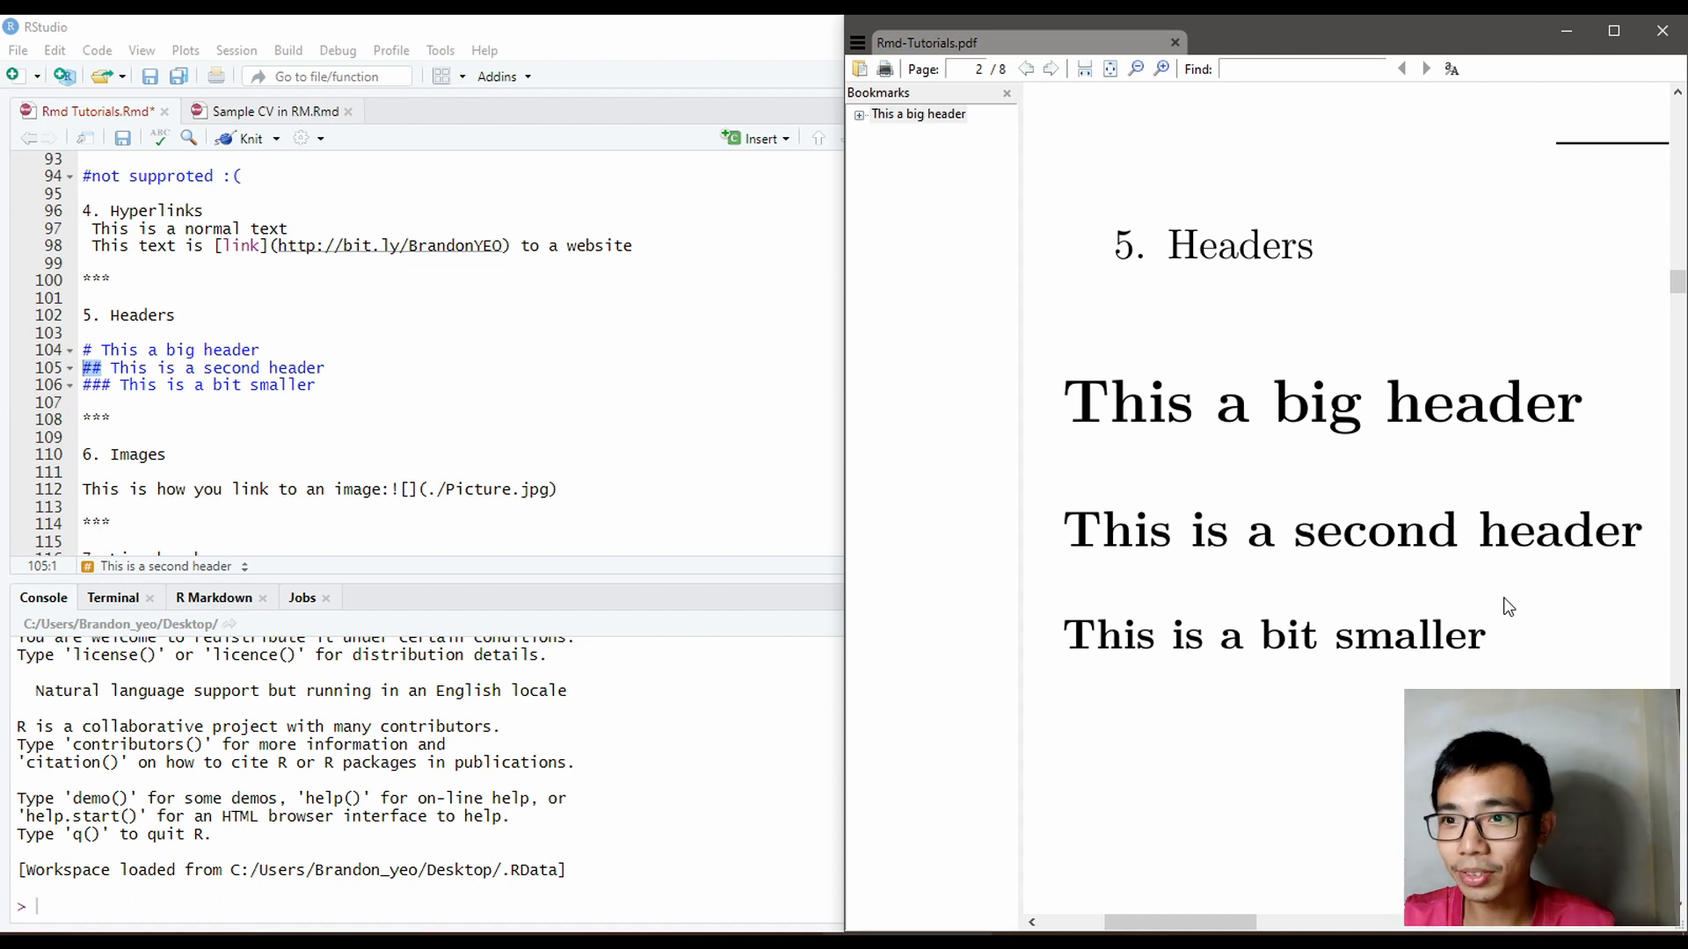
mouse_move(1150, 546)
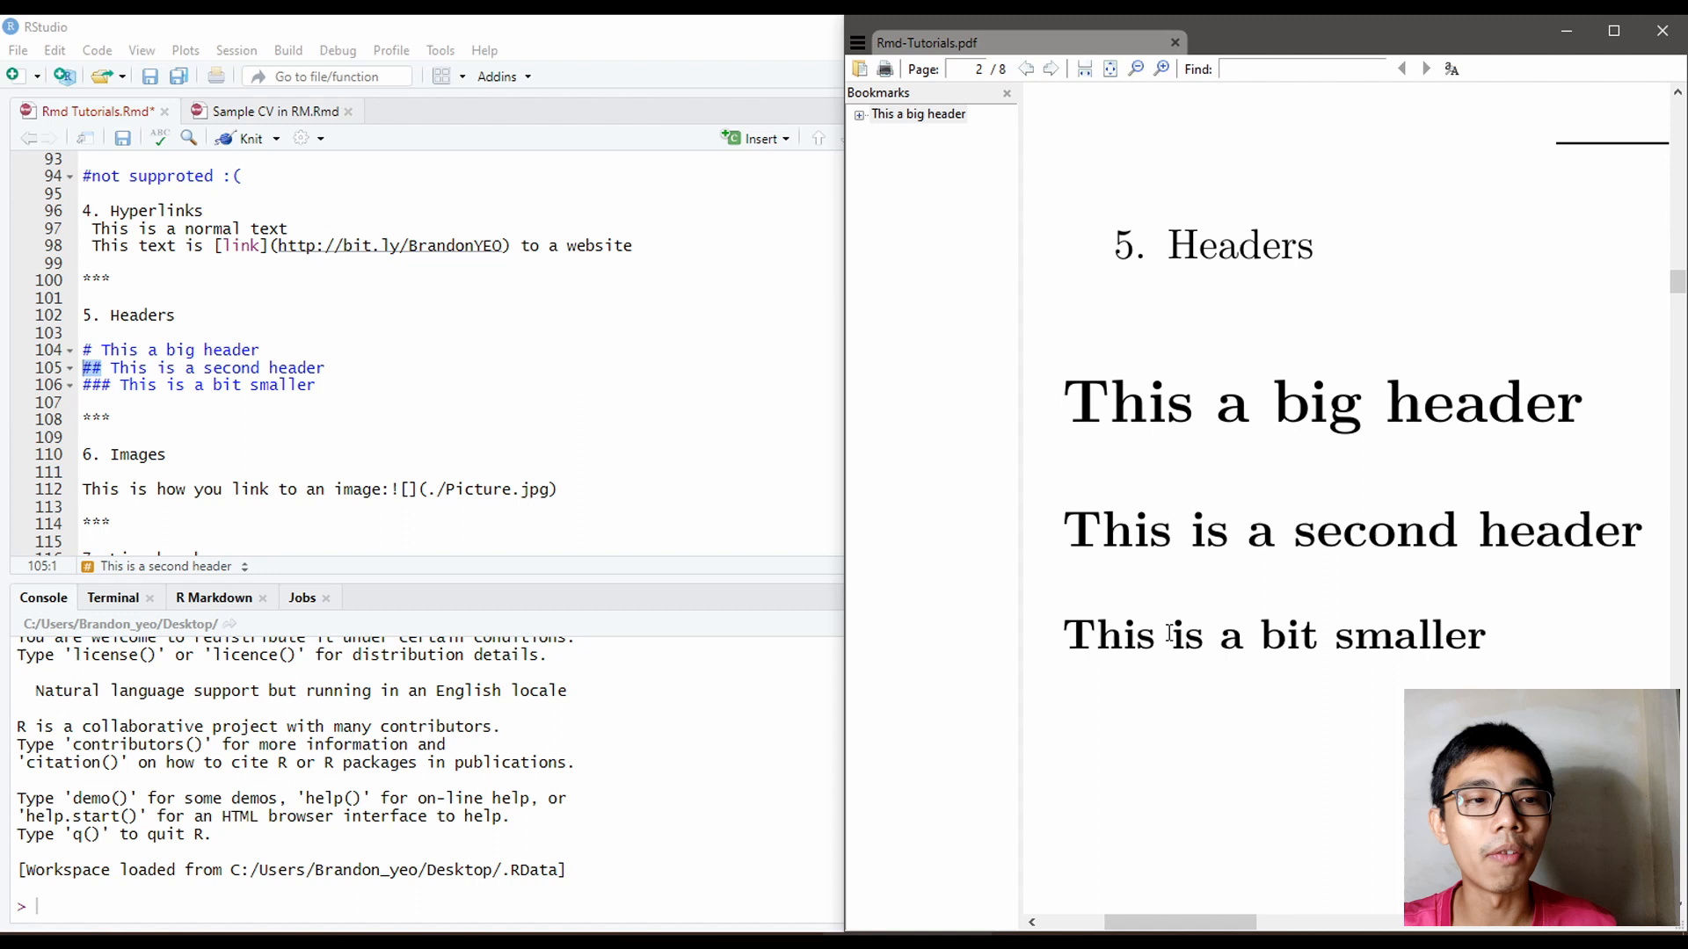
scroll("down", 3)
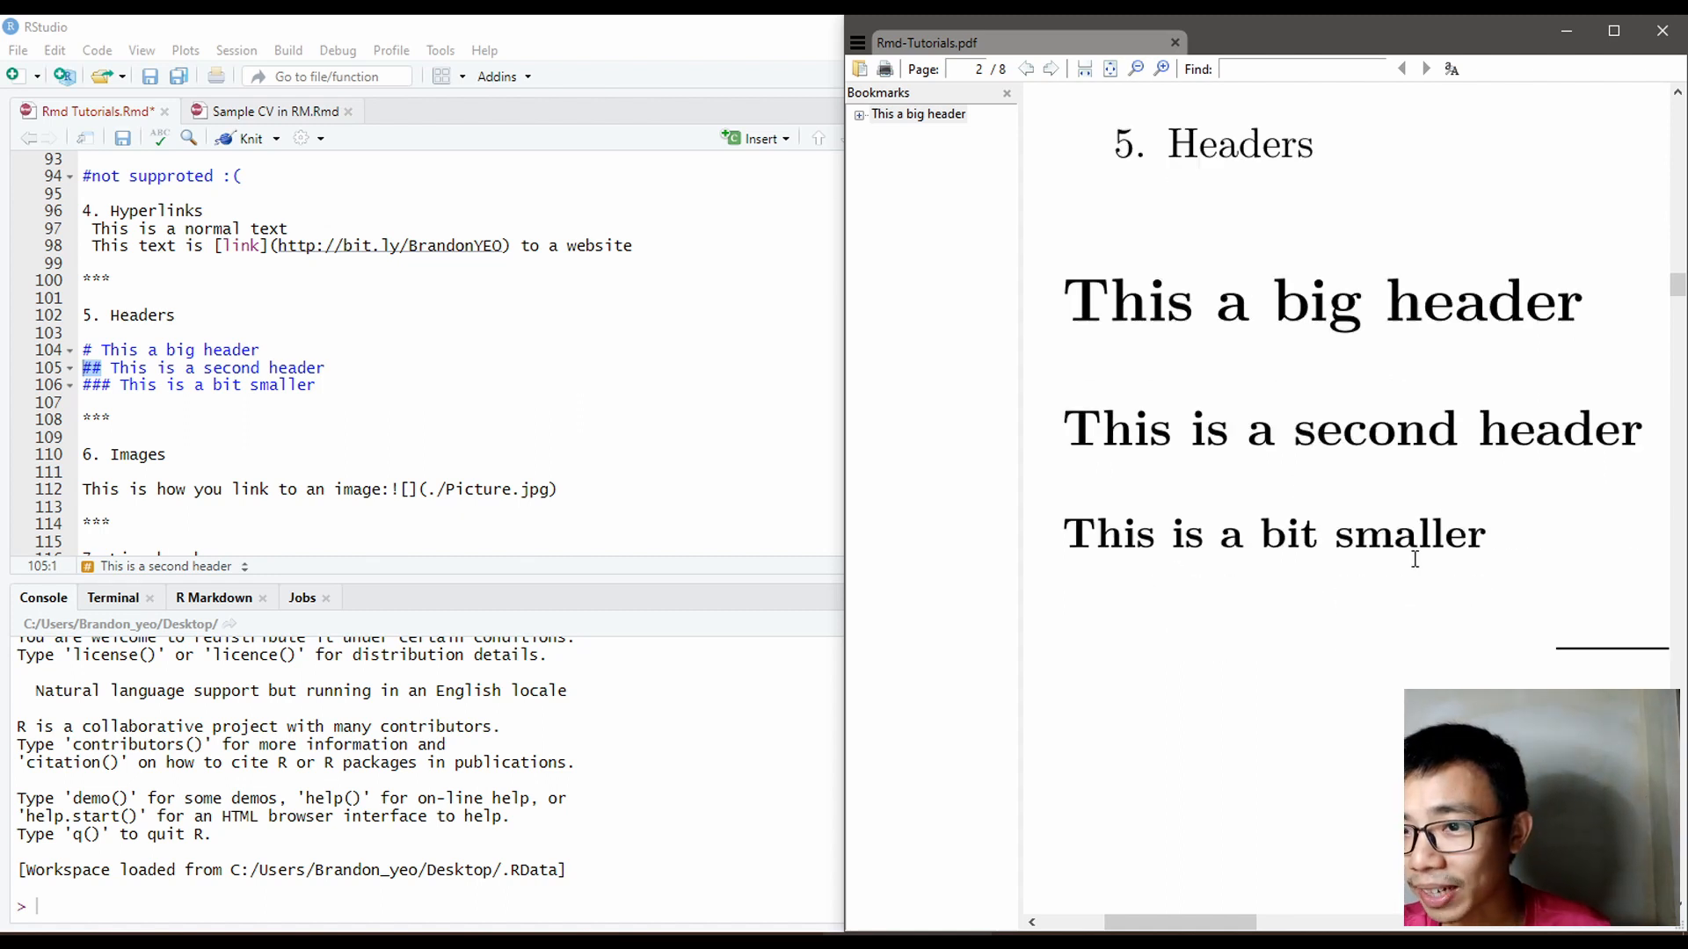
scroll("down", 3)
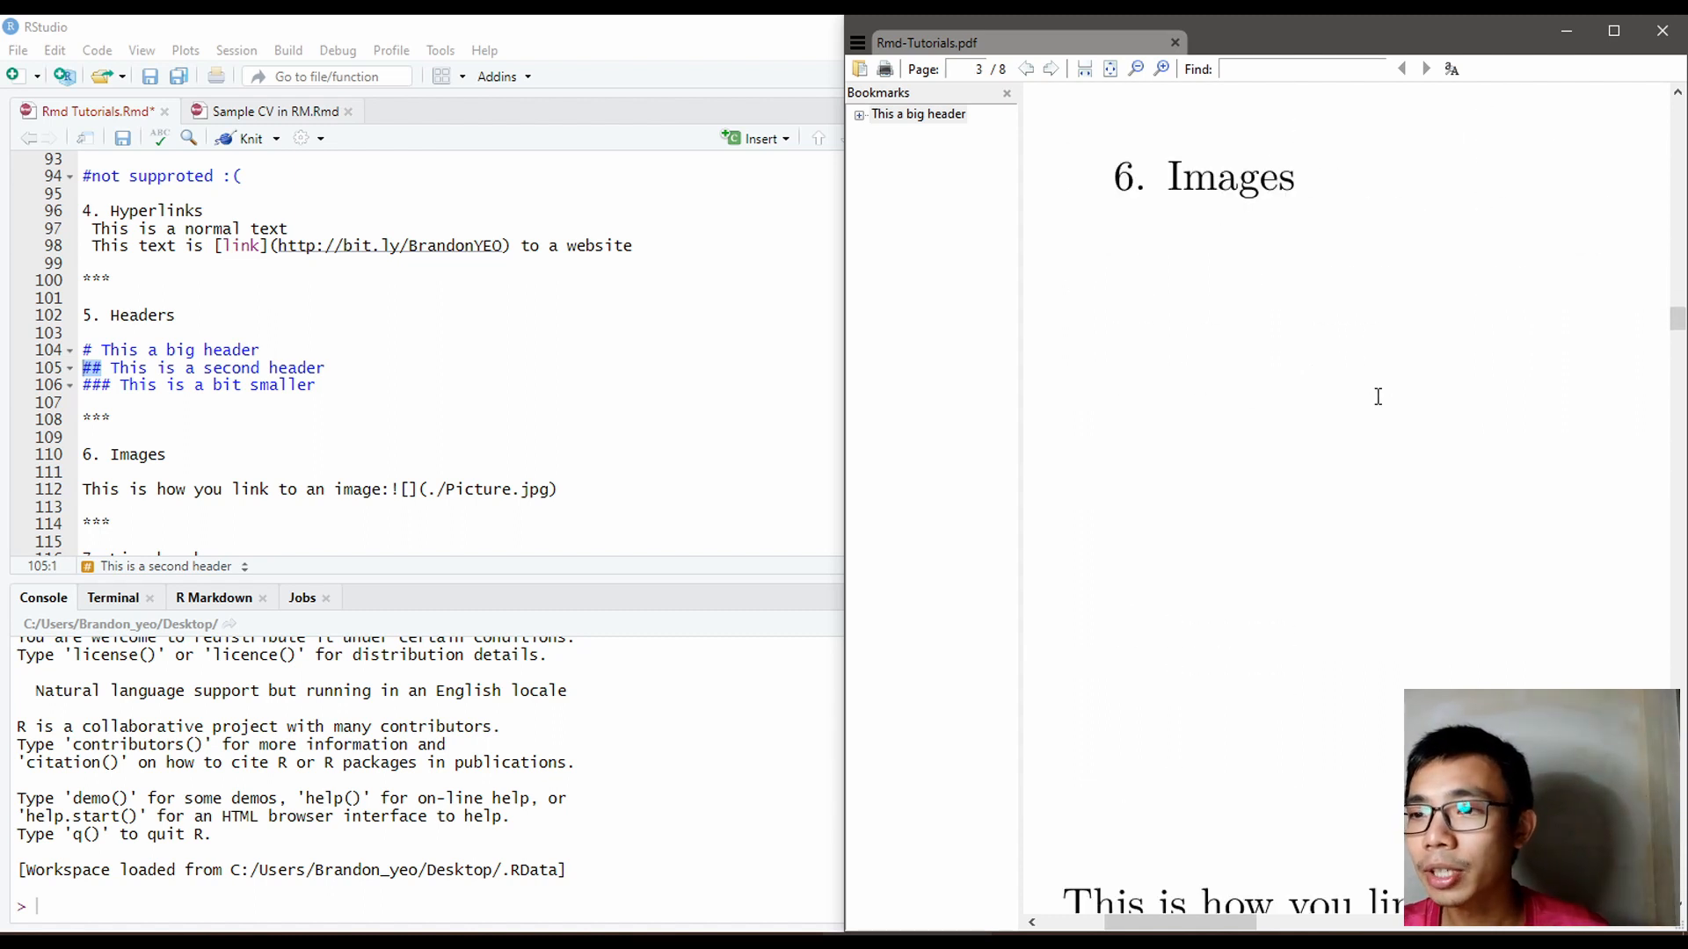
scroll("down", 3)
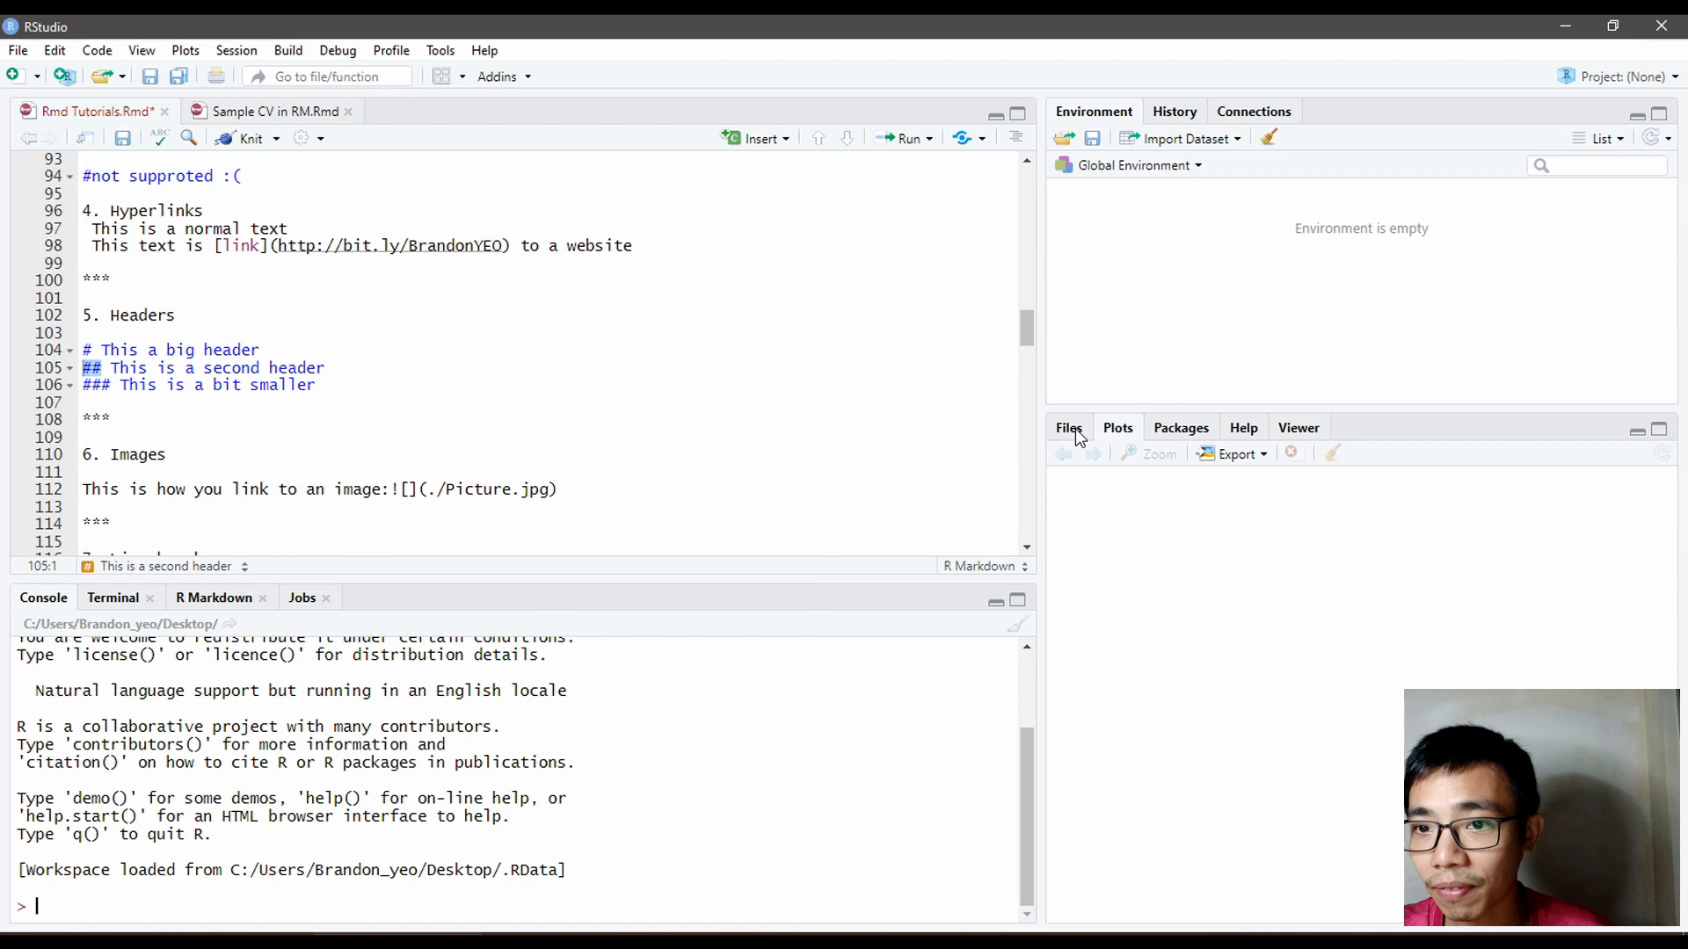
Step: Open Picture.jpg from the Desktop folder in the Files pane, then close the photo
left_click(1068, 427)
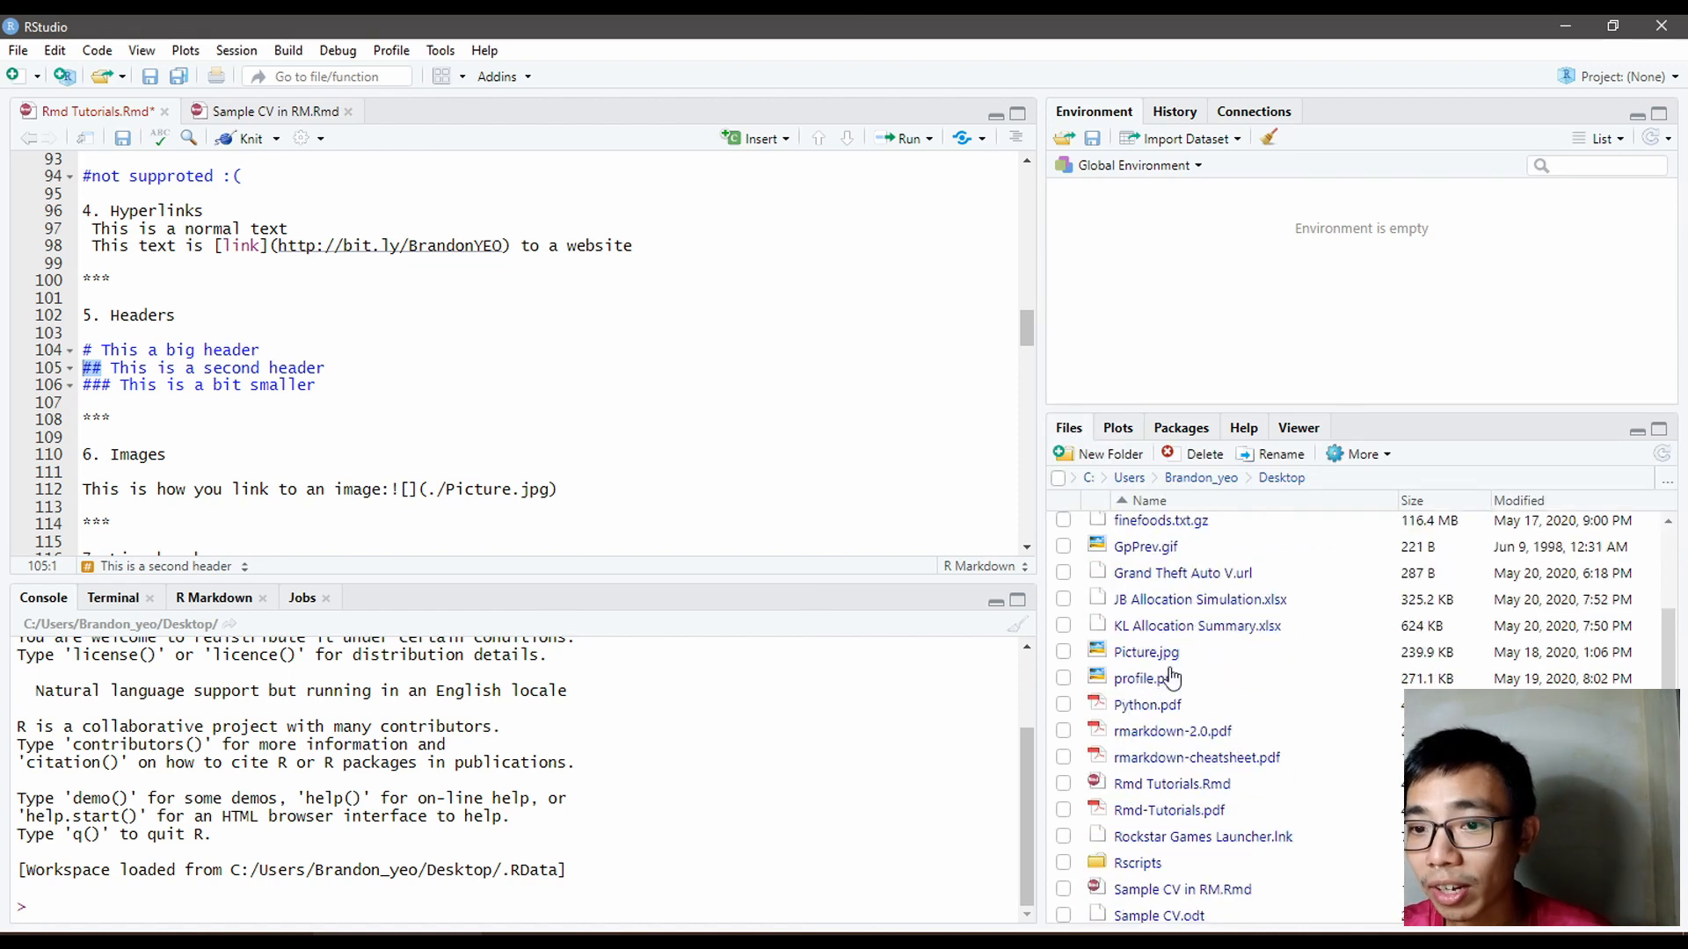
mouse_move(1145, 657)
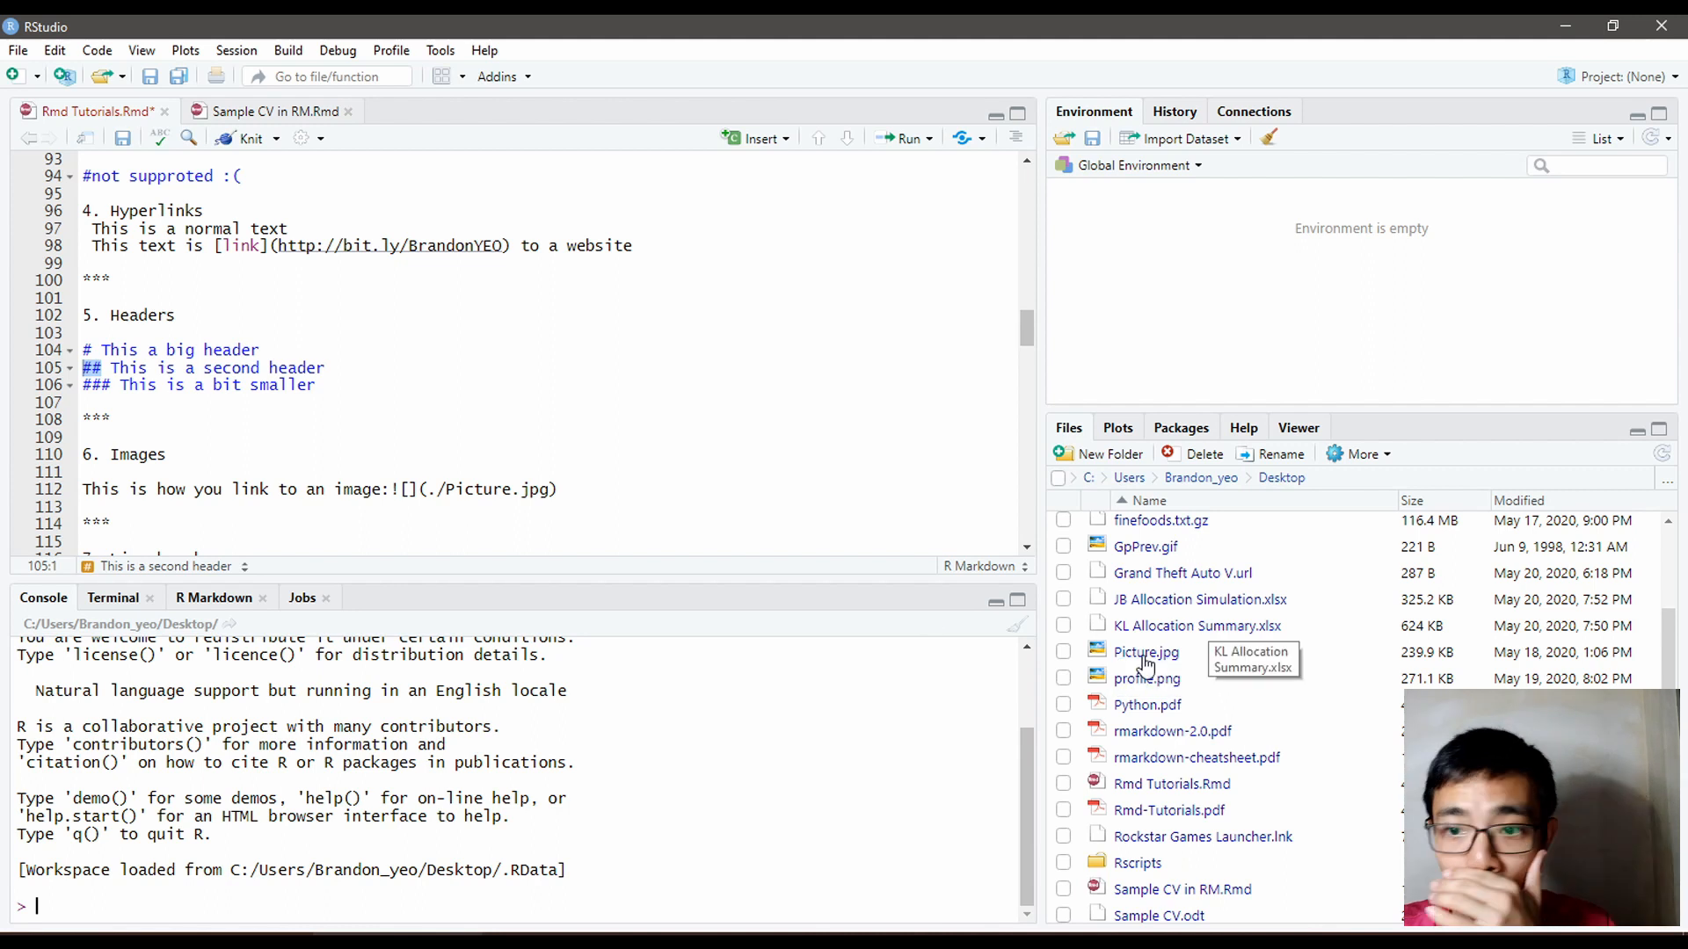
double_click(1145, 652)
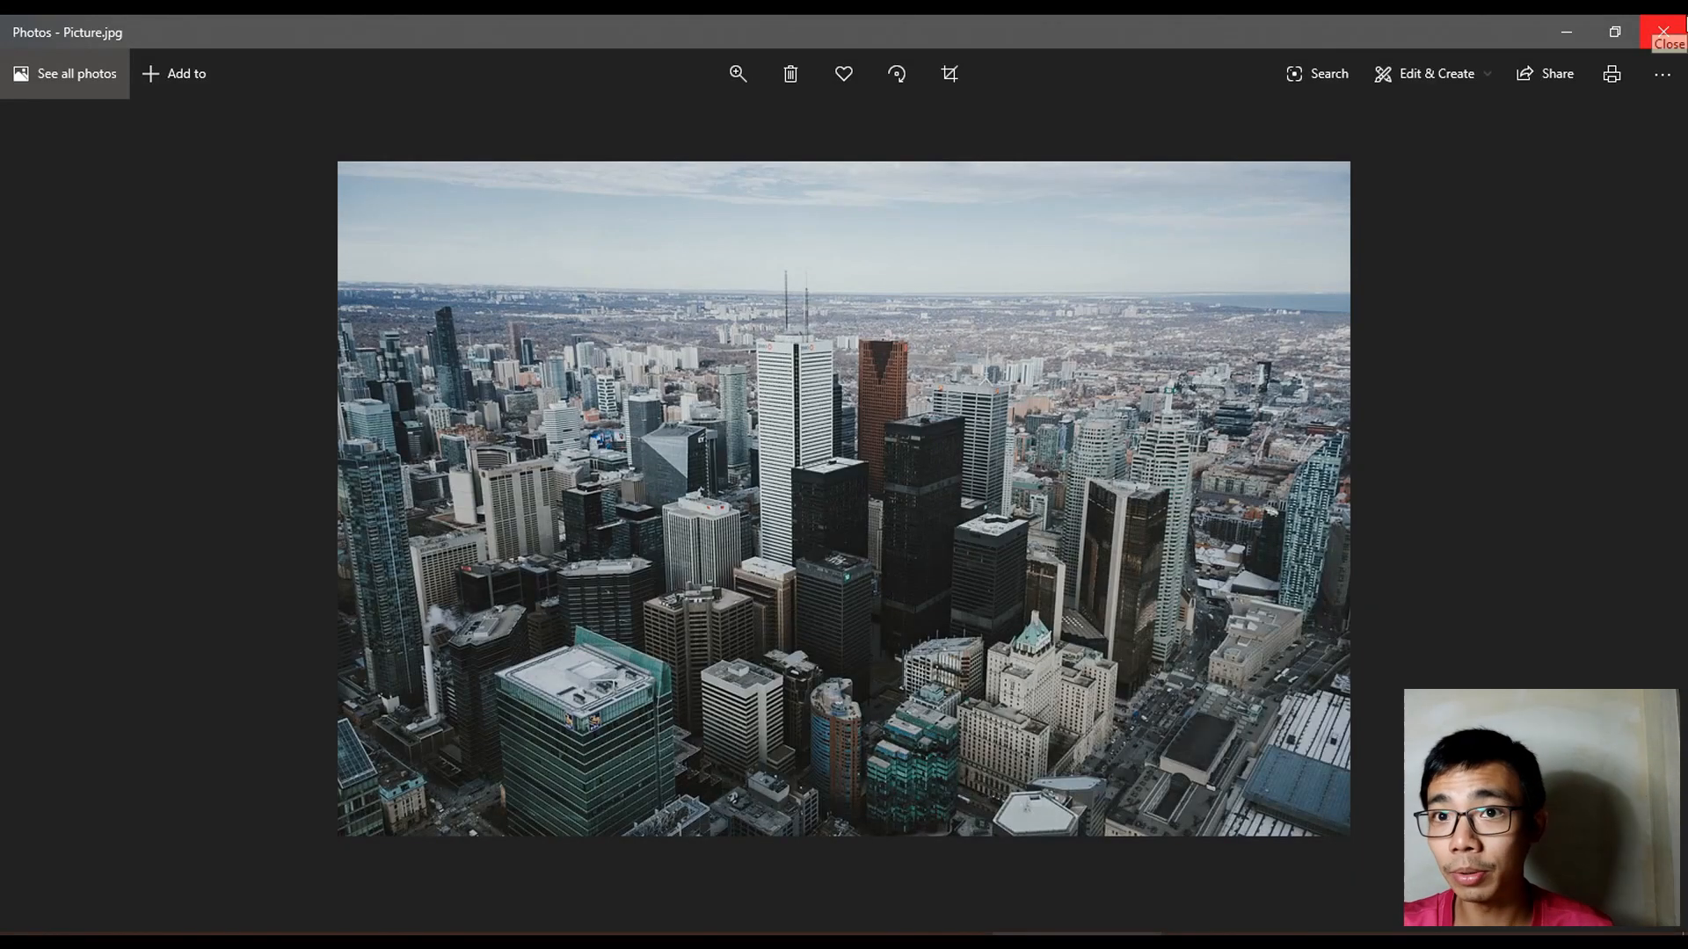
left_click(1669, 32)
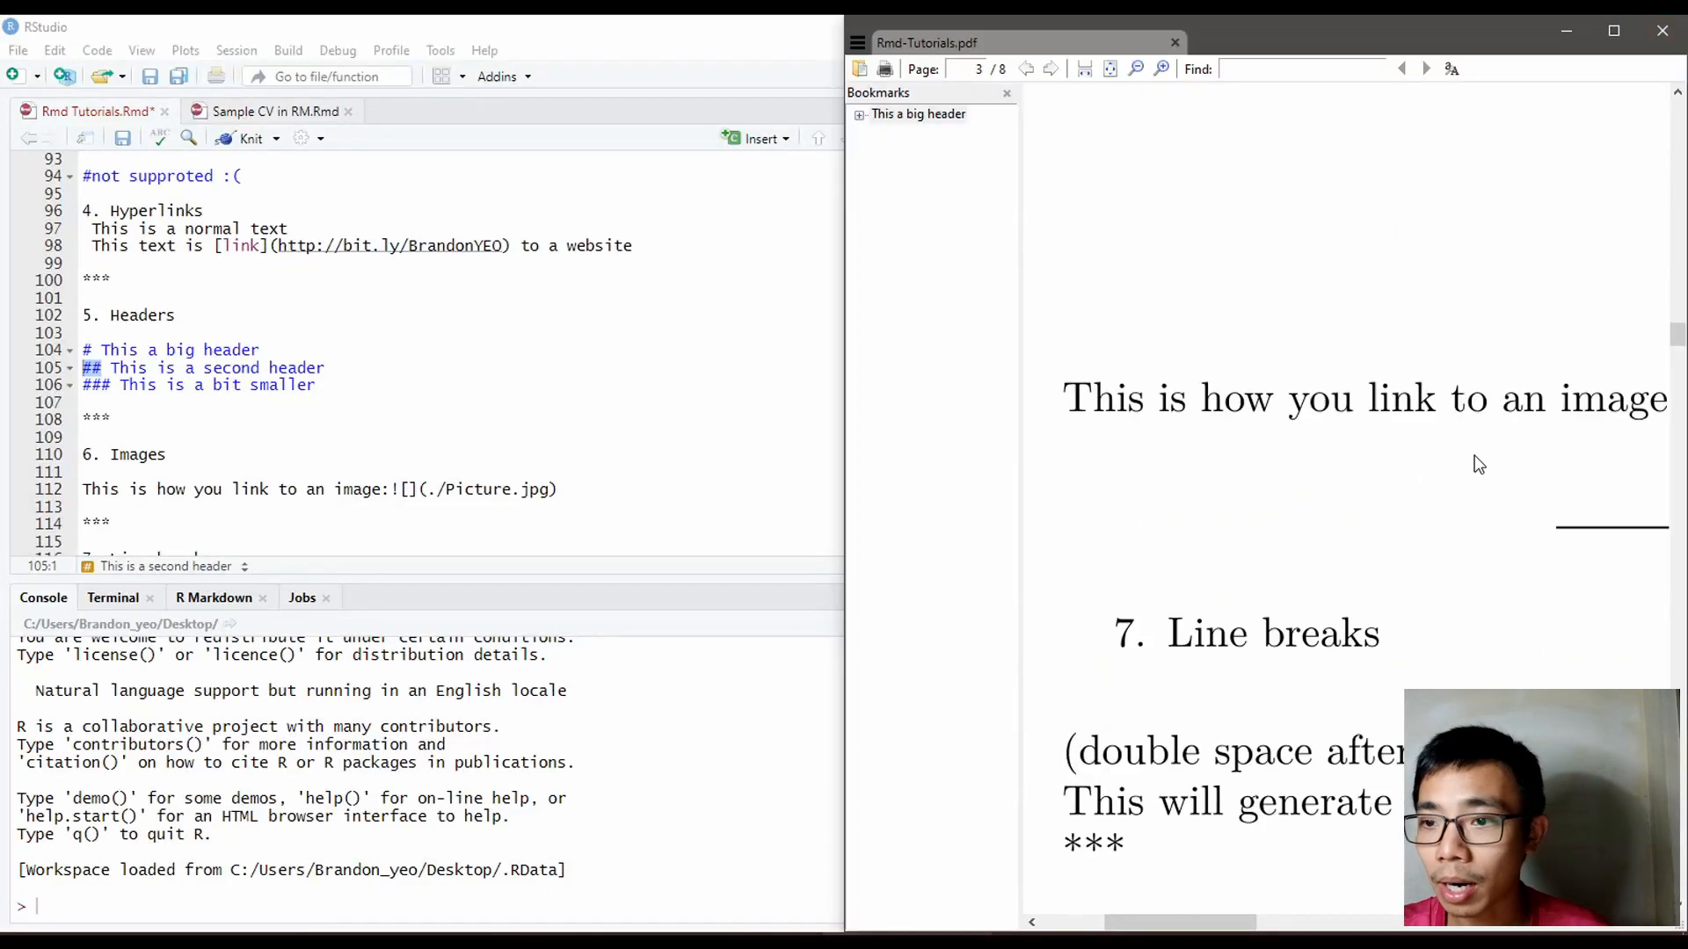
Step: Move ![](./Picture.jpg) onto a new line below the image sentence and re-knit
scroll("down", 3)
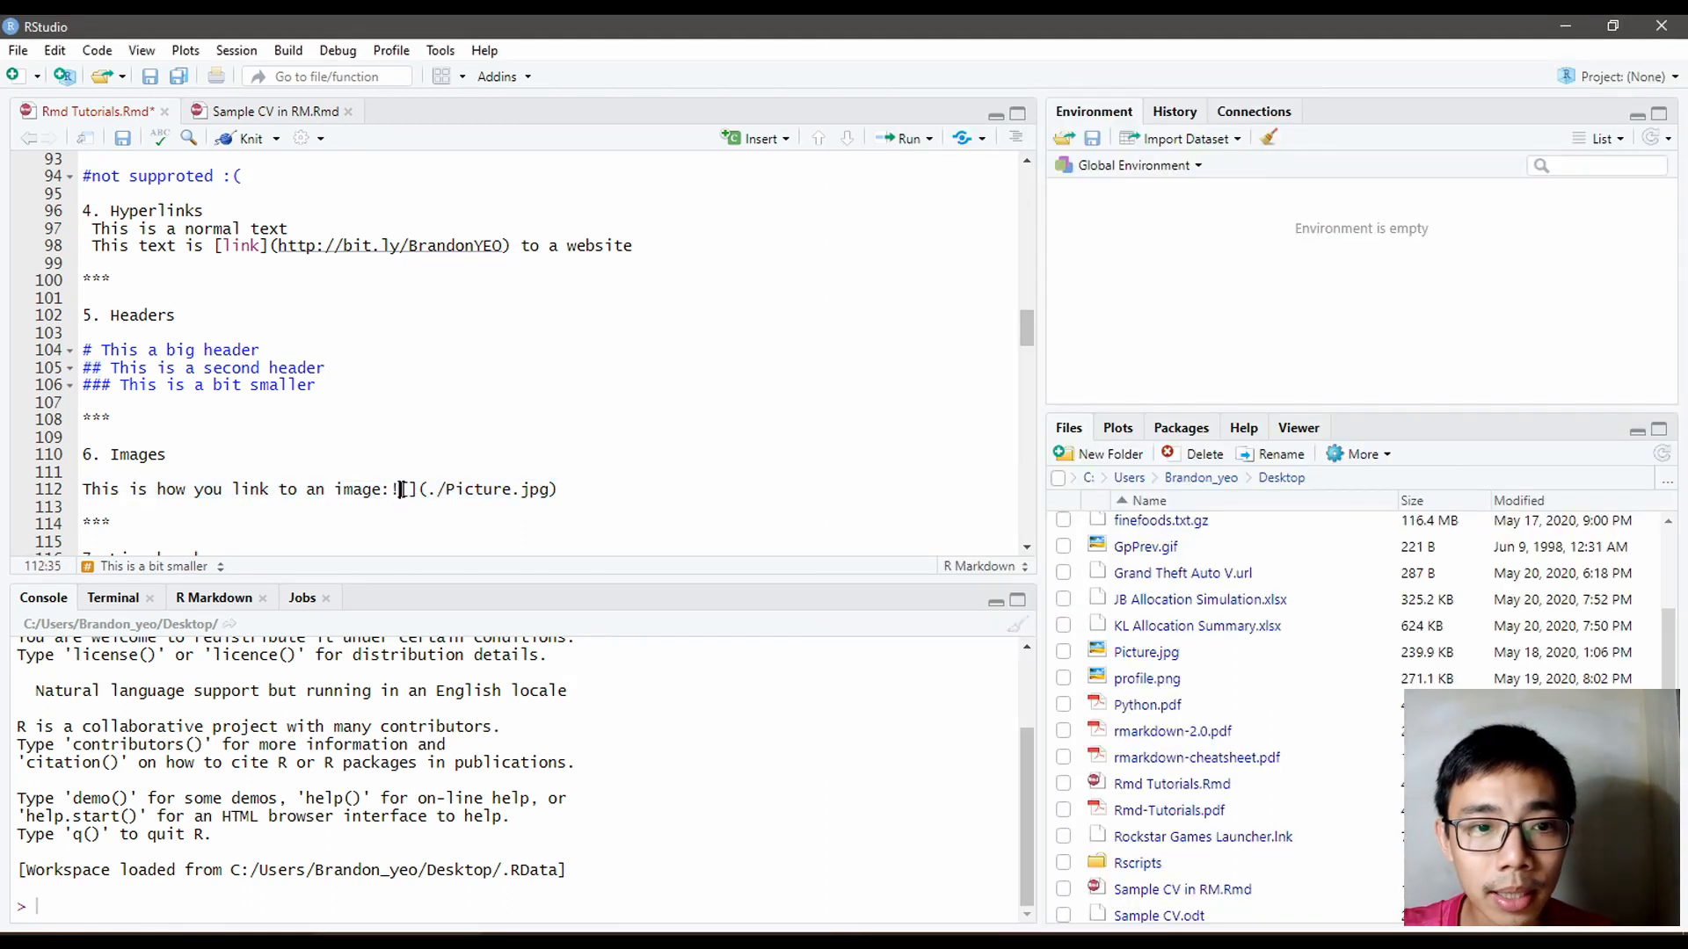
left_click_drag(398, 489, 560, 488)
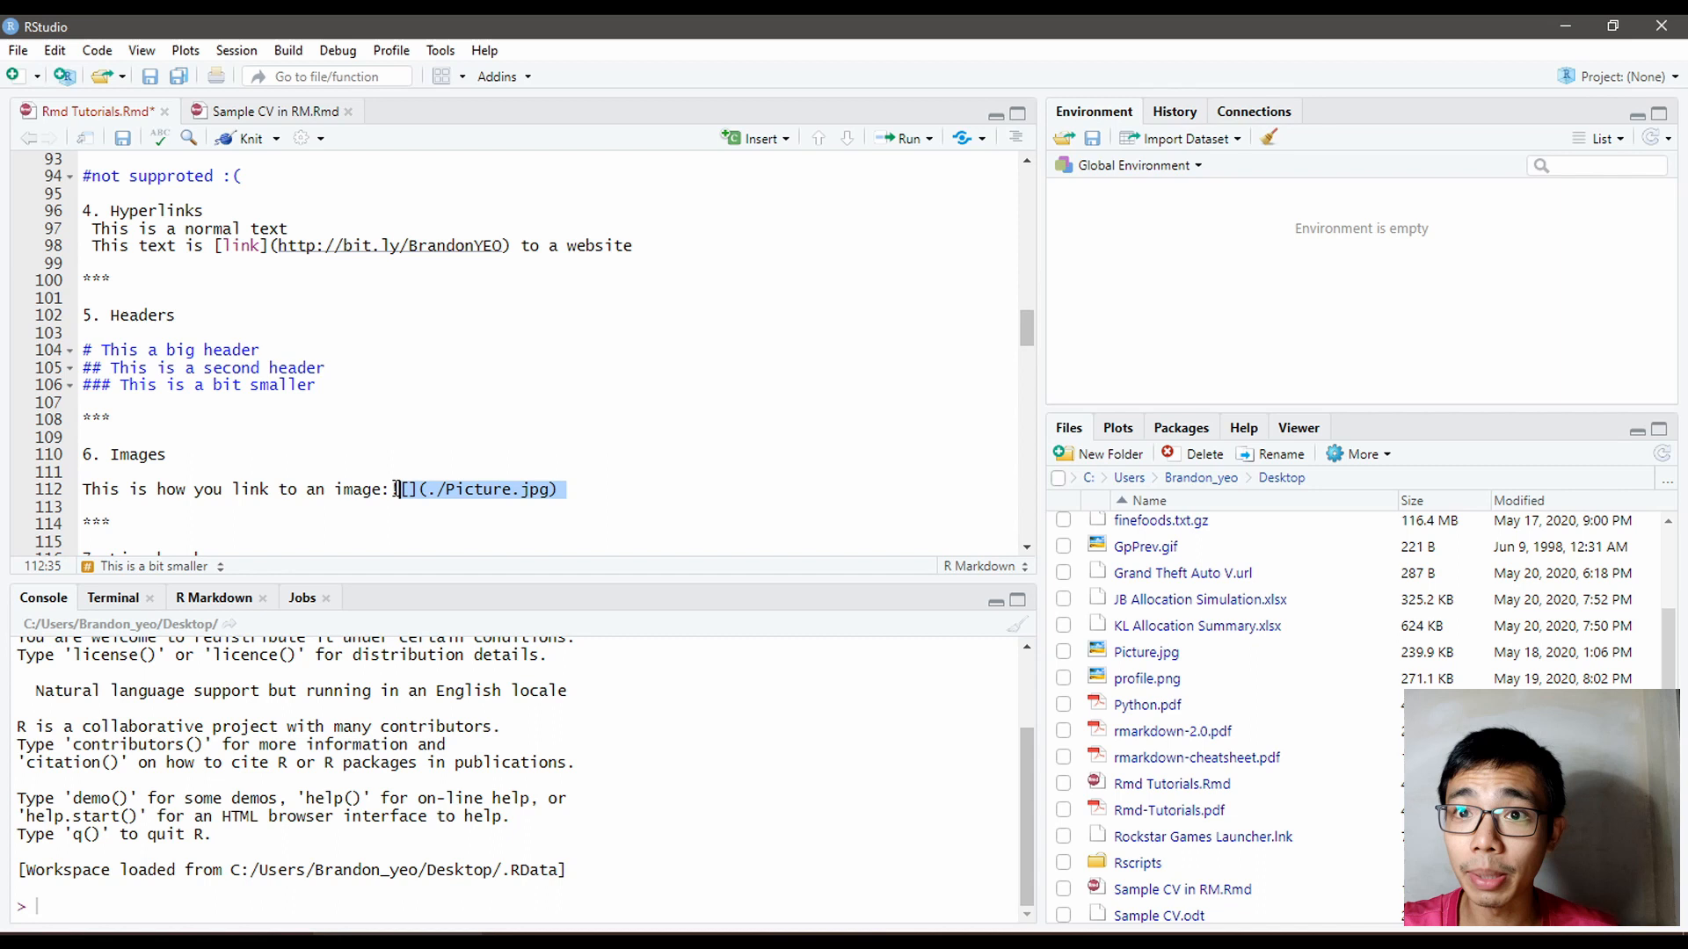
type("!")
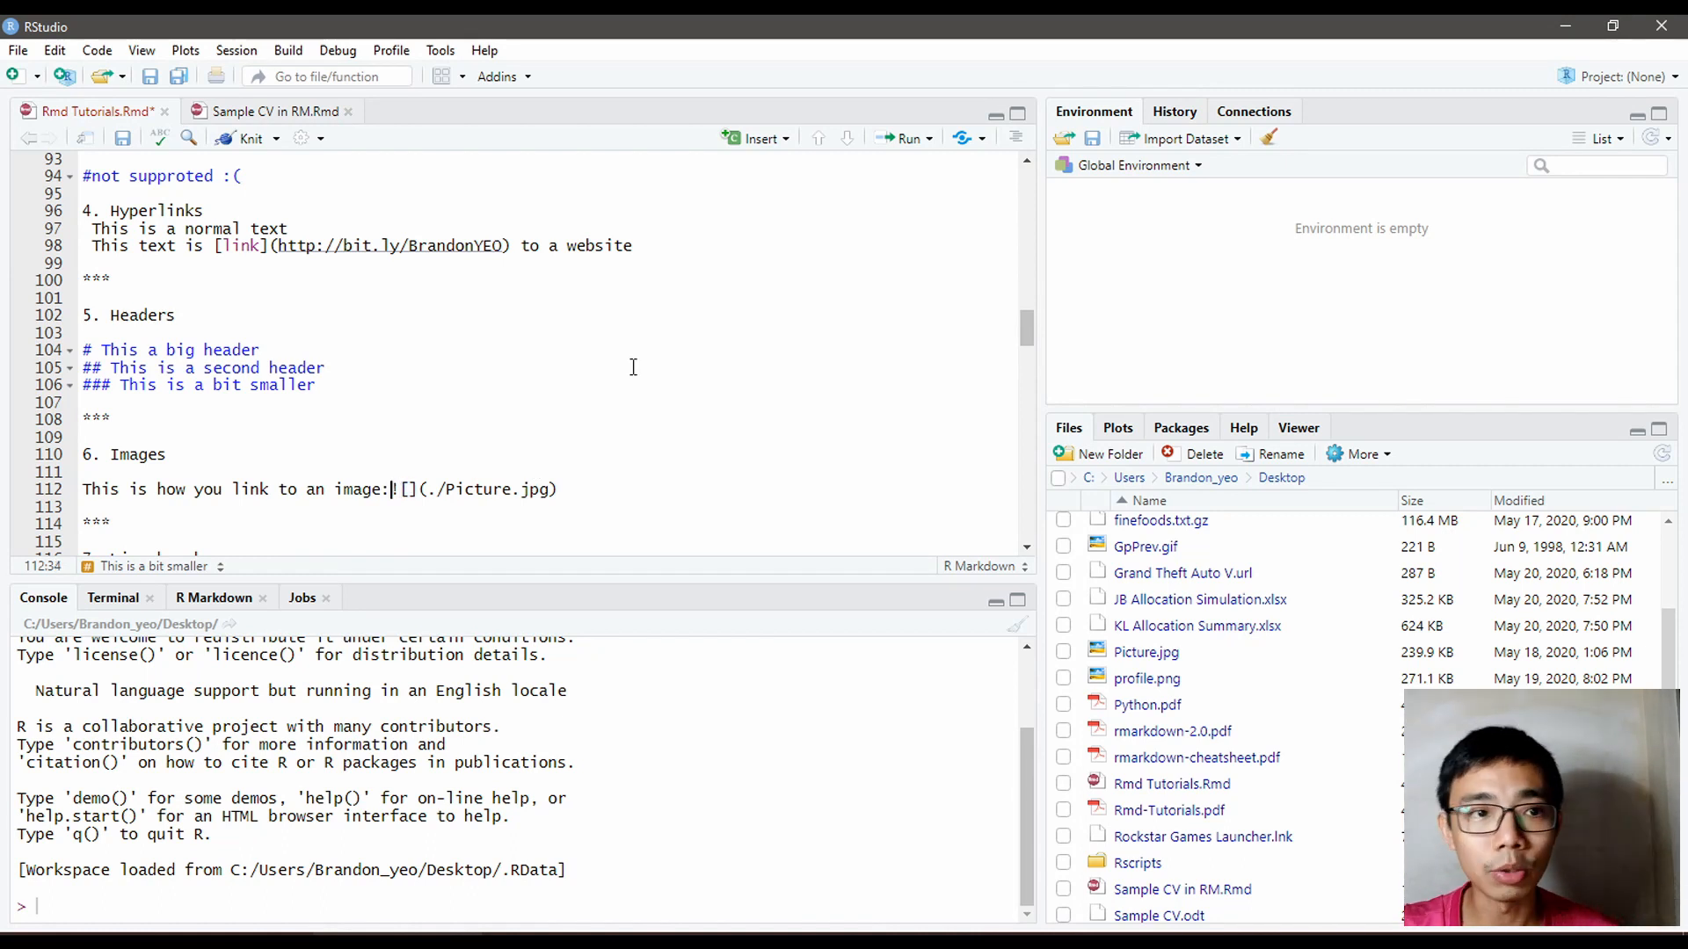
key("Enter")
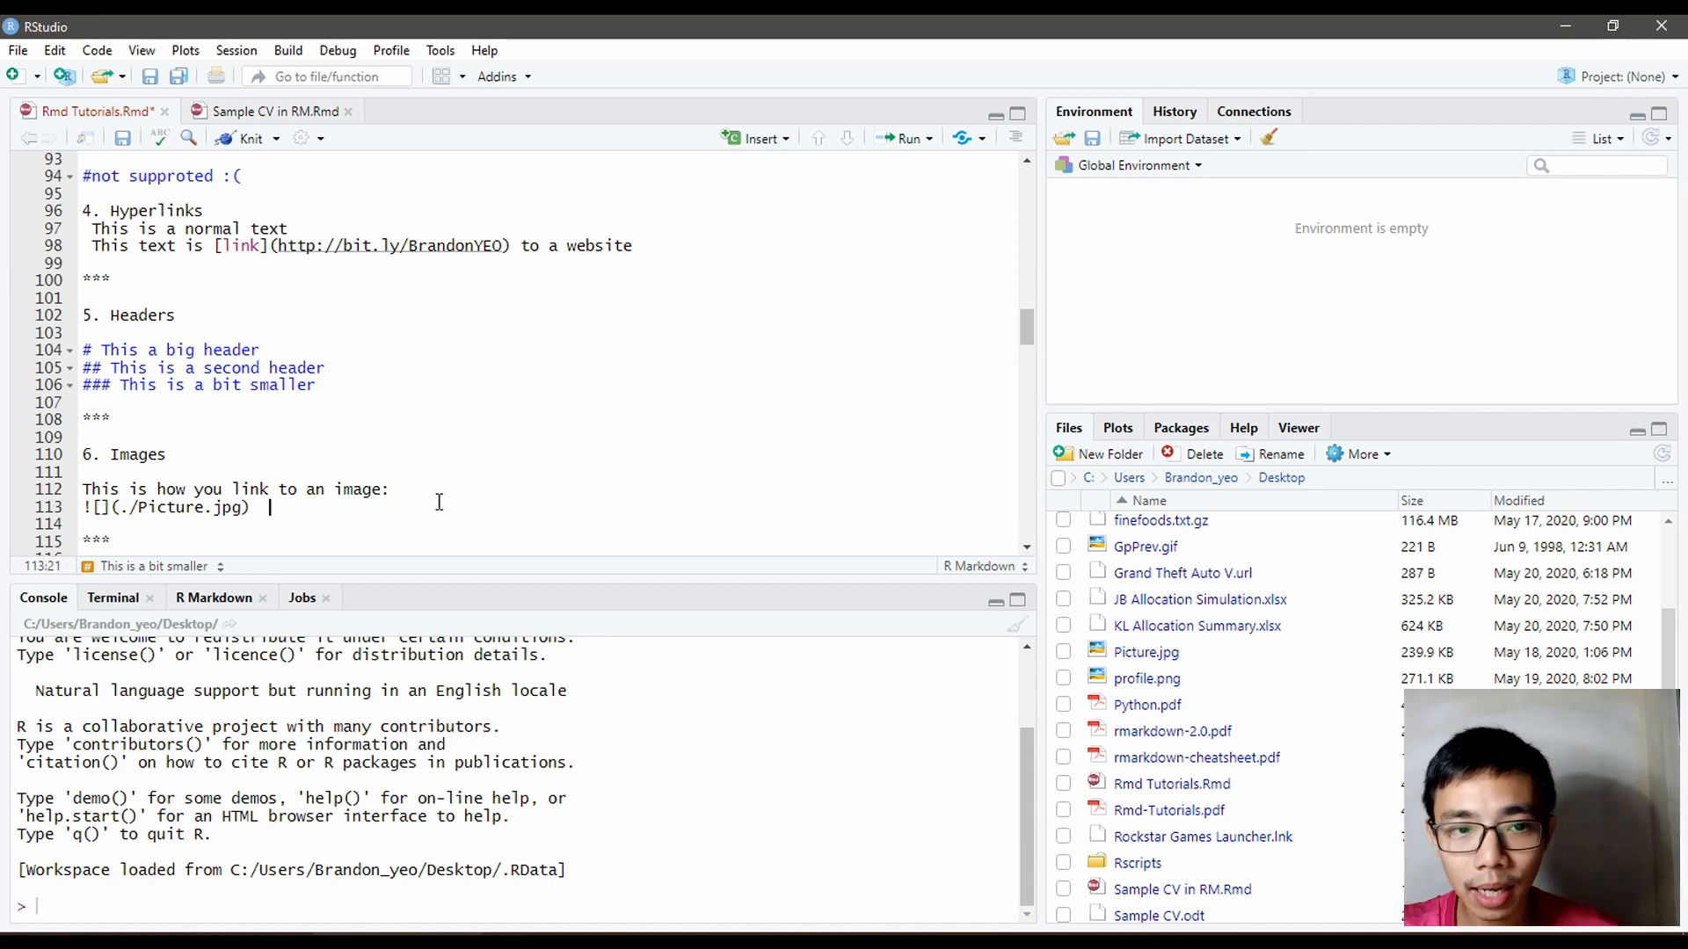
left_click(394, 489)
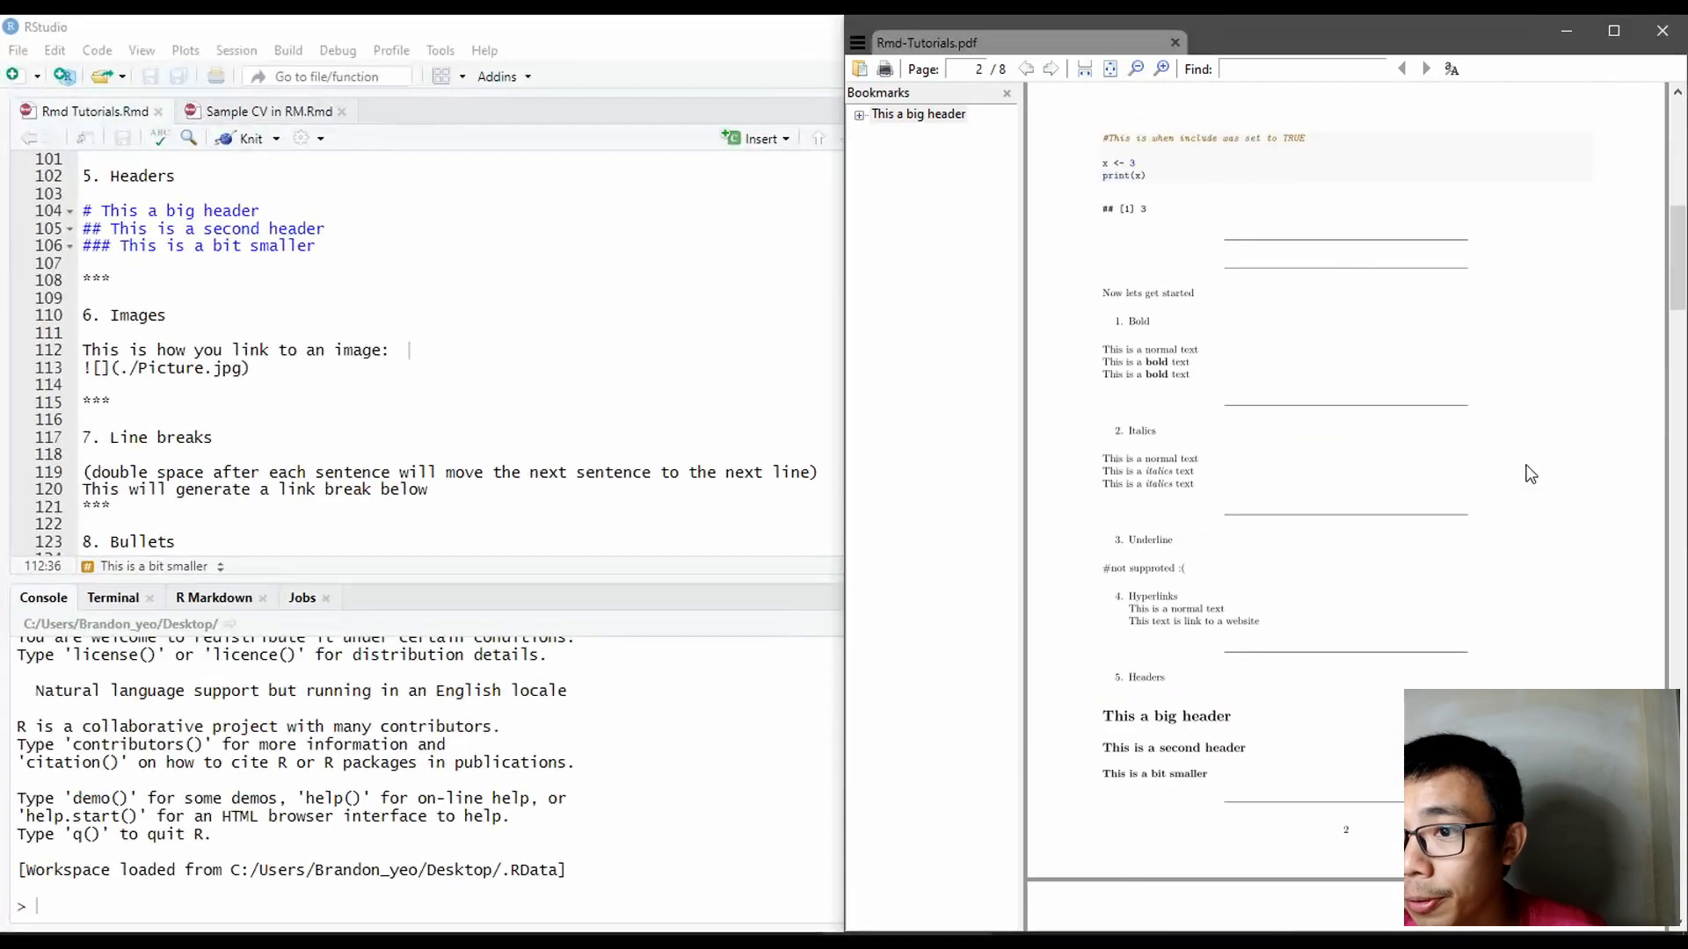
Step: Scroll the re-knitted PDF past the skyline photo and the bullet list sections
scroll("down", 3)
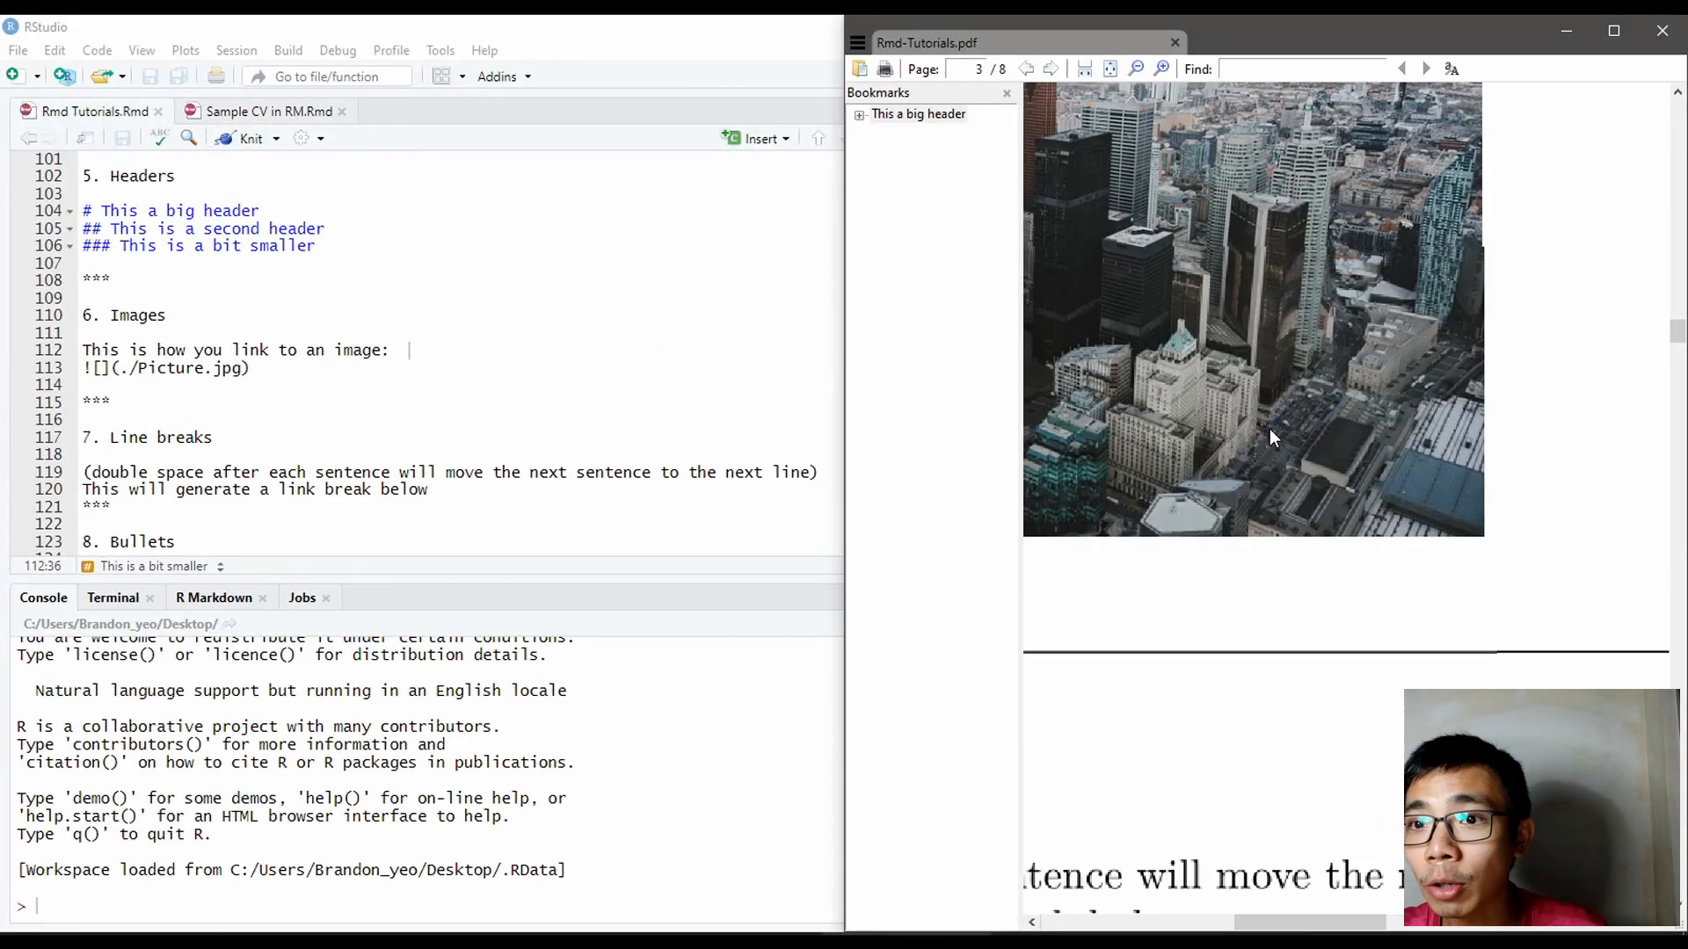
scroll("down", 3)
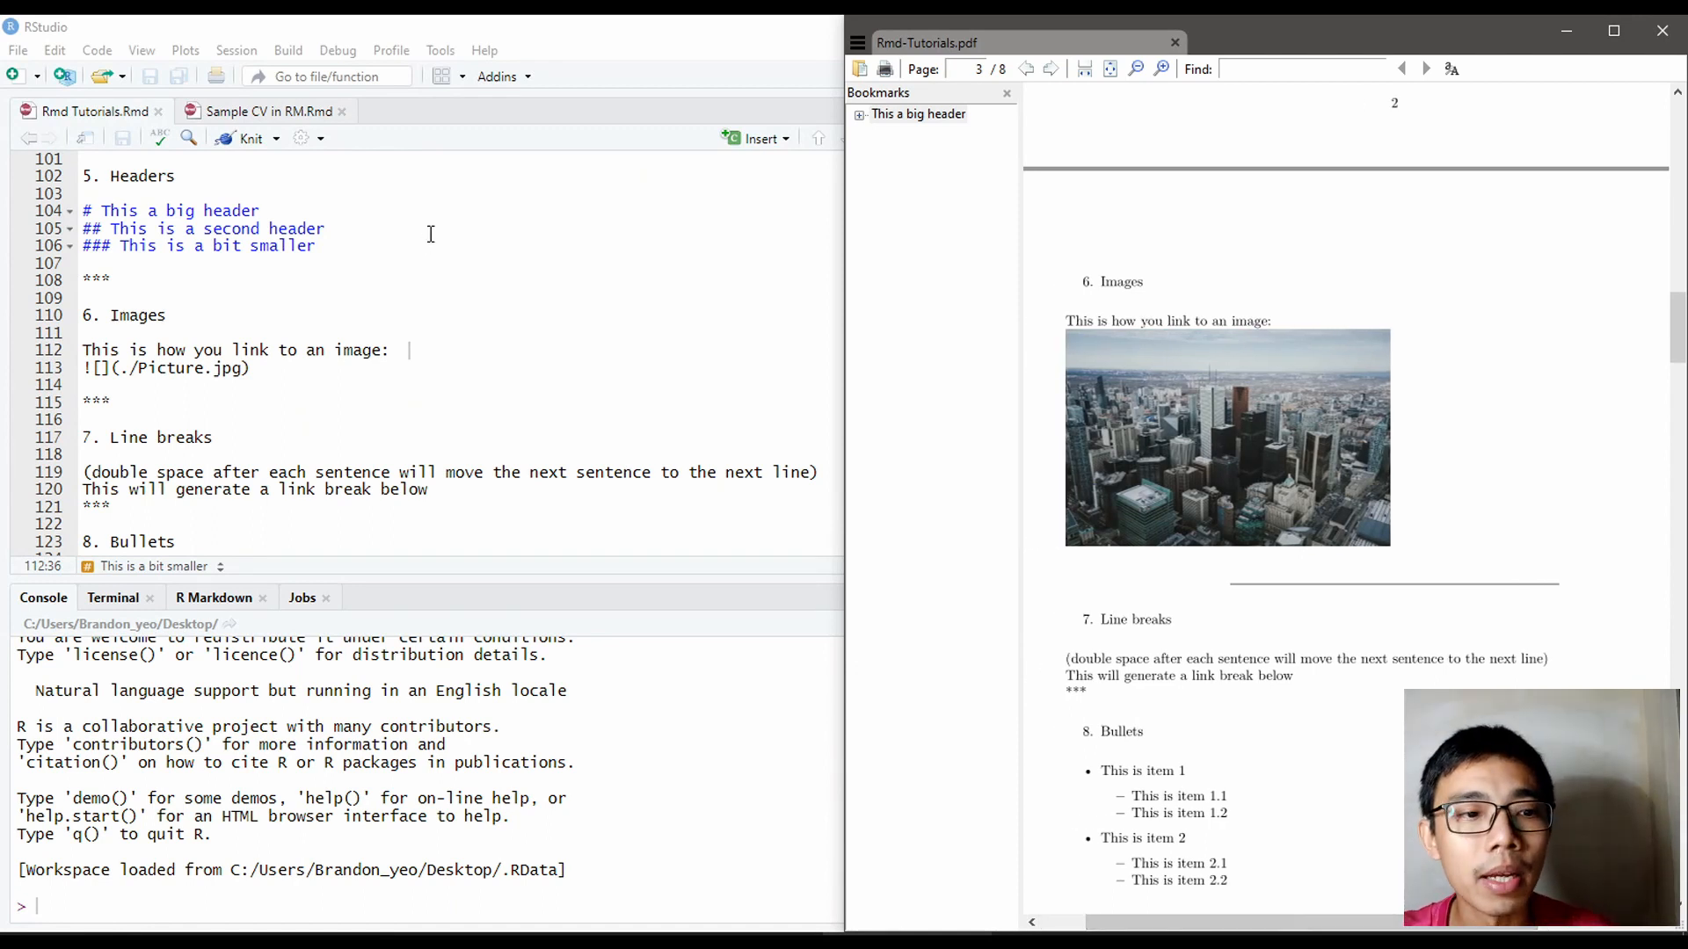
scroll("down", 3)
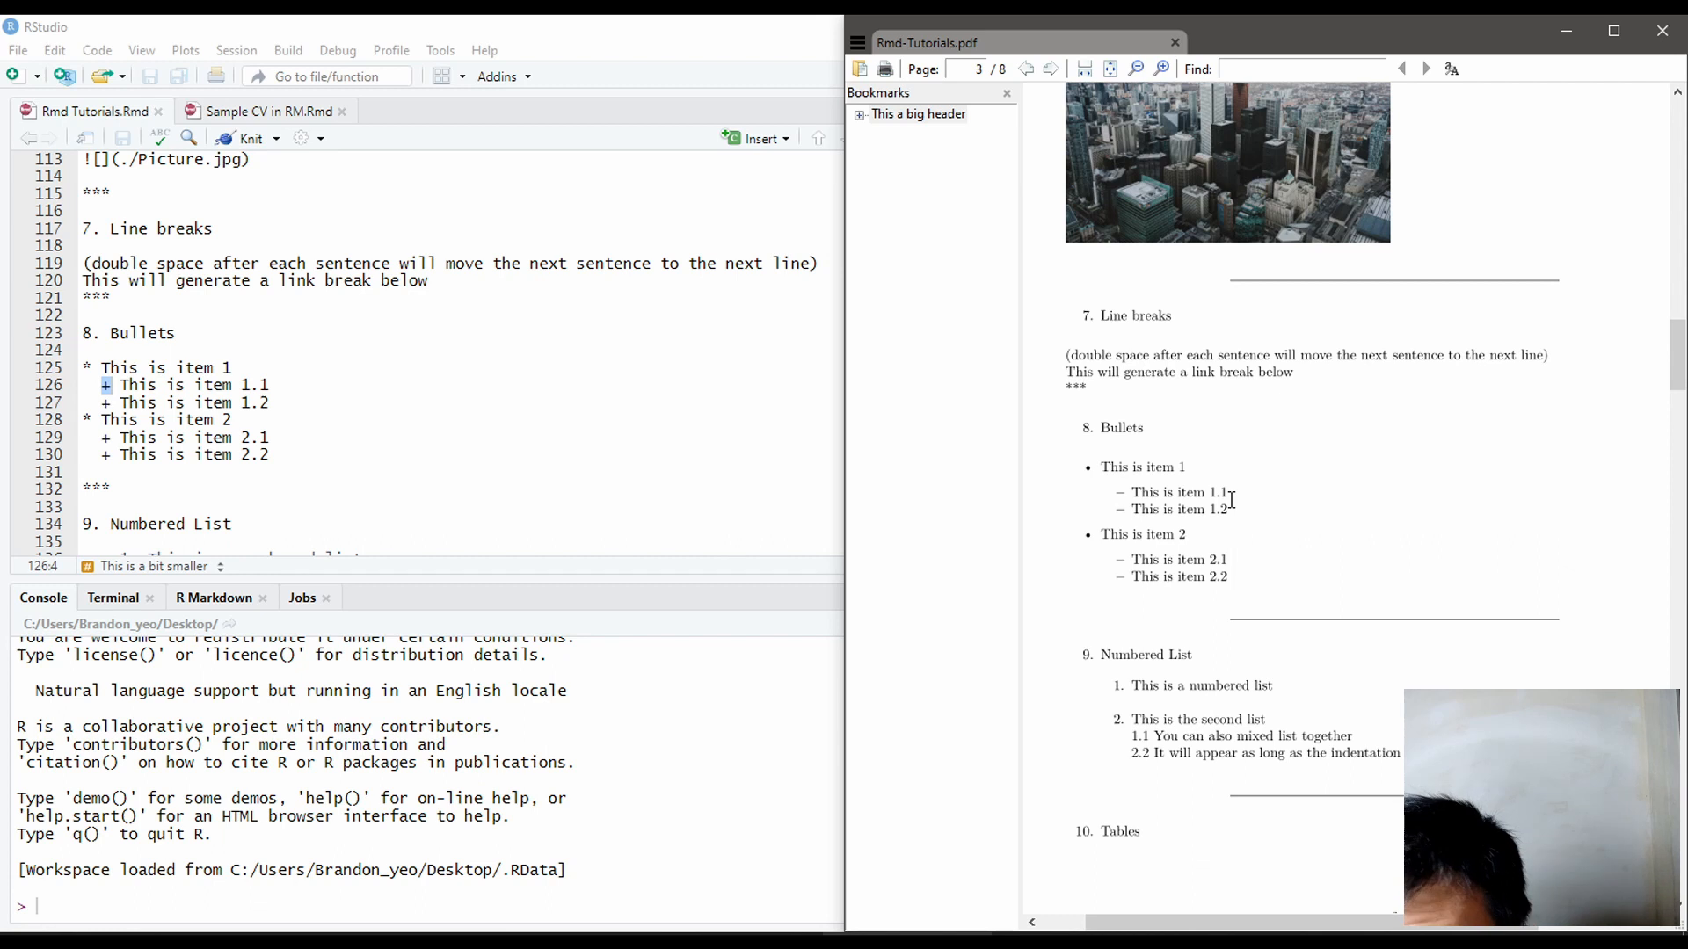
mouse_move(1217, 547)
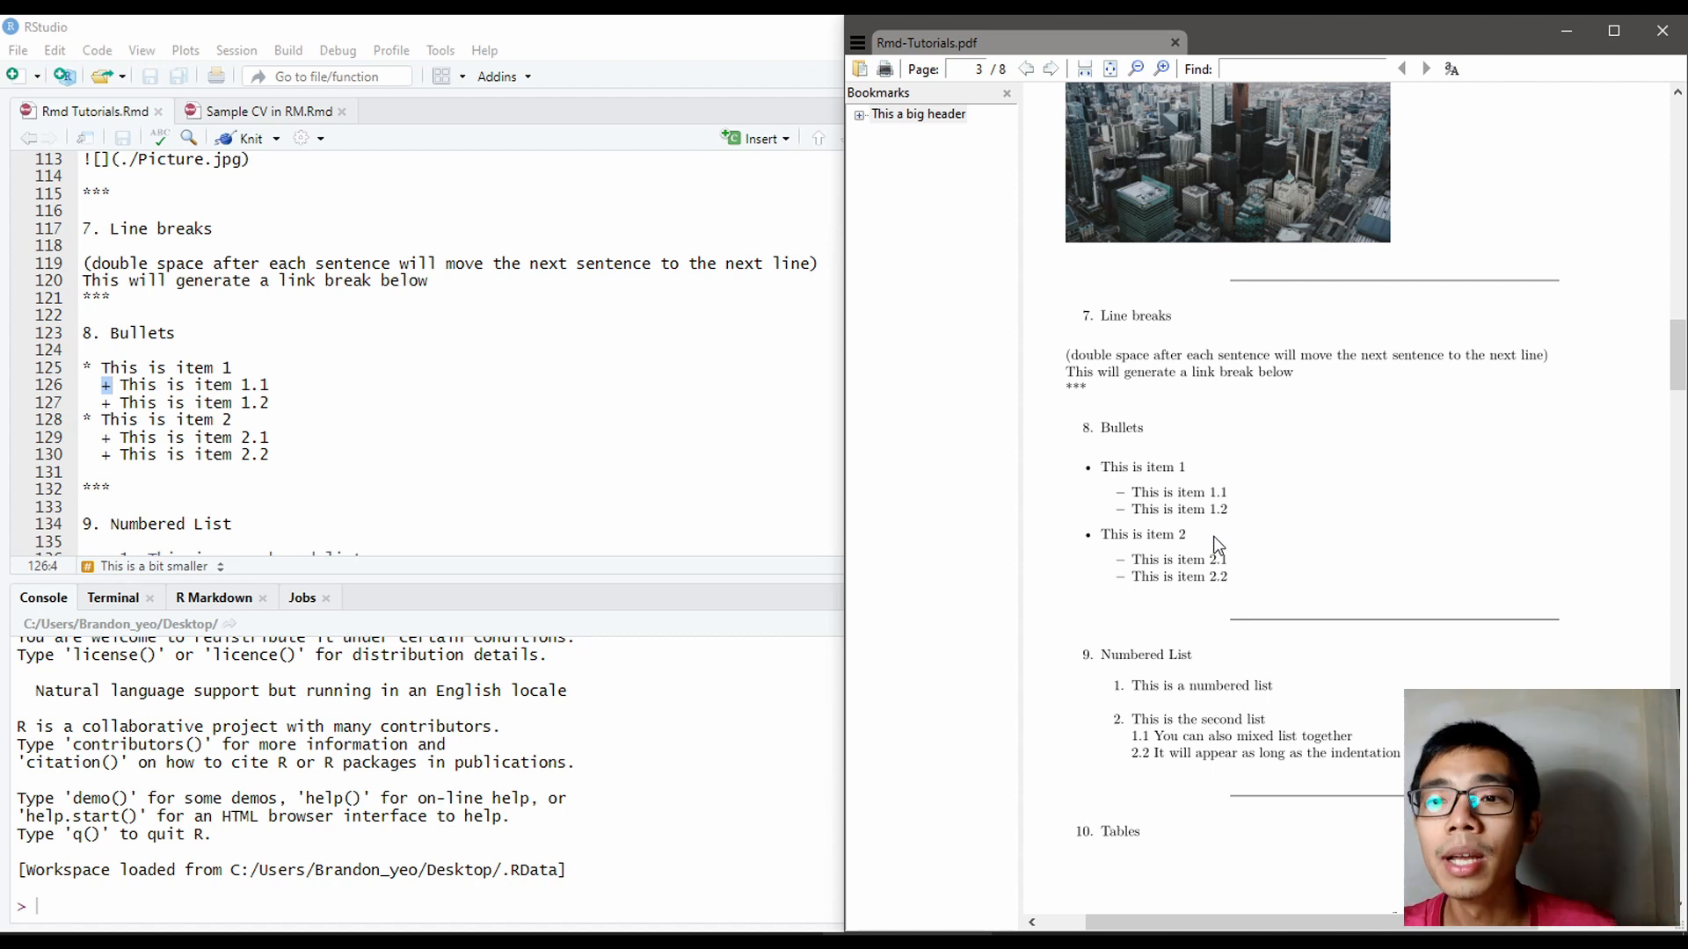
scroll("down", 3)
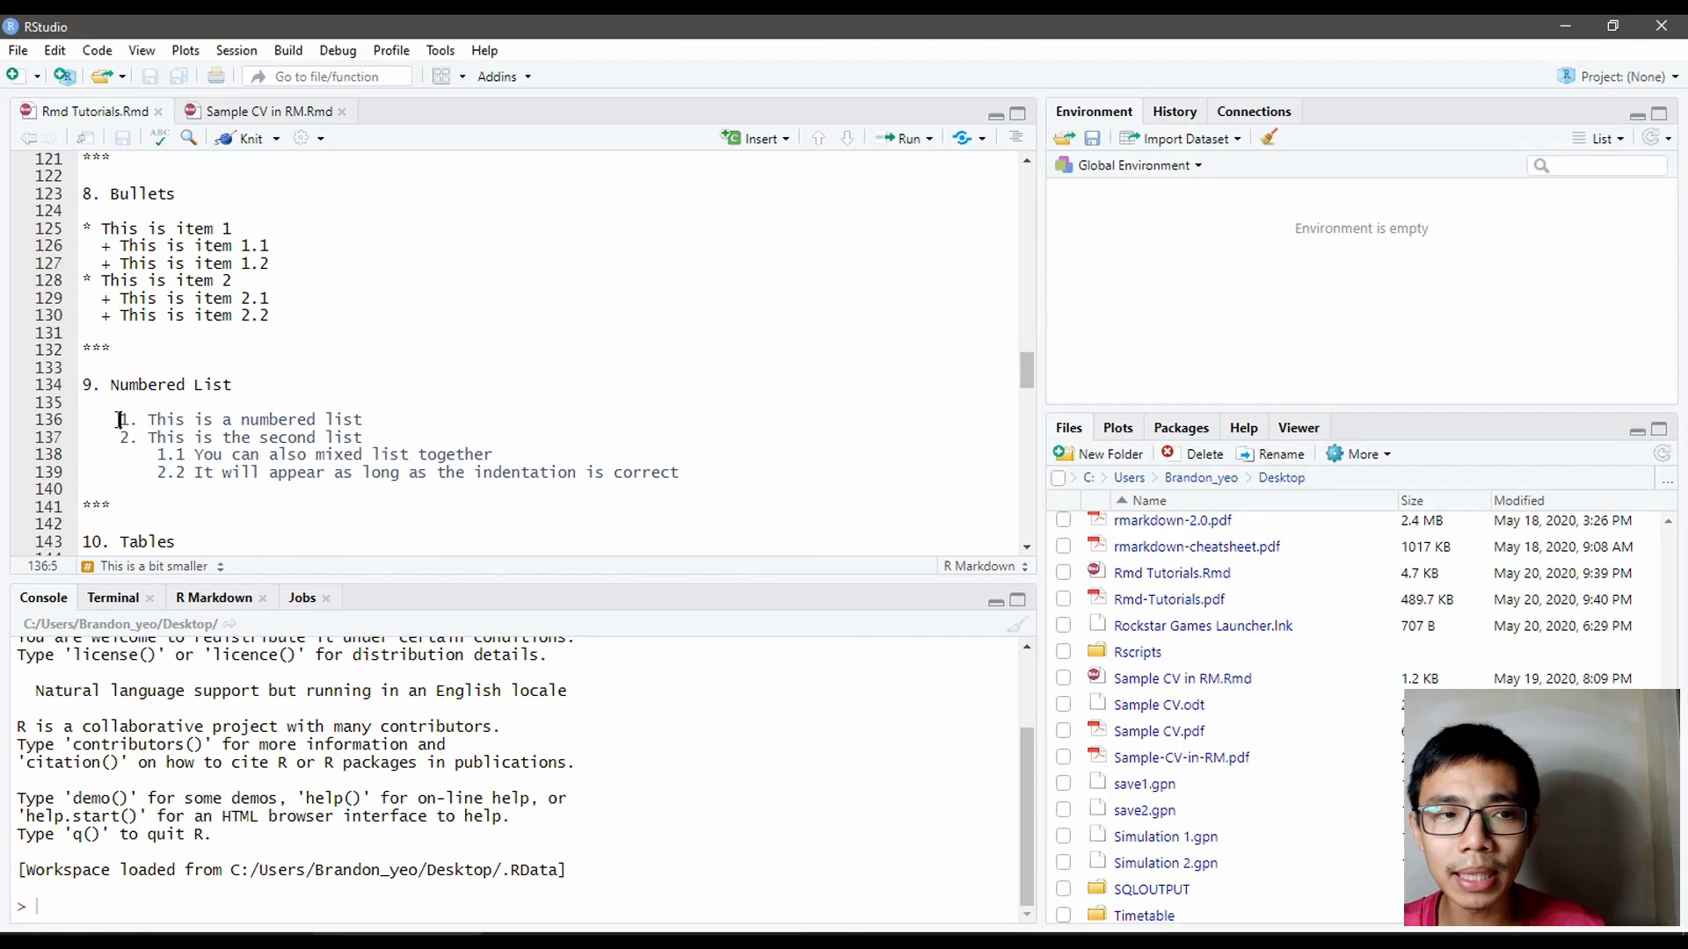
left_click(248, 384)
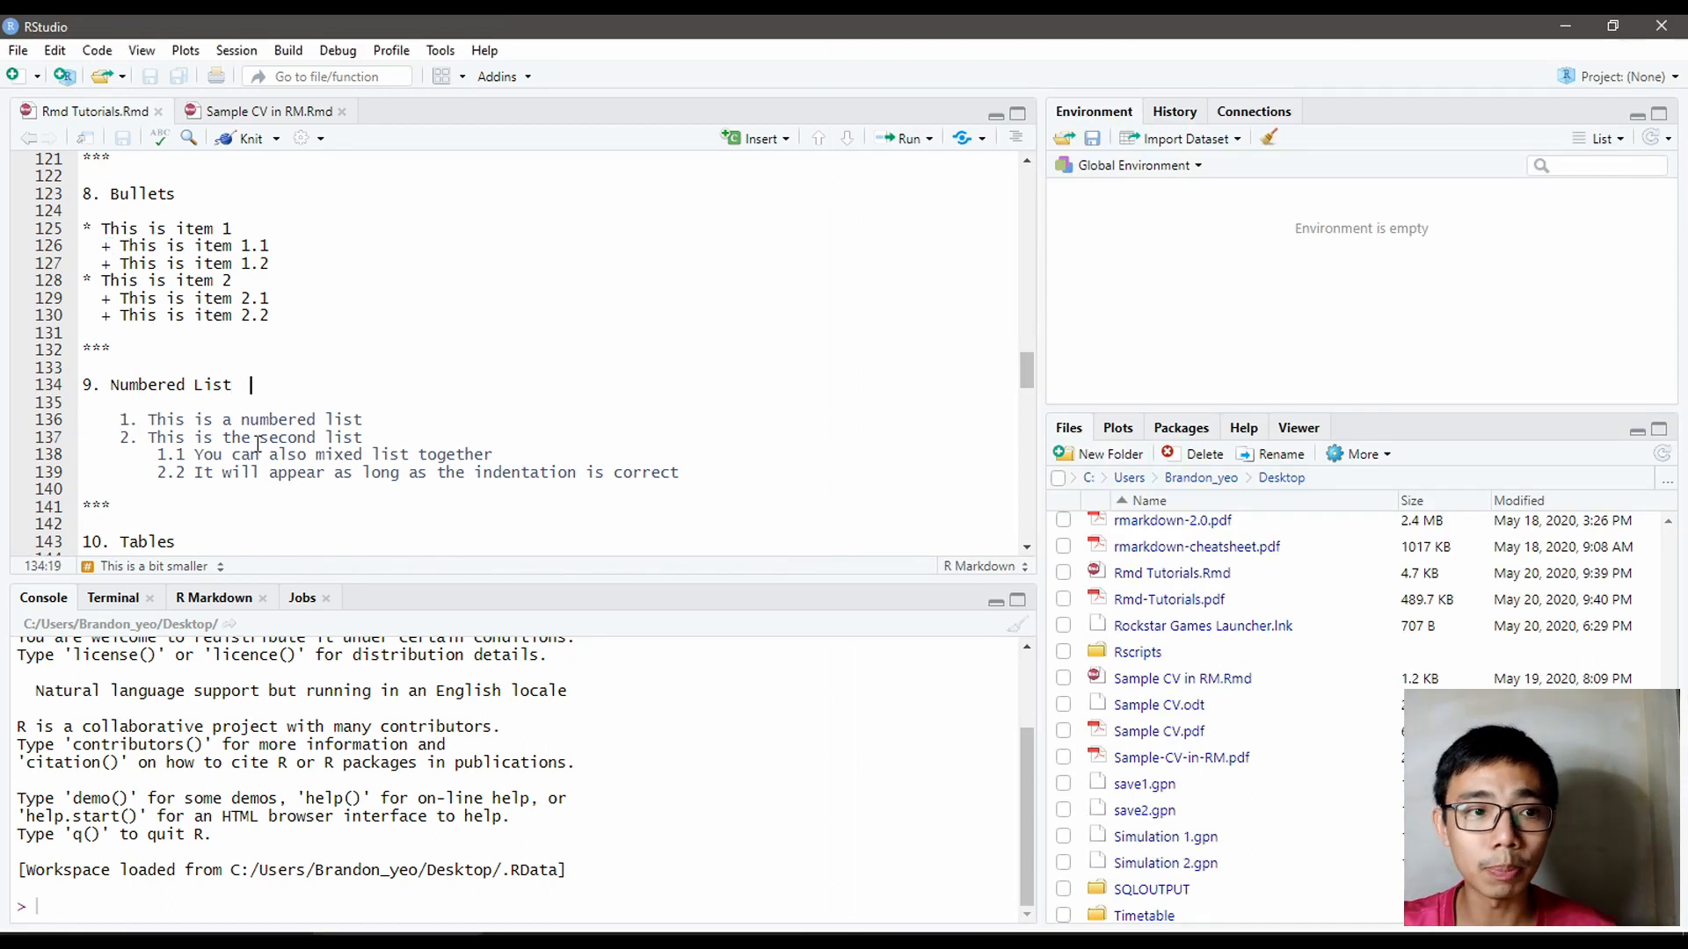
left_click(120, 419)
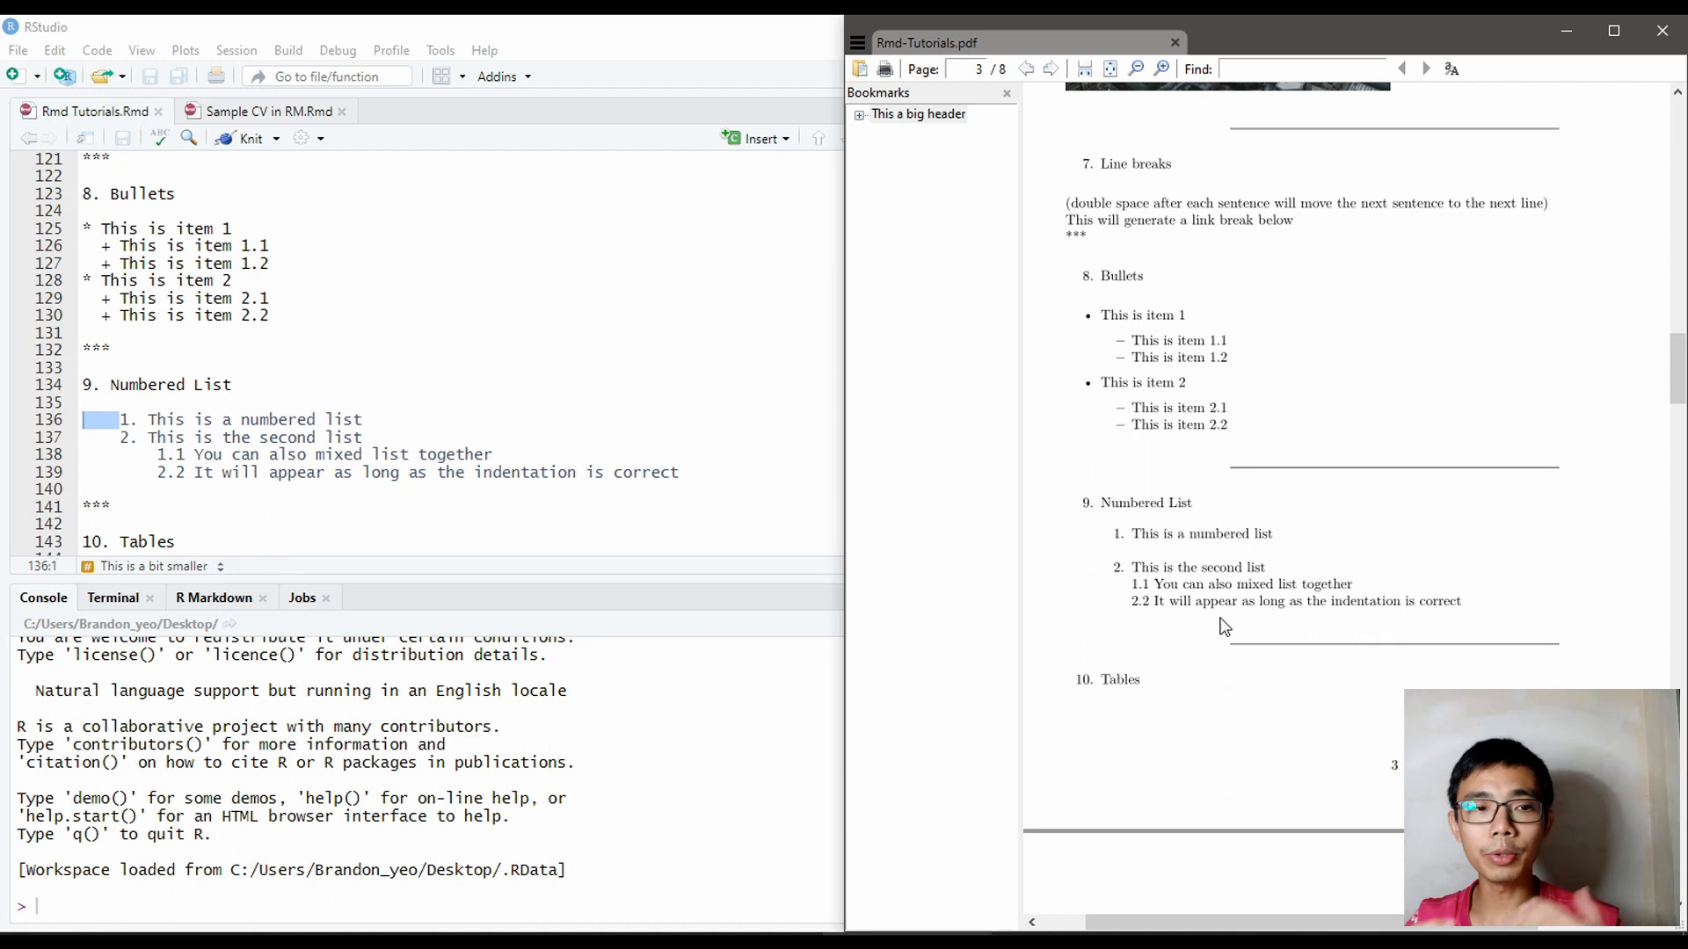
mouse_move(1274, 414)
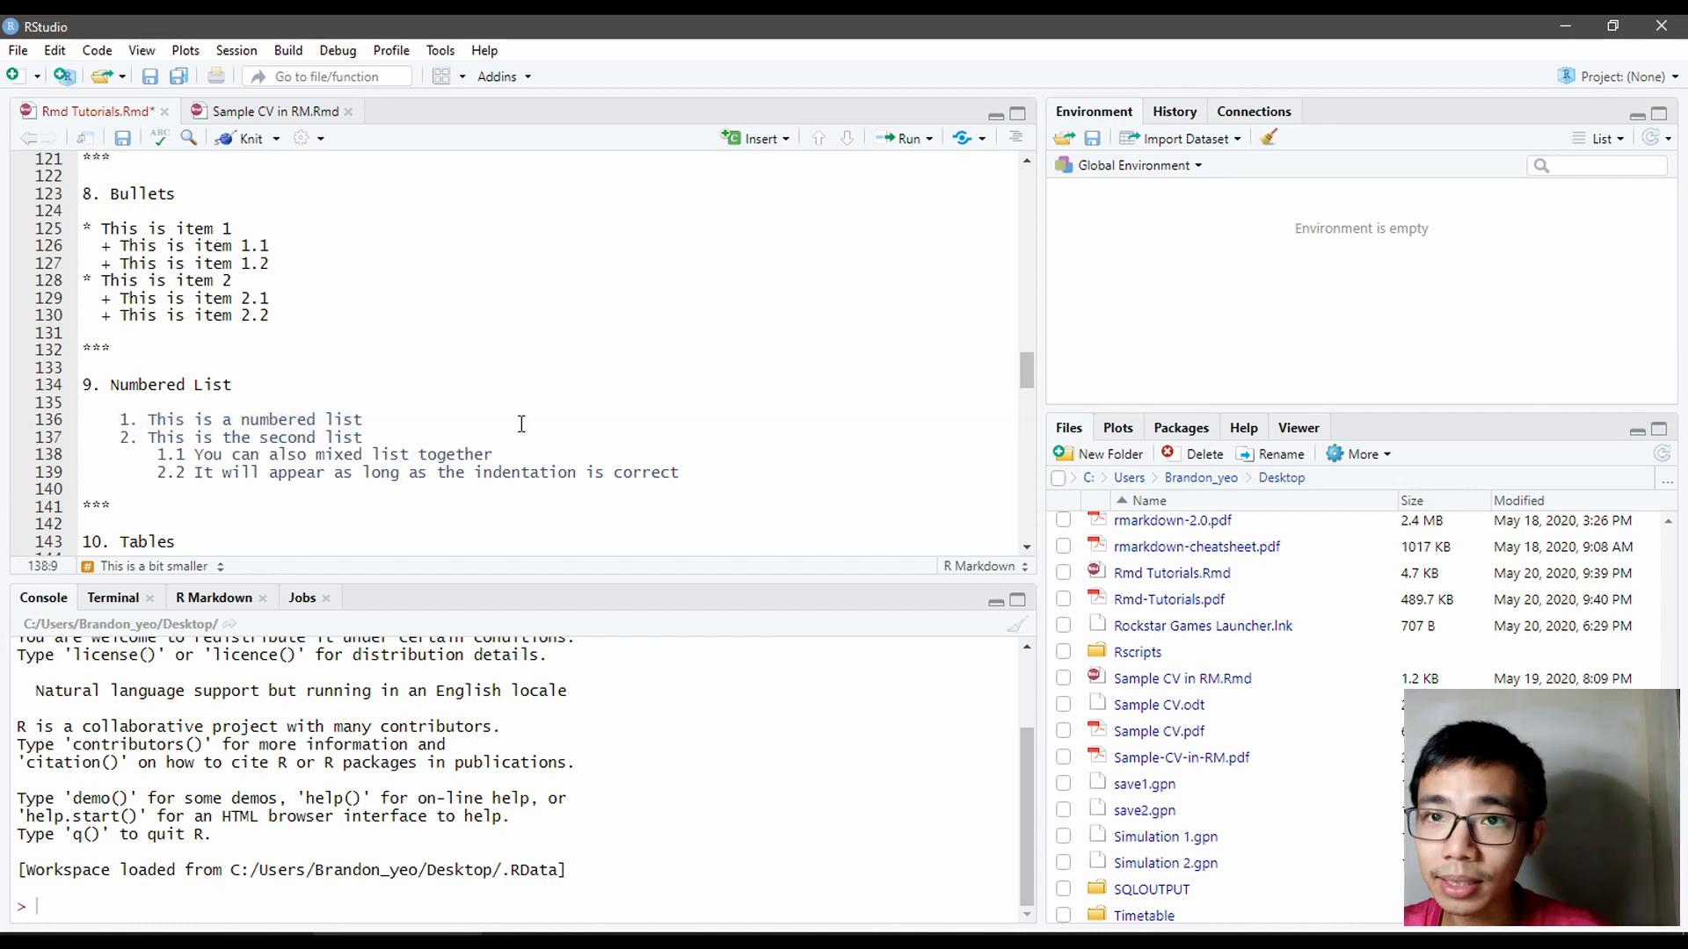
left_click(124, 454)
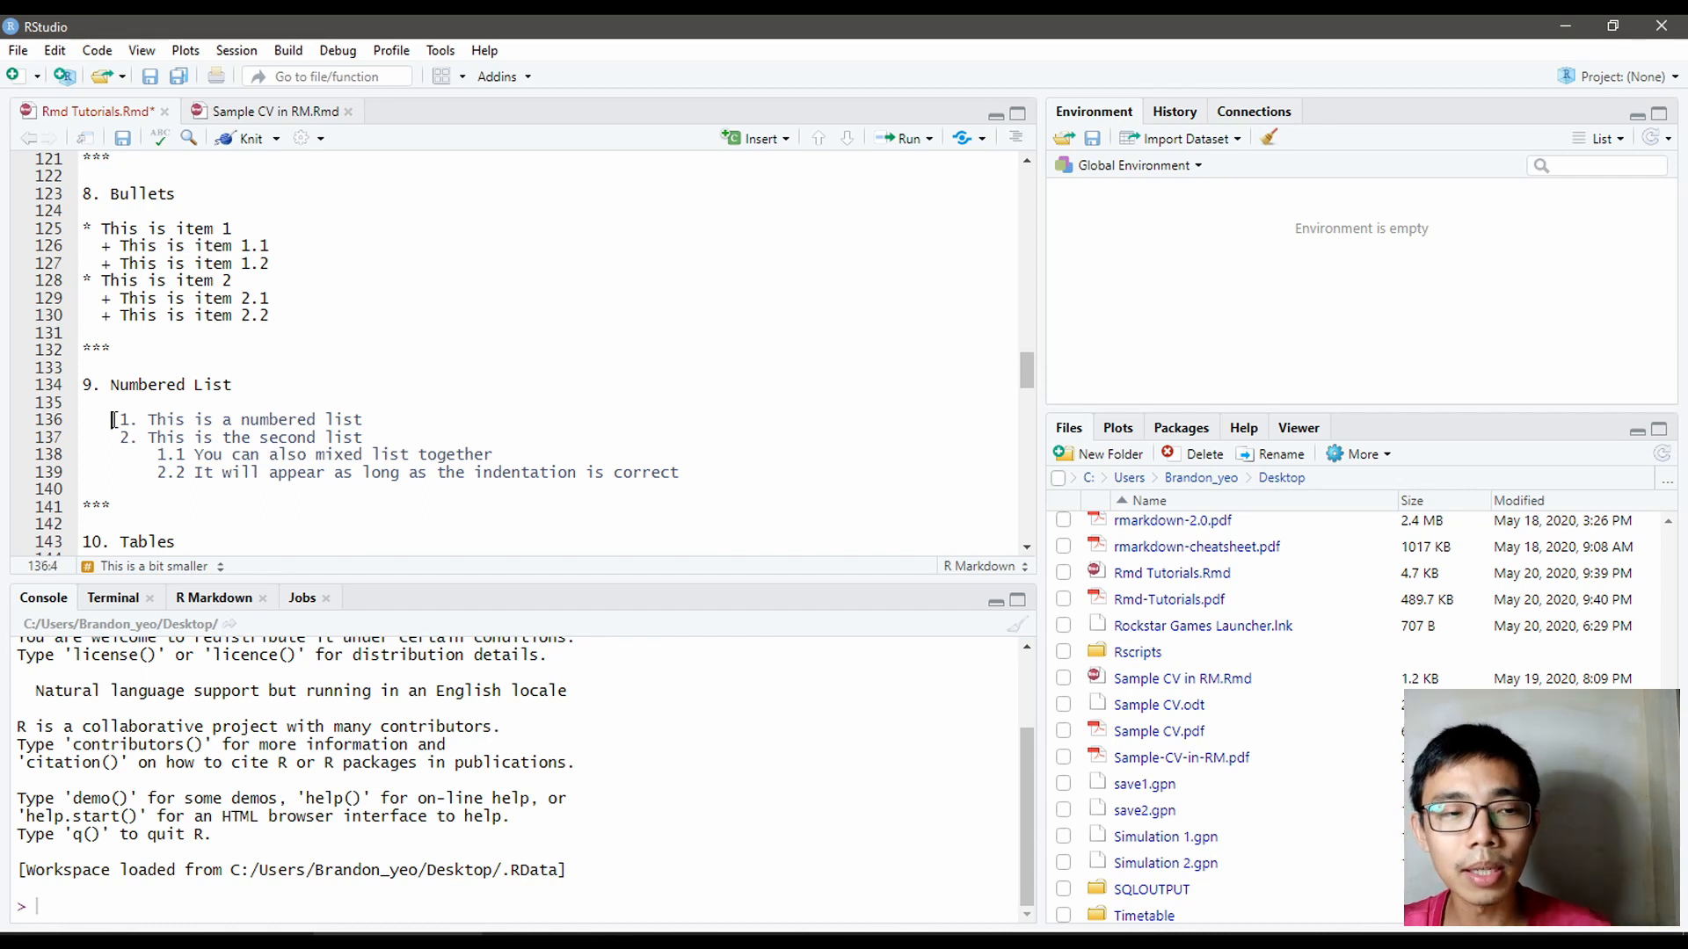
left_click_drag(111, 418, 363, 437)
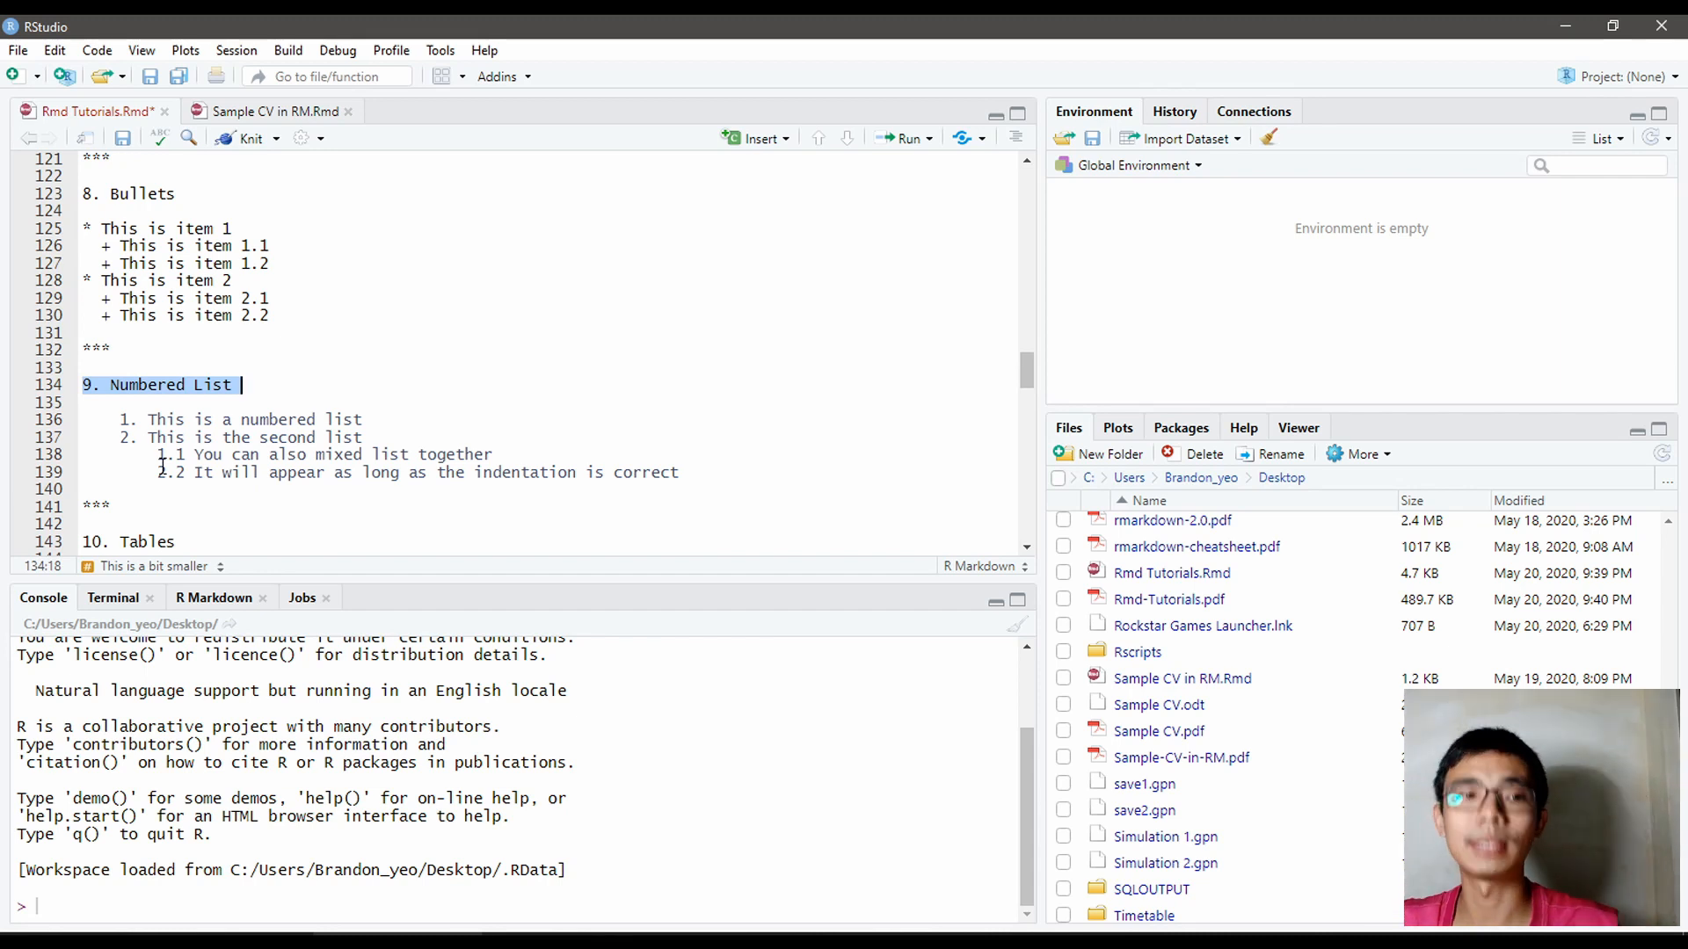
Step: Scroll to the Tables section and add a line after the dashed separator
scroll("down", 3)
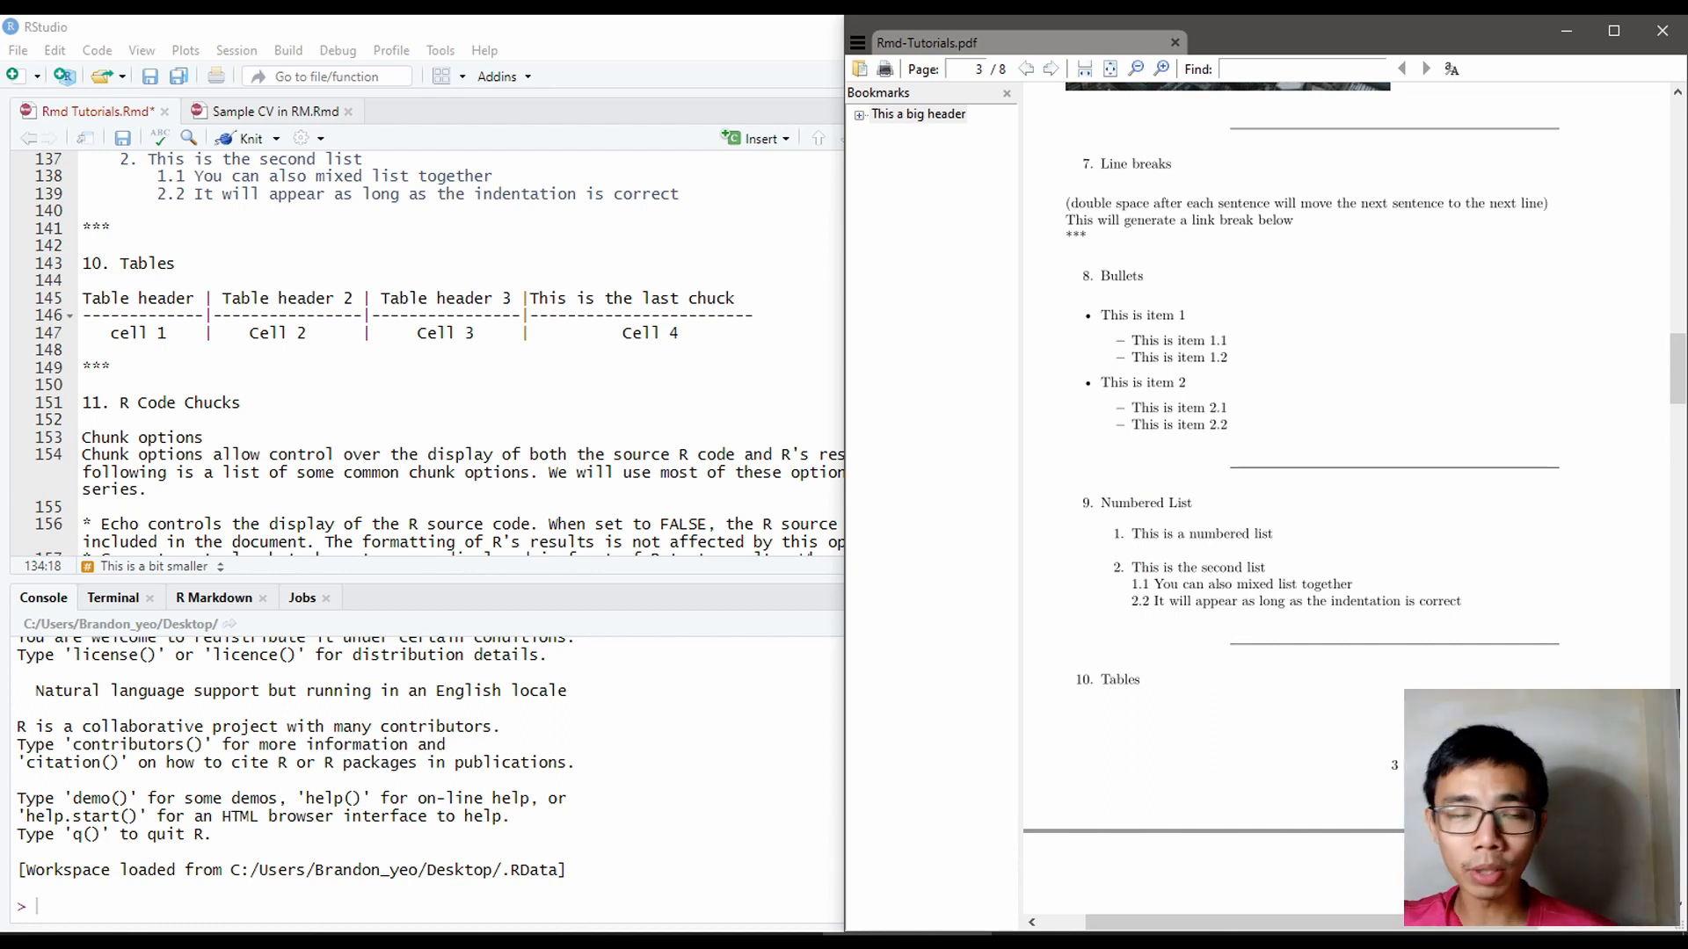
scroll("down", 3)
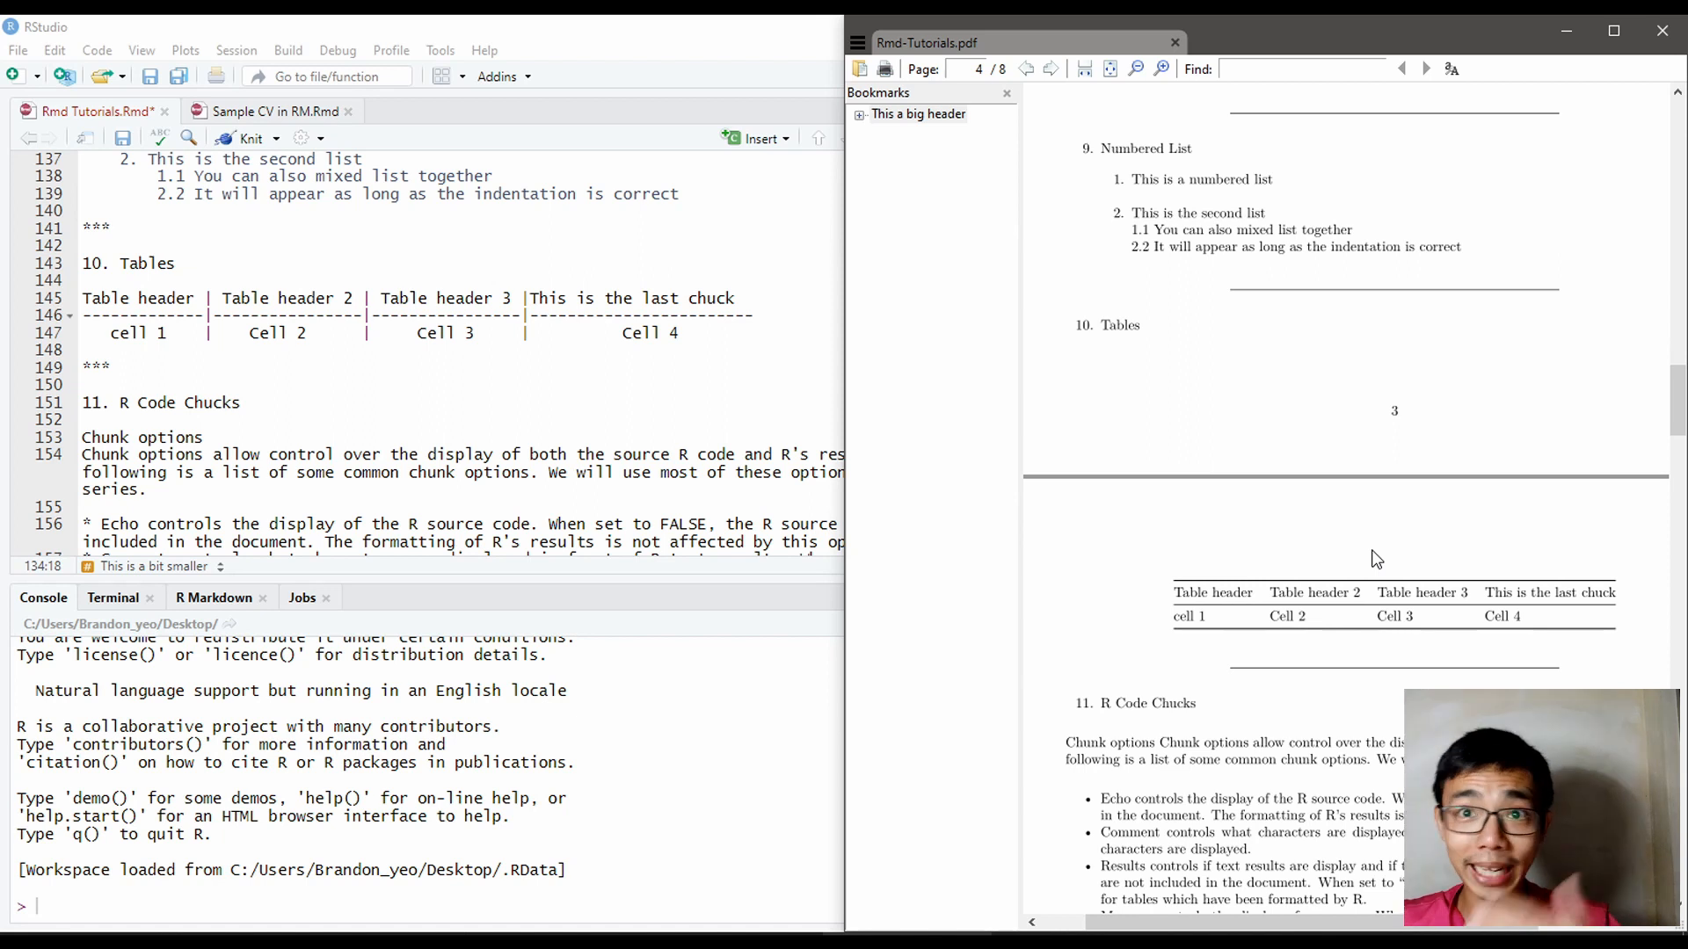
mouse_move(442, 169)
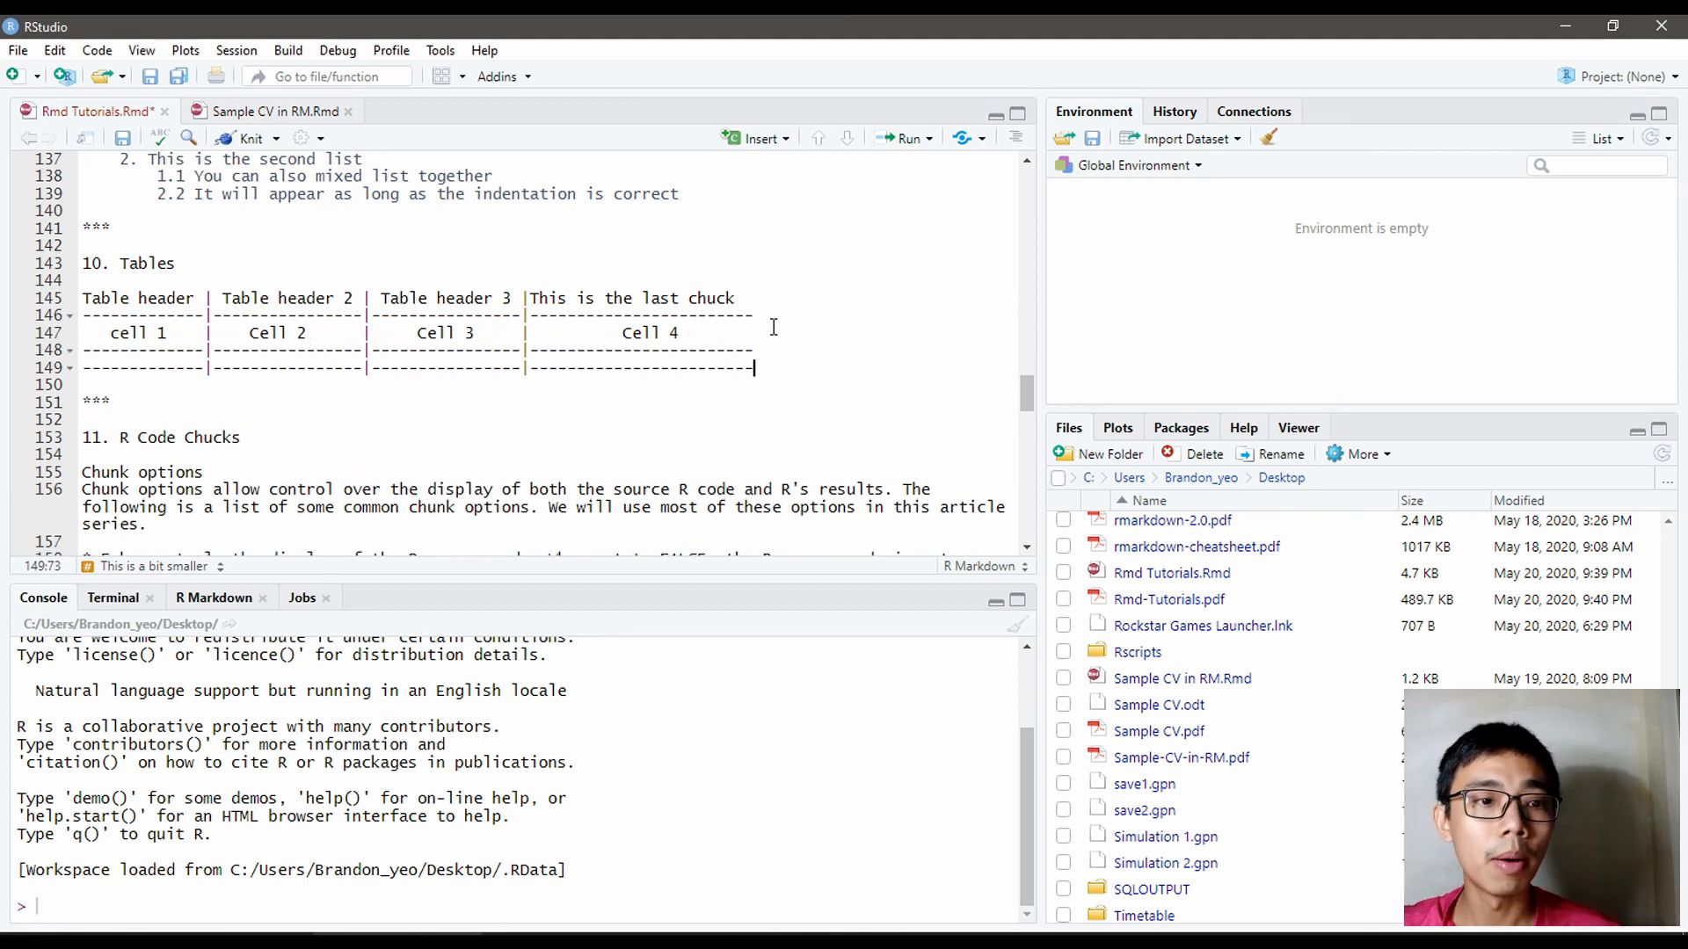
key("Enter")
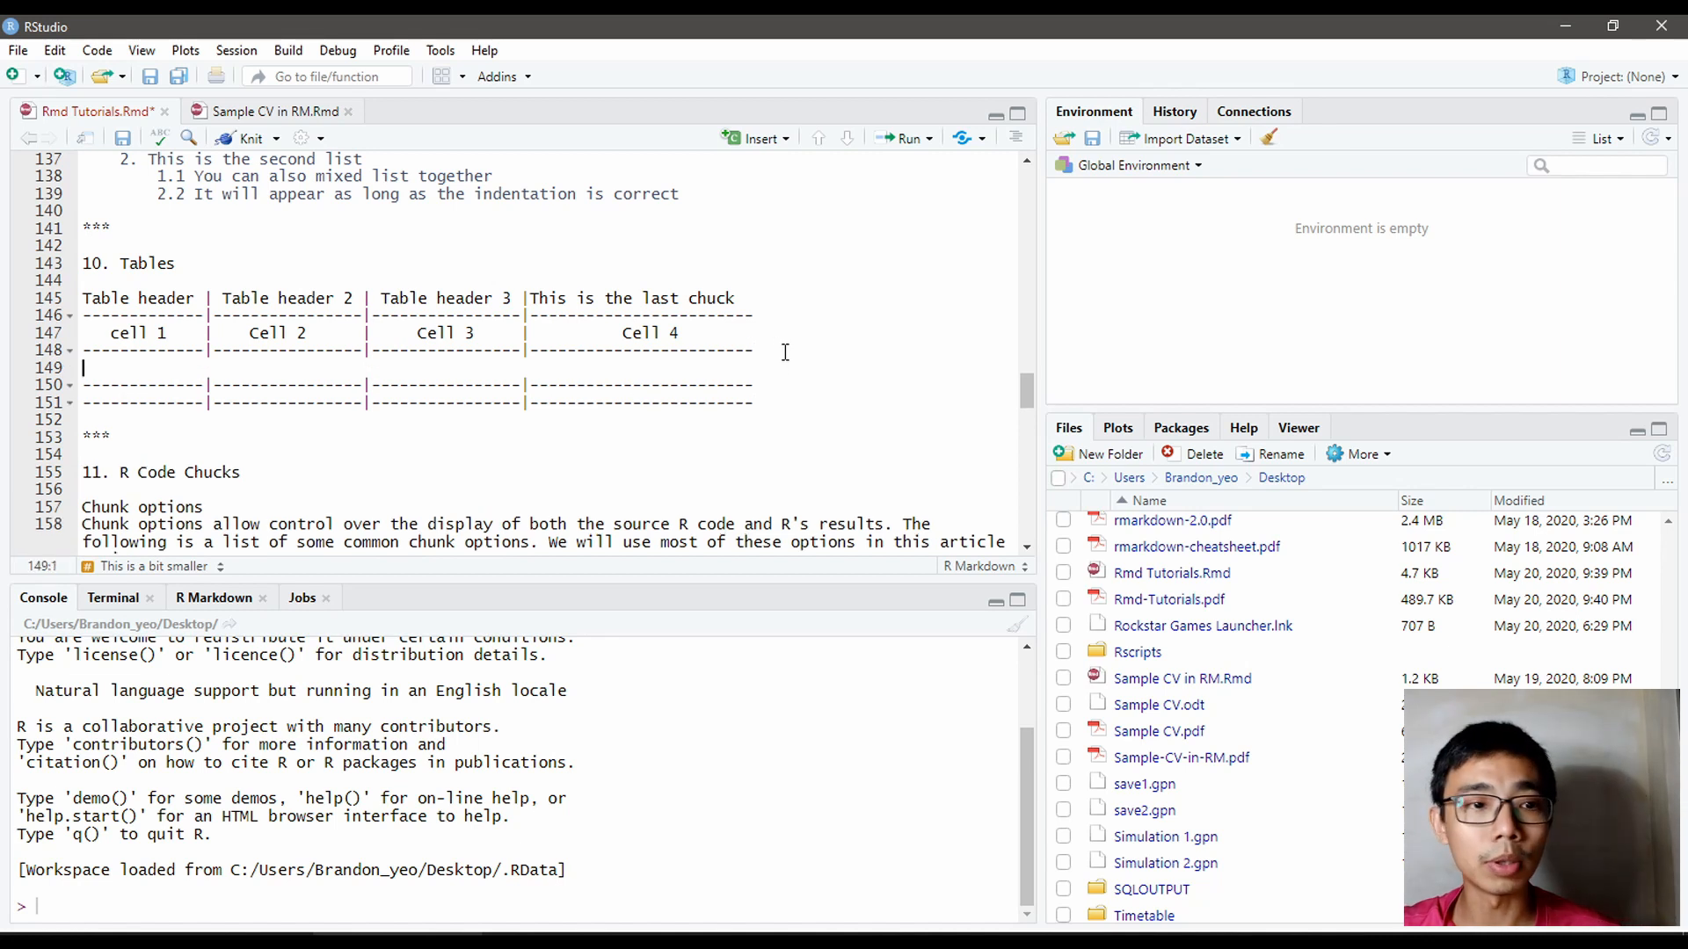
type("DSADSA")
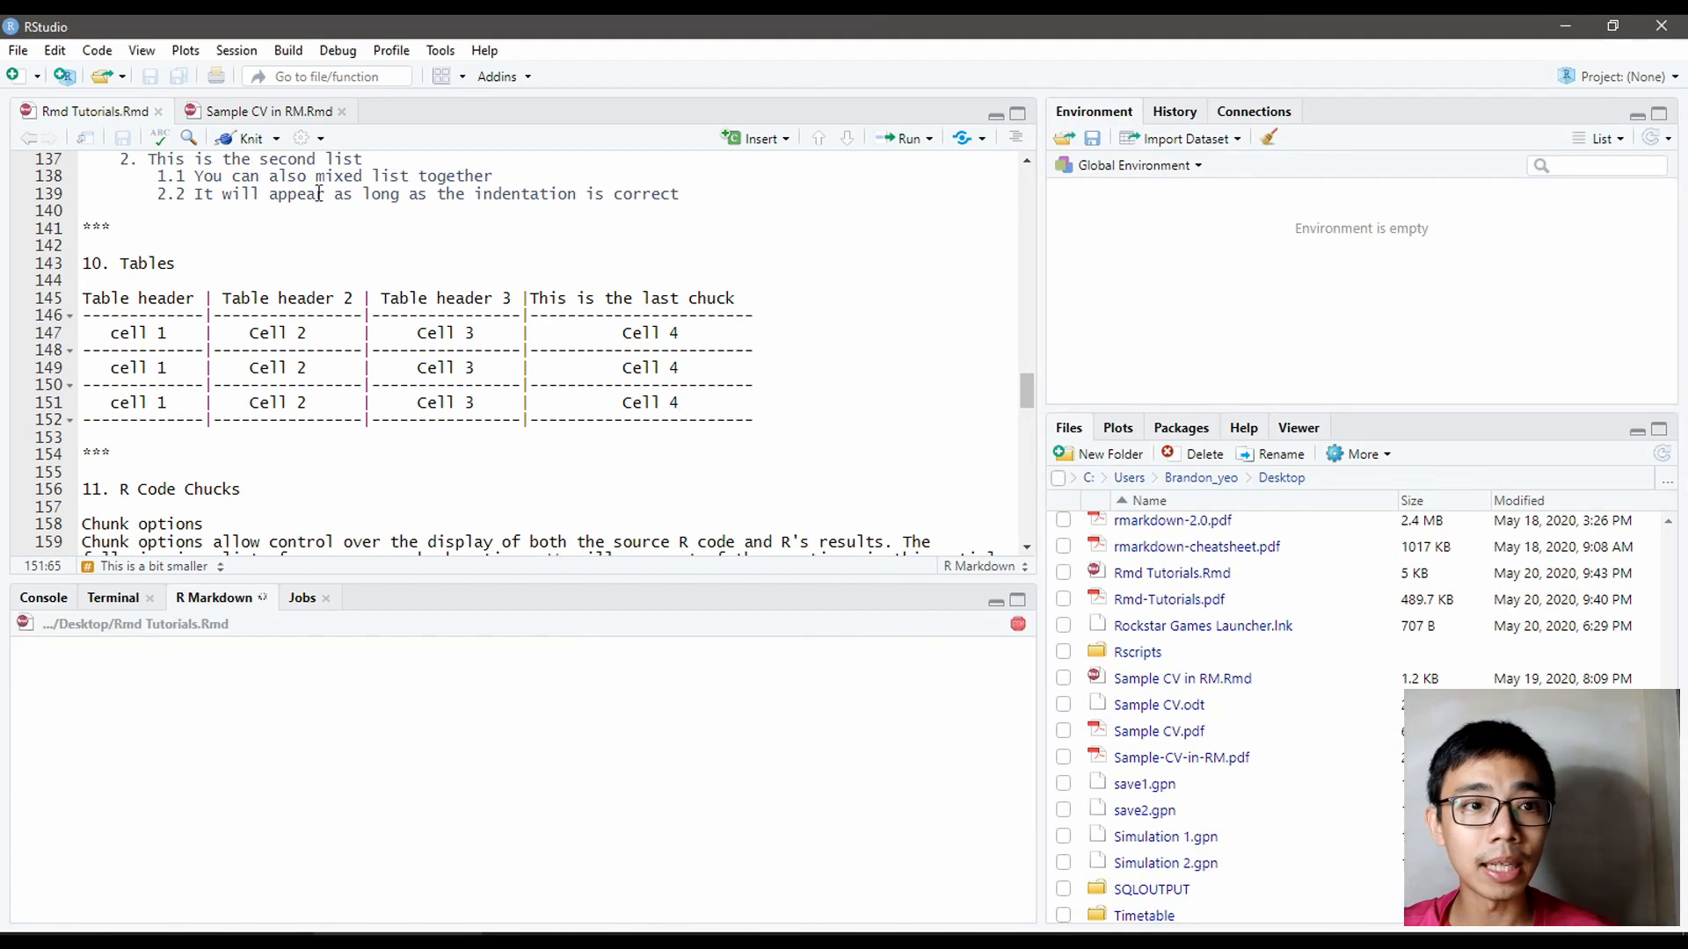
Step: Knit the tutorial and click at the end of the R Code Chunks heading
left_click(246, 138)
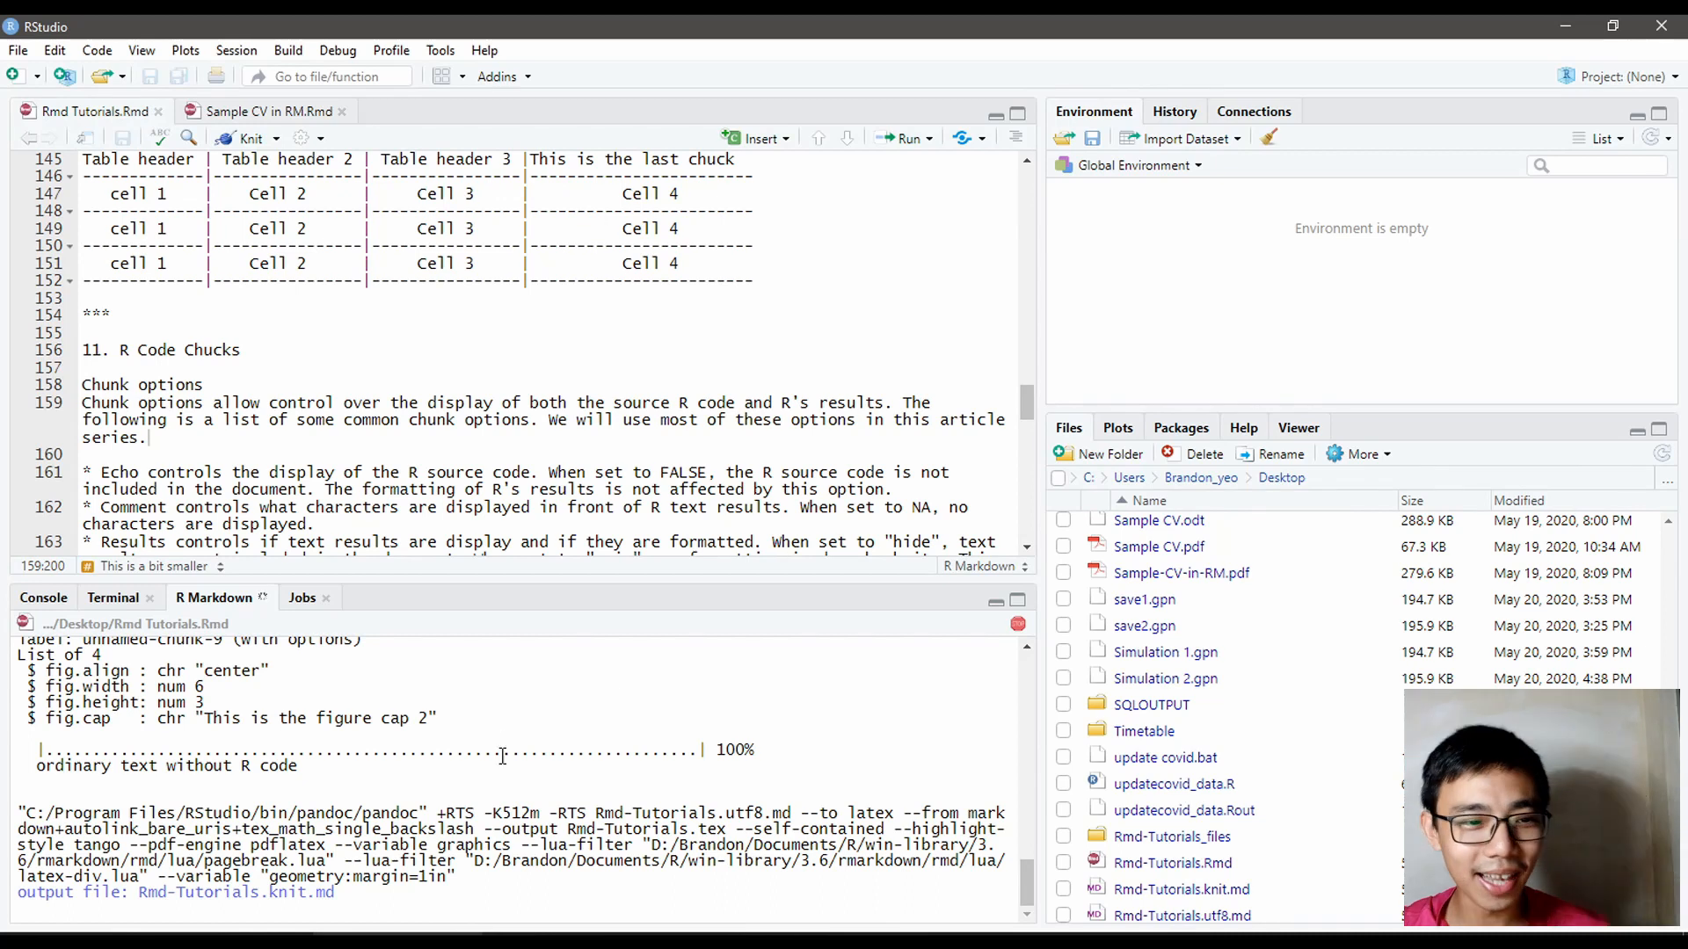
left_click(316, 402)
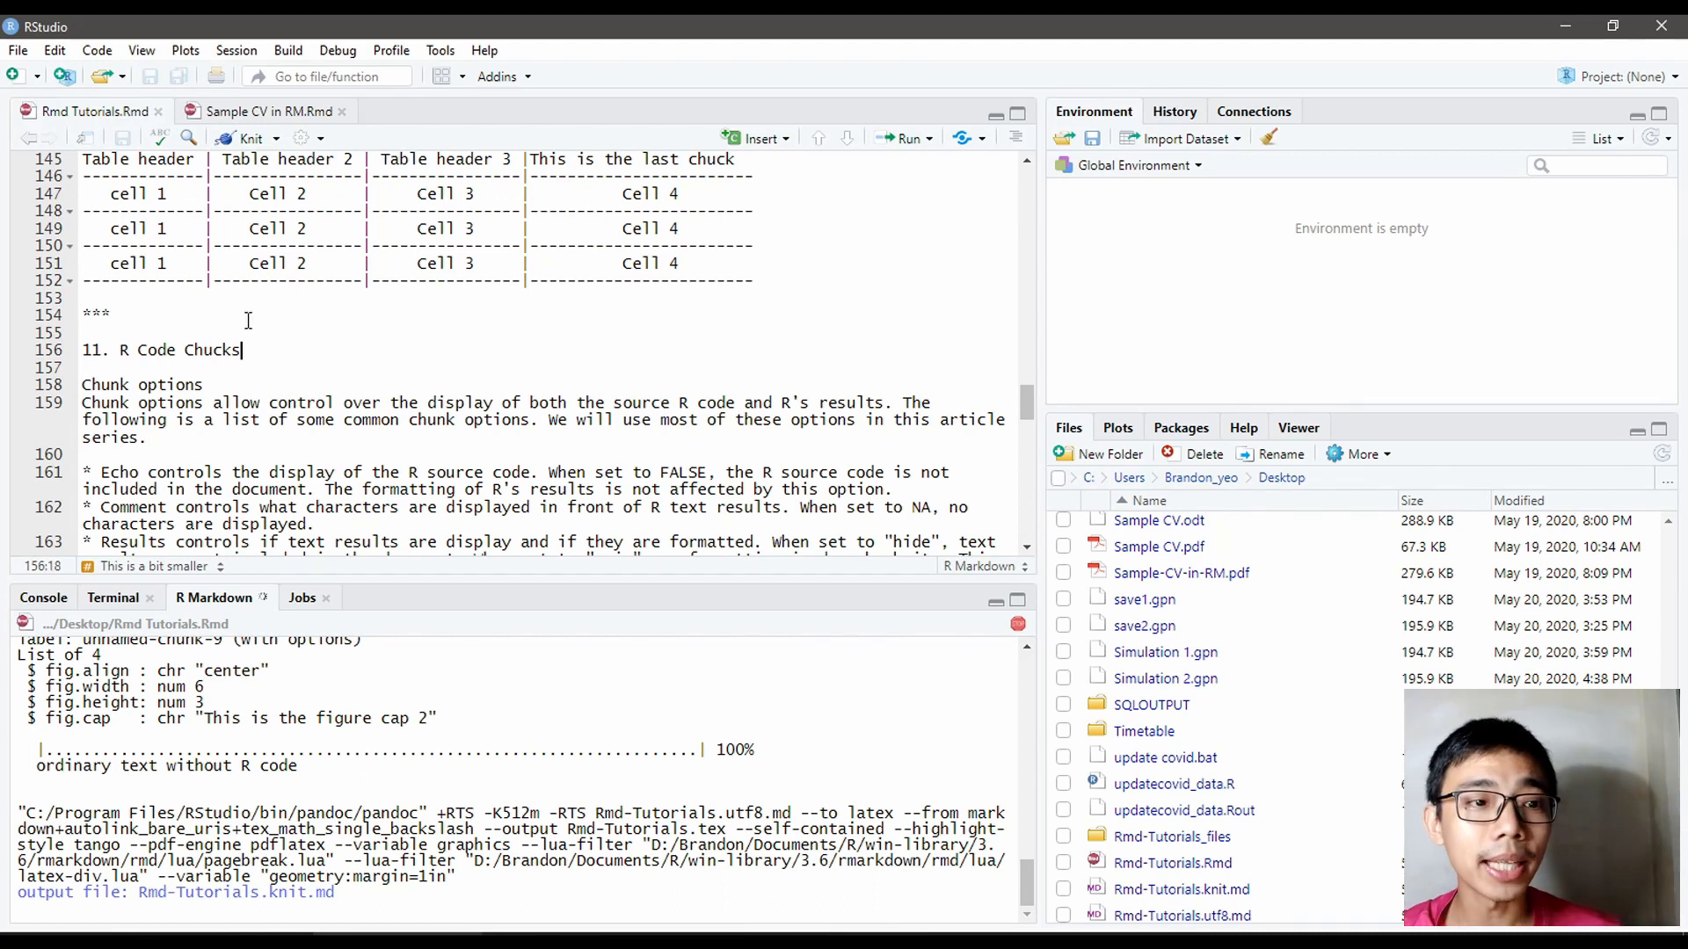
Step: Select text in the chunk options list and a word in the Results description
left_click_drag(240, 349, 147, 436)
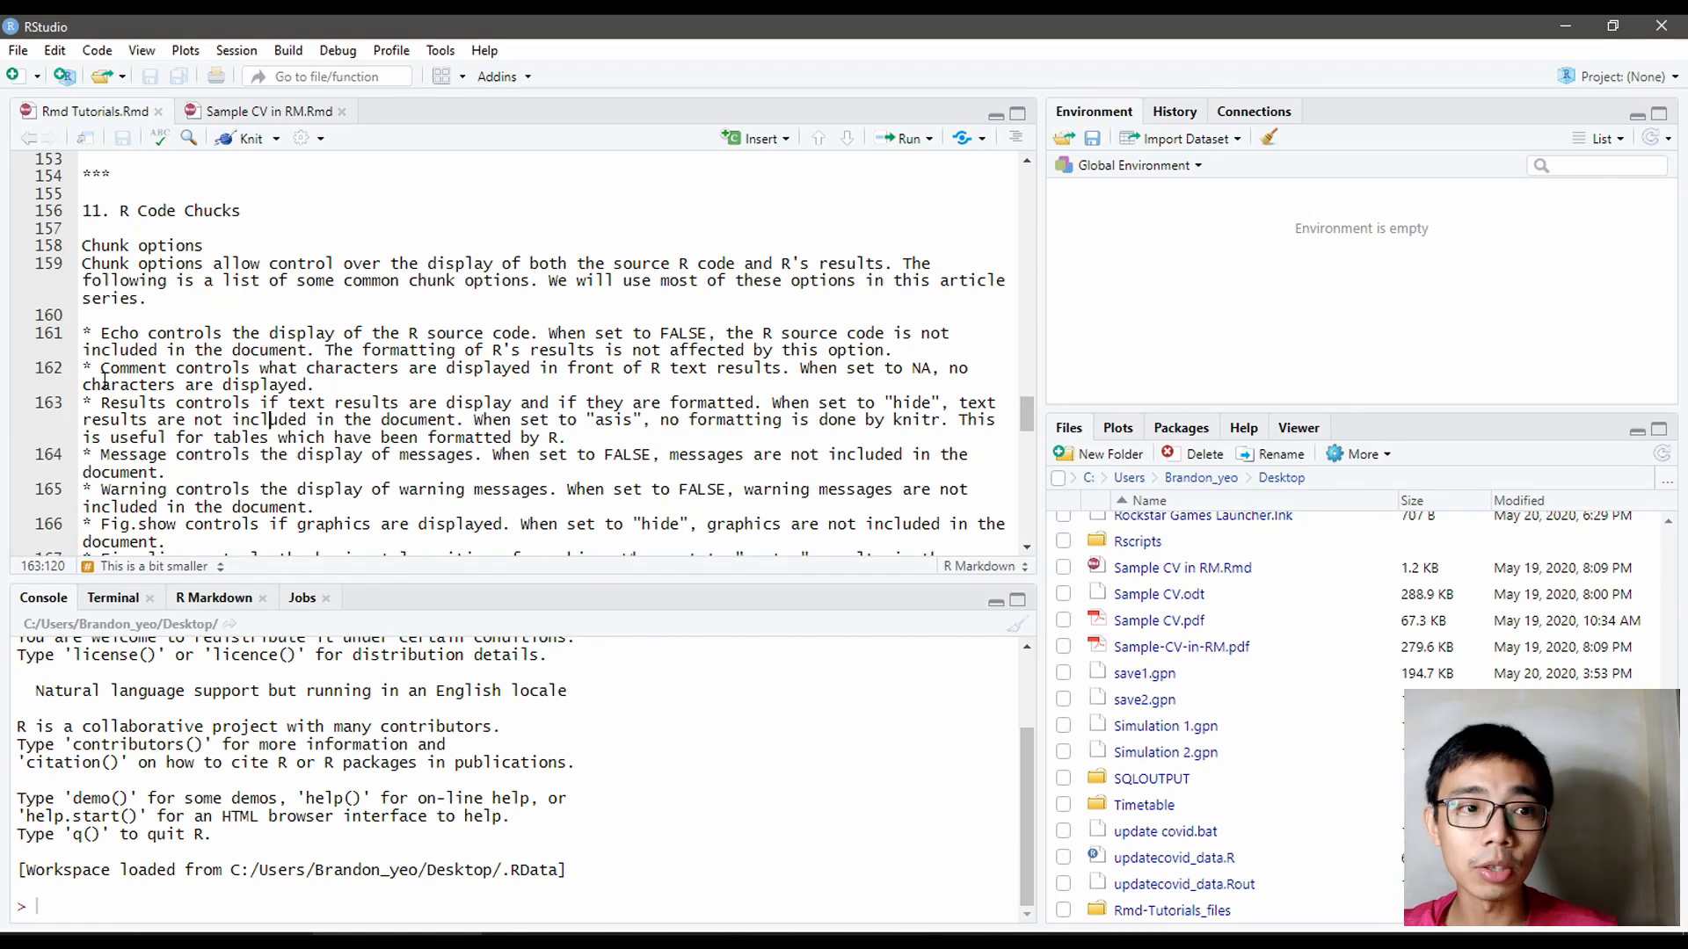
double_click(133, 489)
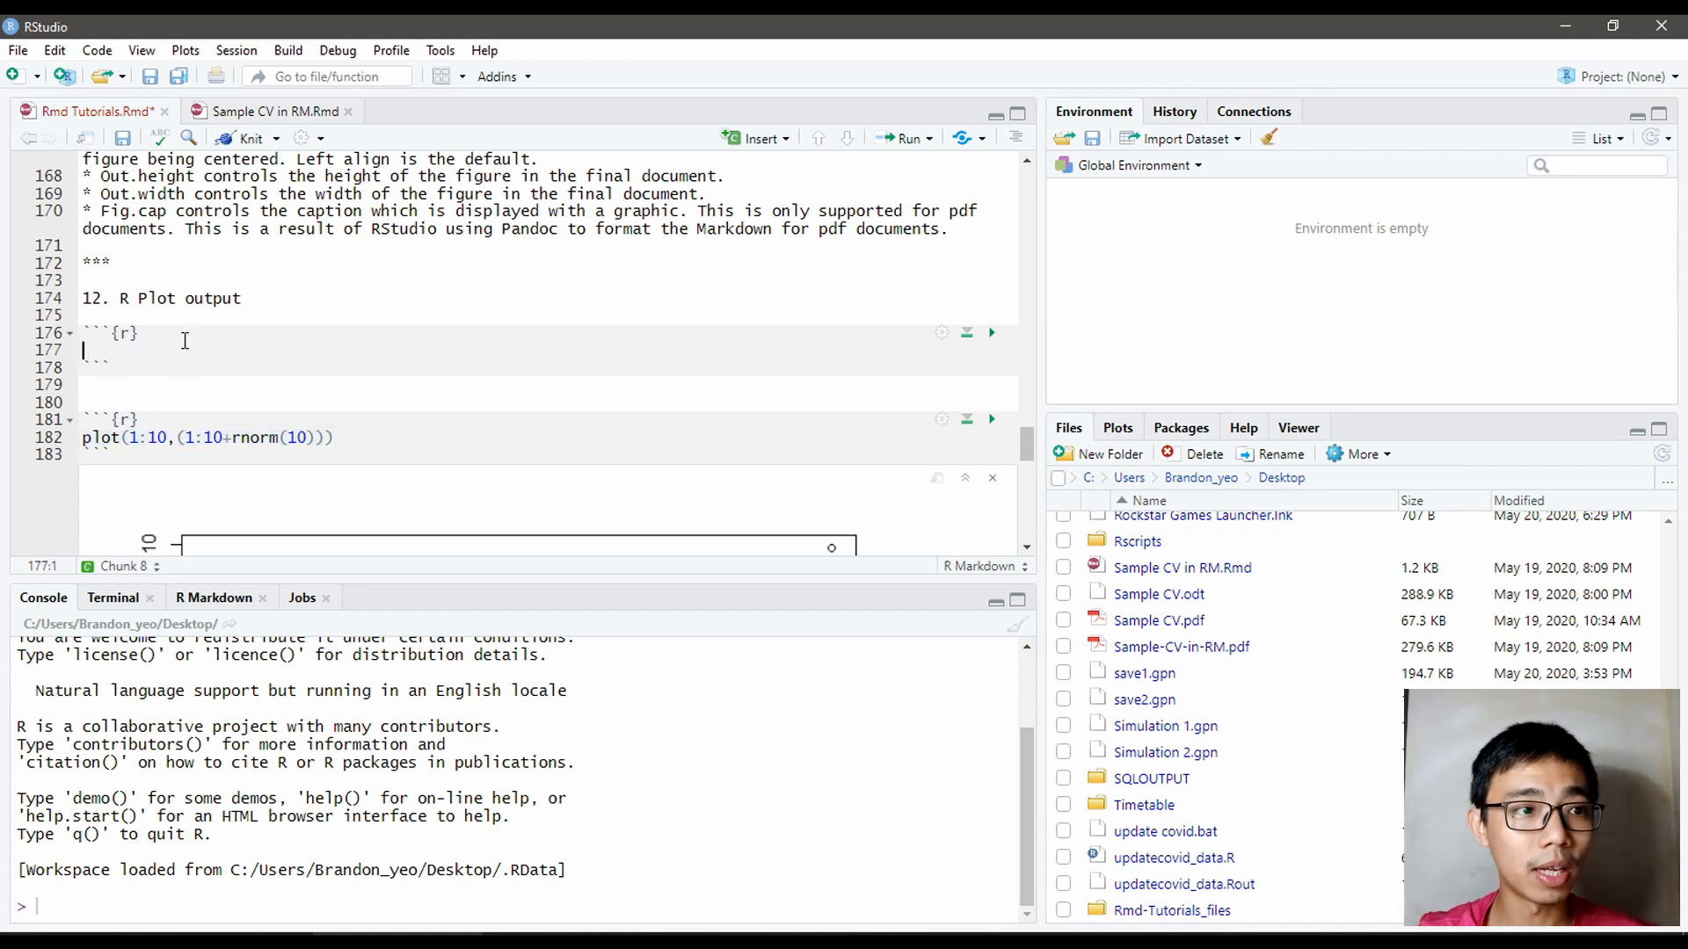
type("plot(1:10,(1:10+rnorm(10)))")
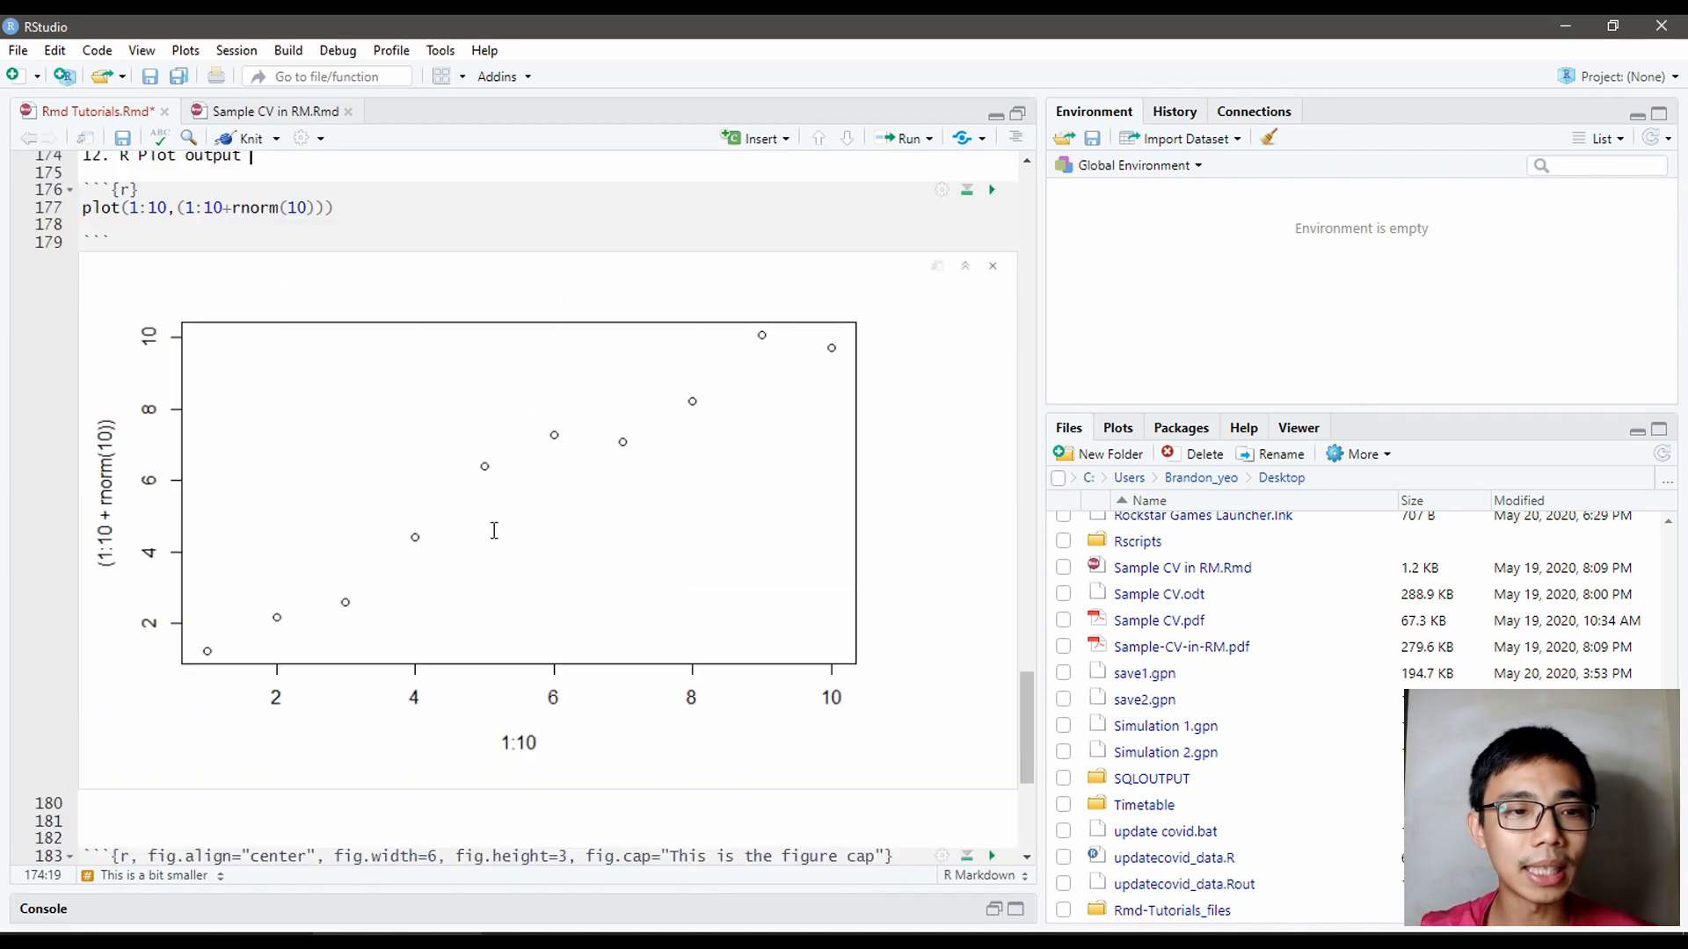
mouse_move(529, 648)
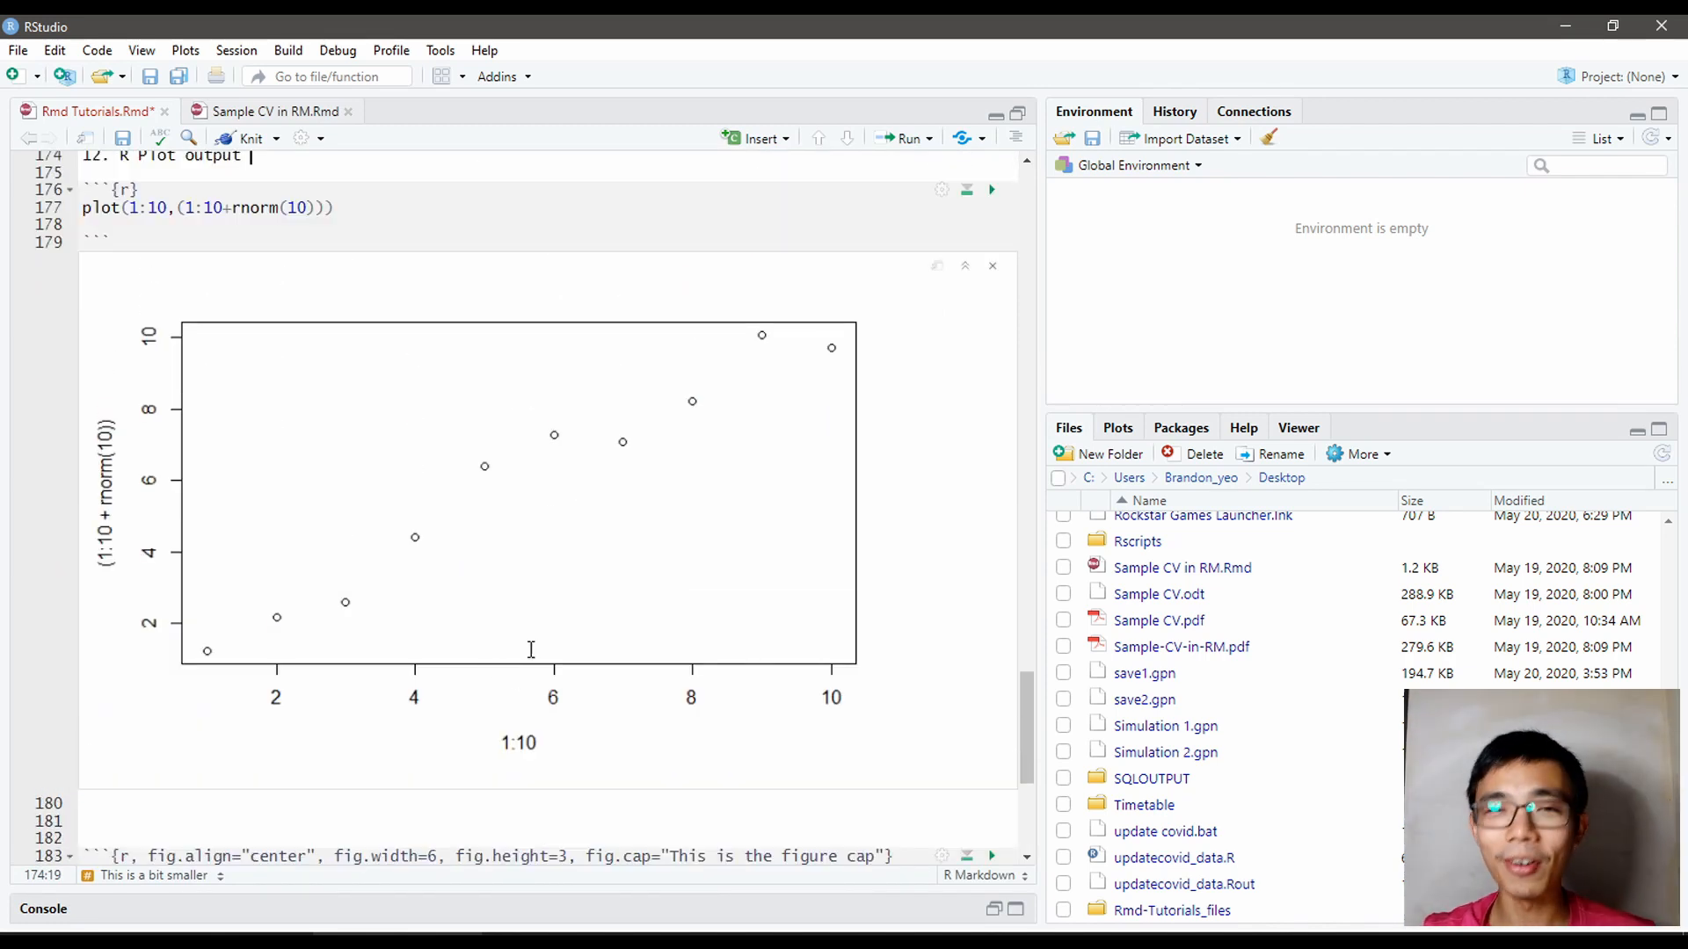
mouse_move(523, 538)
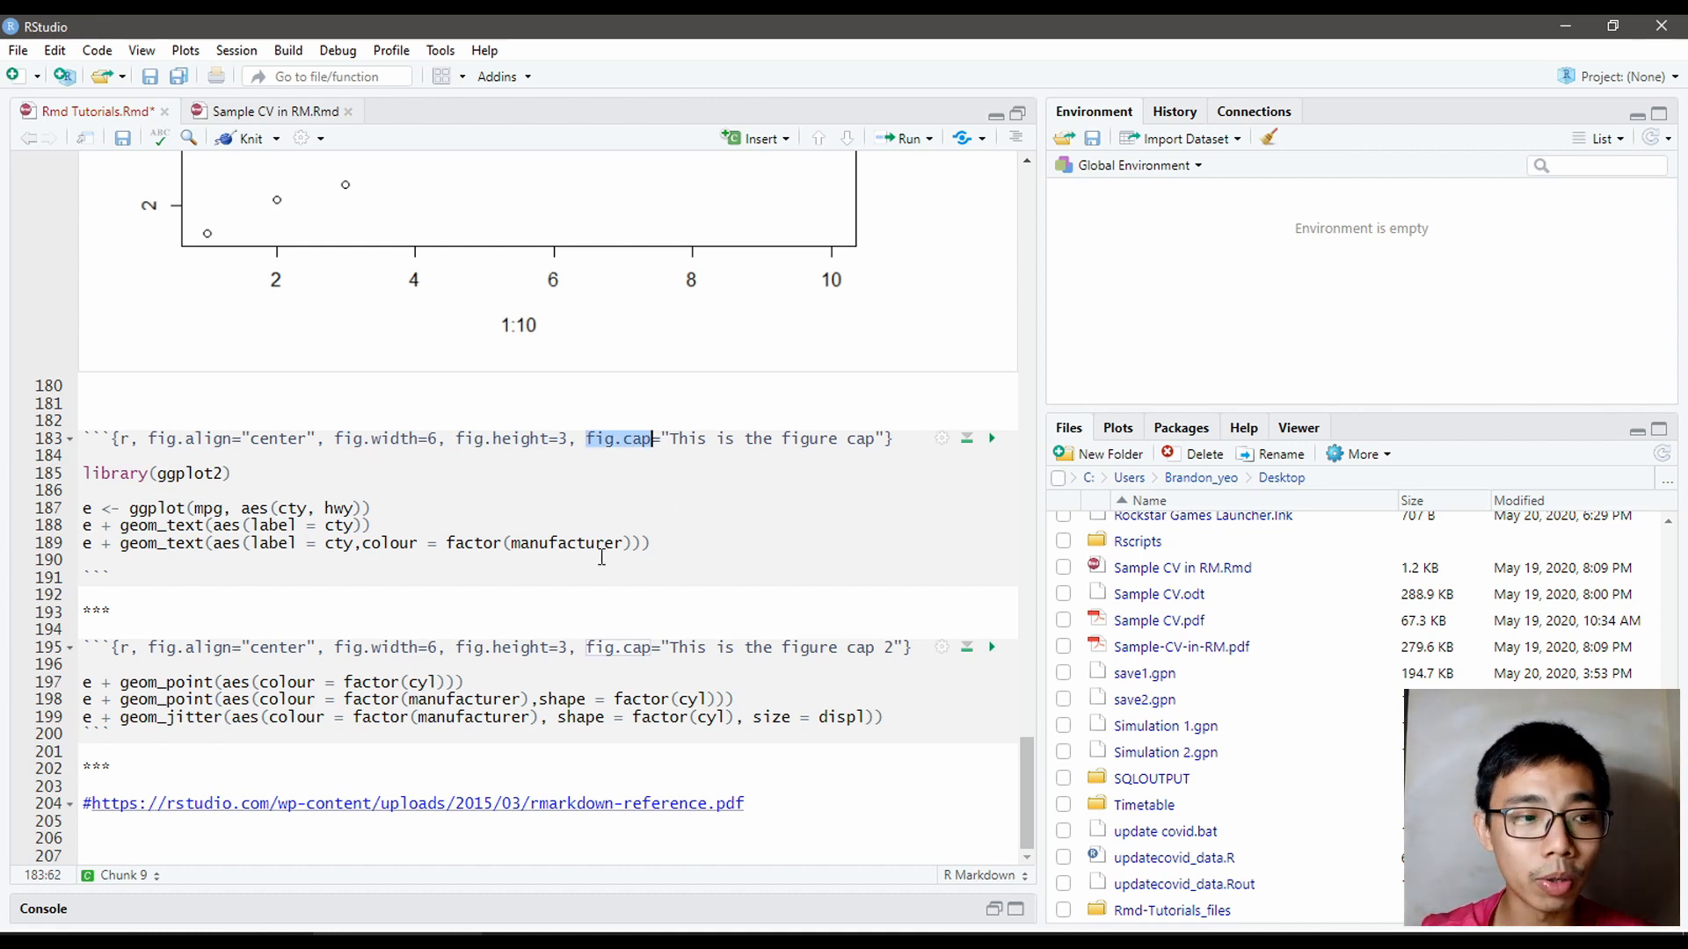
mouse_move(617, 638)
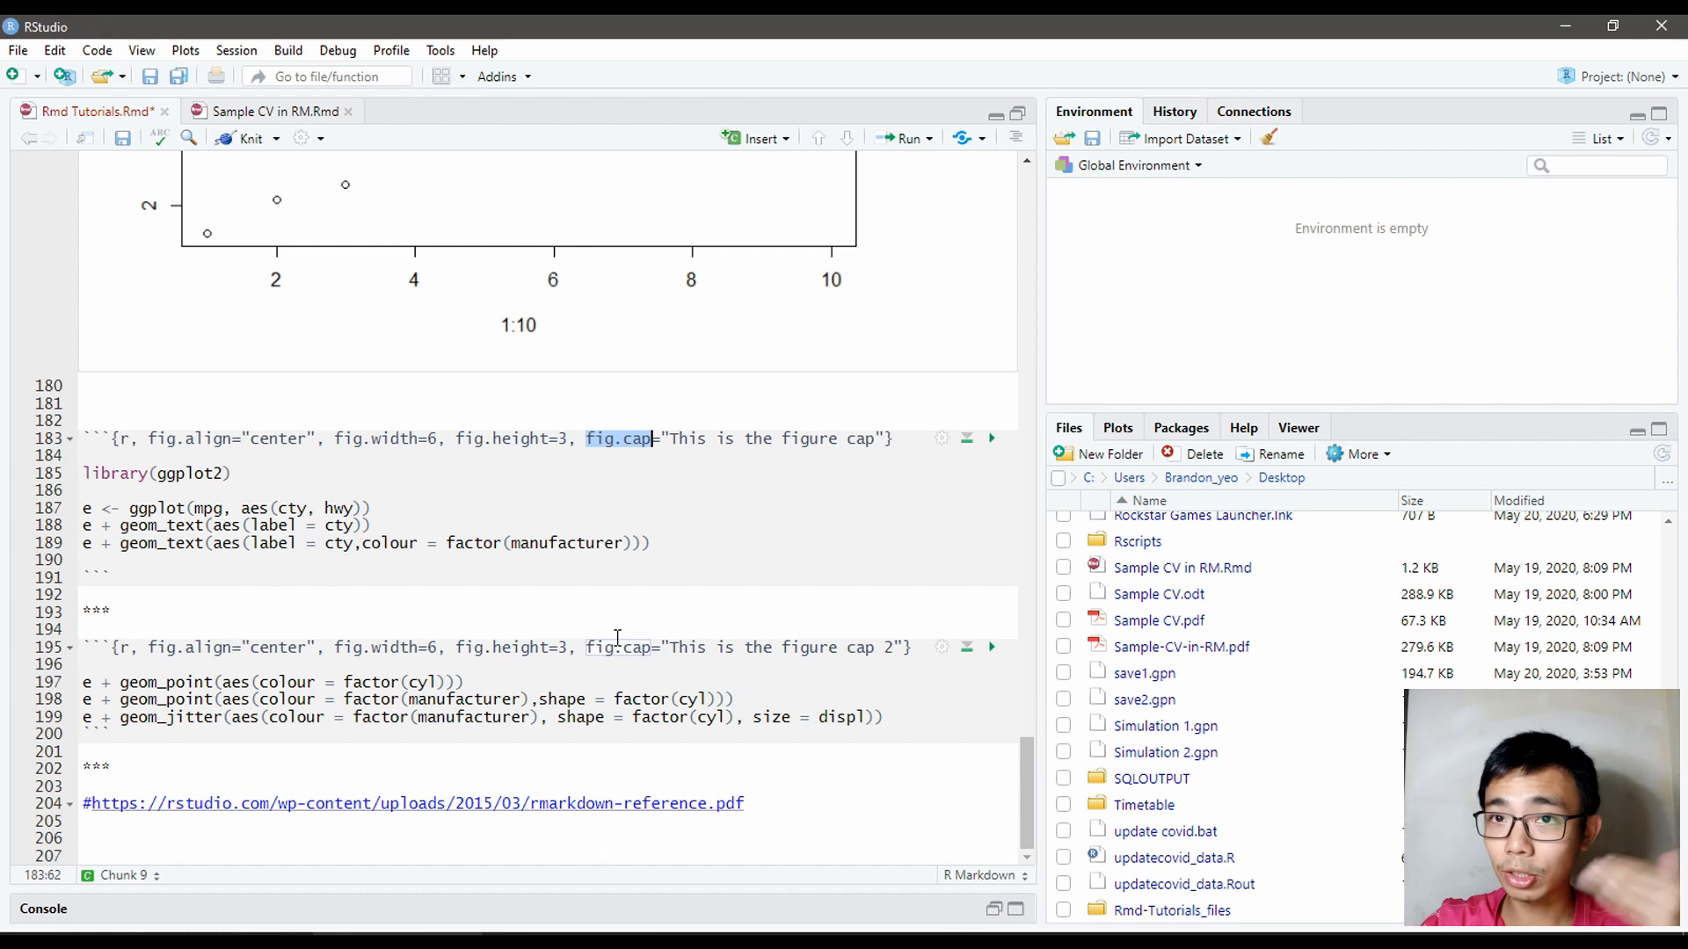
mouse_move(388, 508)
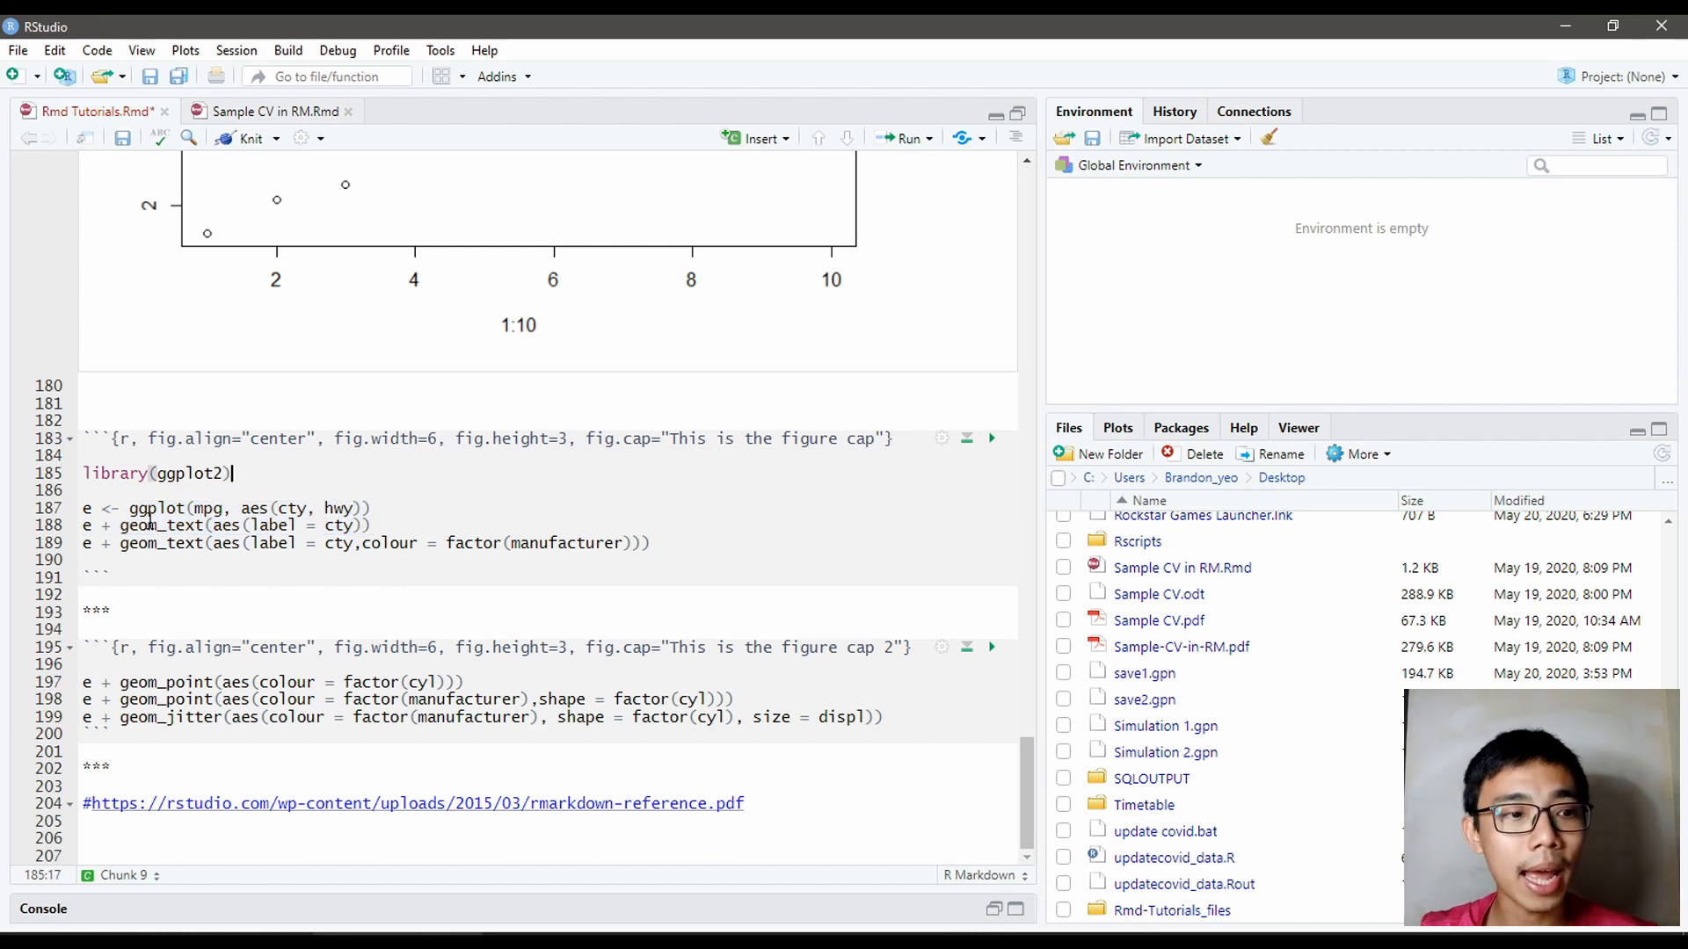
Step: Run the first ggplot2 chunk to render the cty-versus-hwy scatter plots inline and create object e
left_click(212, 508)
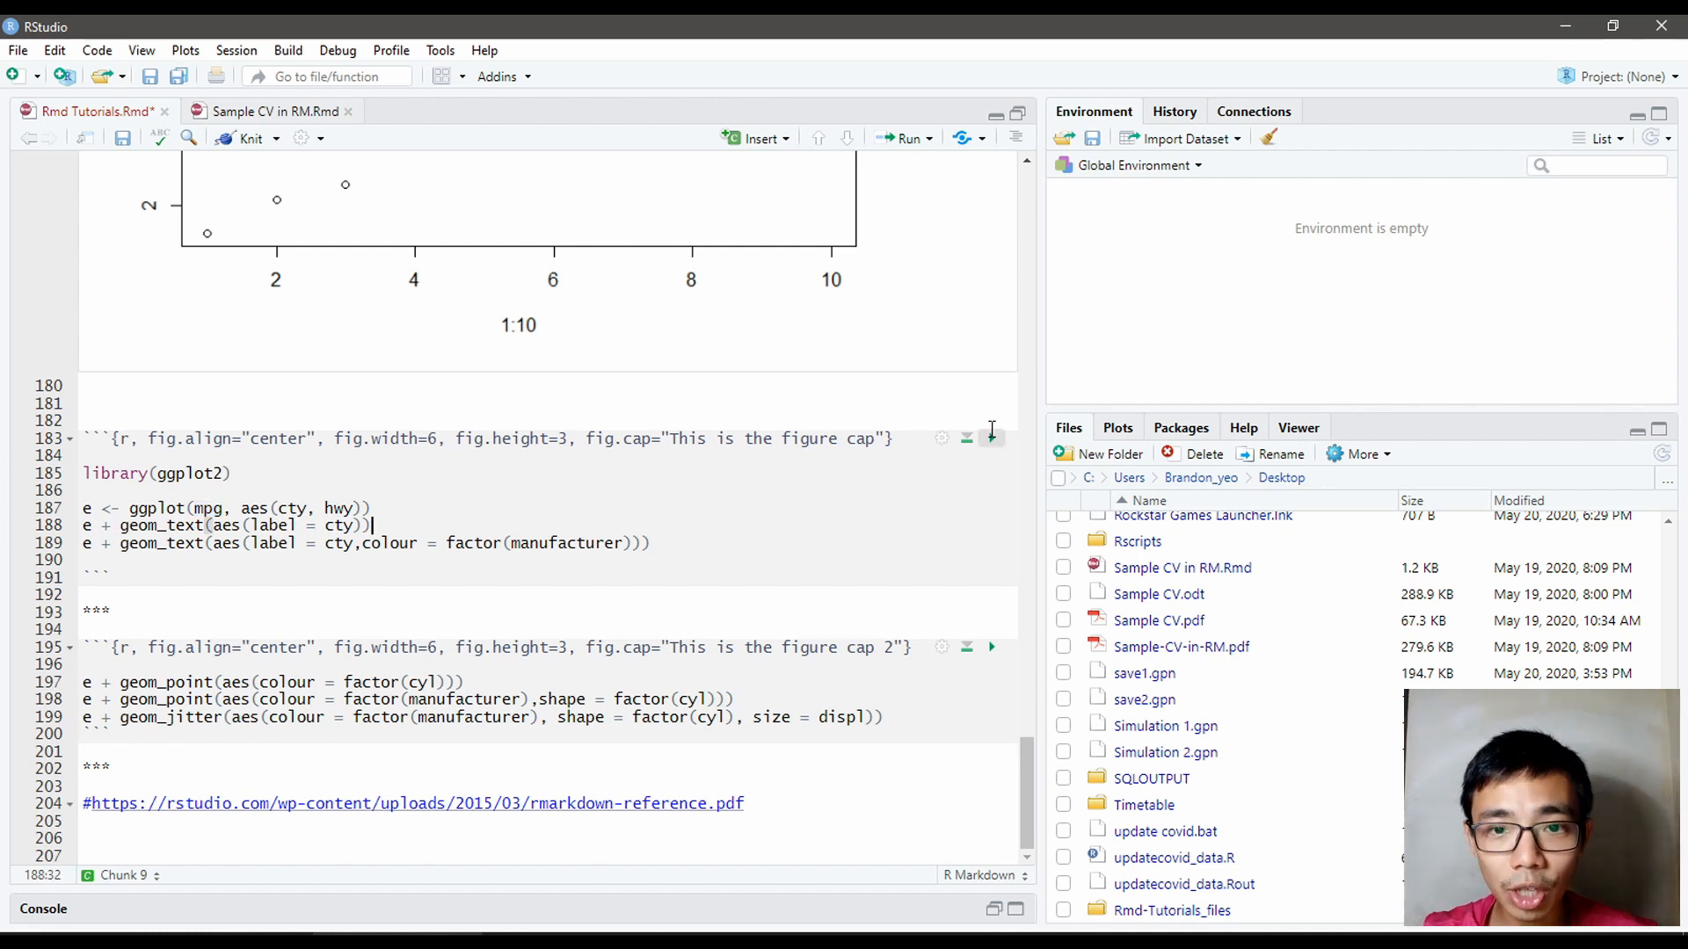
left_click(989, 438)
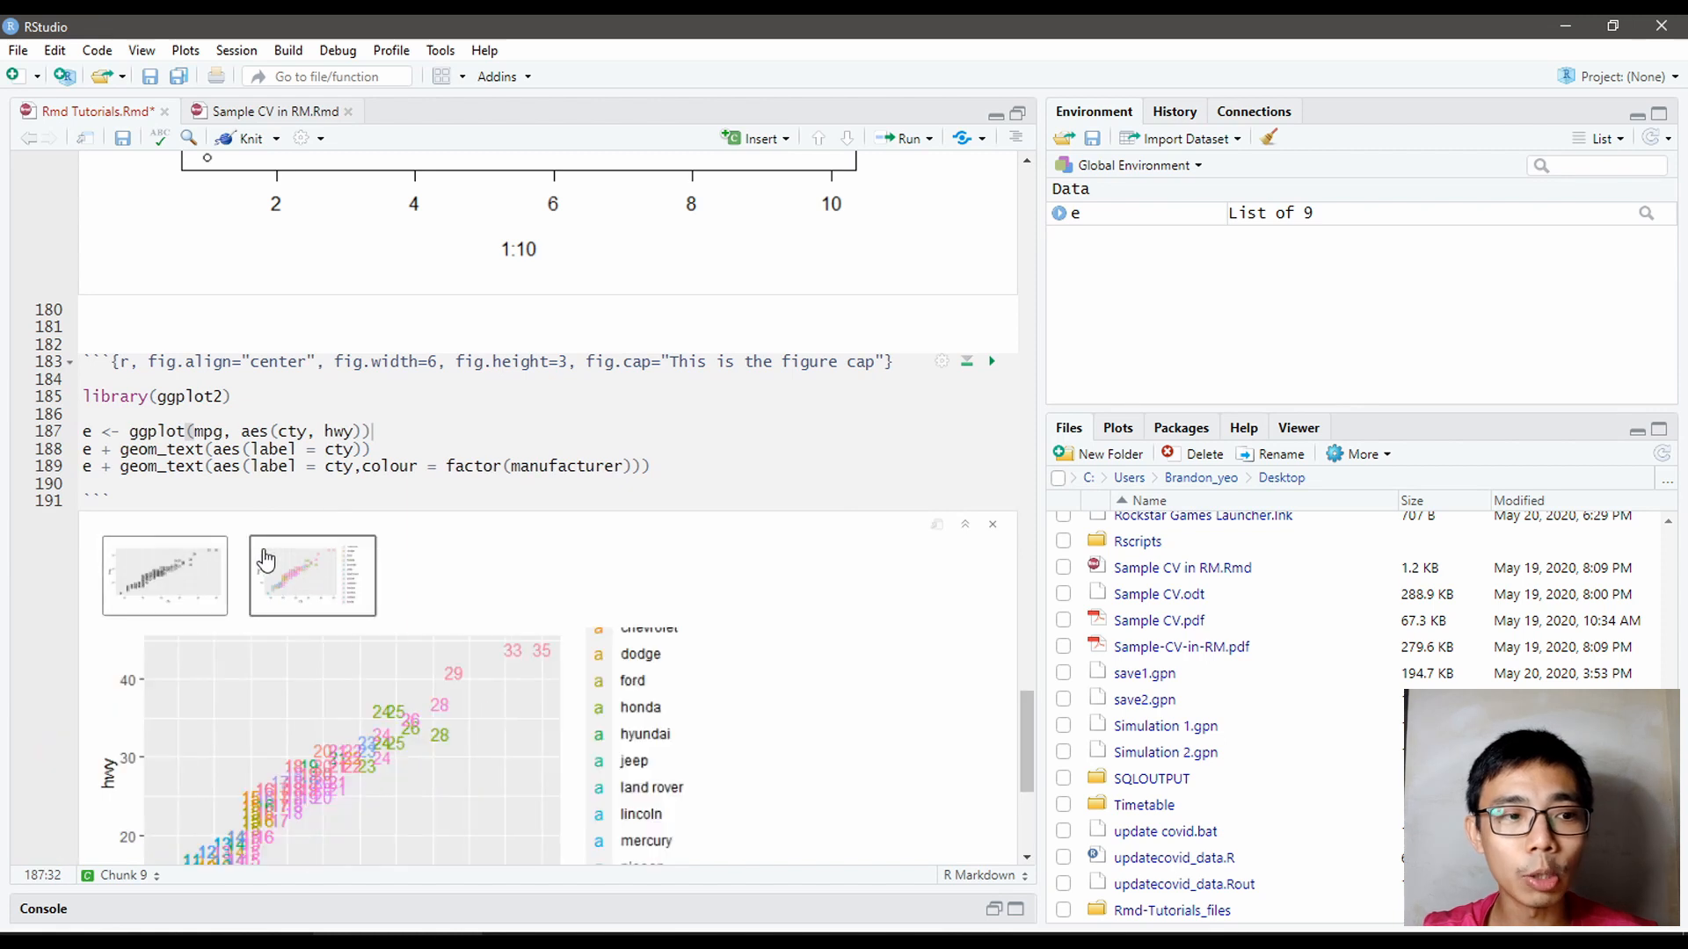
scroll("down", 3)
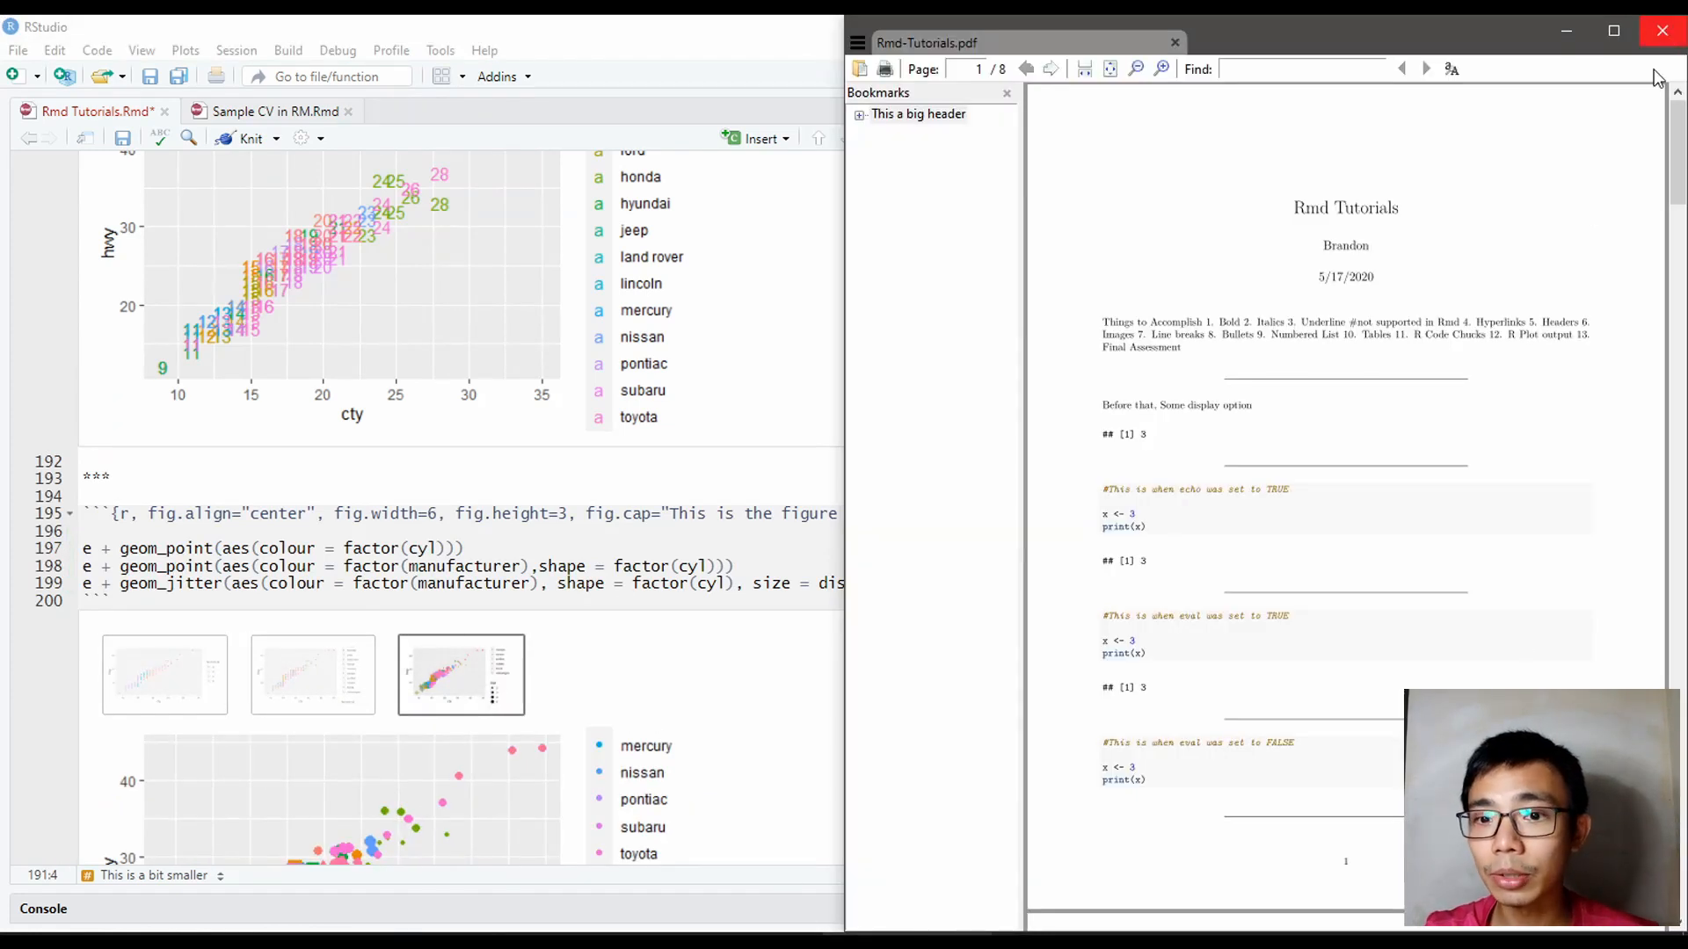
Step: Maximize SumatraPDF and scroll to page 6 with the figures captioned 'This is the figure cap'
left_click(1612, 30)
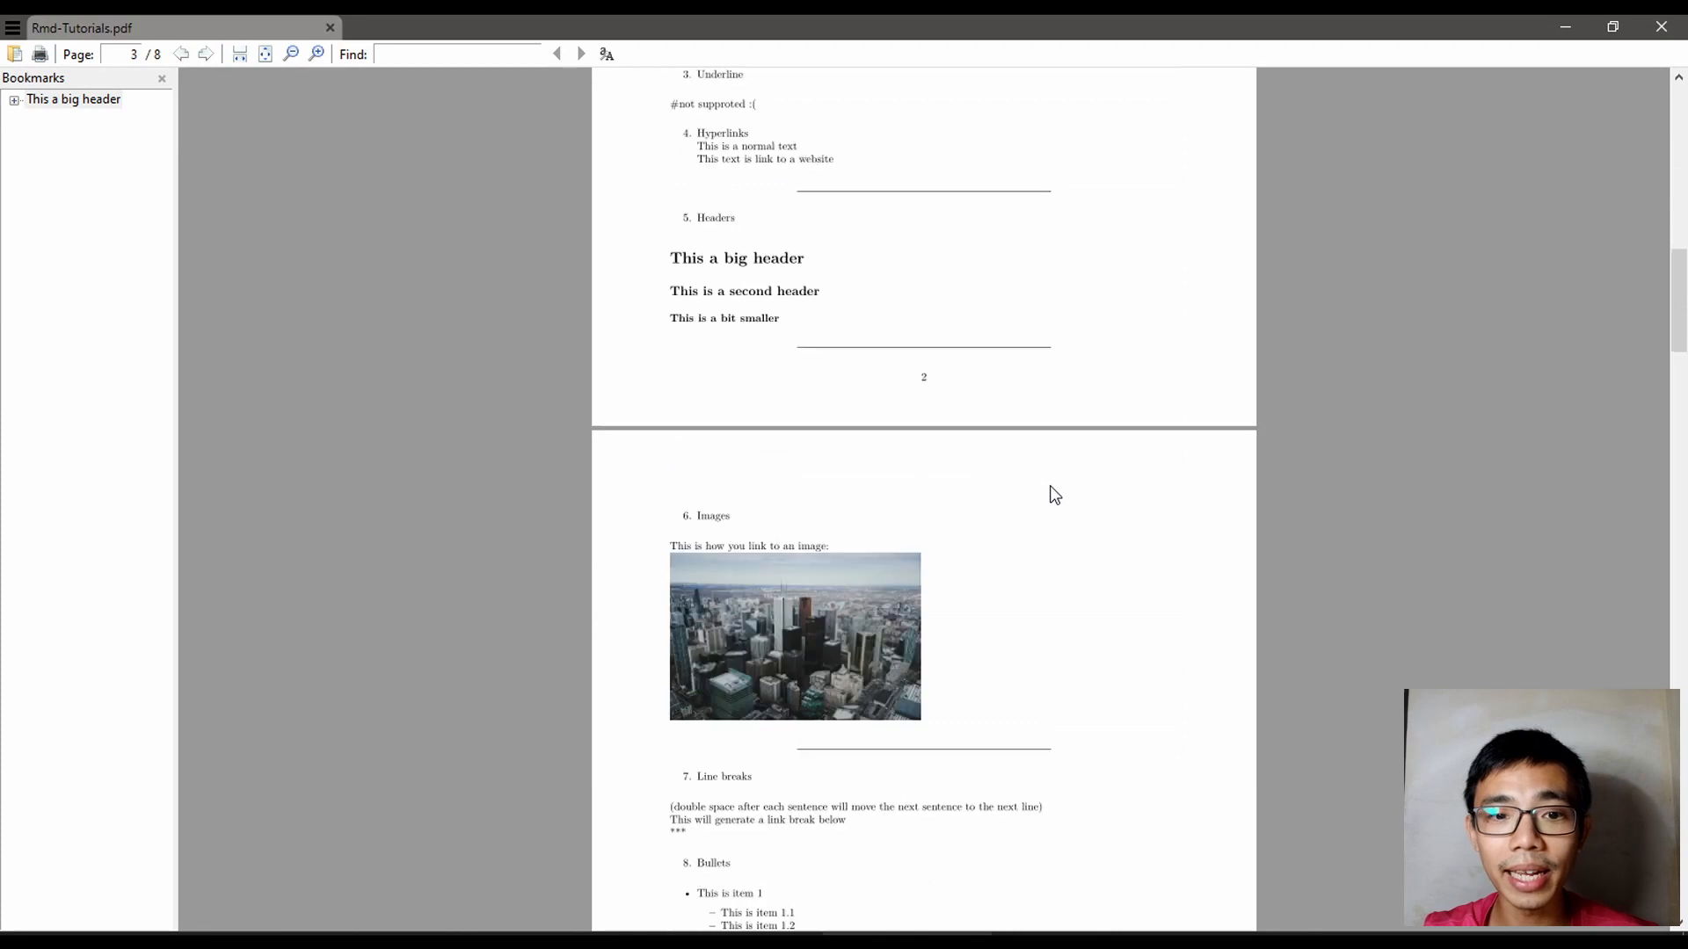
scroll("down", 3)
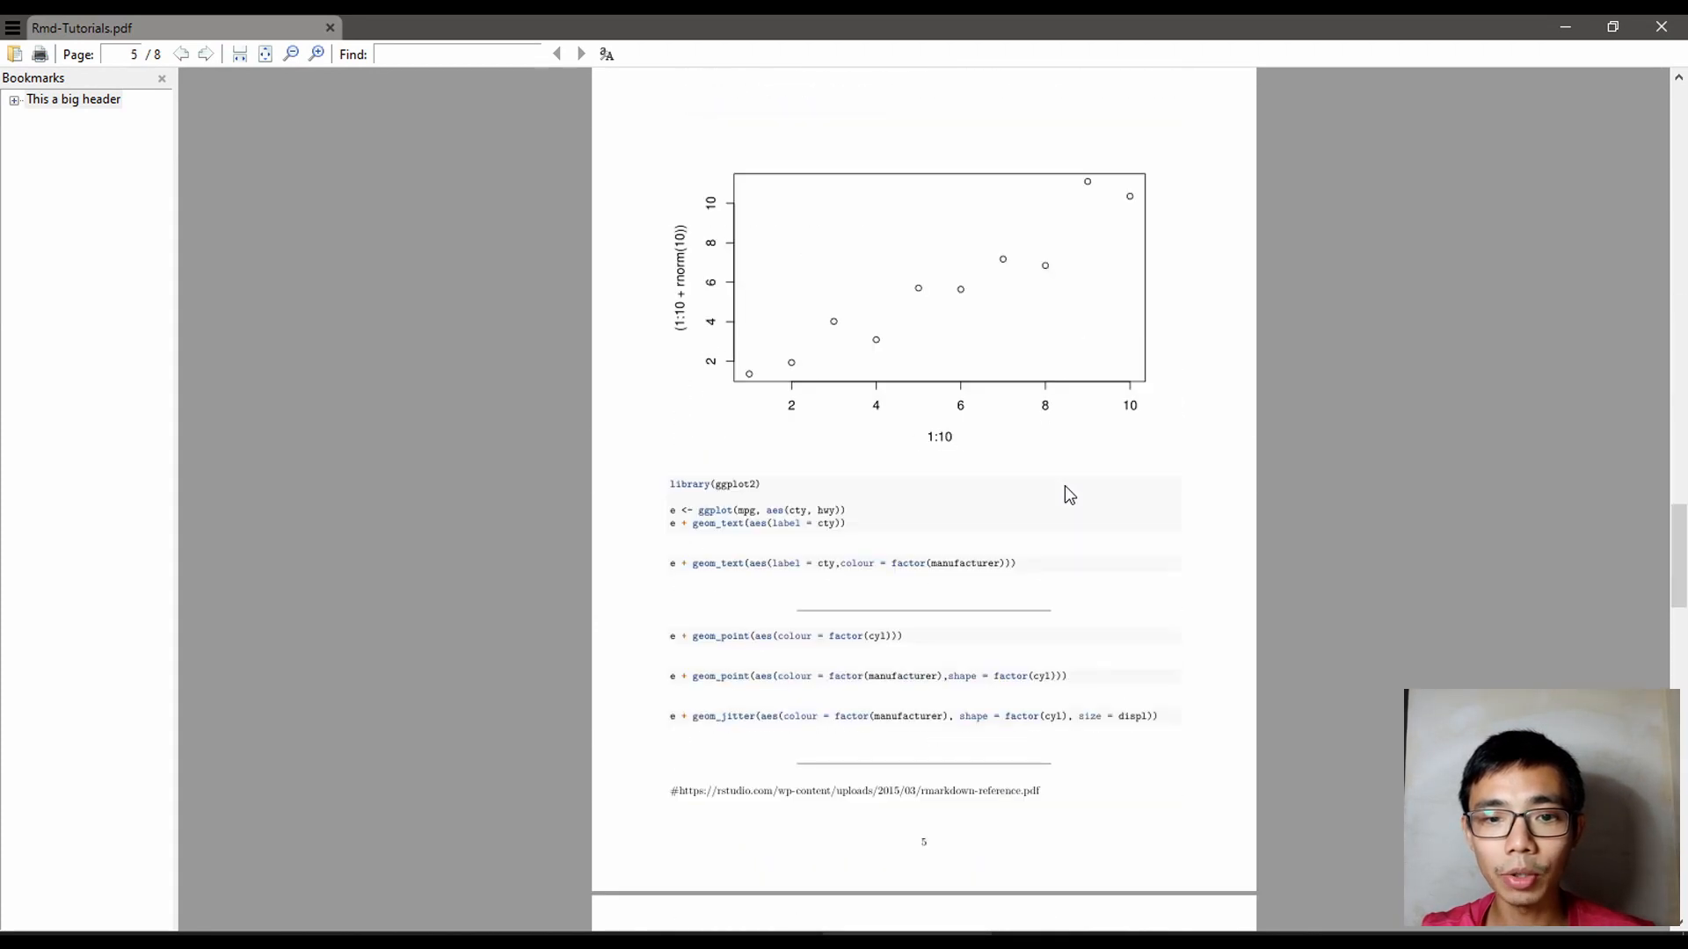
scroll("down", 3)
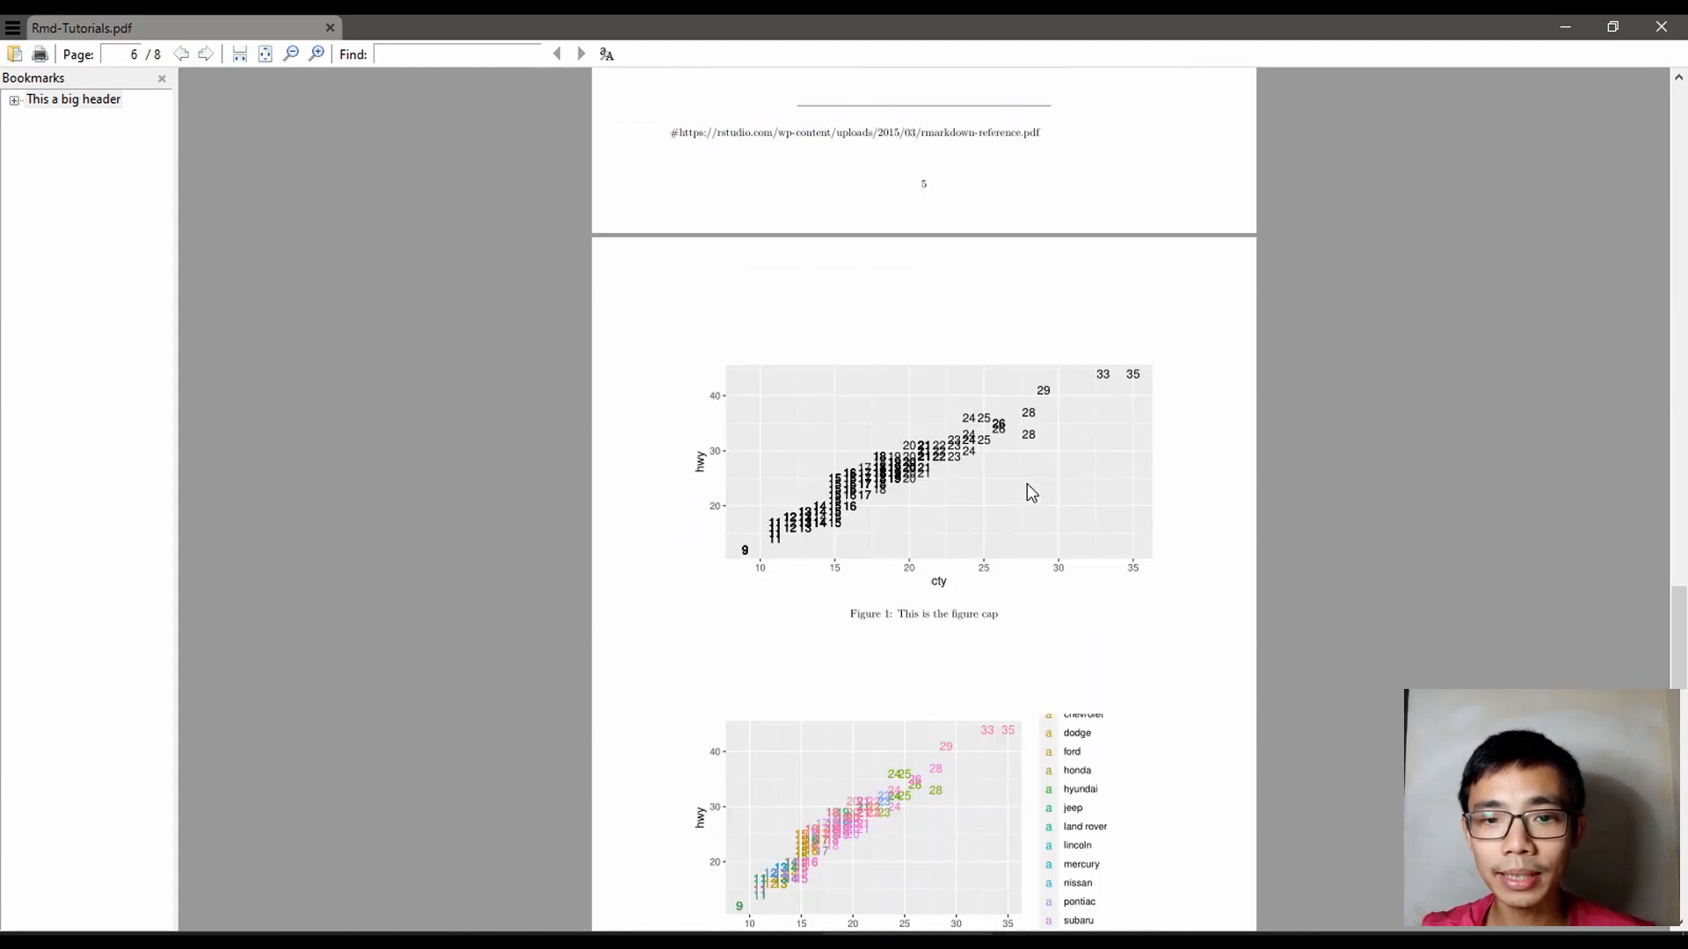
scroll("down", 3)
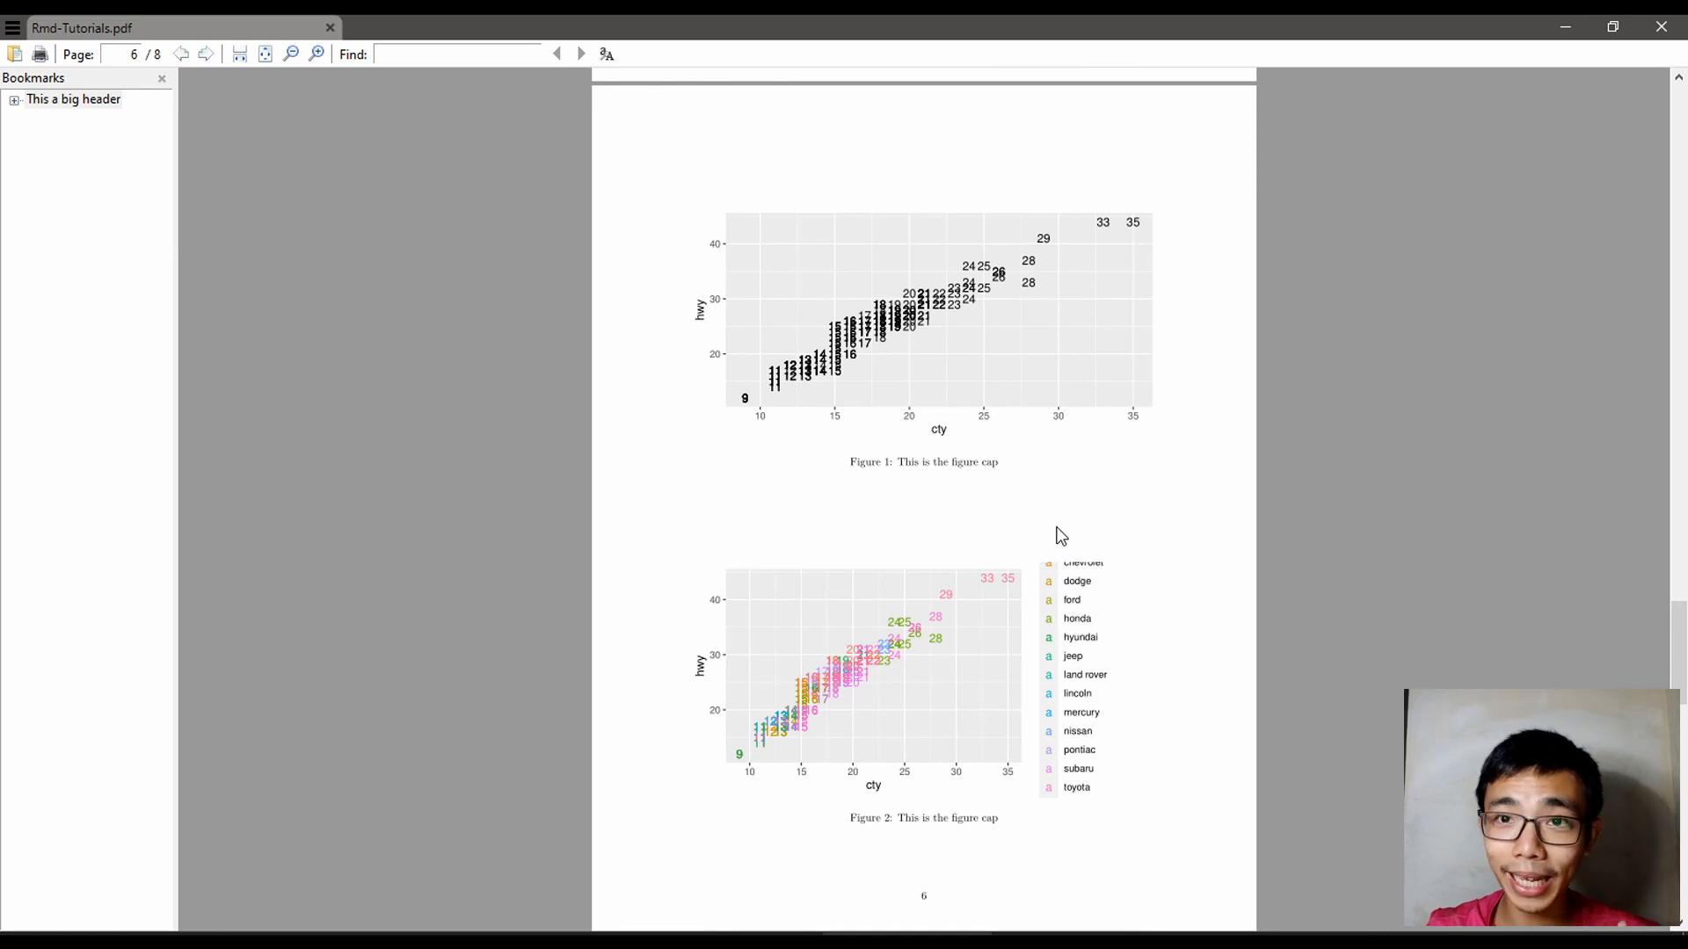
mouse_move(990, 810)
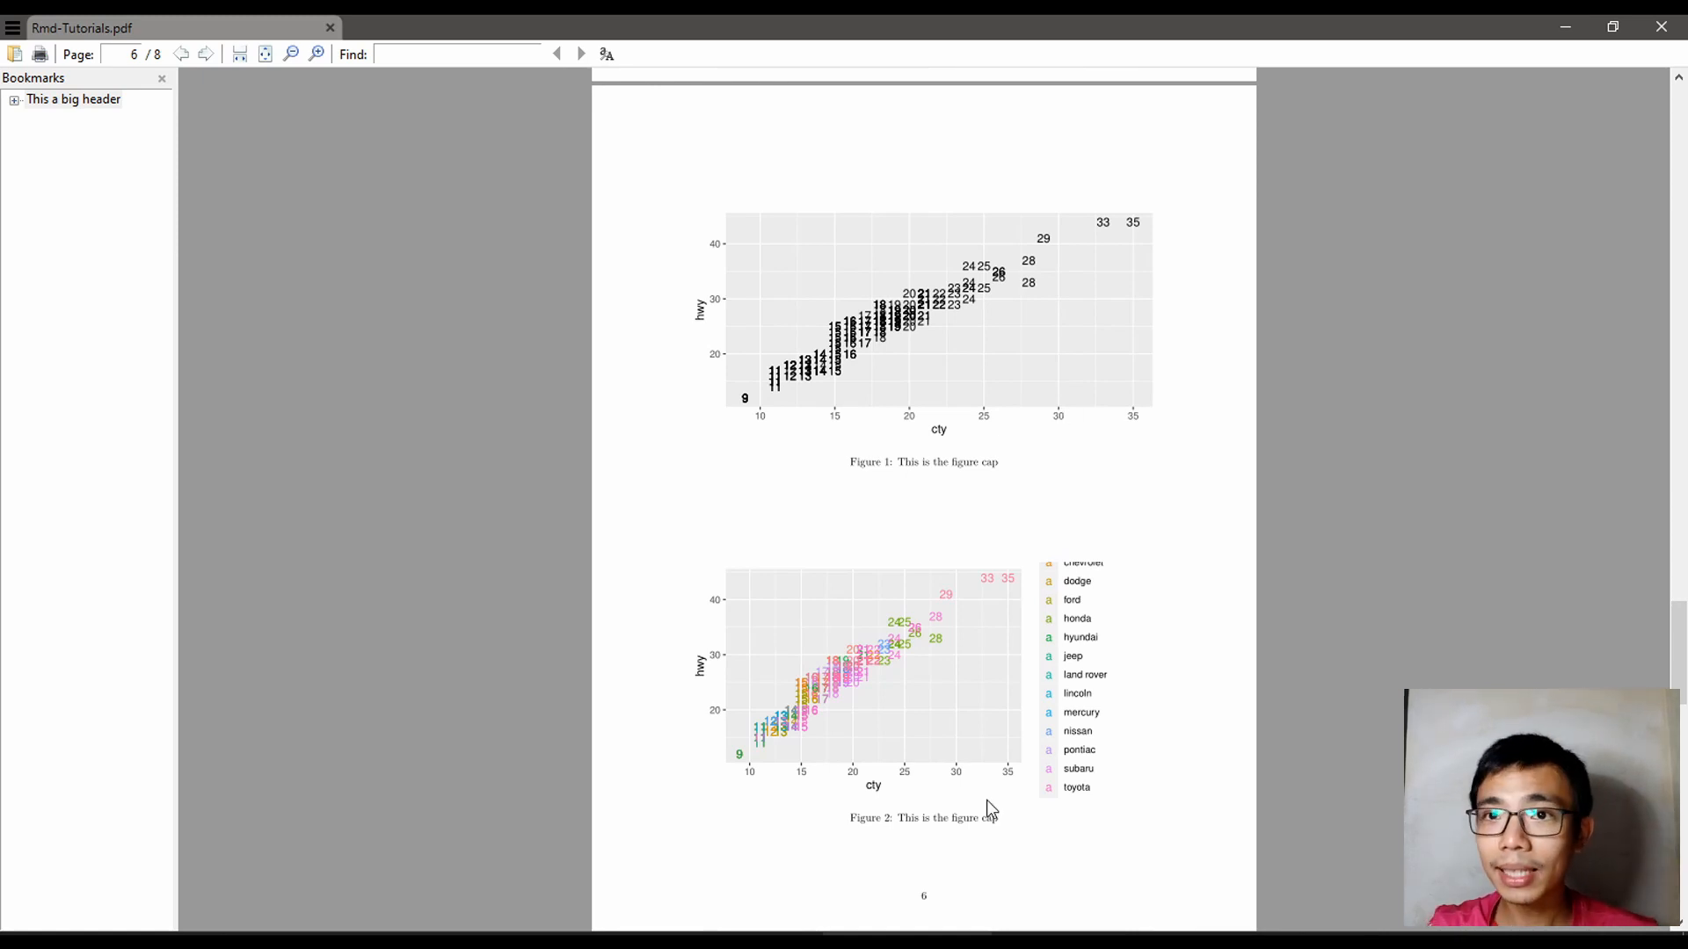
scroll("down", 3)
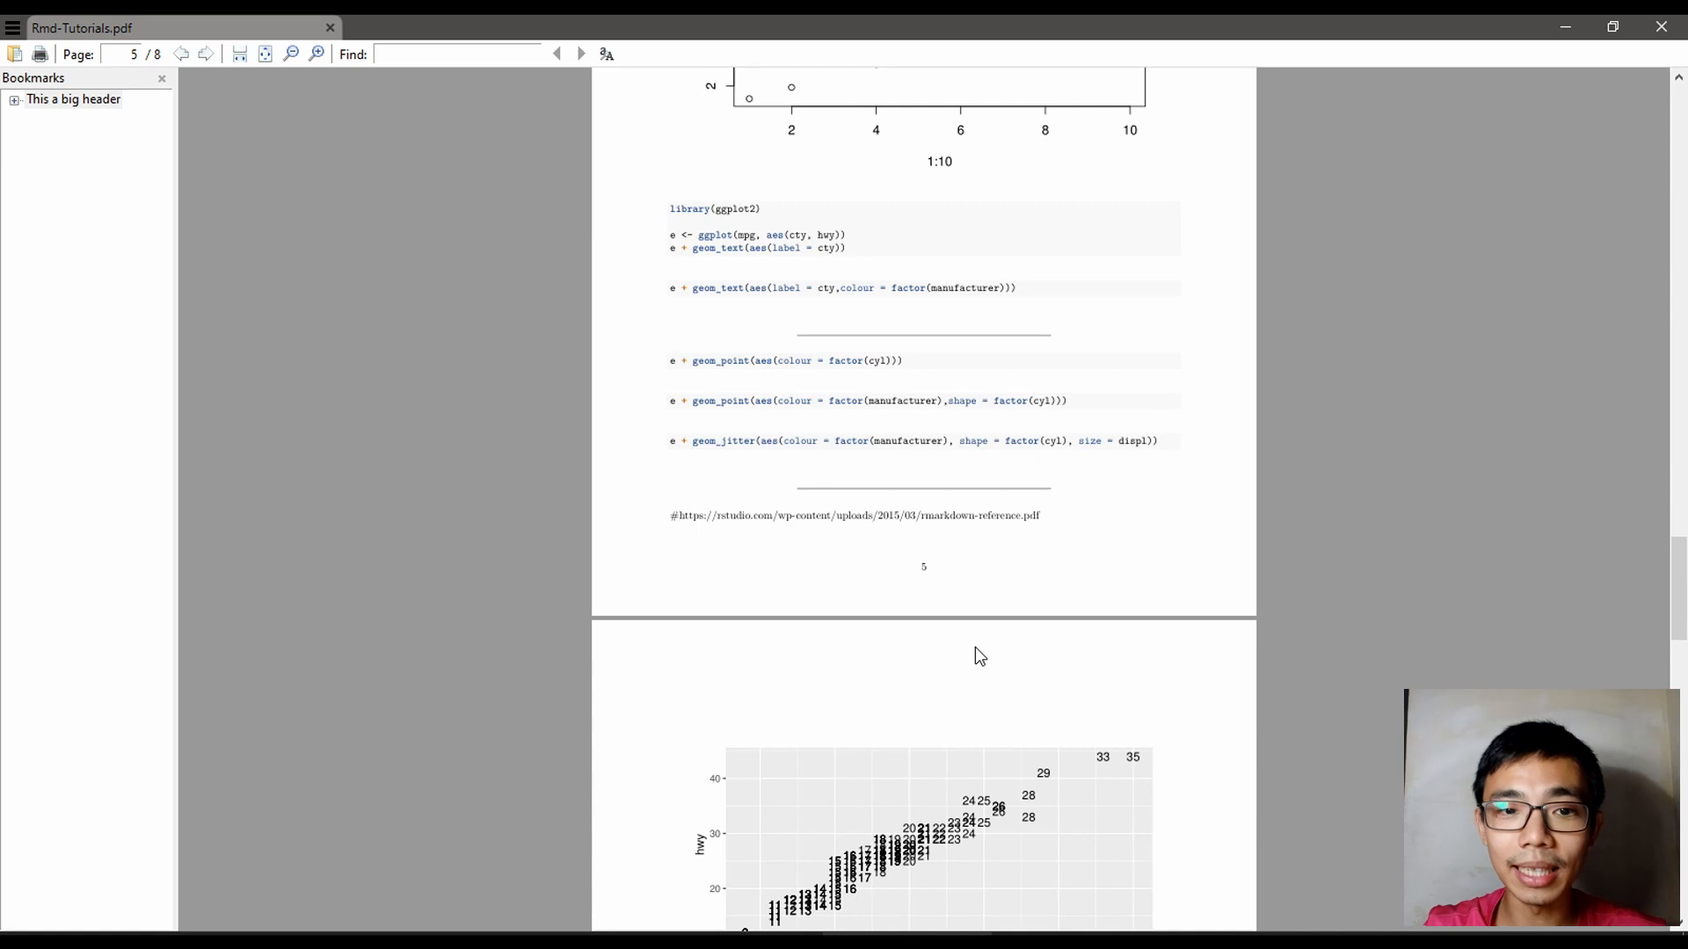
mouse_move(982, 483)
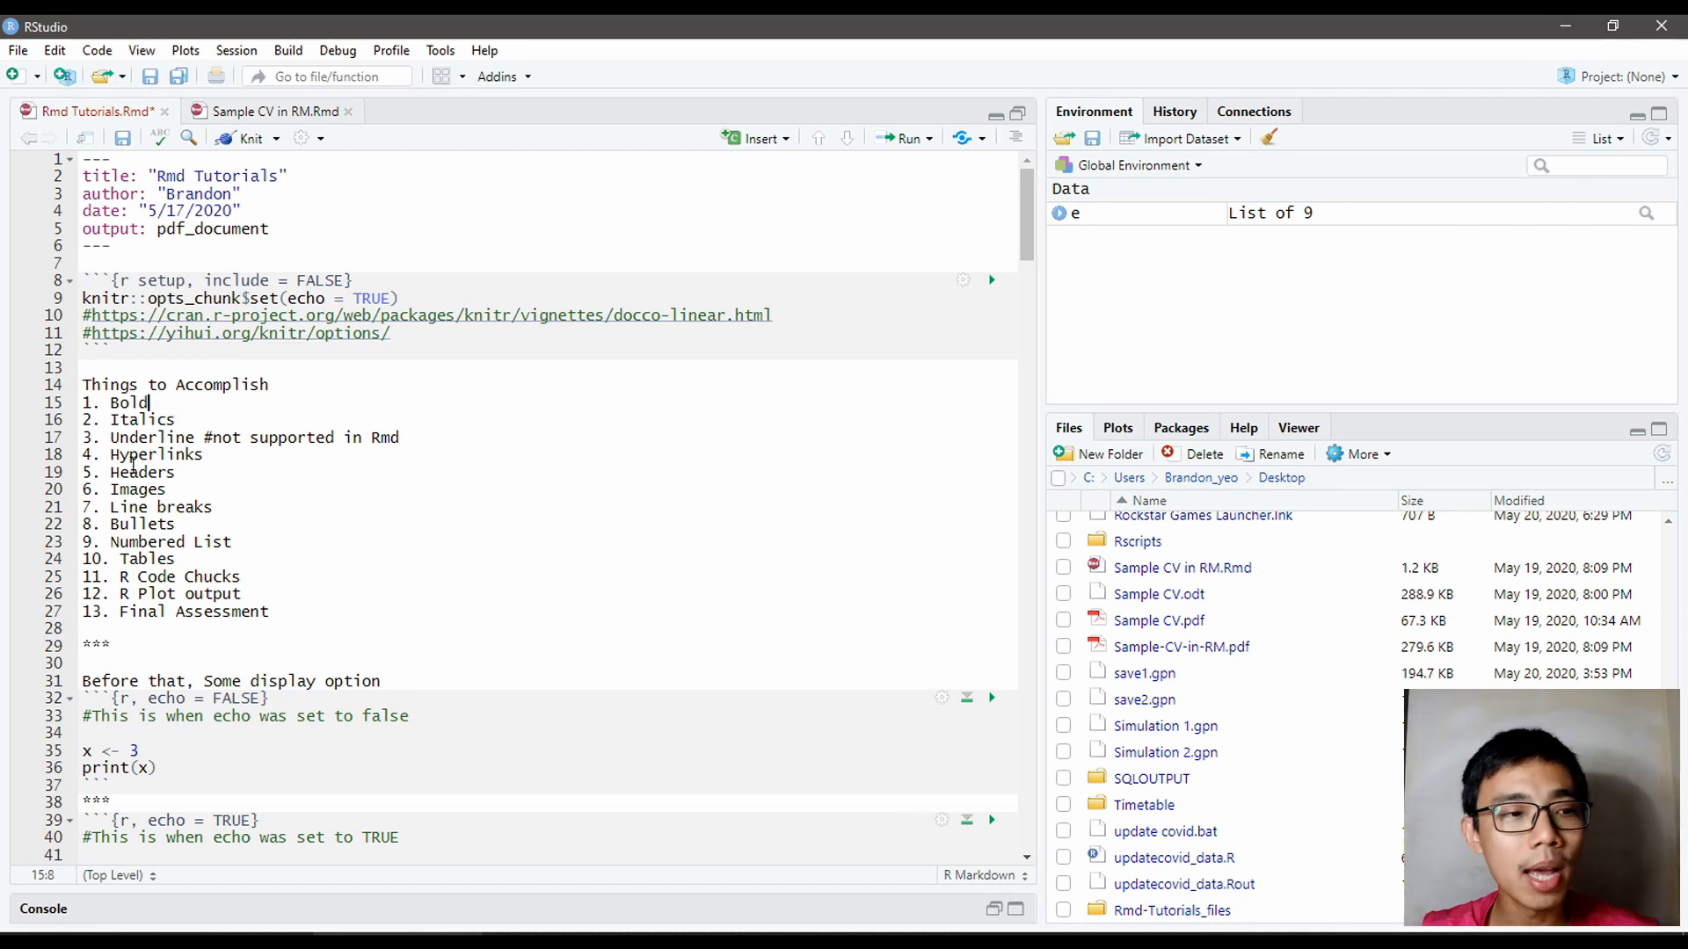
Step: Select items such as Hyperlinks in the Things to Accomplish list
double_click(156, 454)
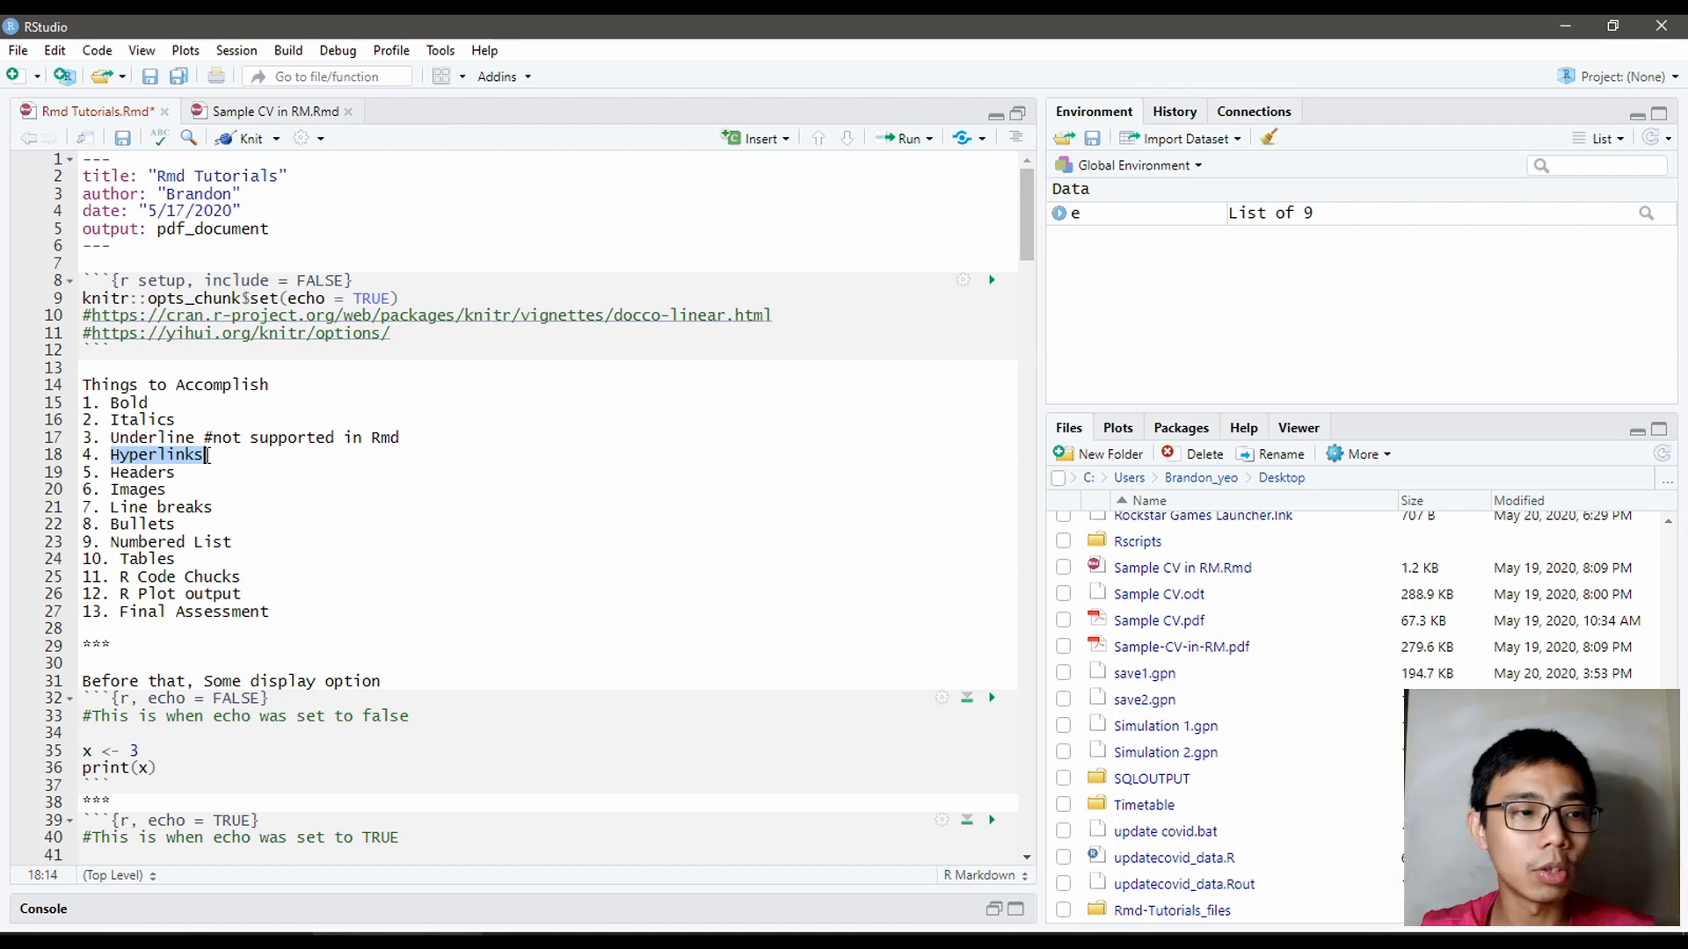
double_click(140, 472)
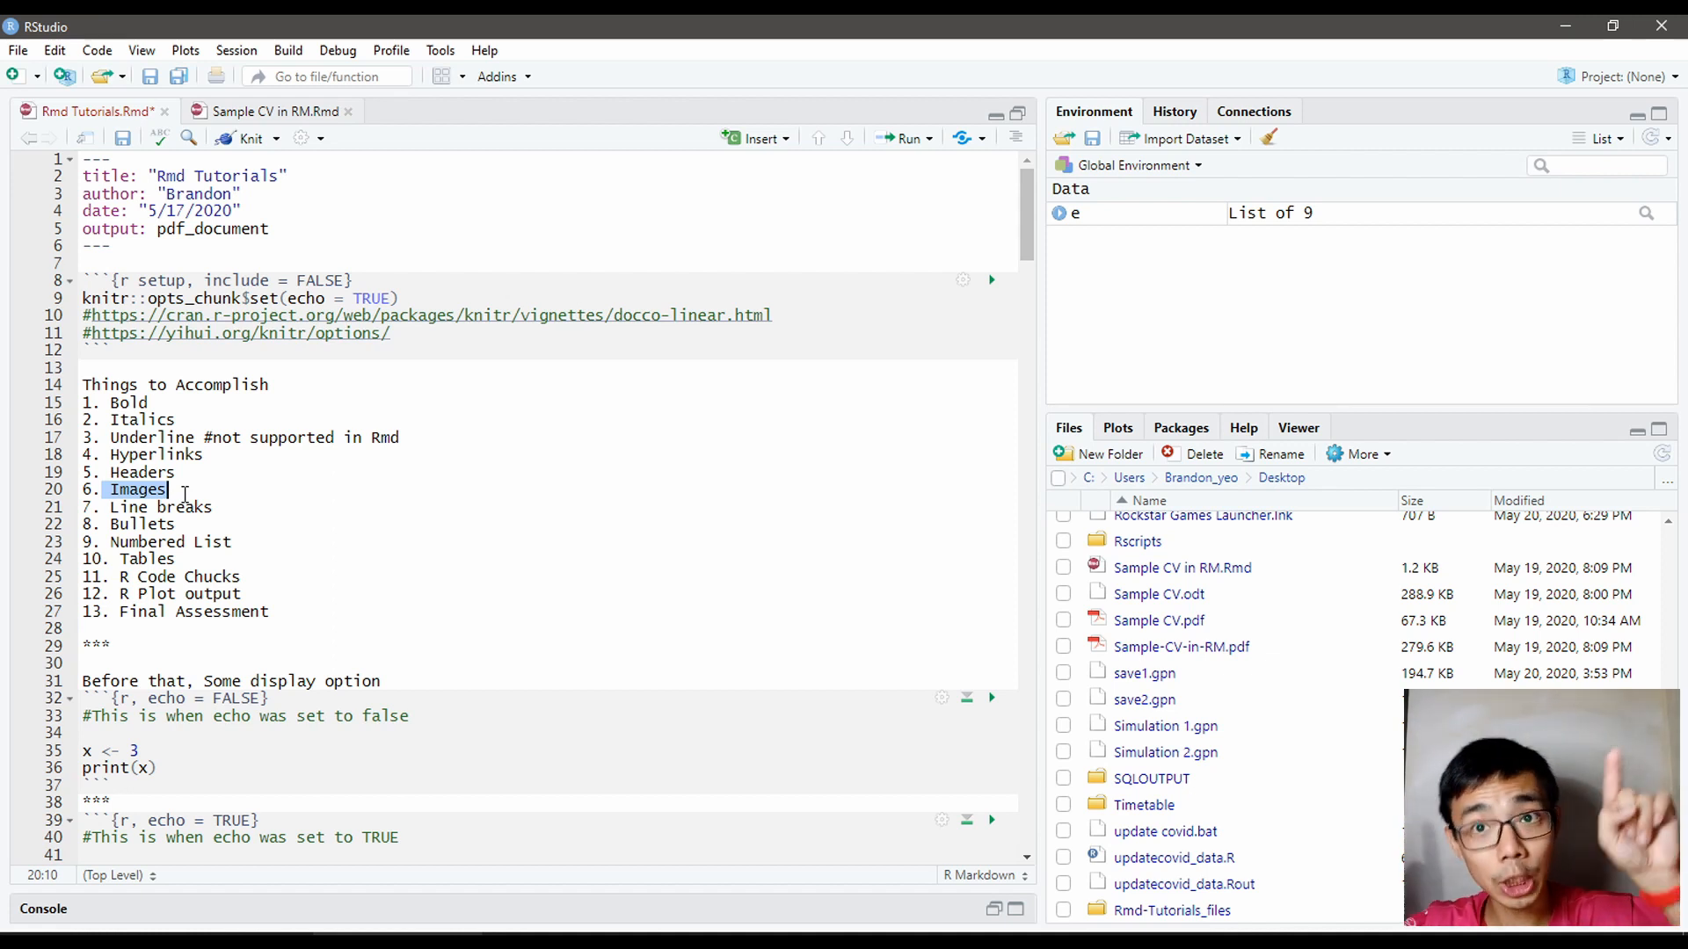
left_click(102, 507)
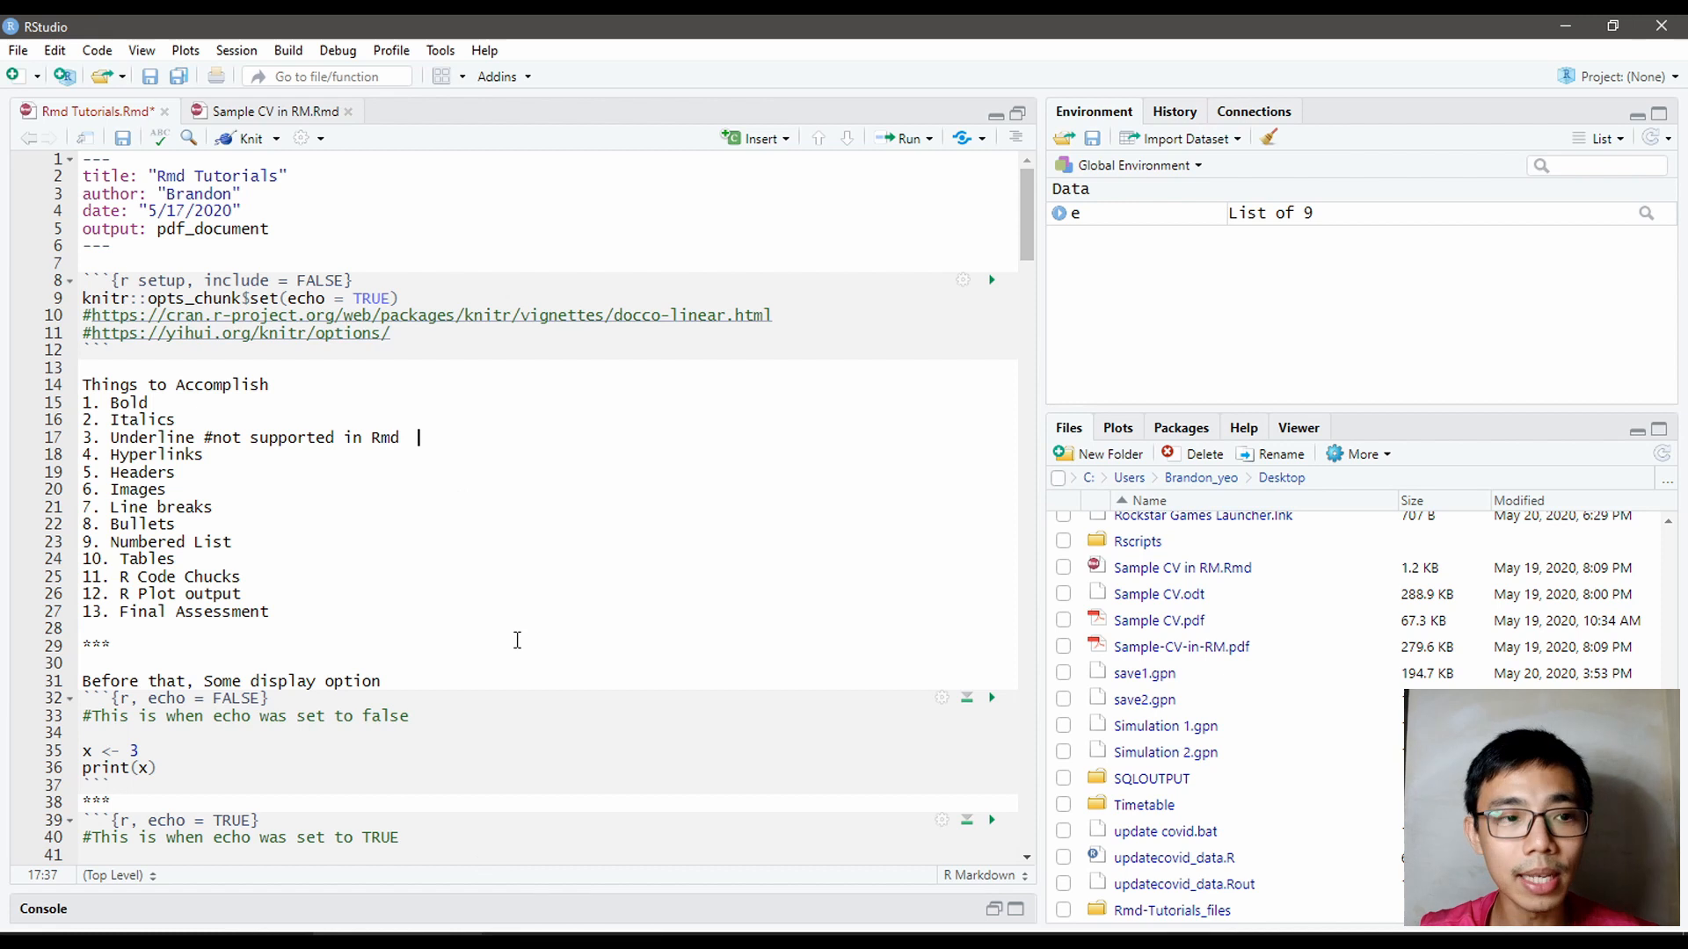
left_click(177, 473)
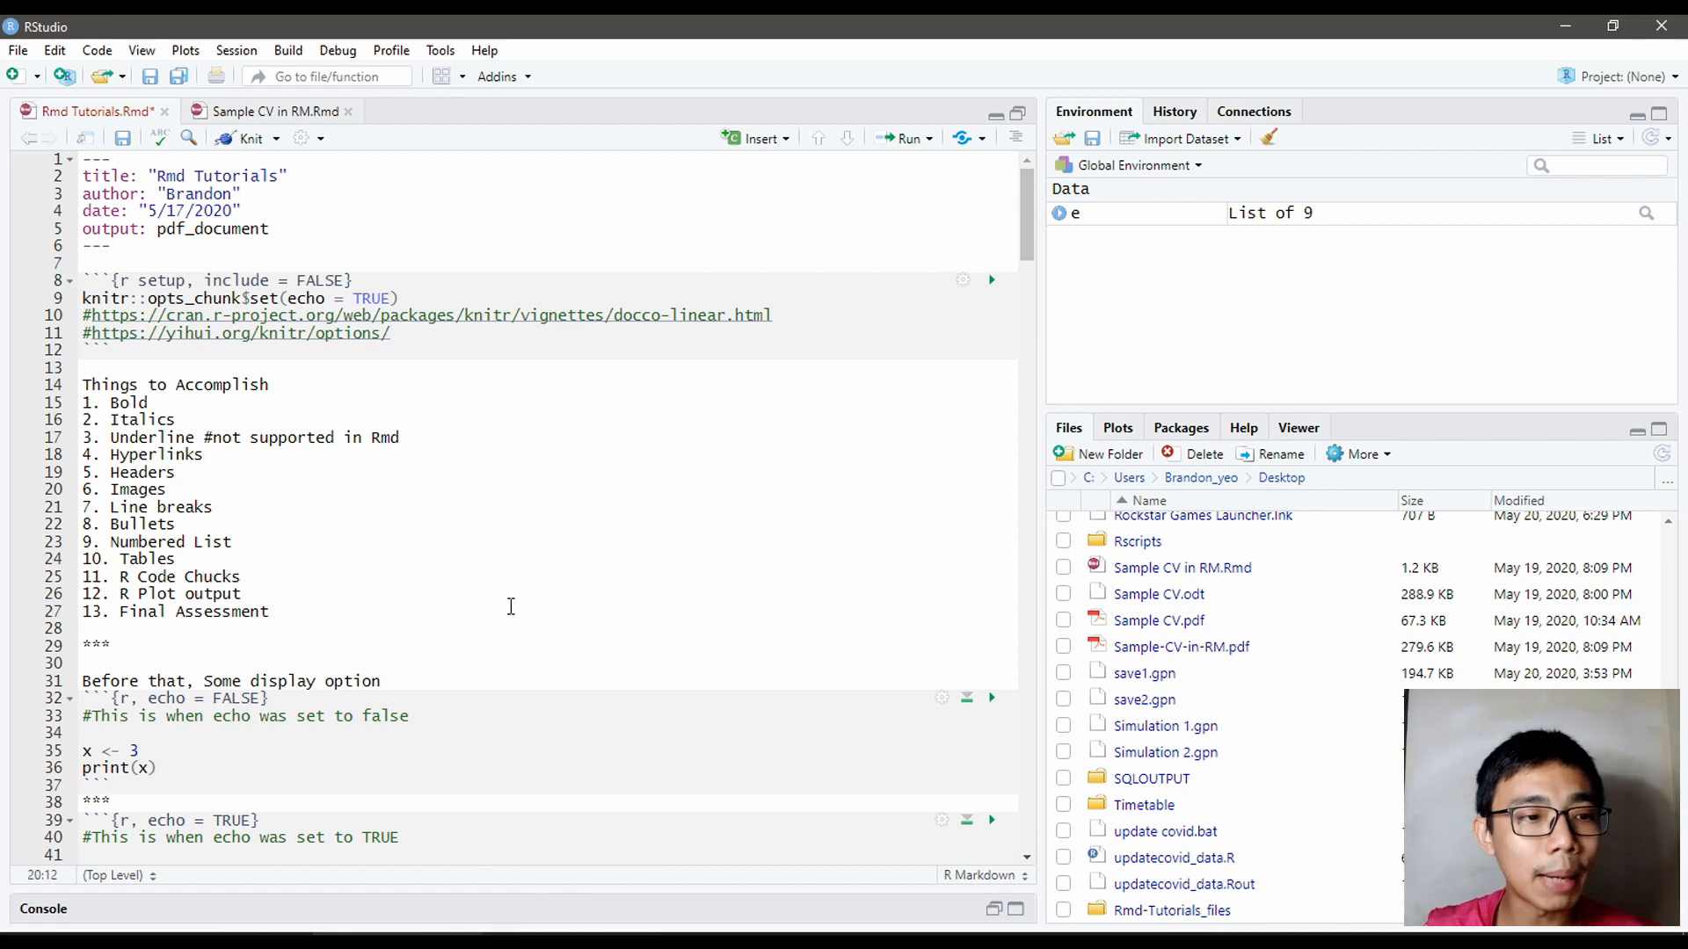
Step: Add two trailing spaces at the end of the R Code Chunks and Final Assessment lines
left_click(215, 542)
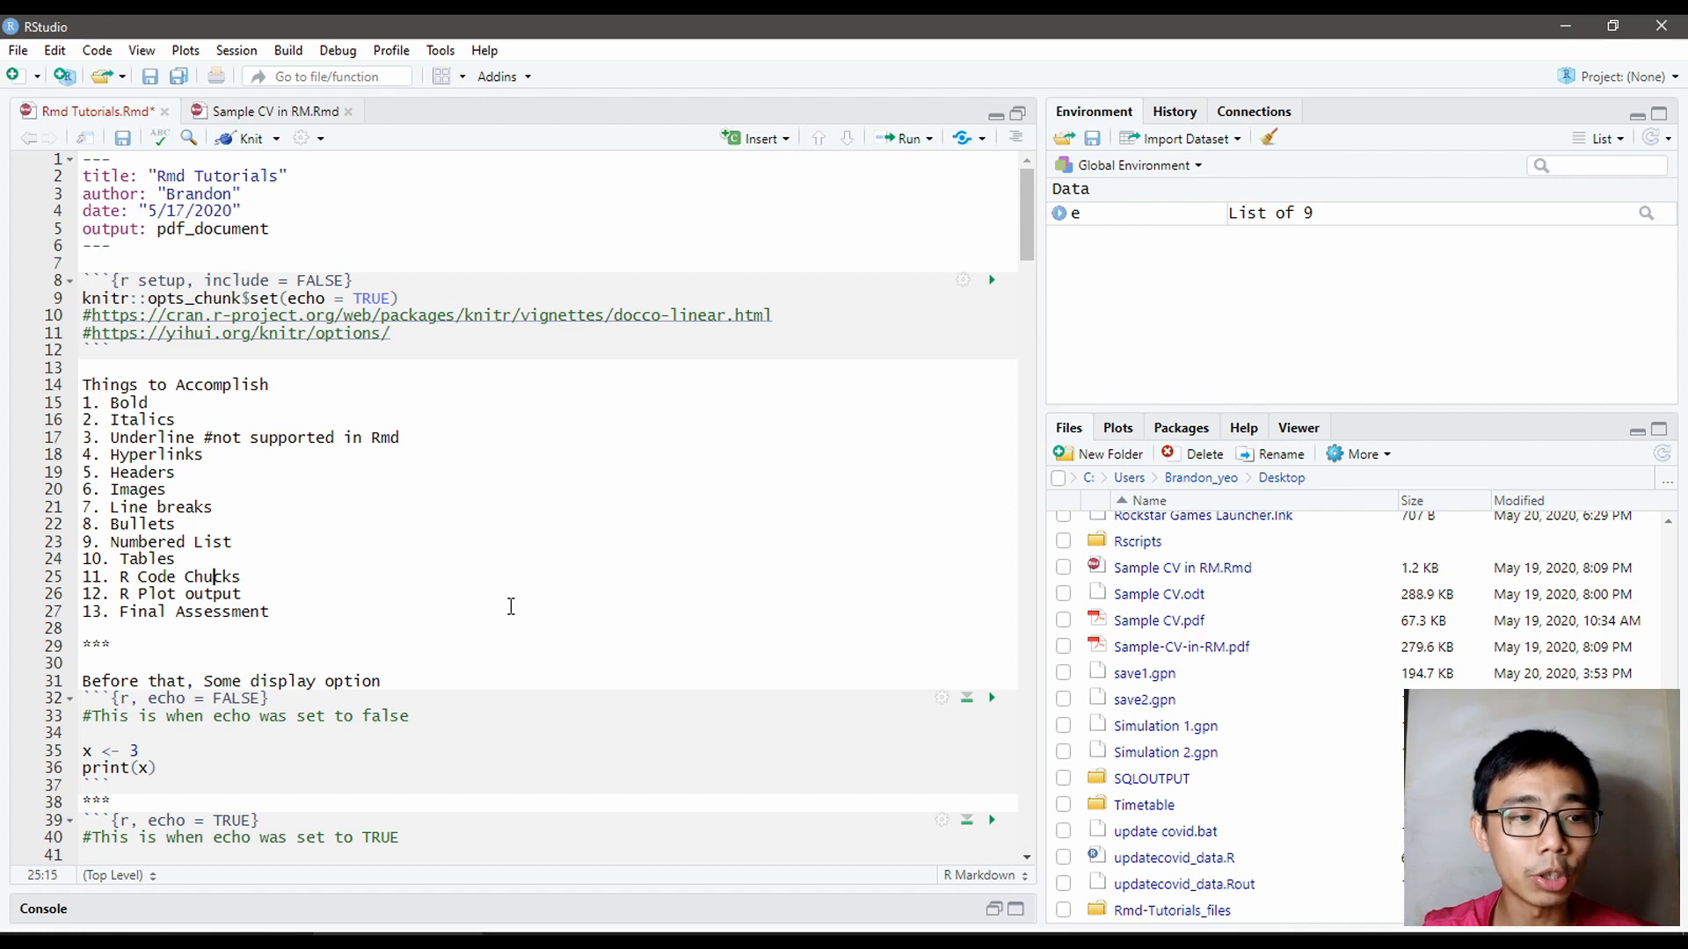
left_click(273, 612)
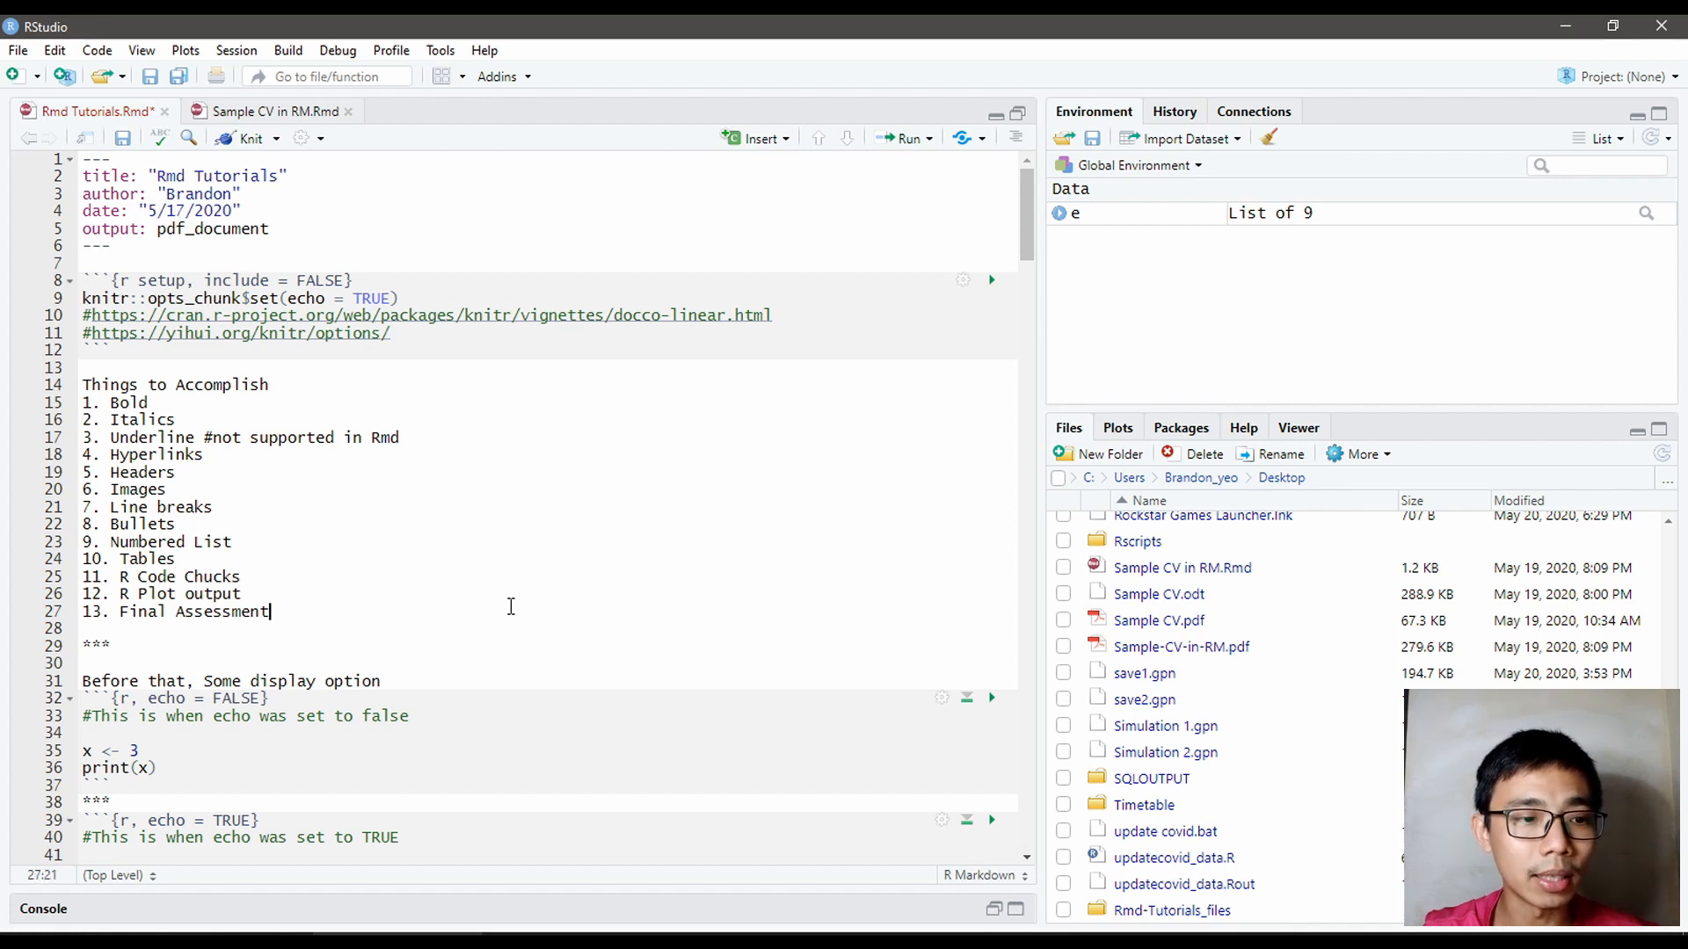
type("\"  \"")
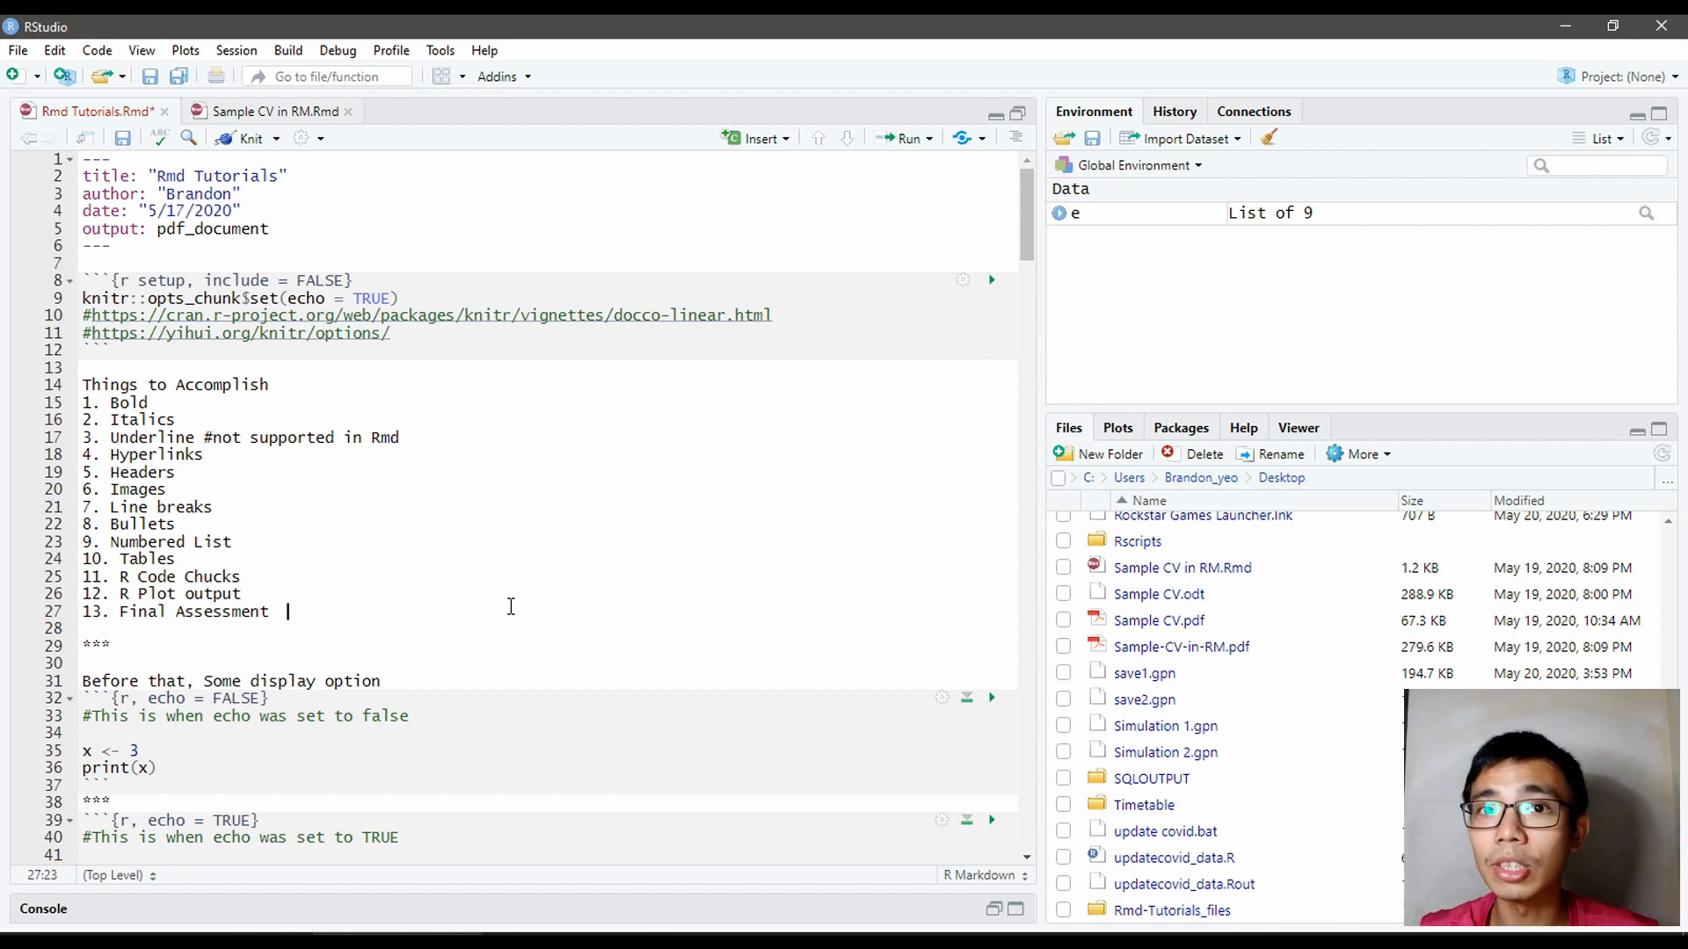
mouse_move(230, 564)
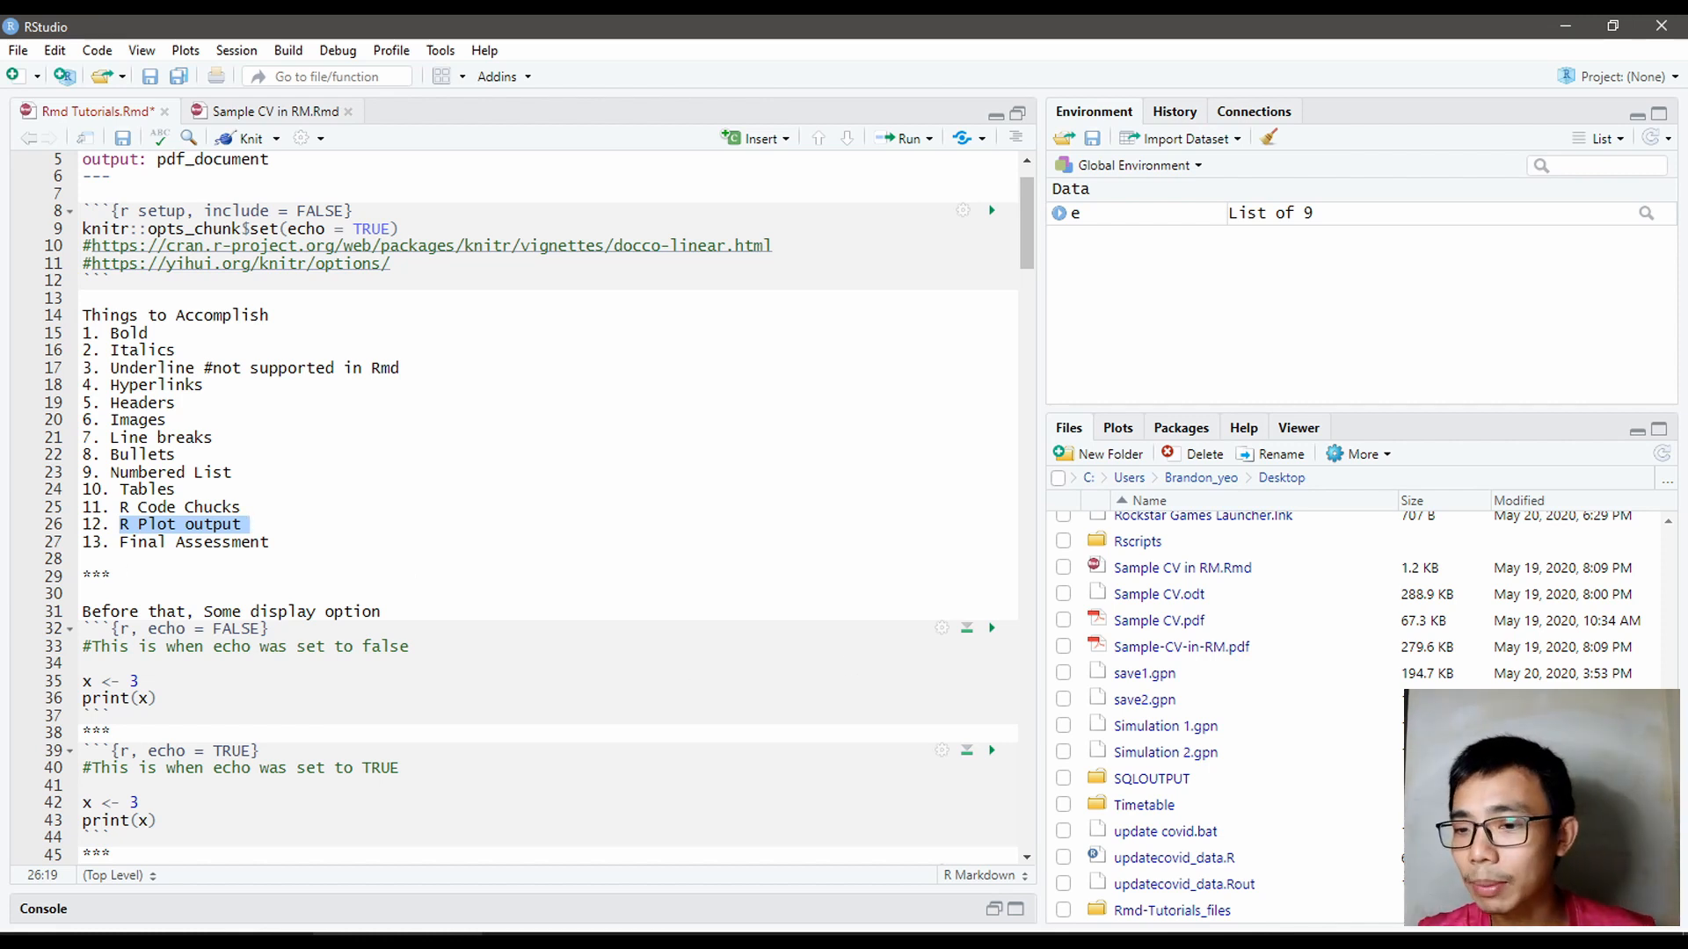
mouse_move(1531, 25)
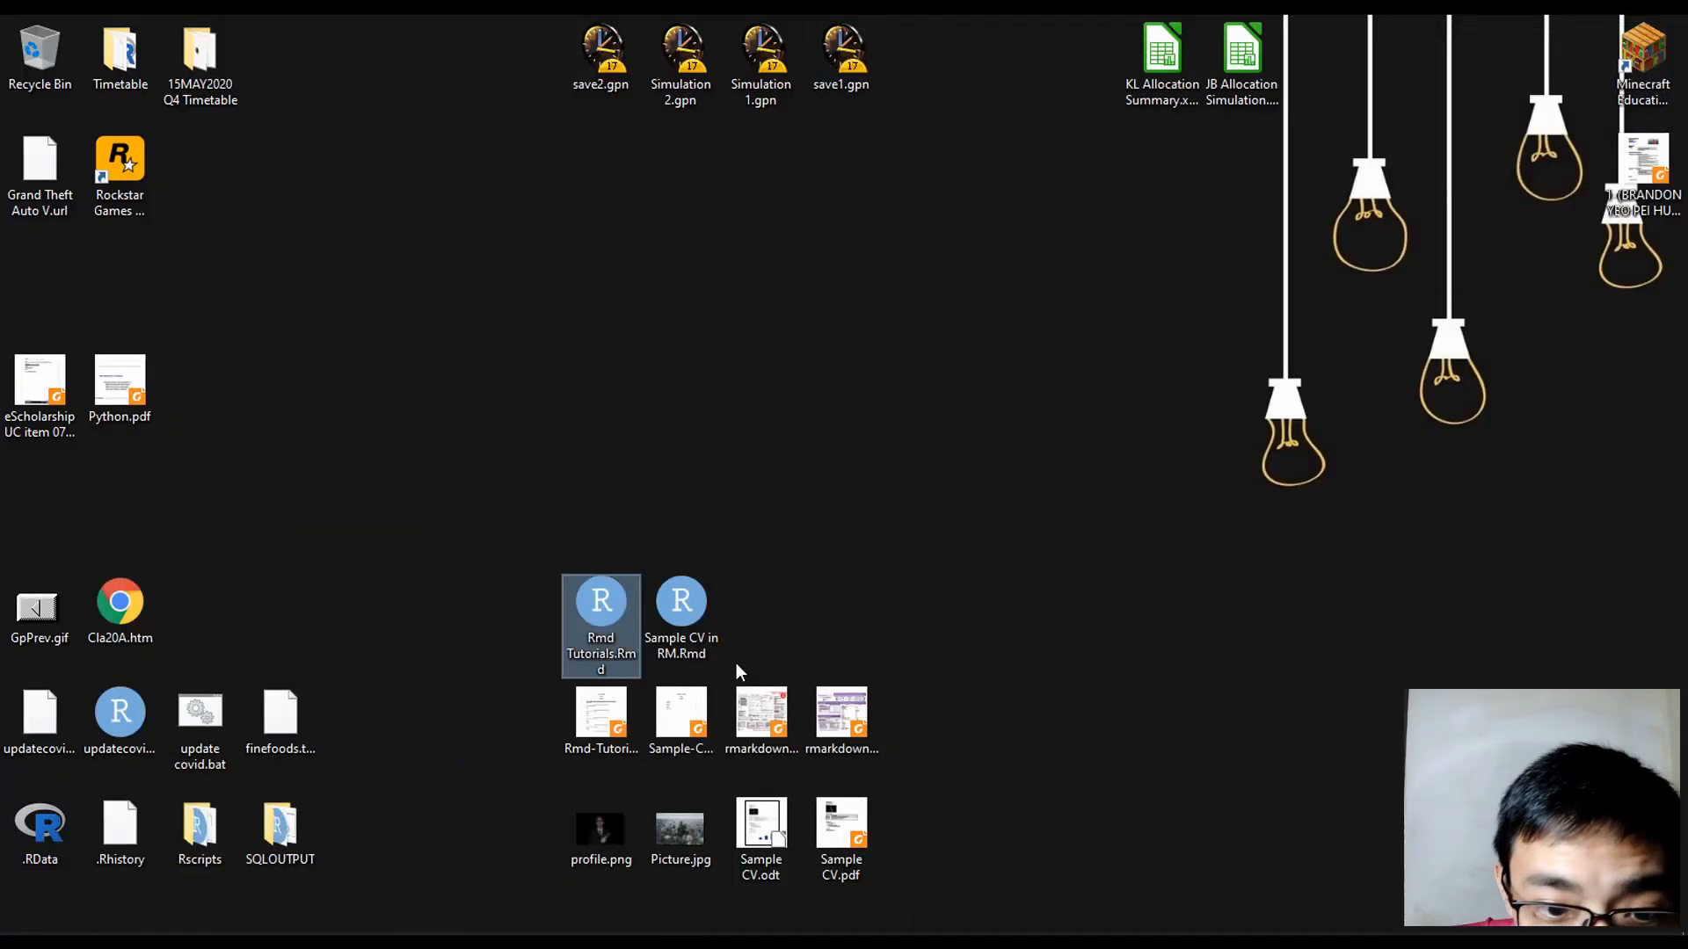
Step: Open Sample CV.odt from the desktop in LibreOffice Writer after trying Sample-CV-in-RM.pdf
left_click(681, 715)
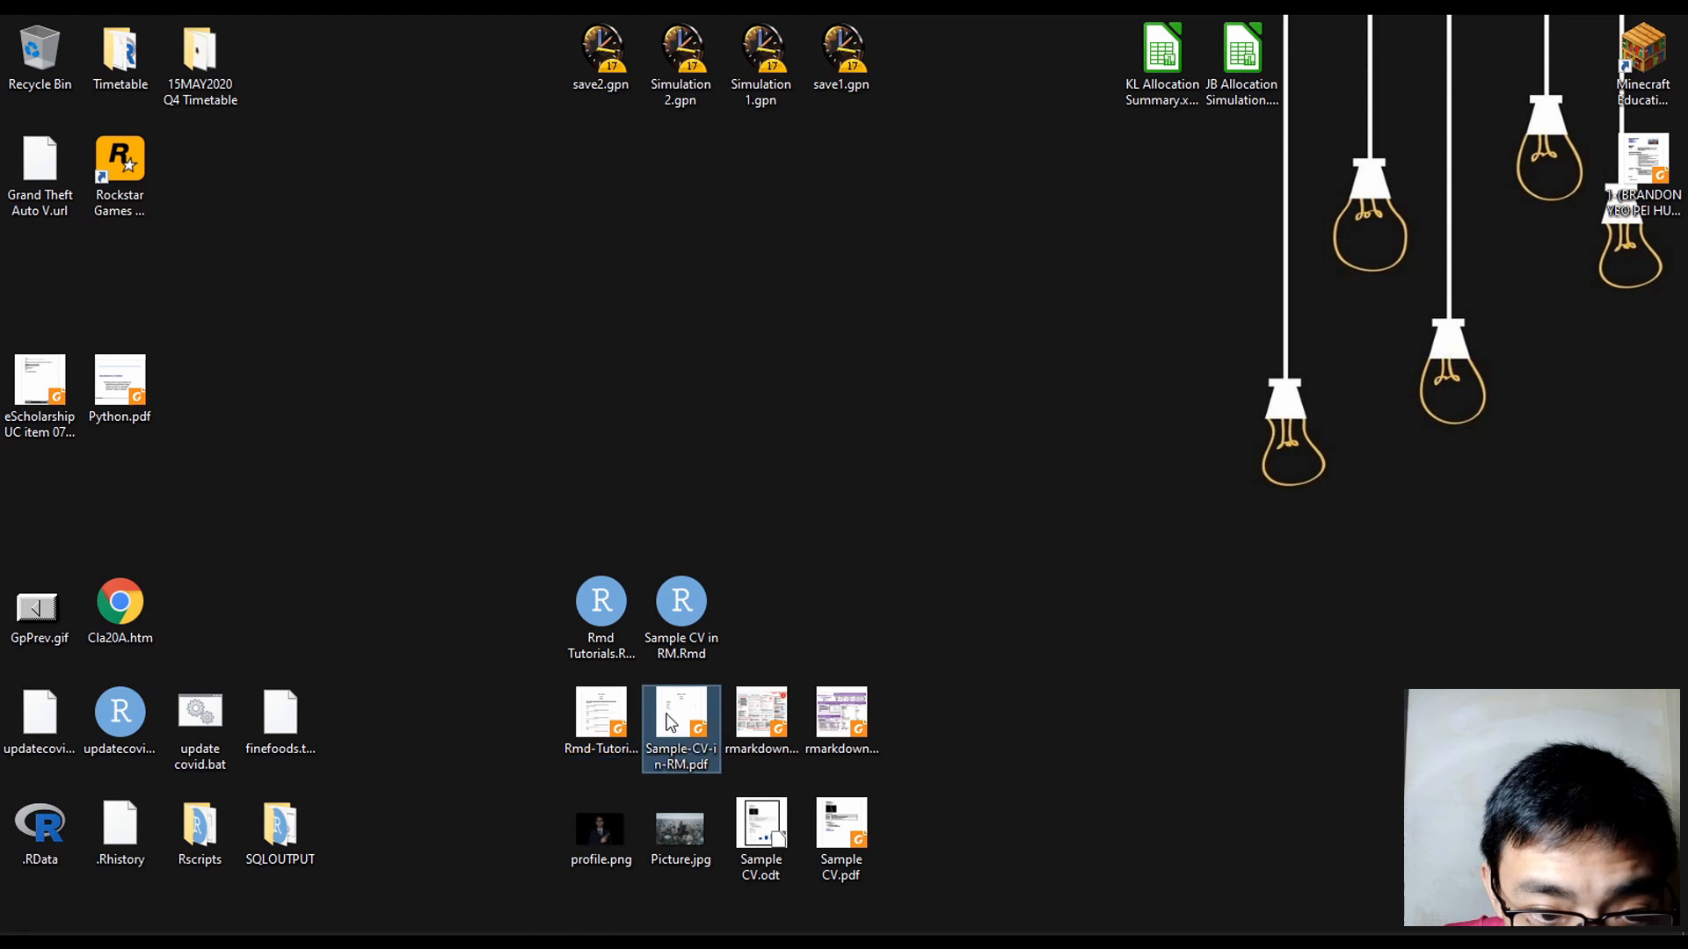
double_click(601, 715)
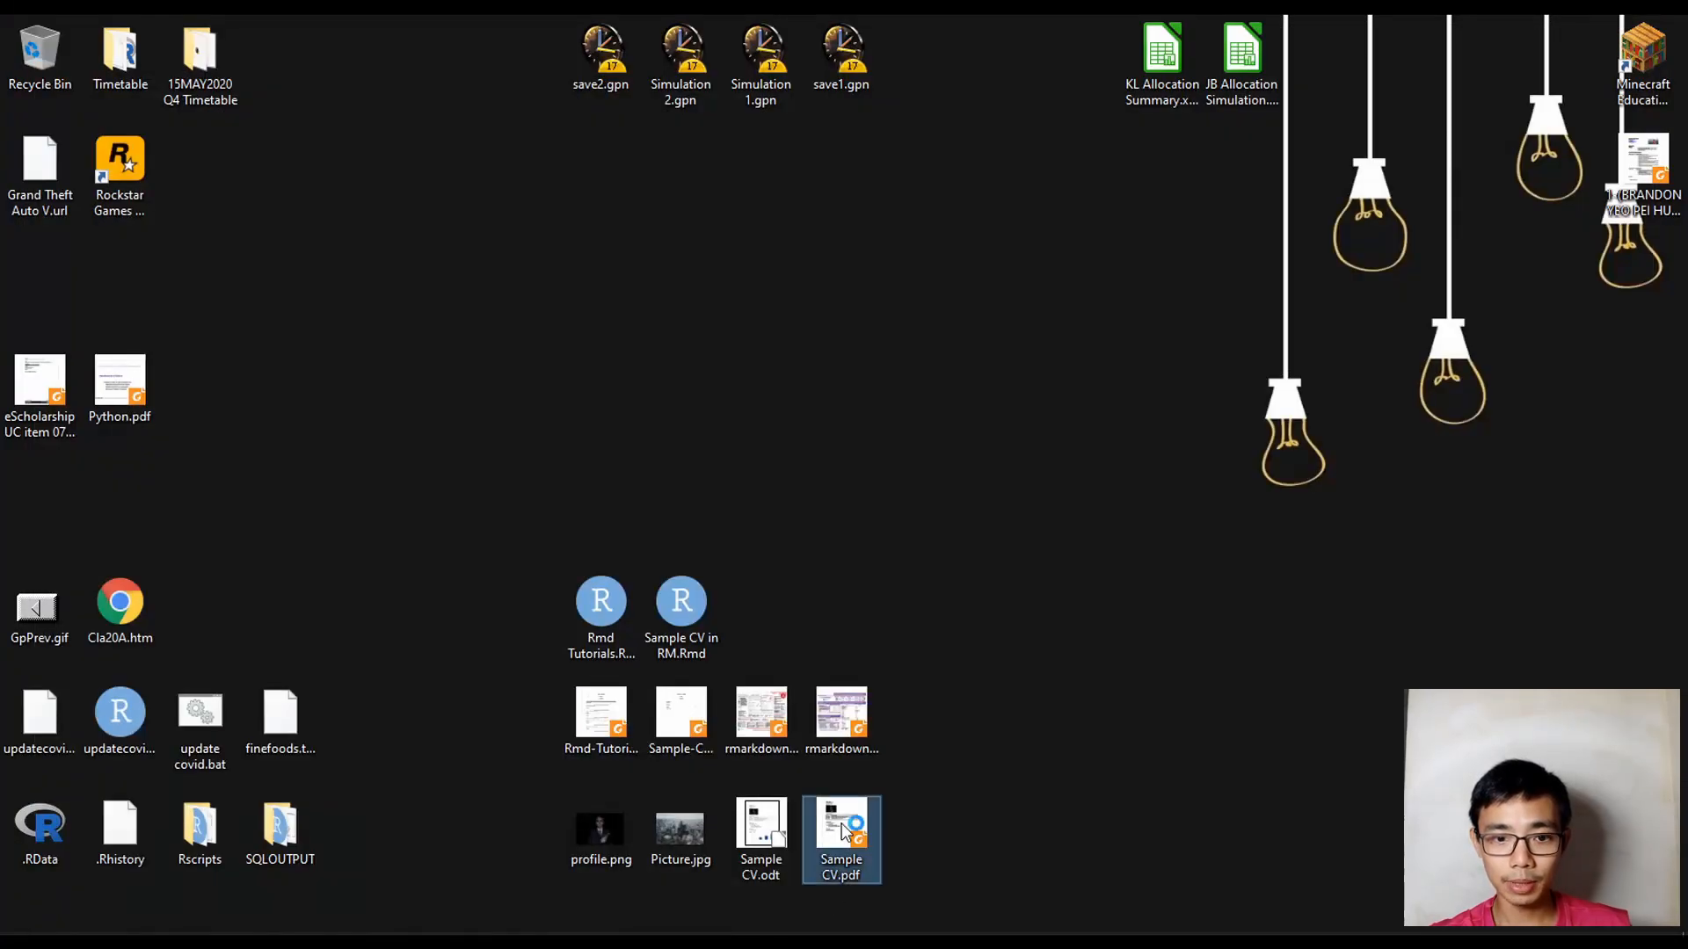
left_click(760, 840)
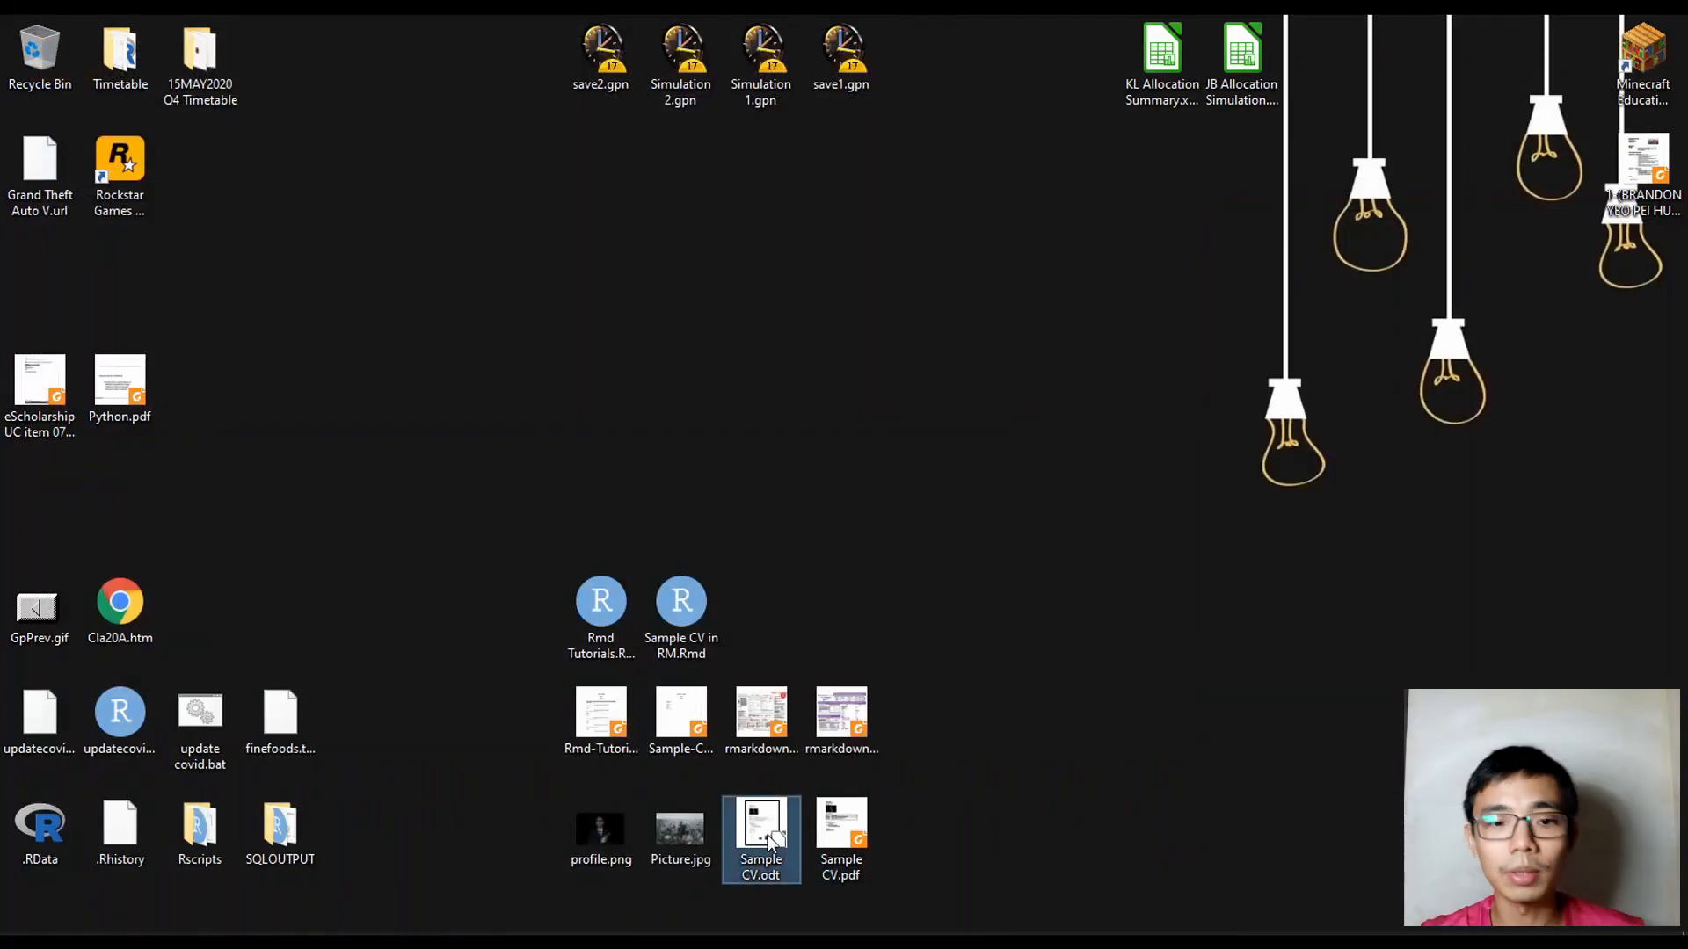
double_click(761, 832)
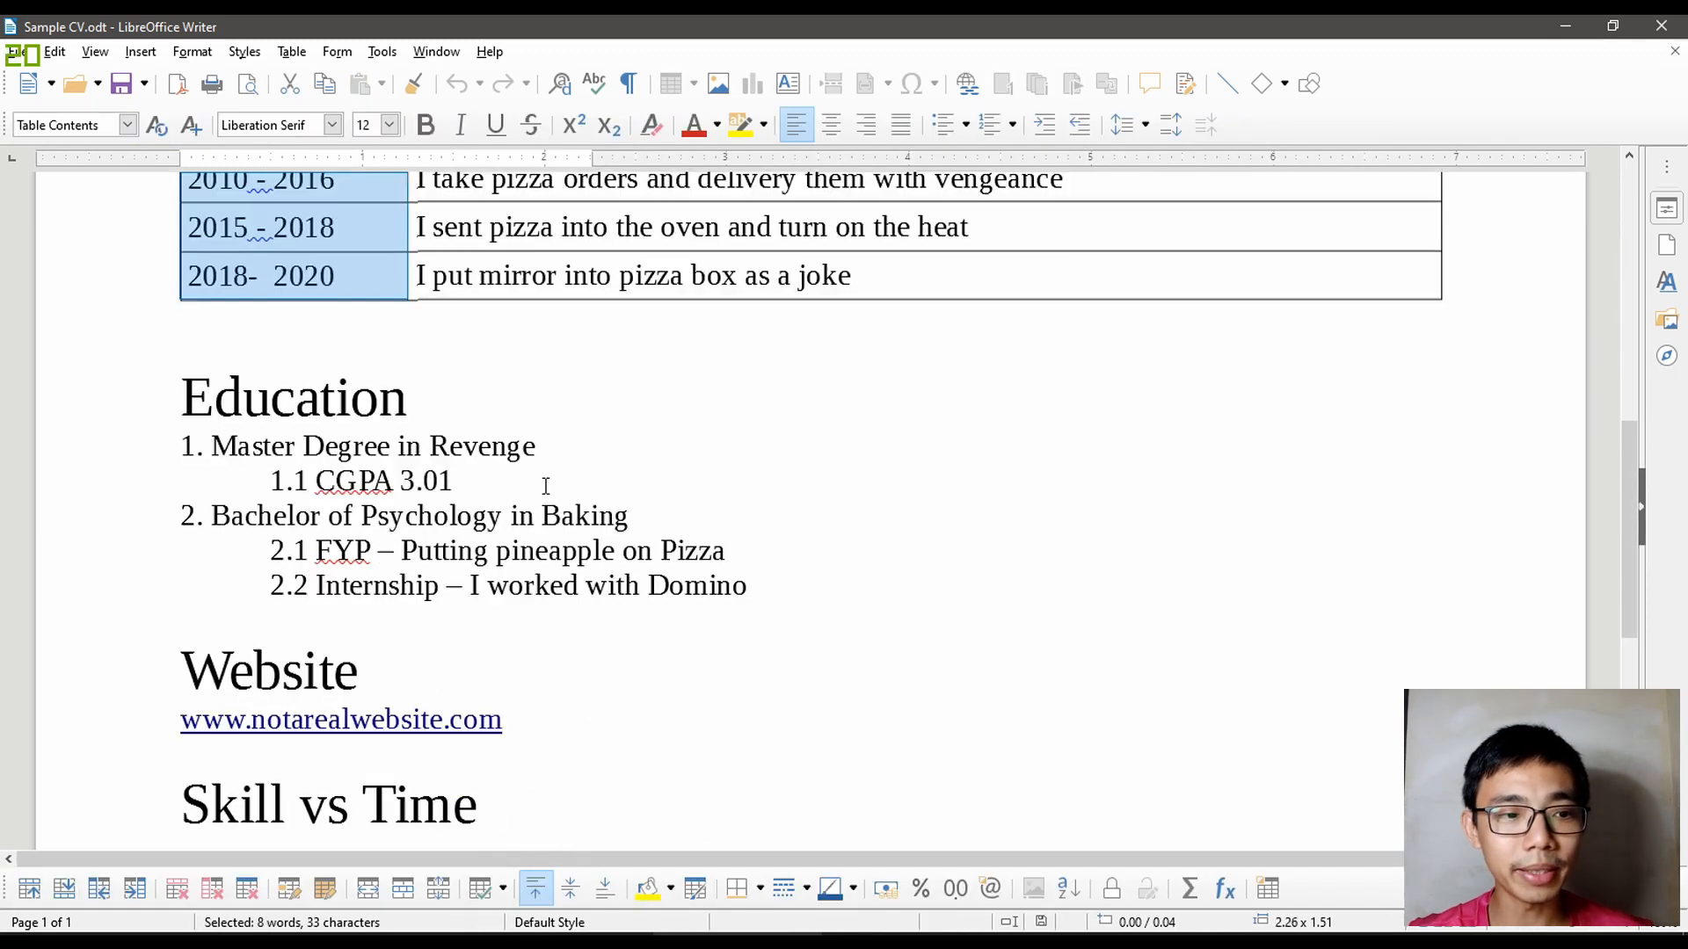
scroll("down", 3)
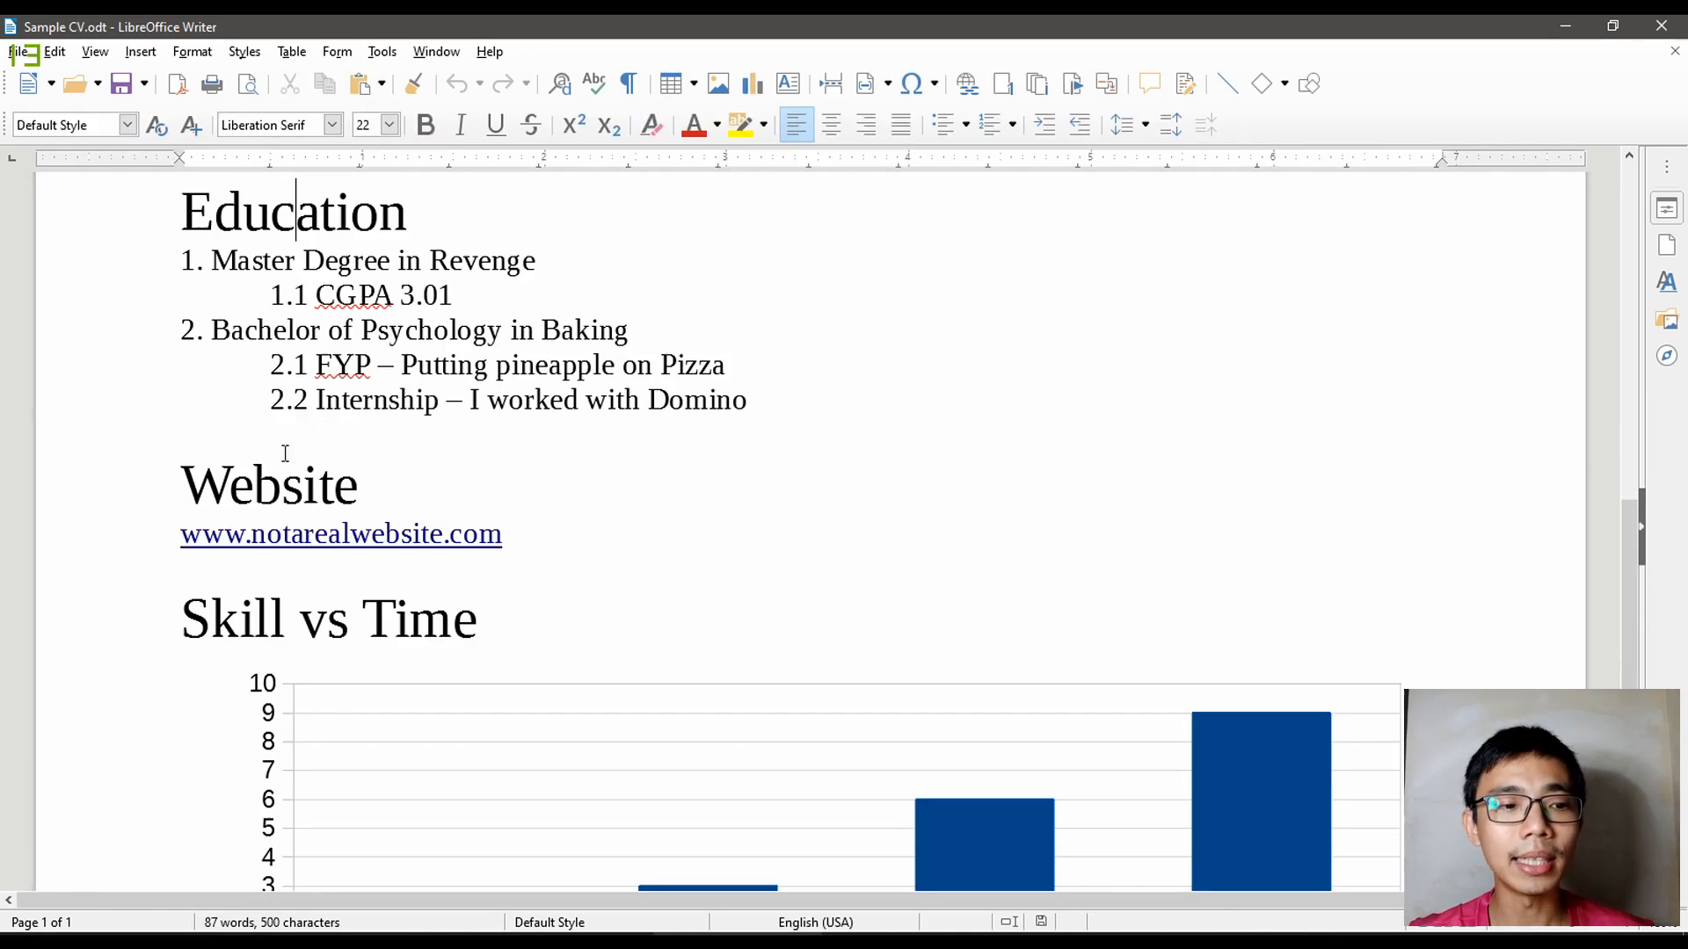
scroll("down", 3)
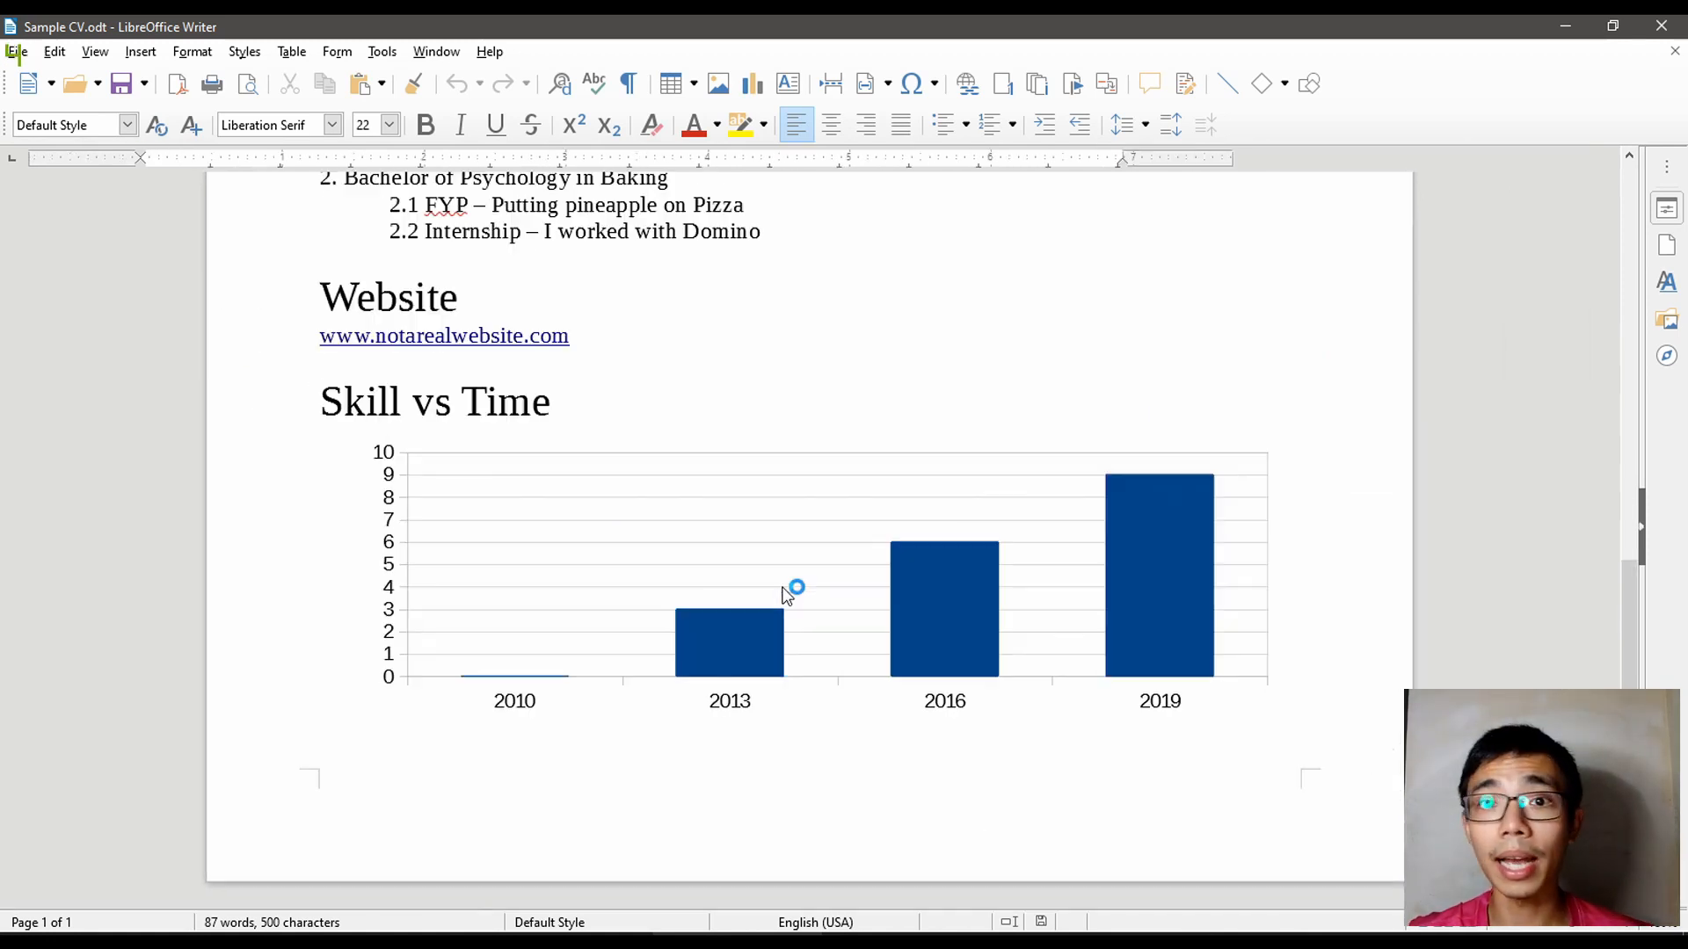